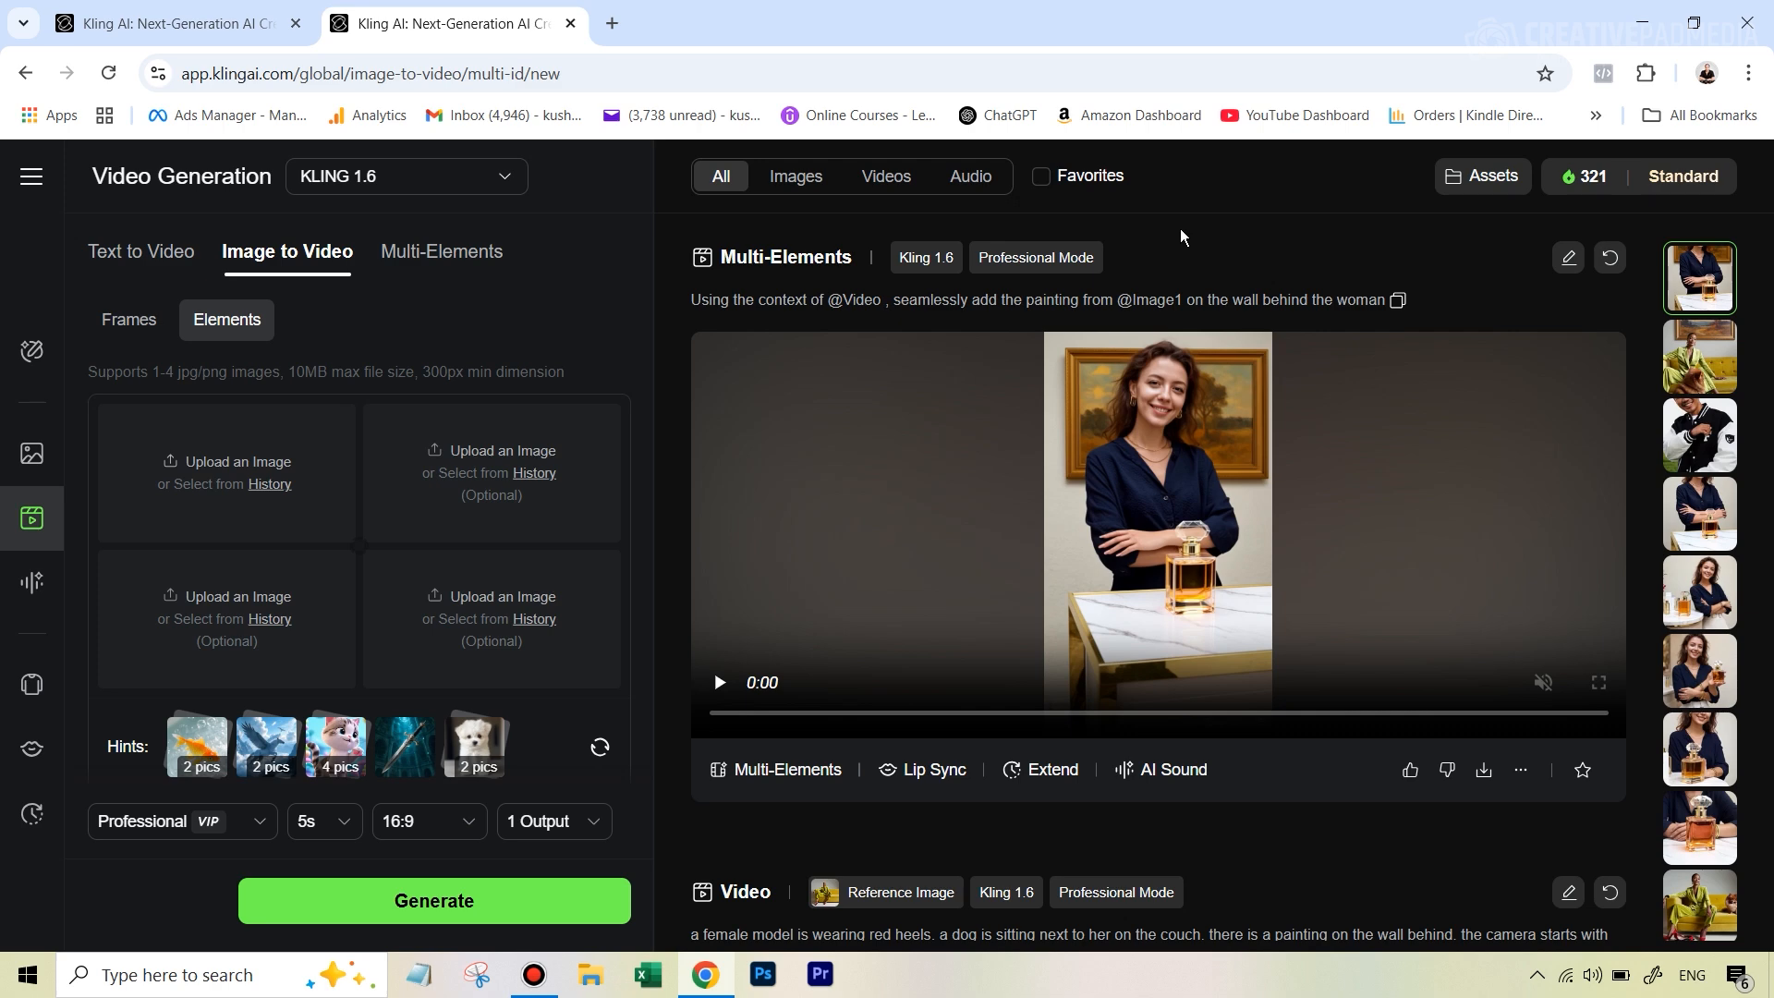
mouse_move(232, 474)
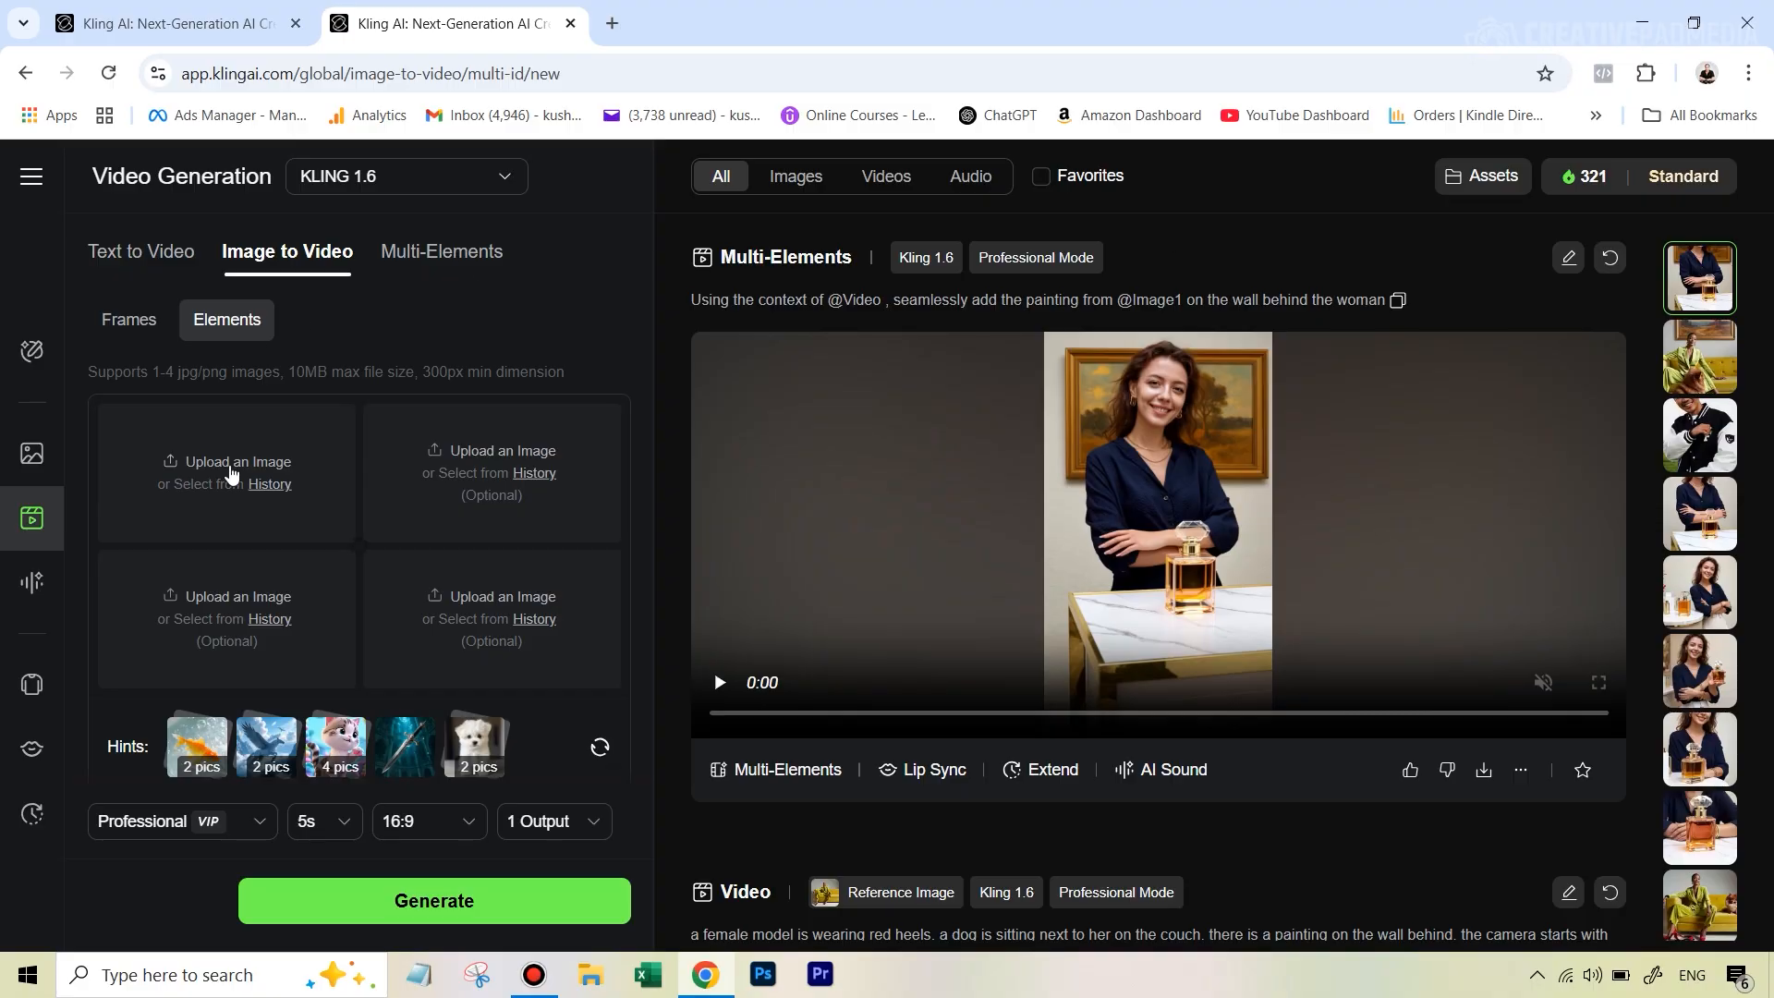
mouse_move(319, 384)
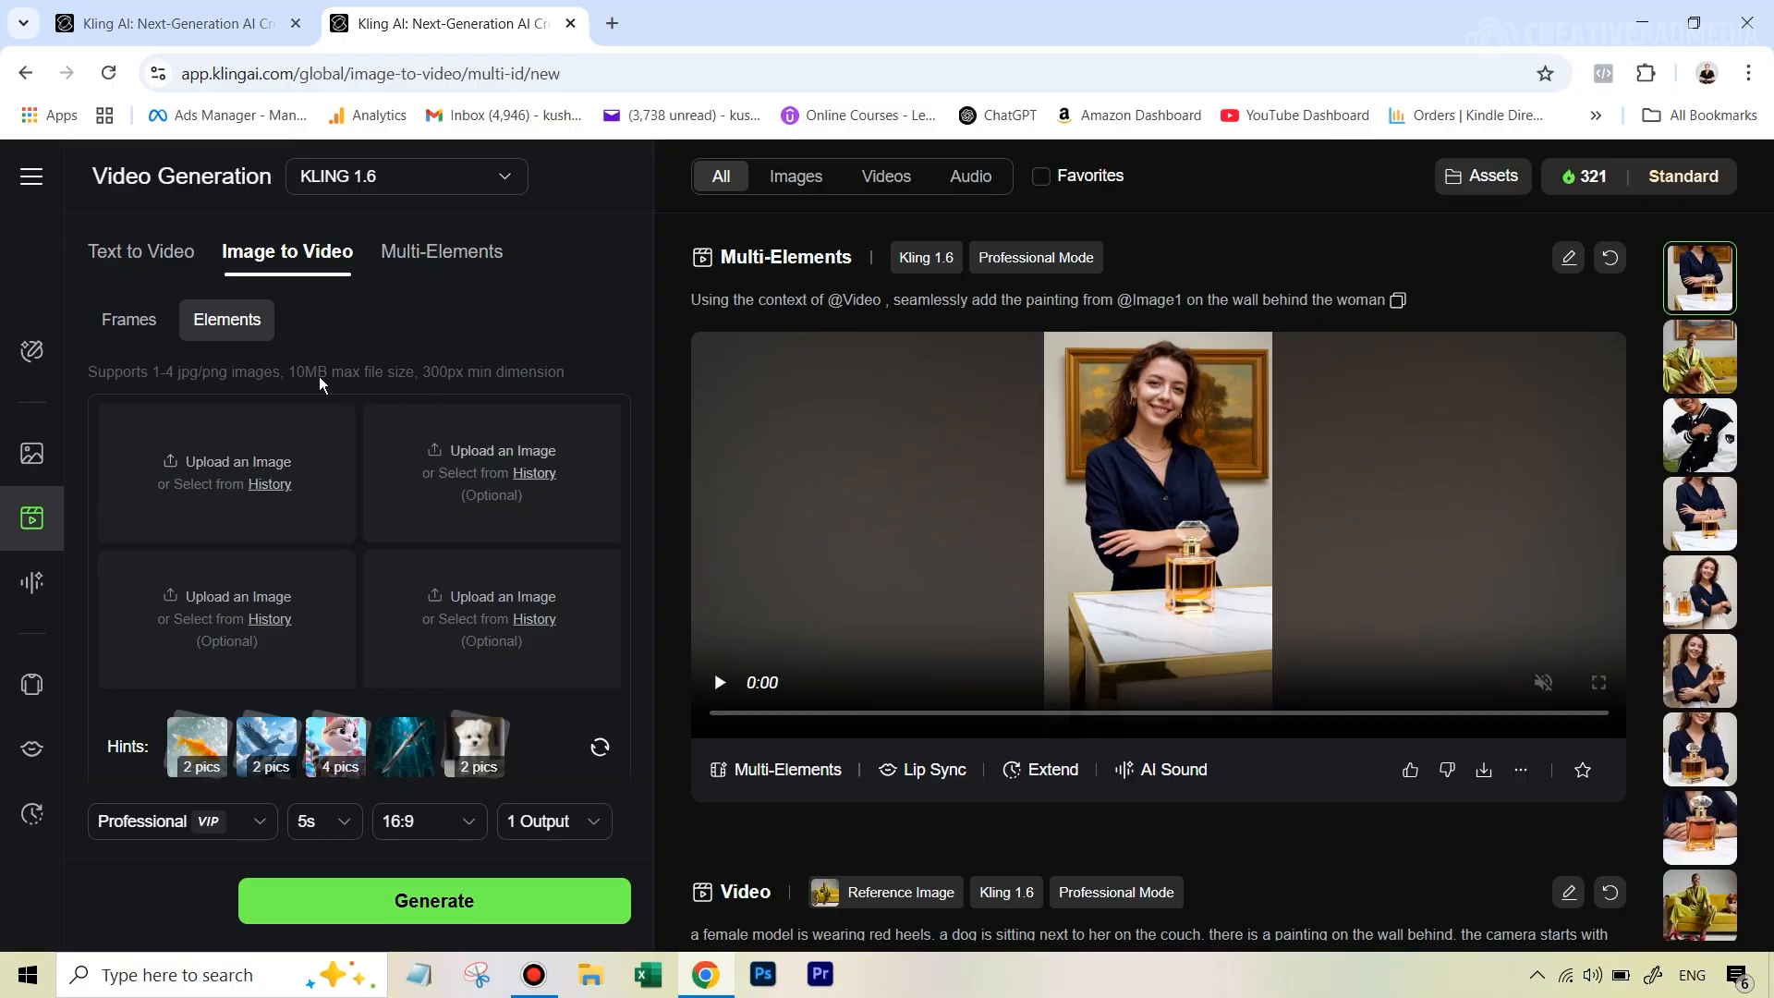
mouse_move(31, 519)
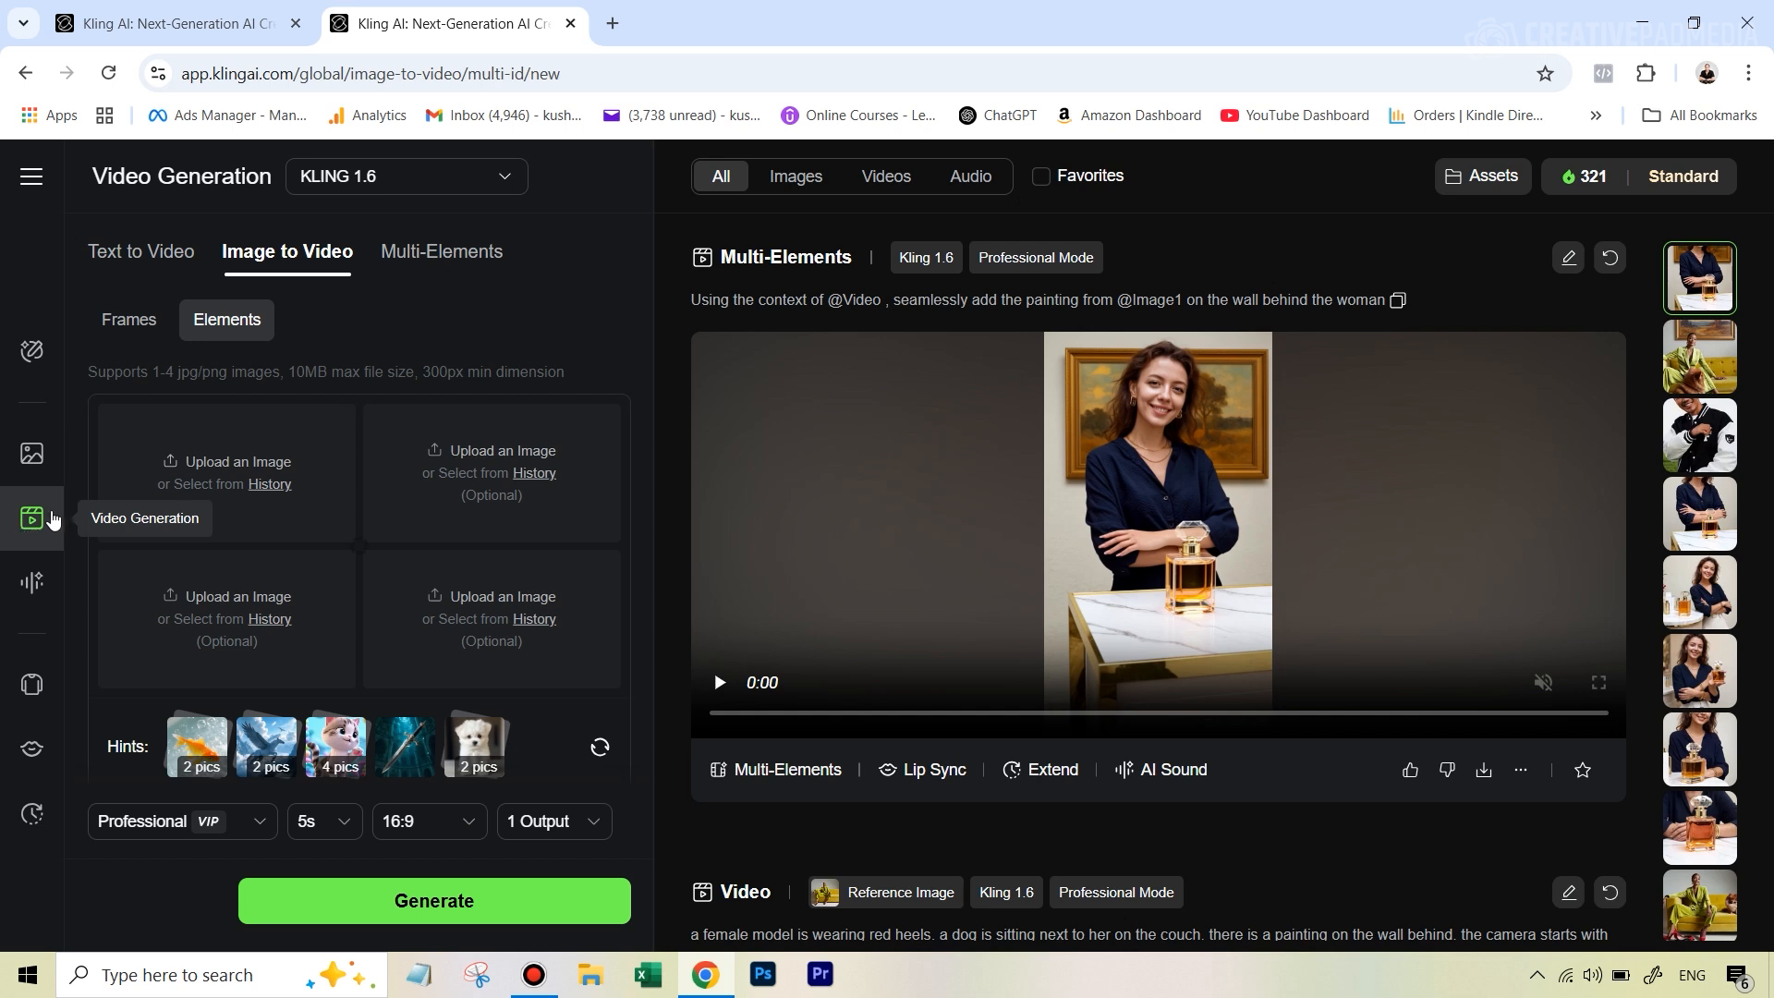
mouse_move(267, 262)
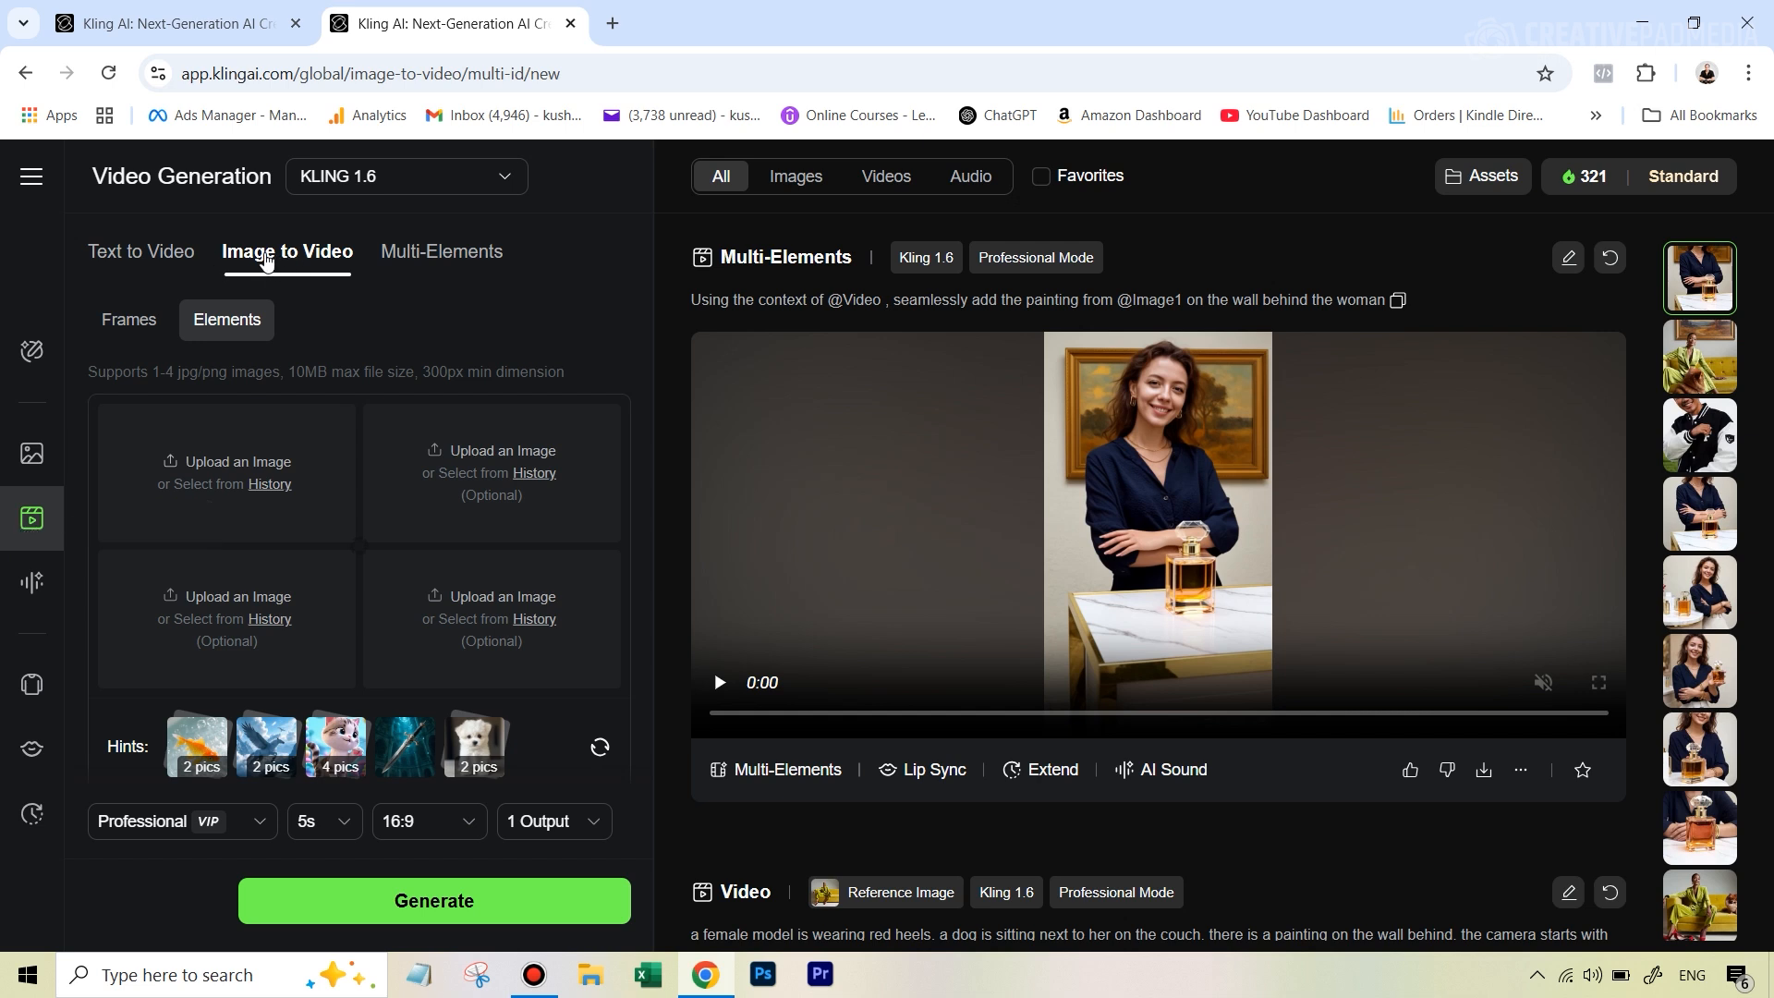
mouse_move(233, 325)
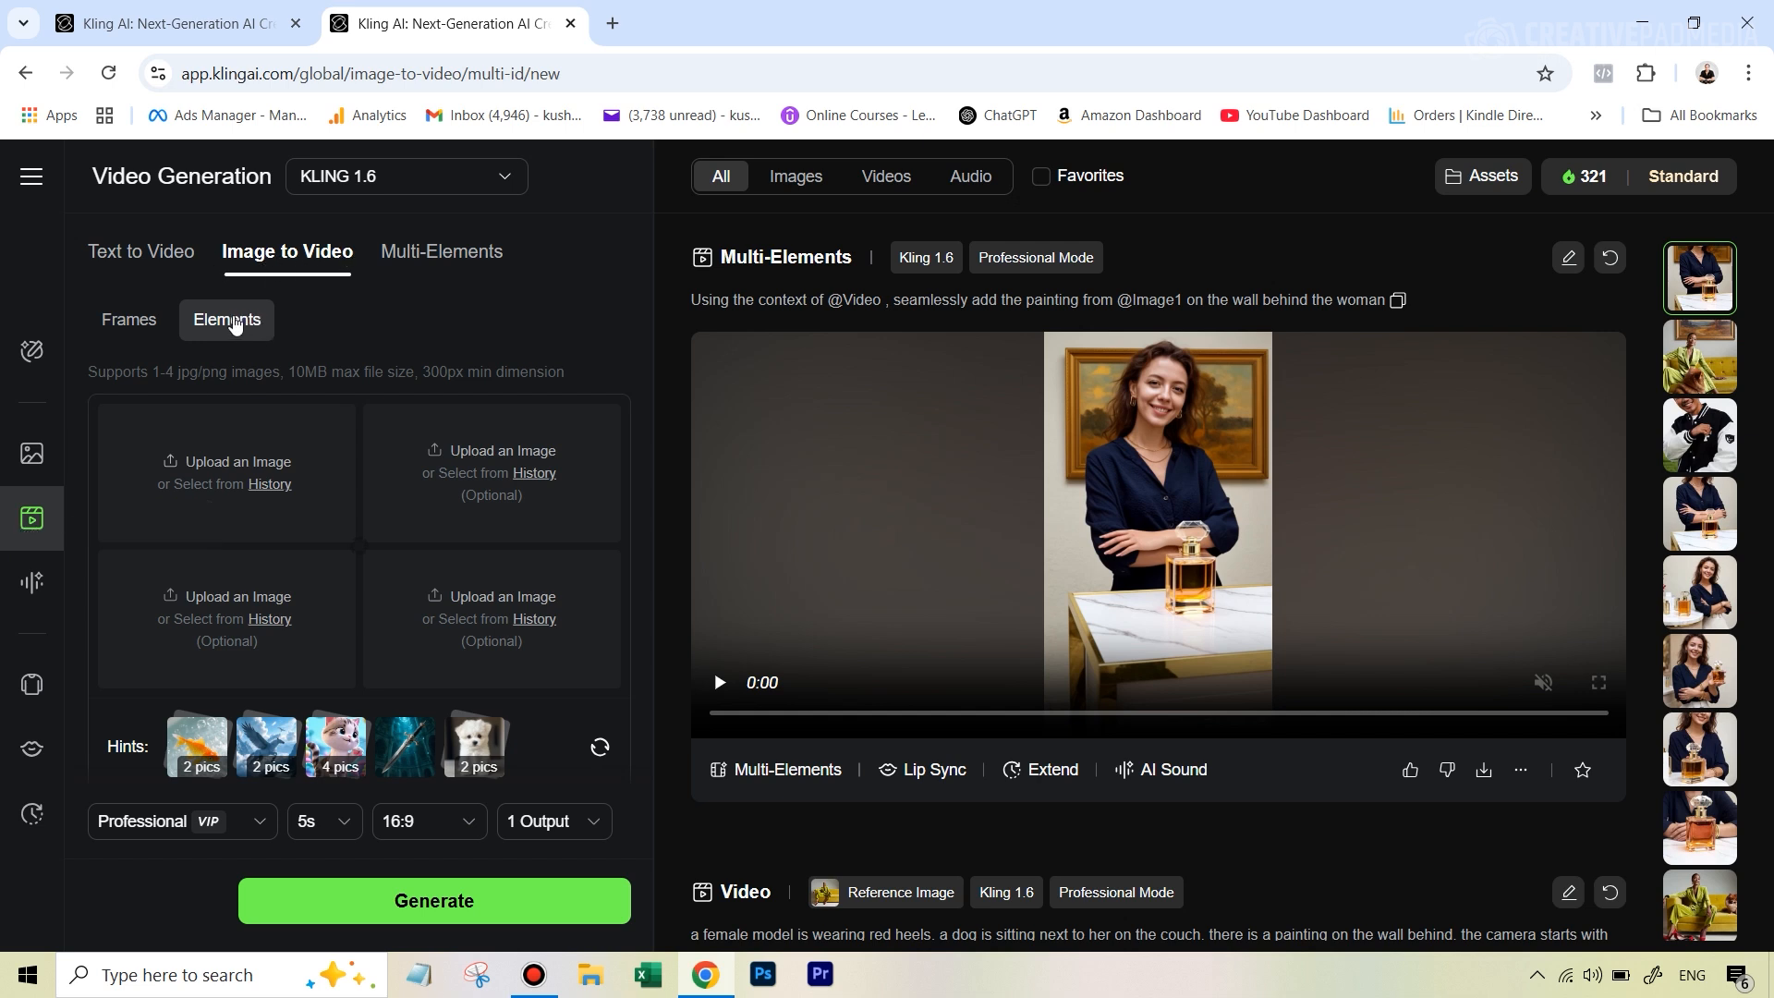
mouse_move(281, 433)
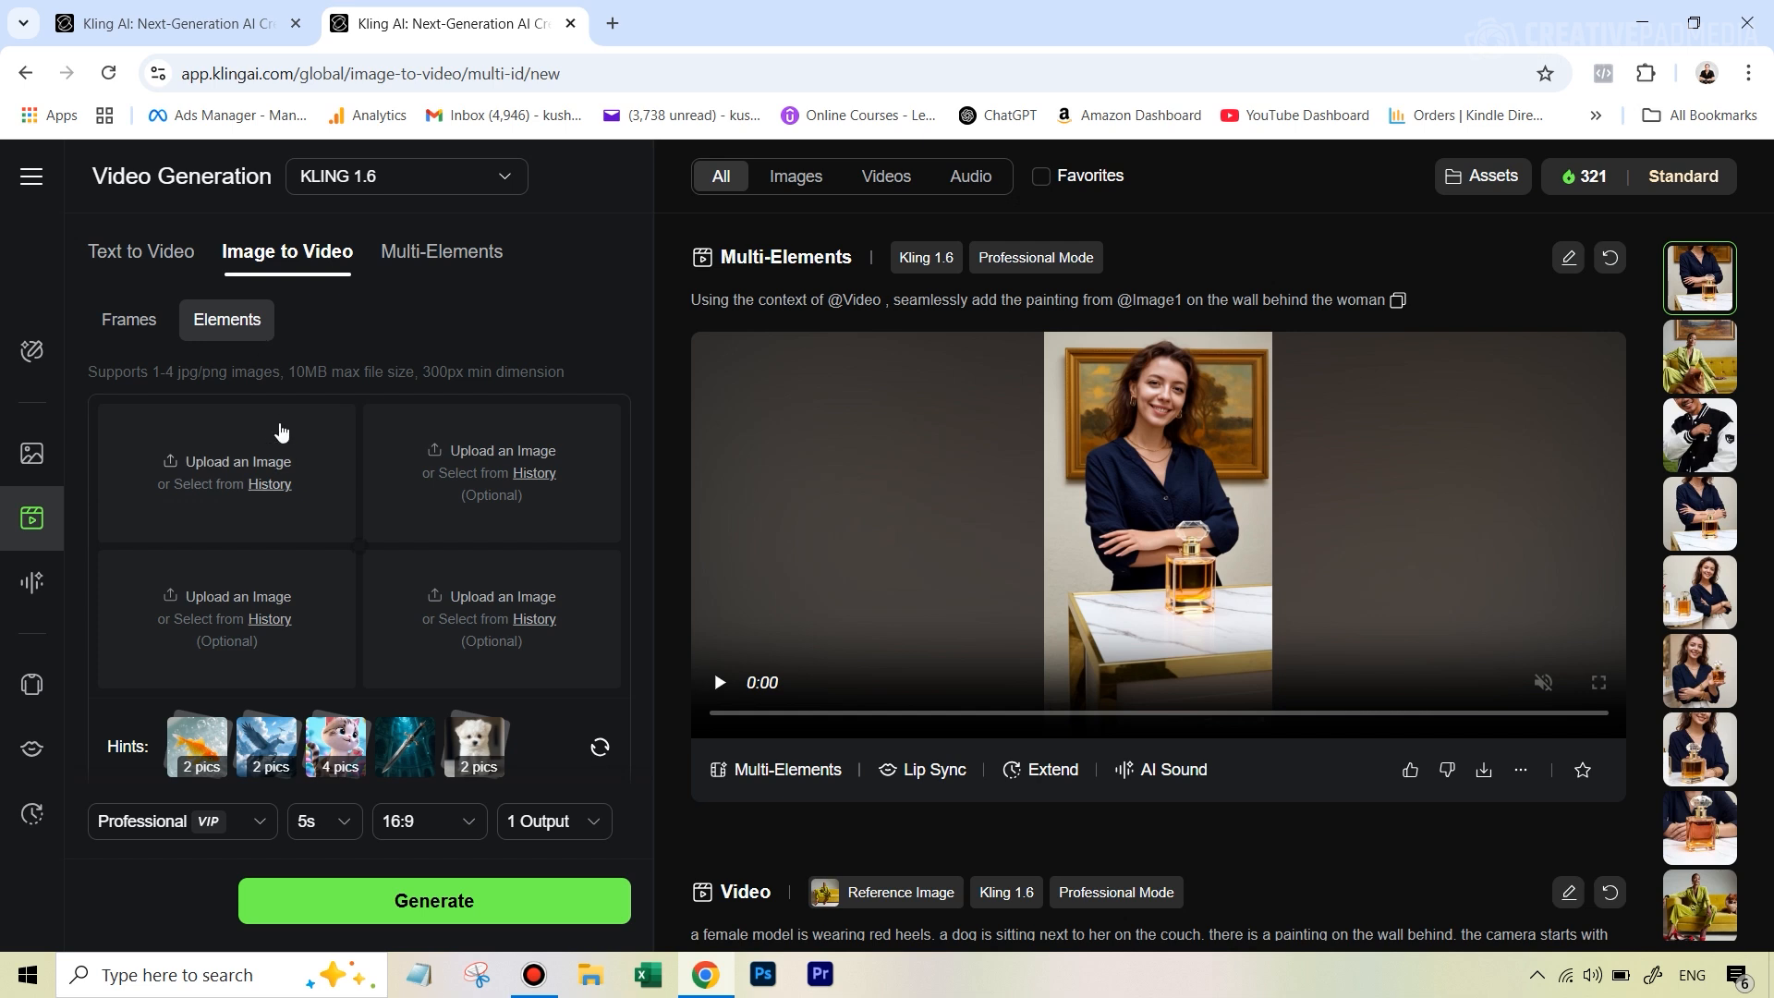
mouse_move(309, 619)
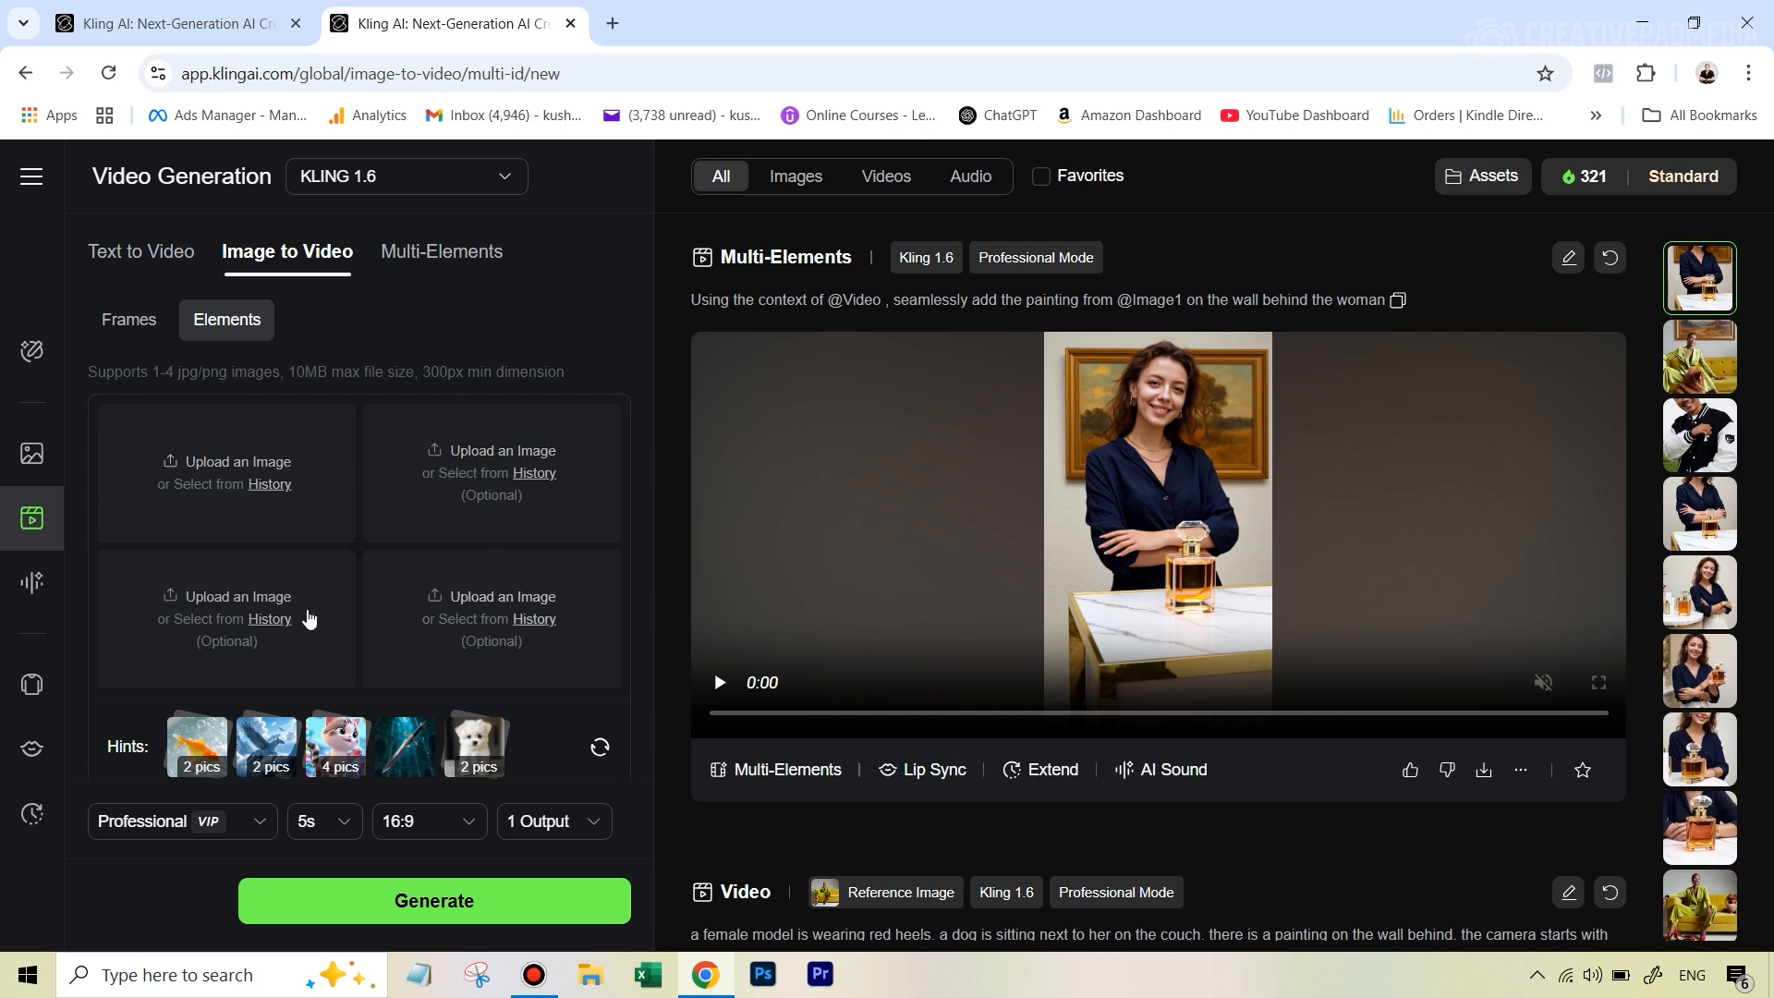
mouse_move(450, 265)
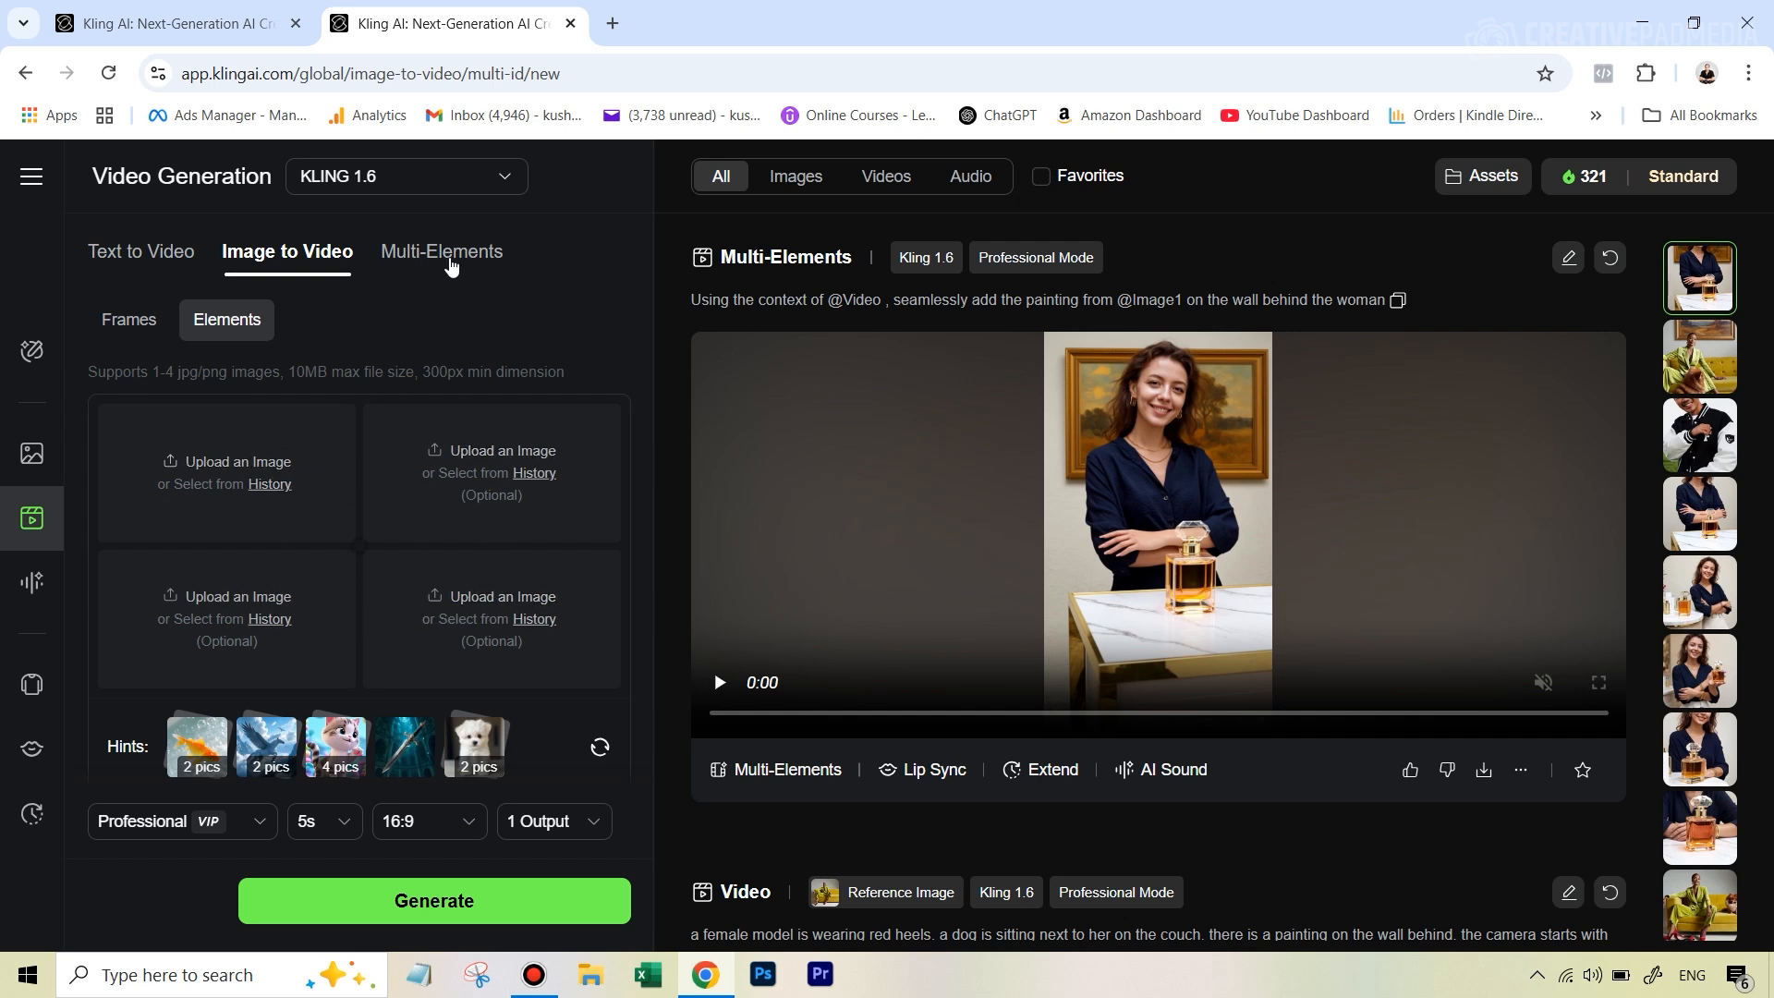
mouse_move(398, 529)
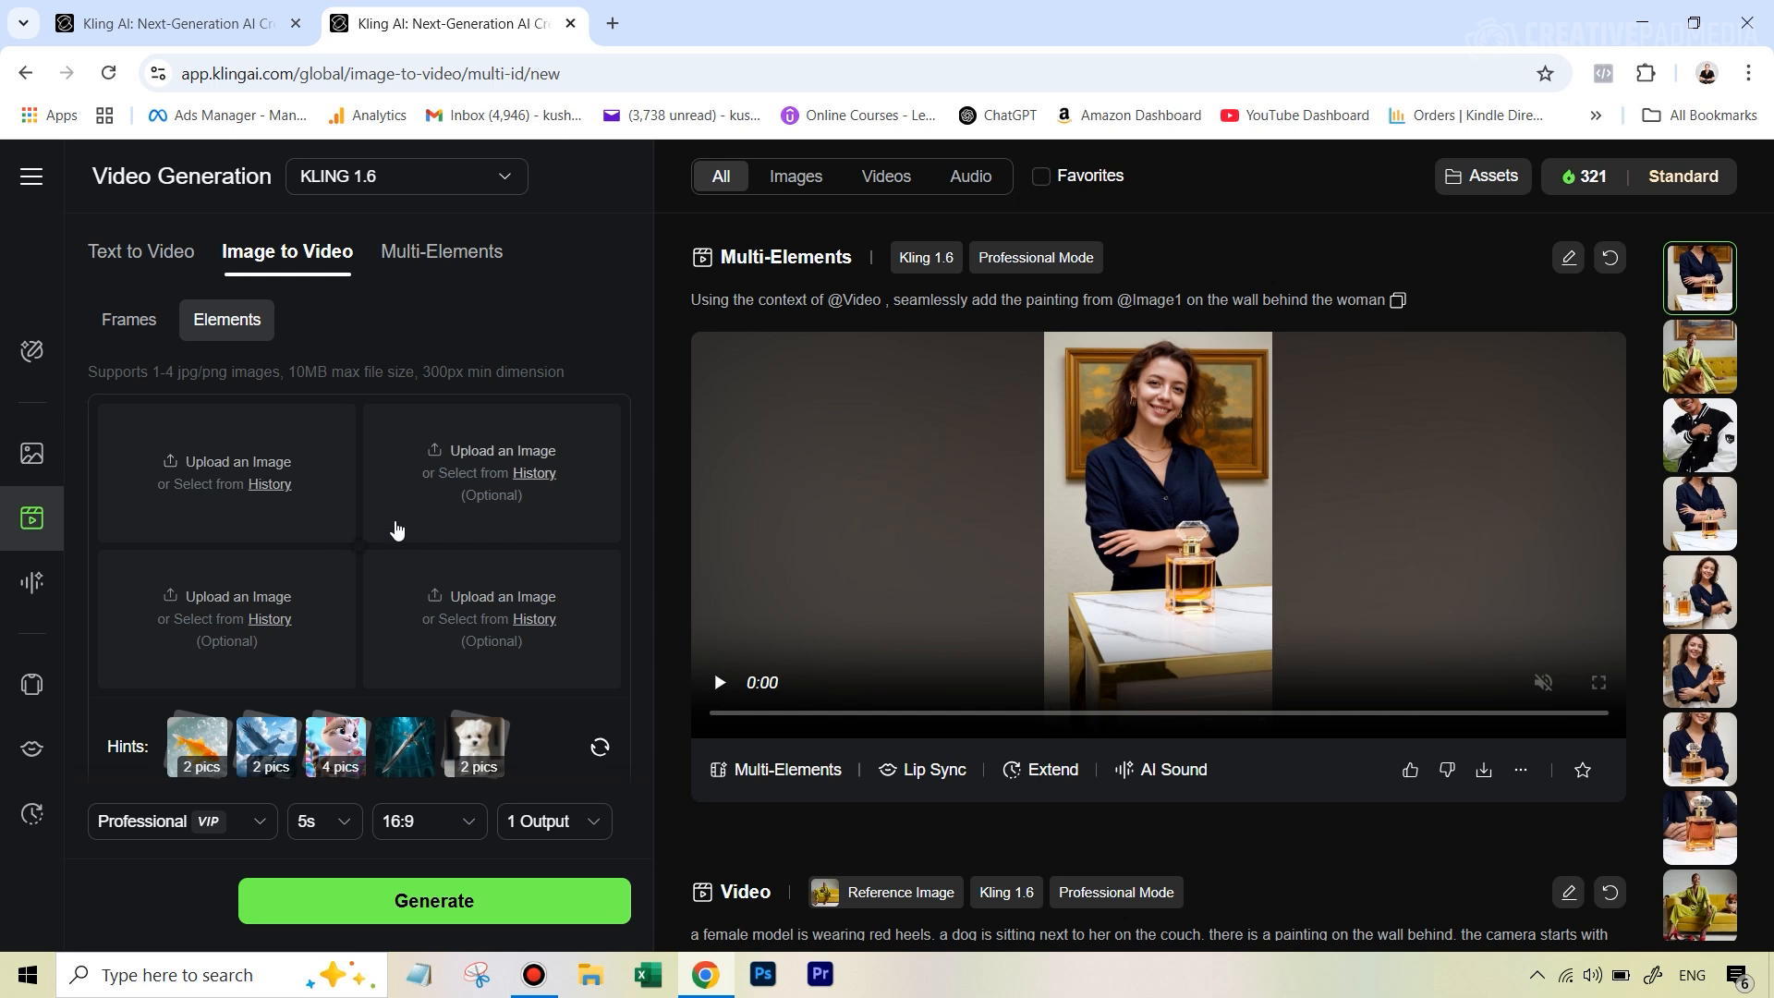
mouse_move(449, 258)
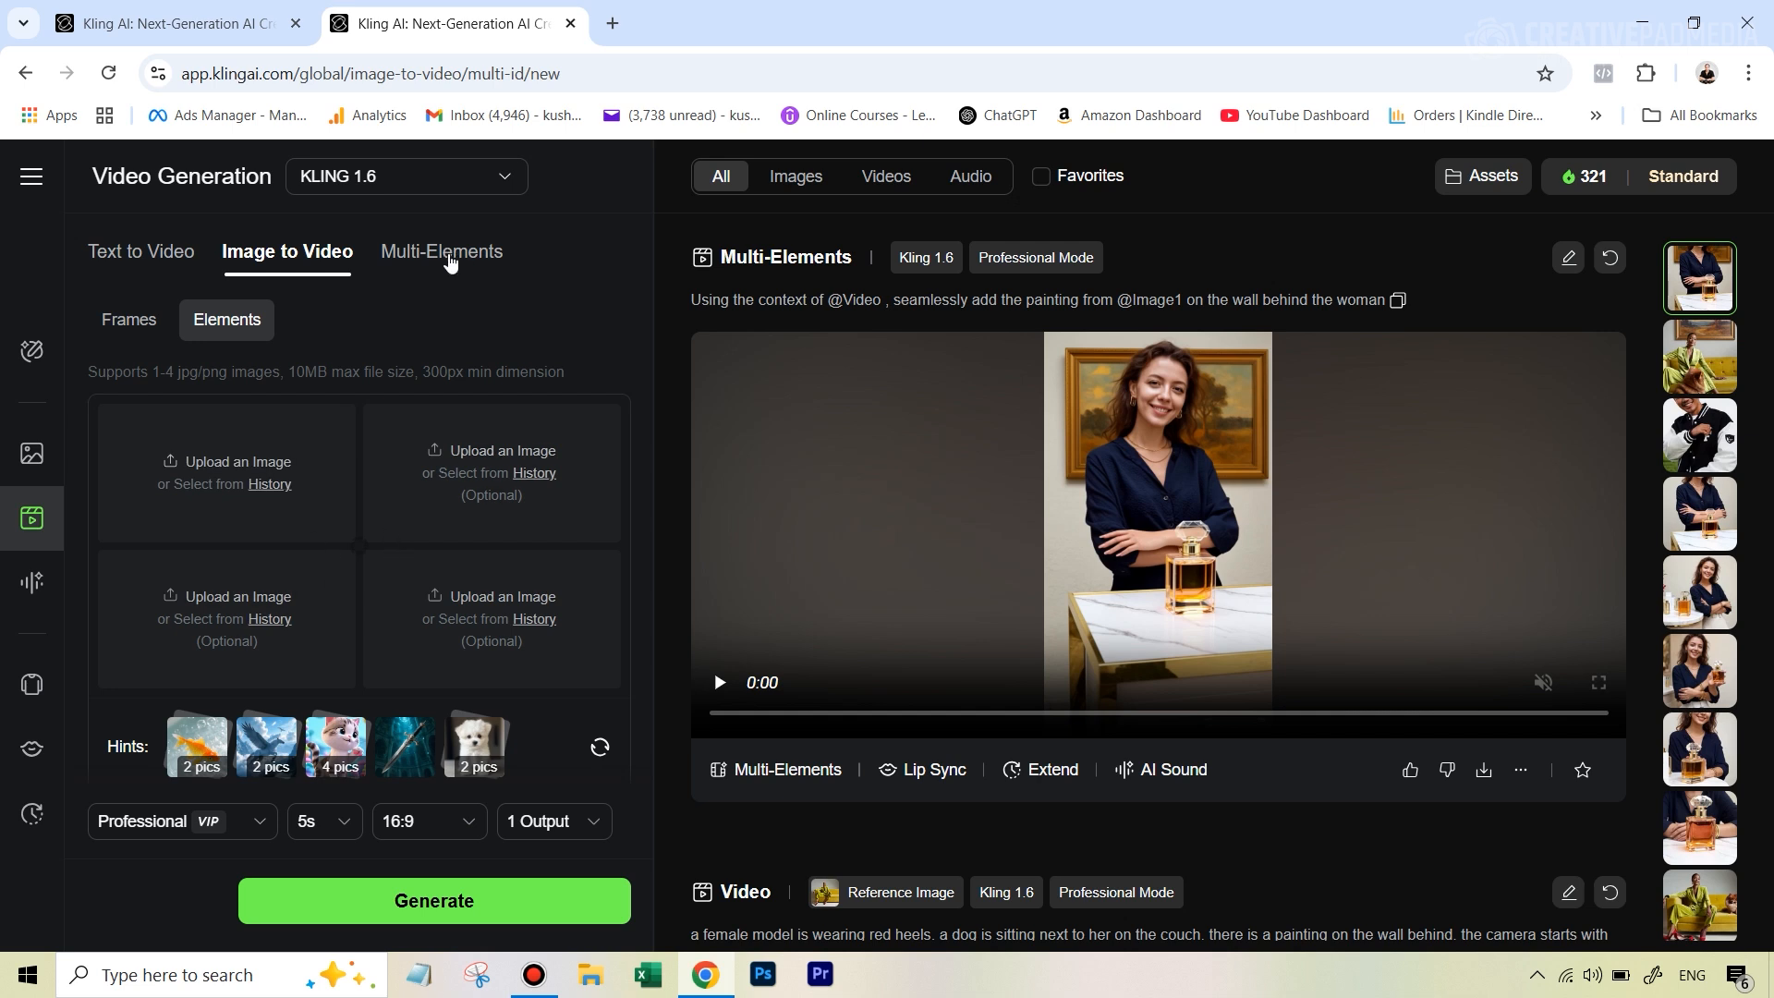
mouse_move(328, 277)
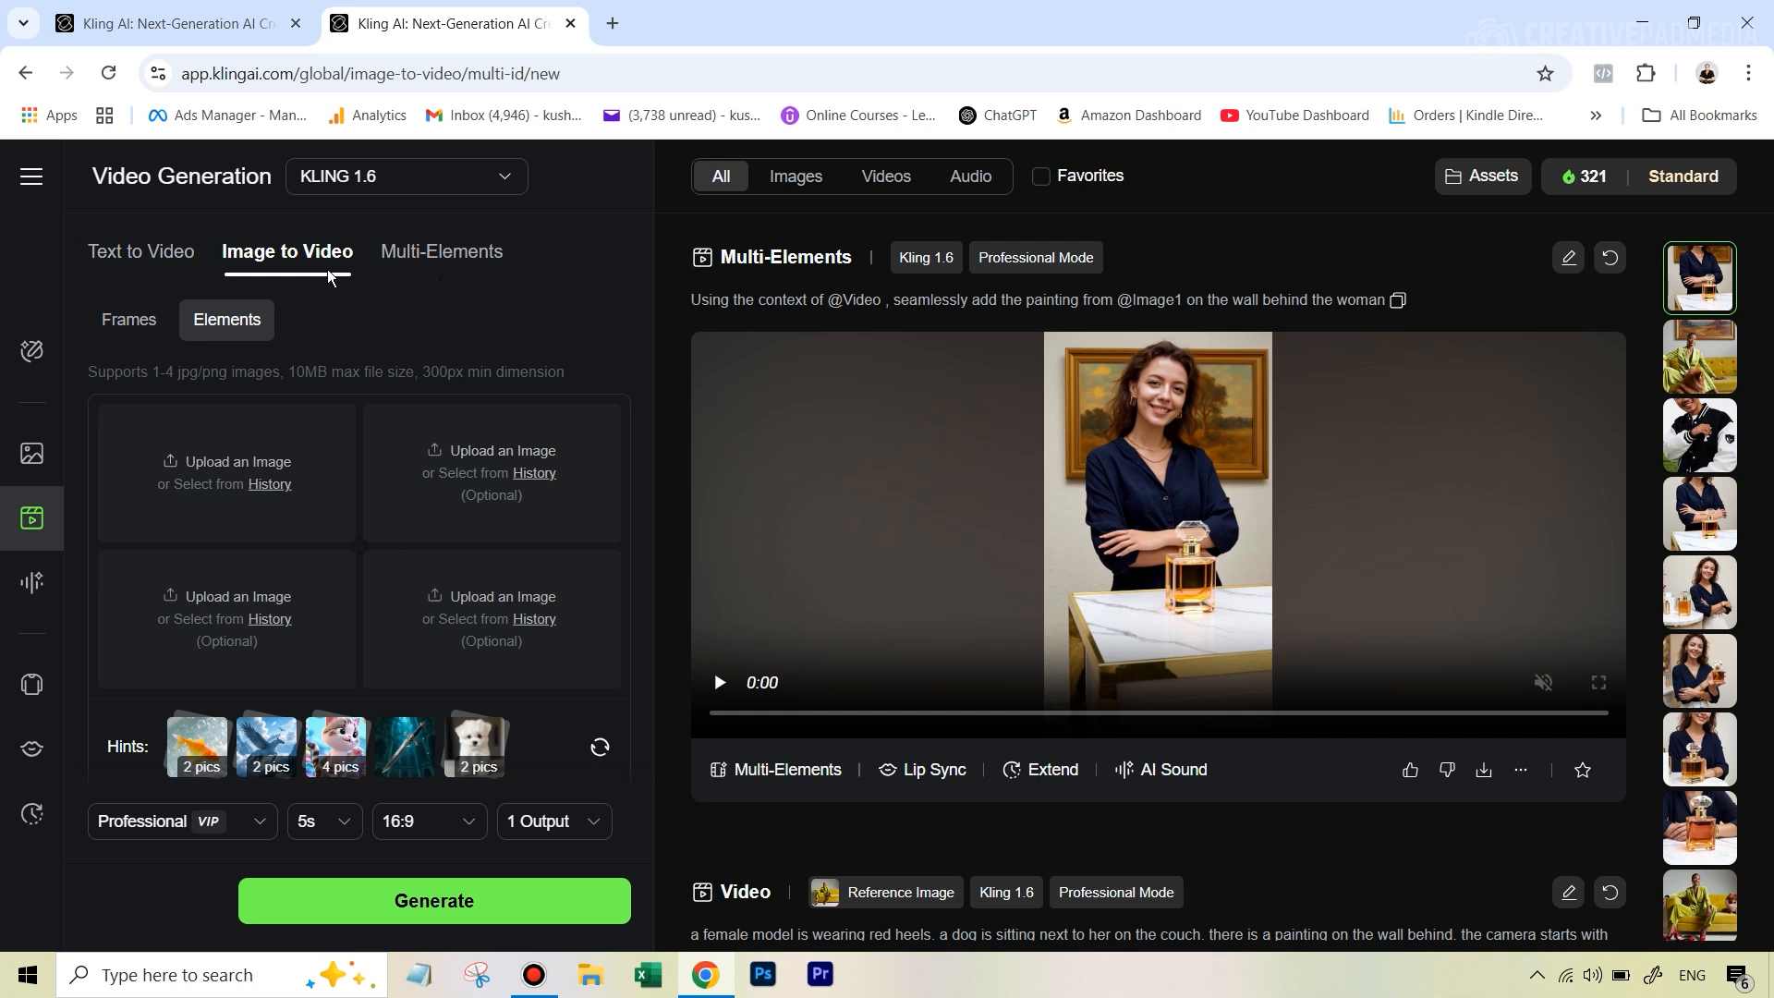
mouse_move(373, 399)
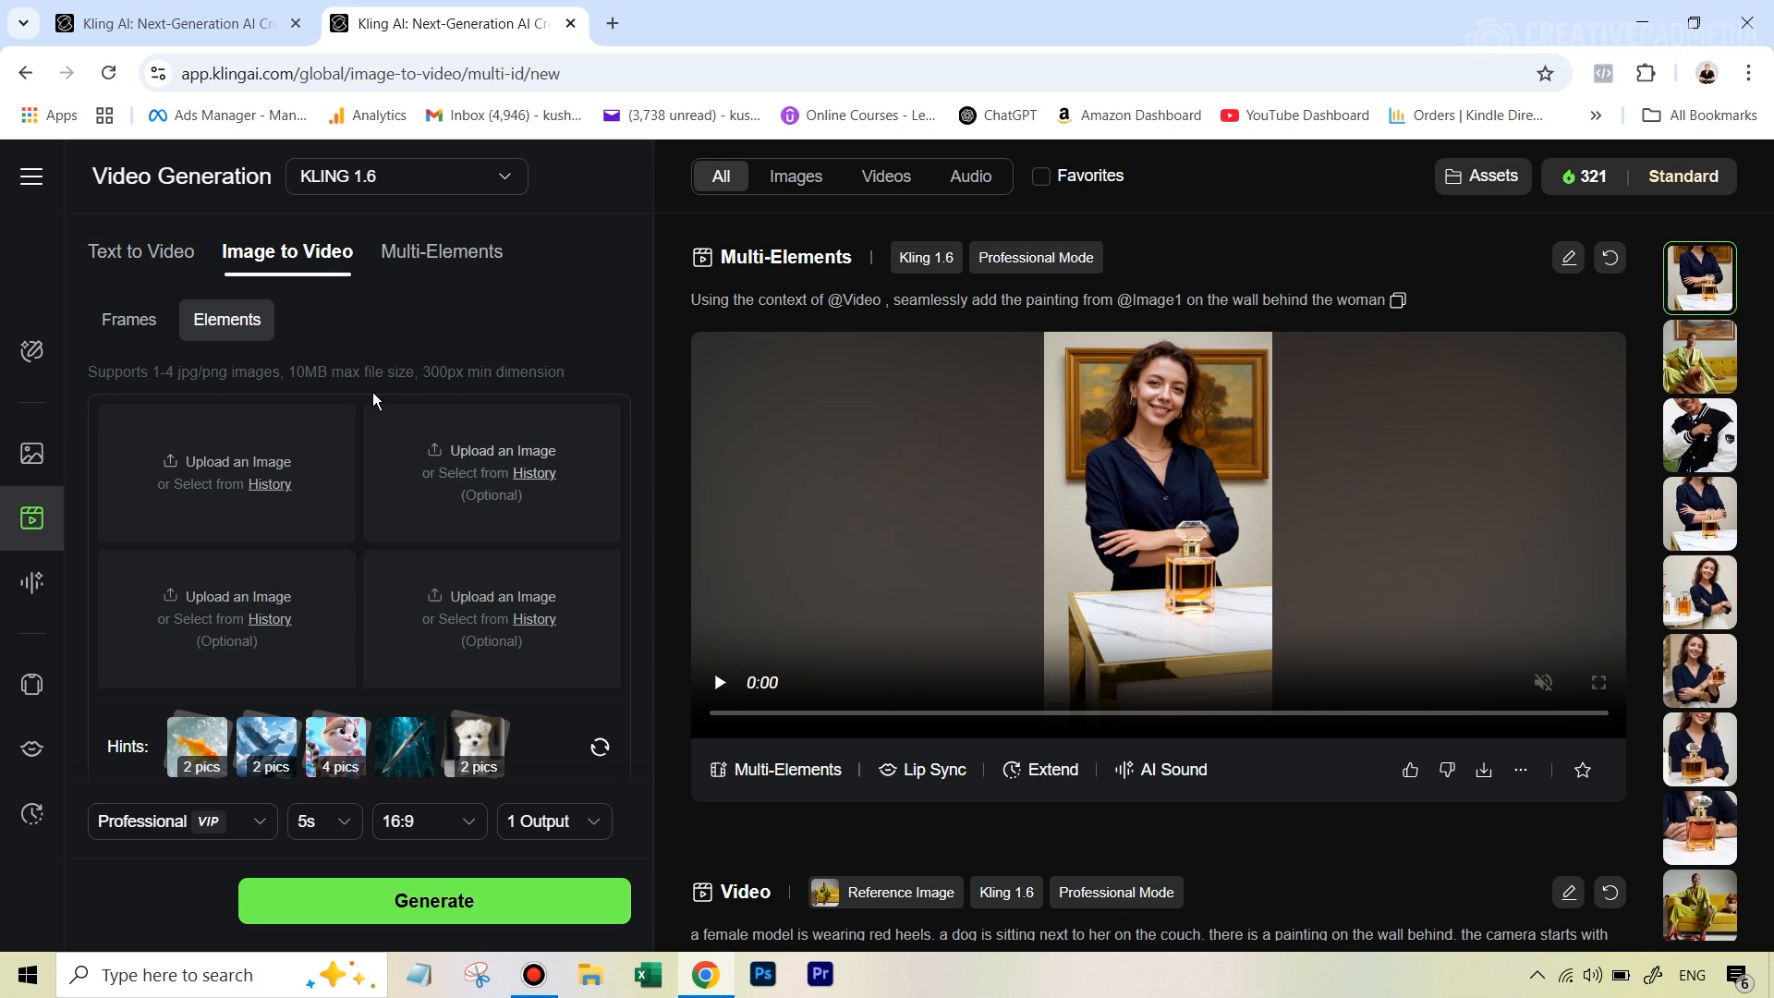
mouse_move(417, 408)
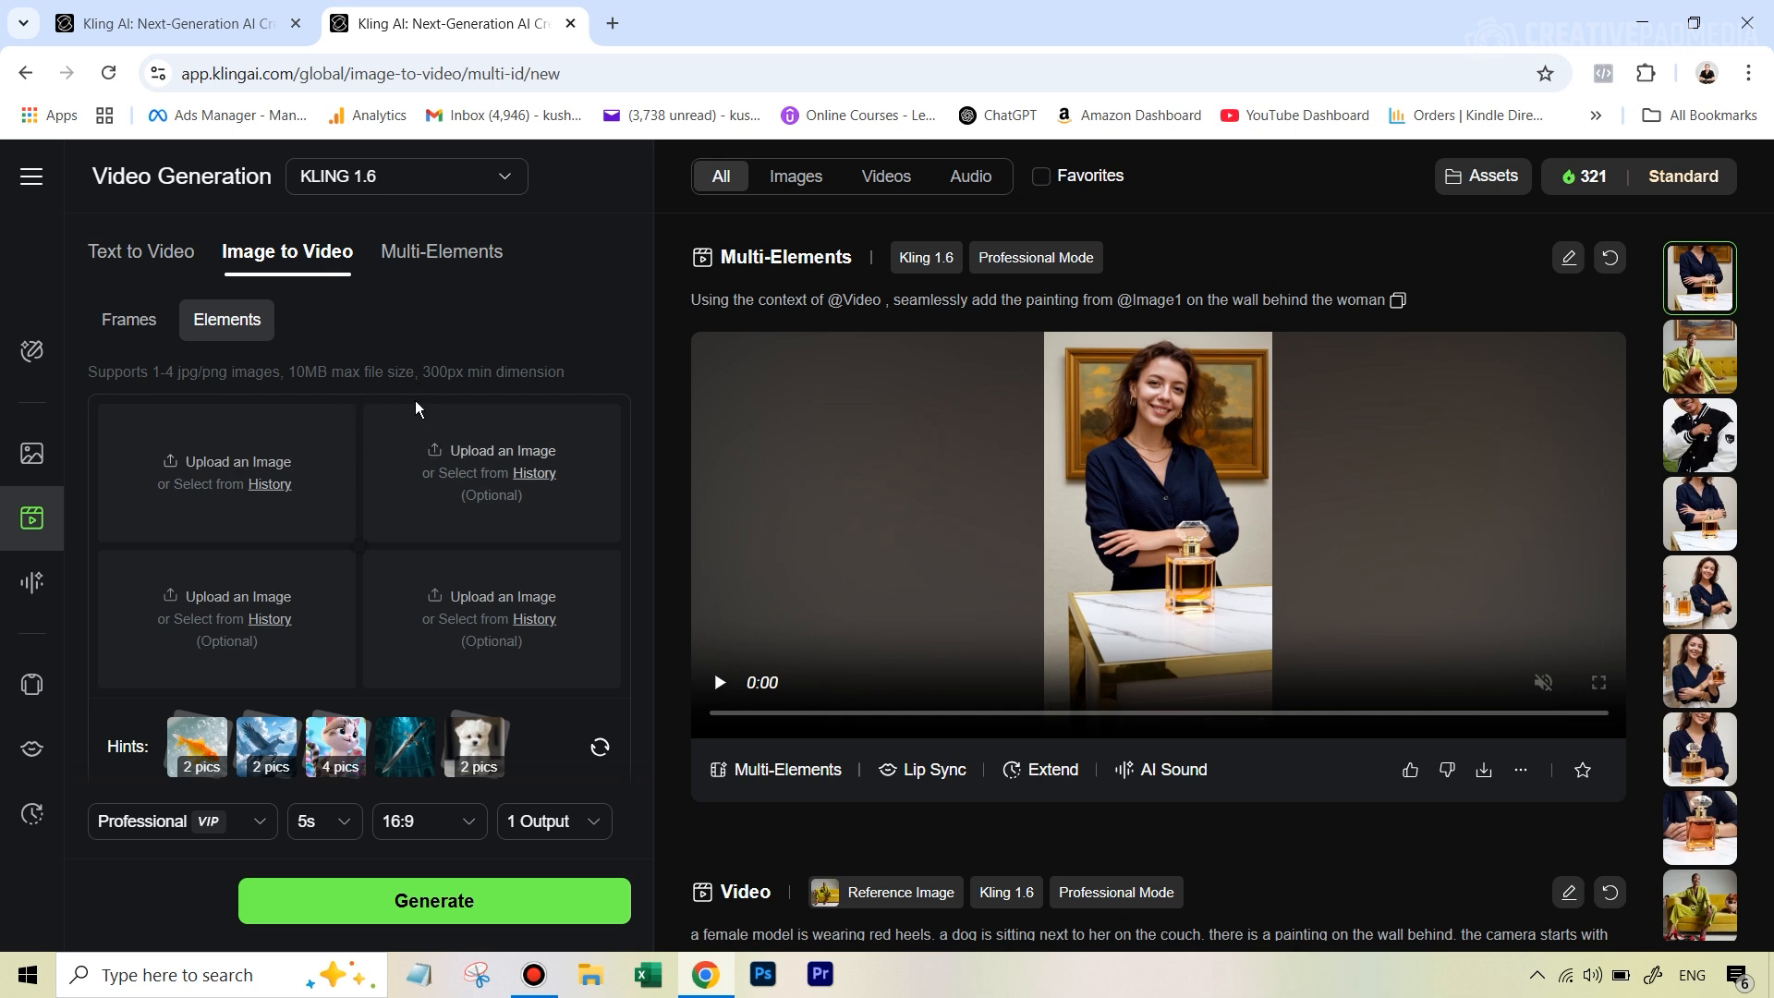
mouse_move(428, 459)
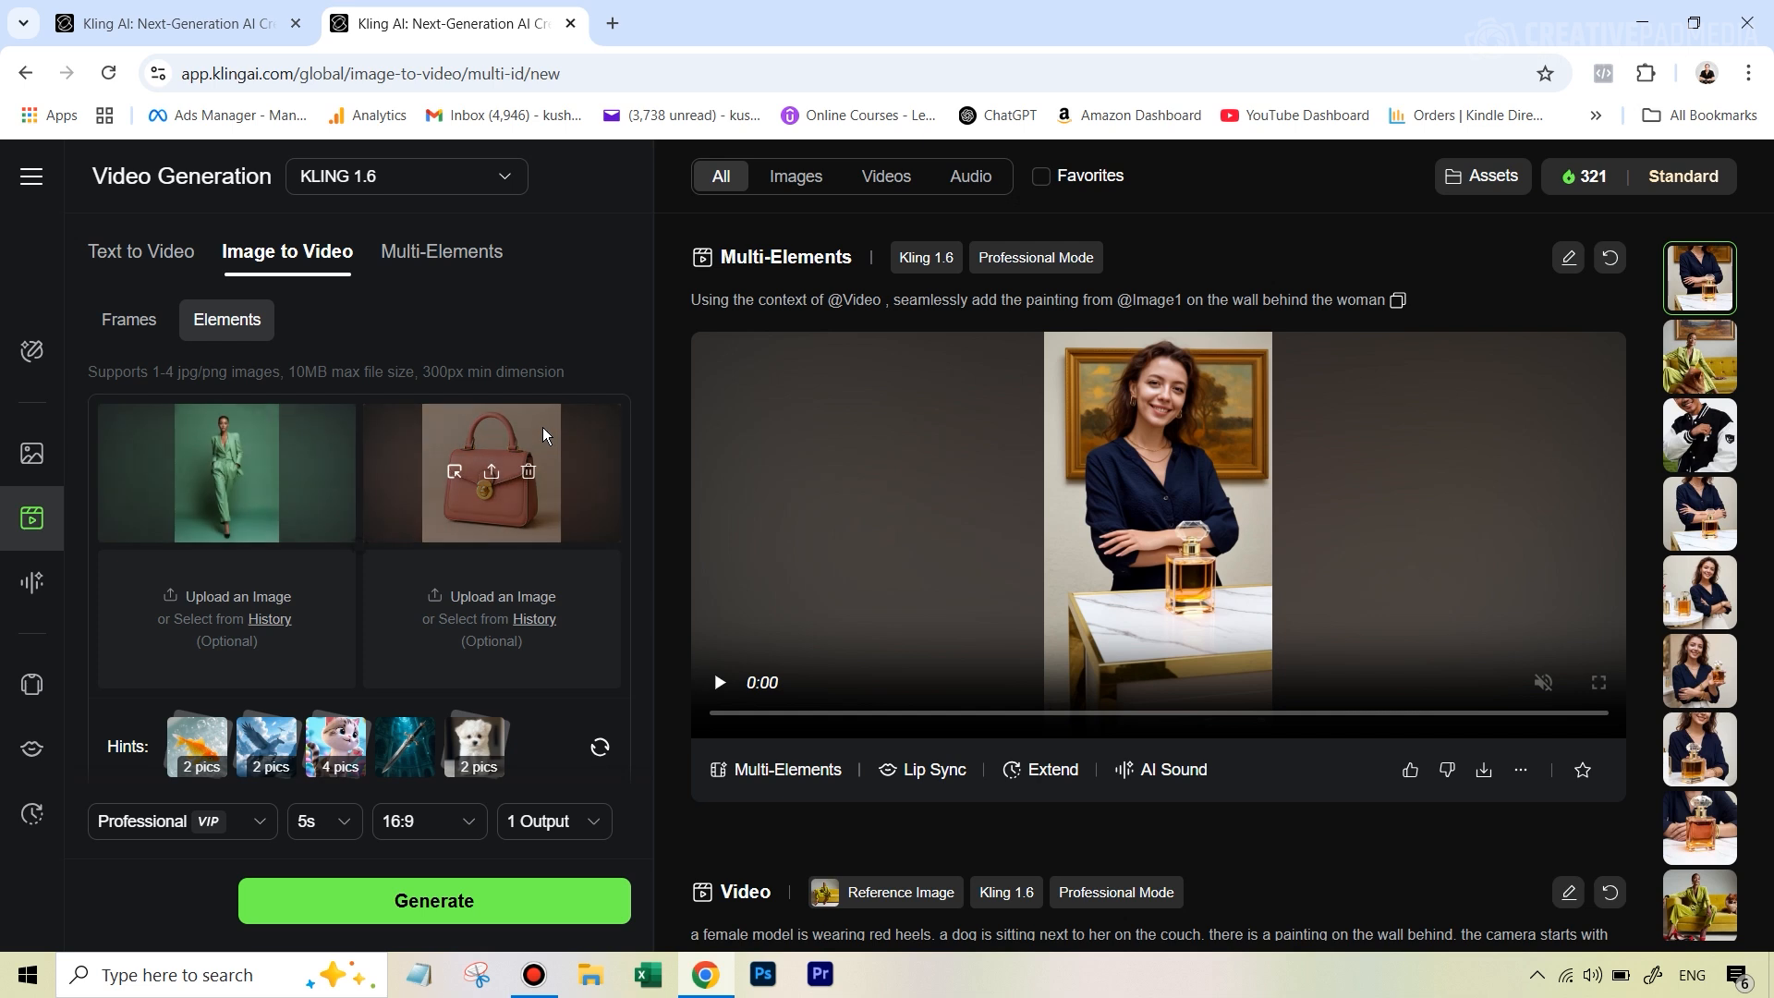
mouse_move(565, 324)
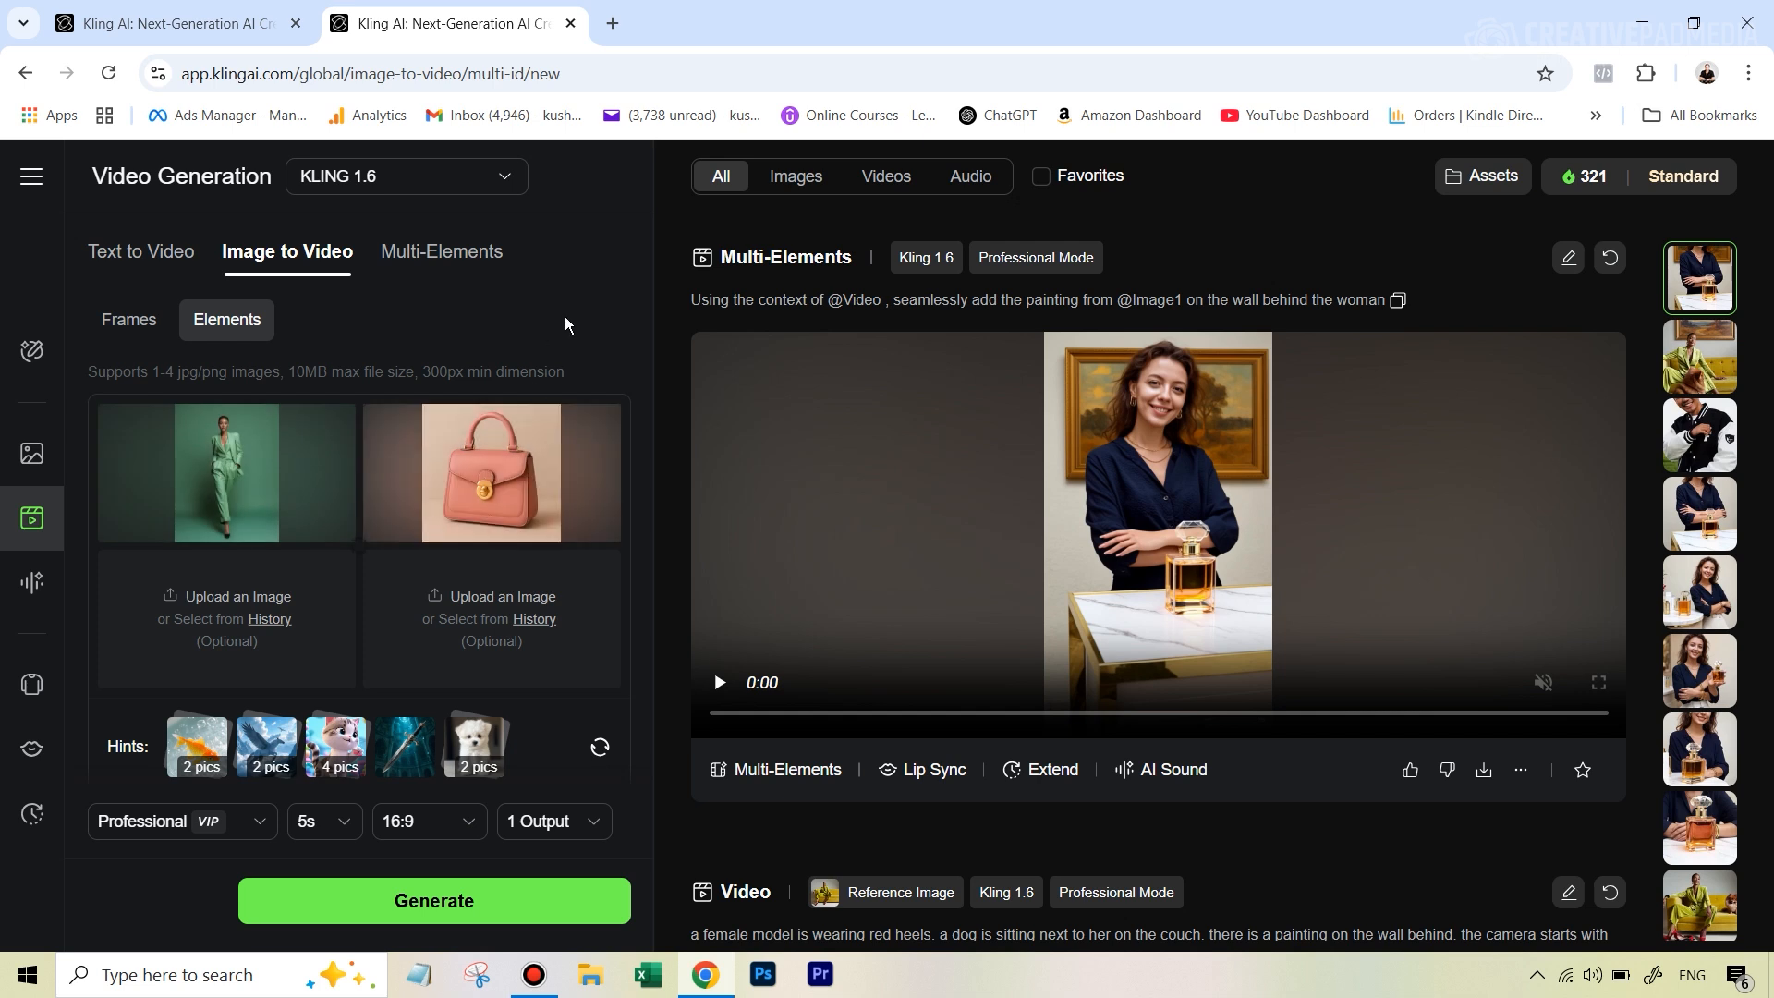
mouse_move(226, 472)
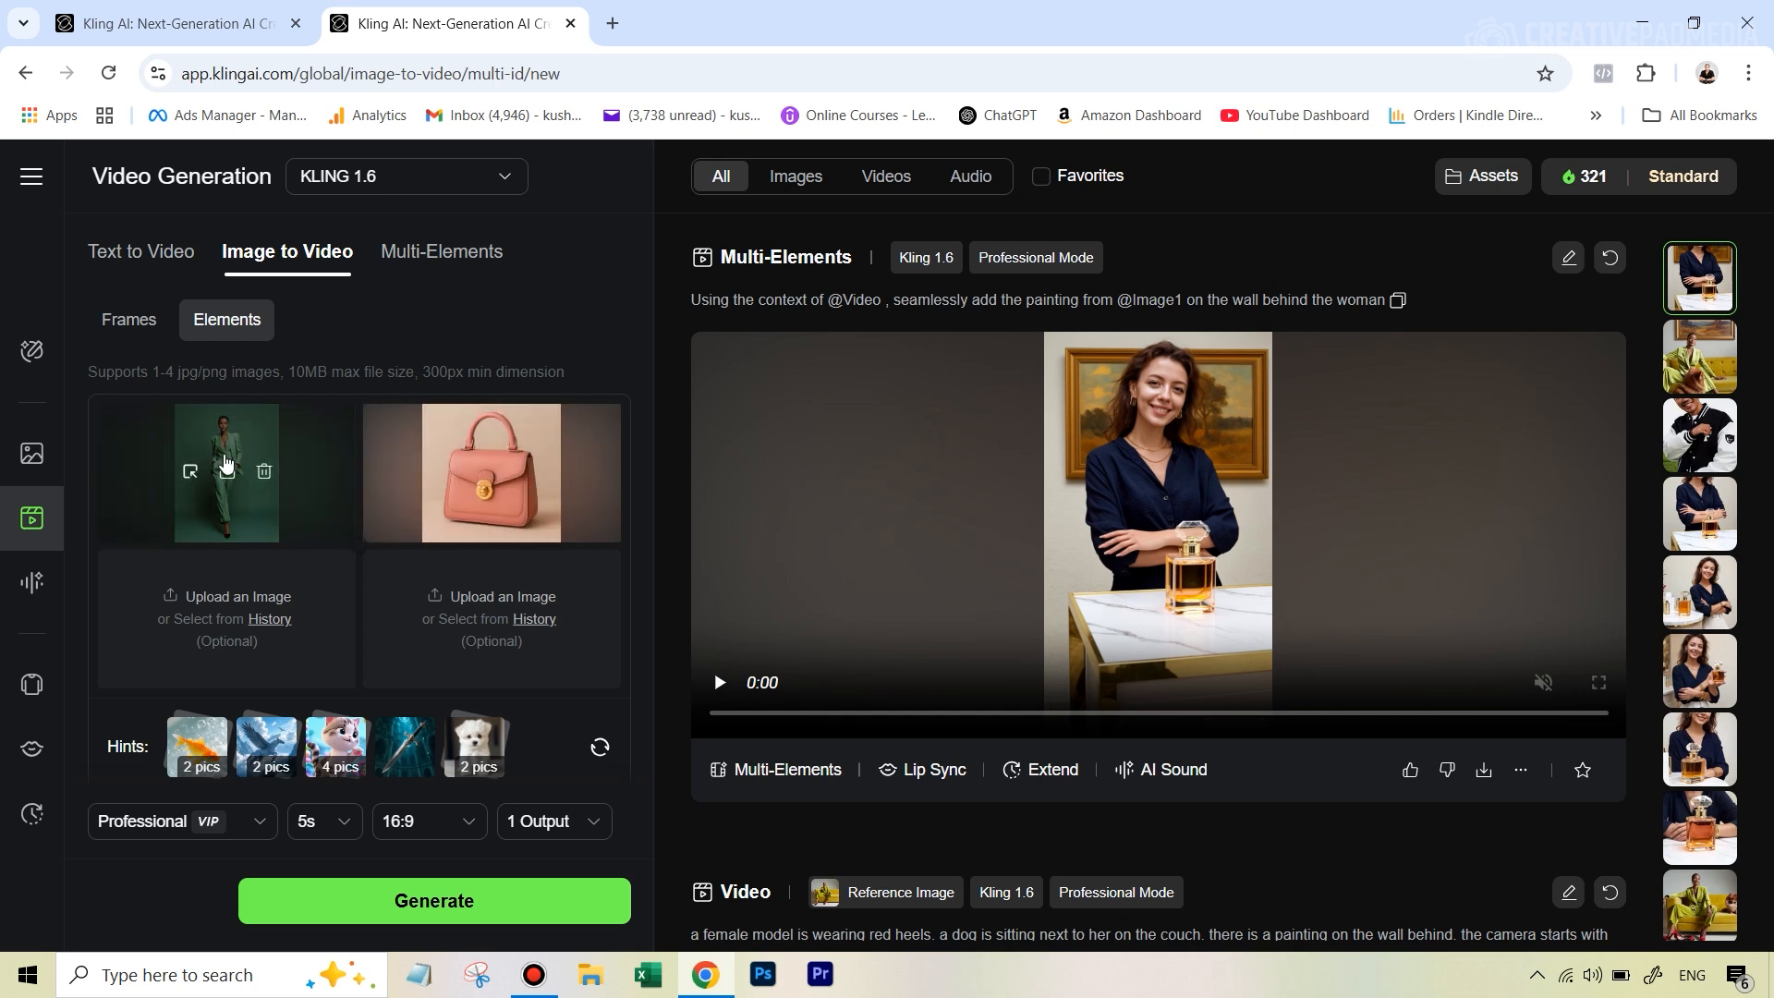
mouse_move(472, 475)
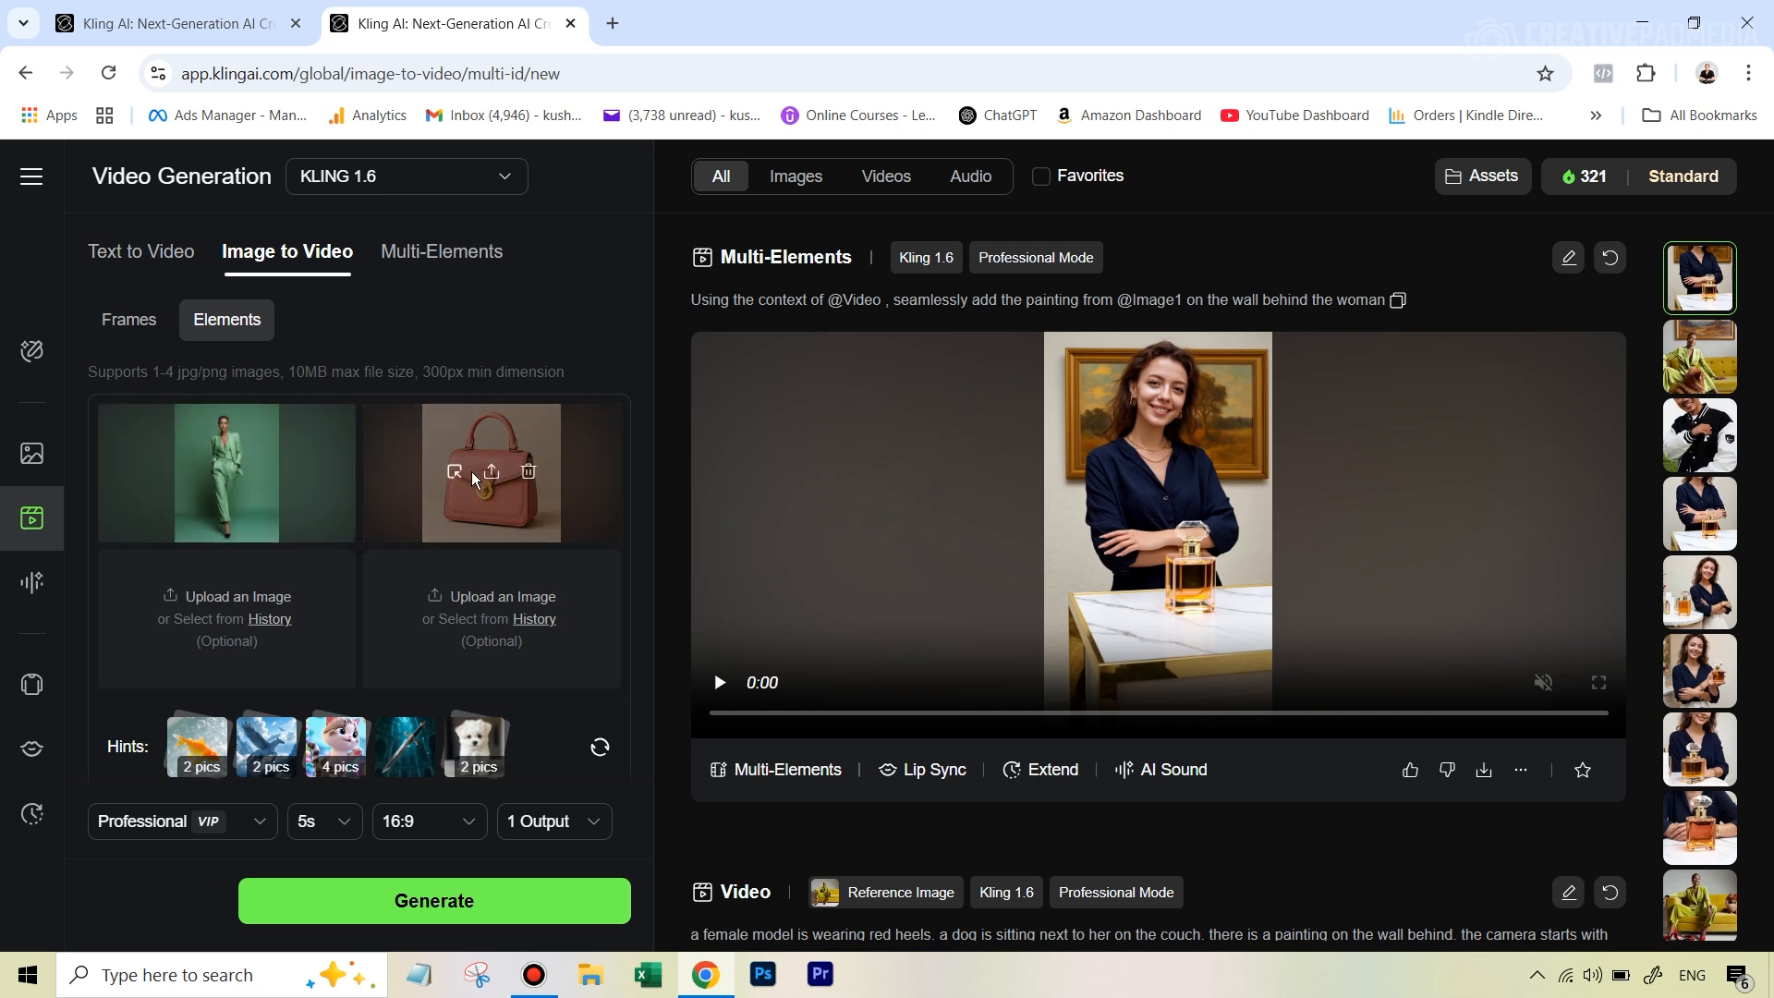
mouse_move(498, 449)
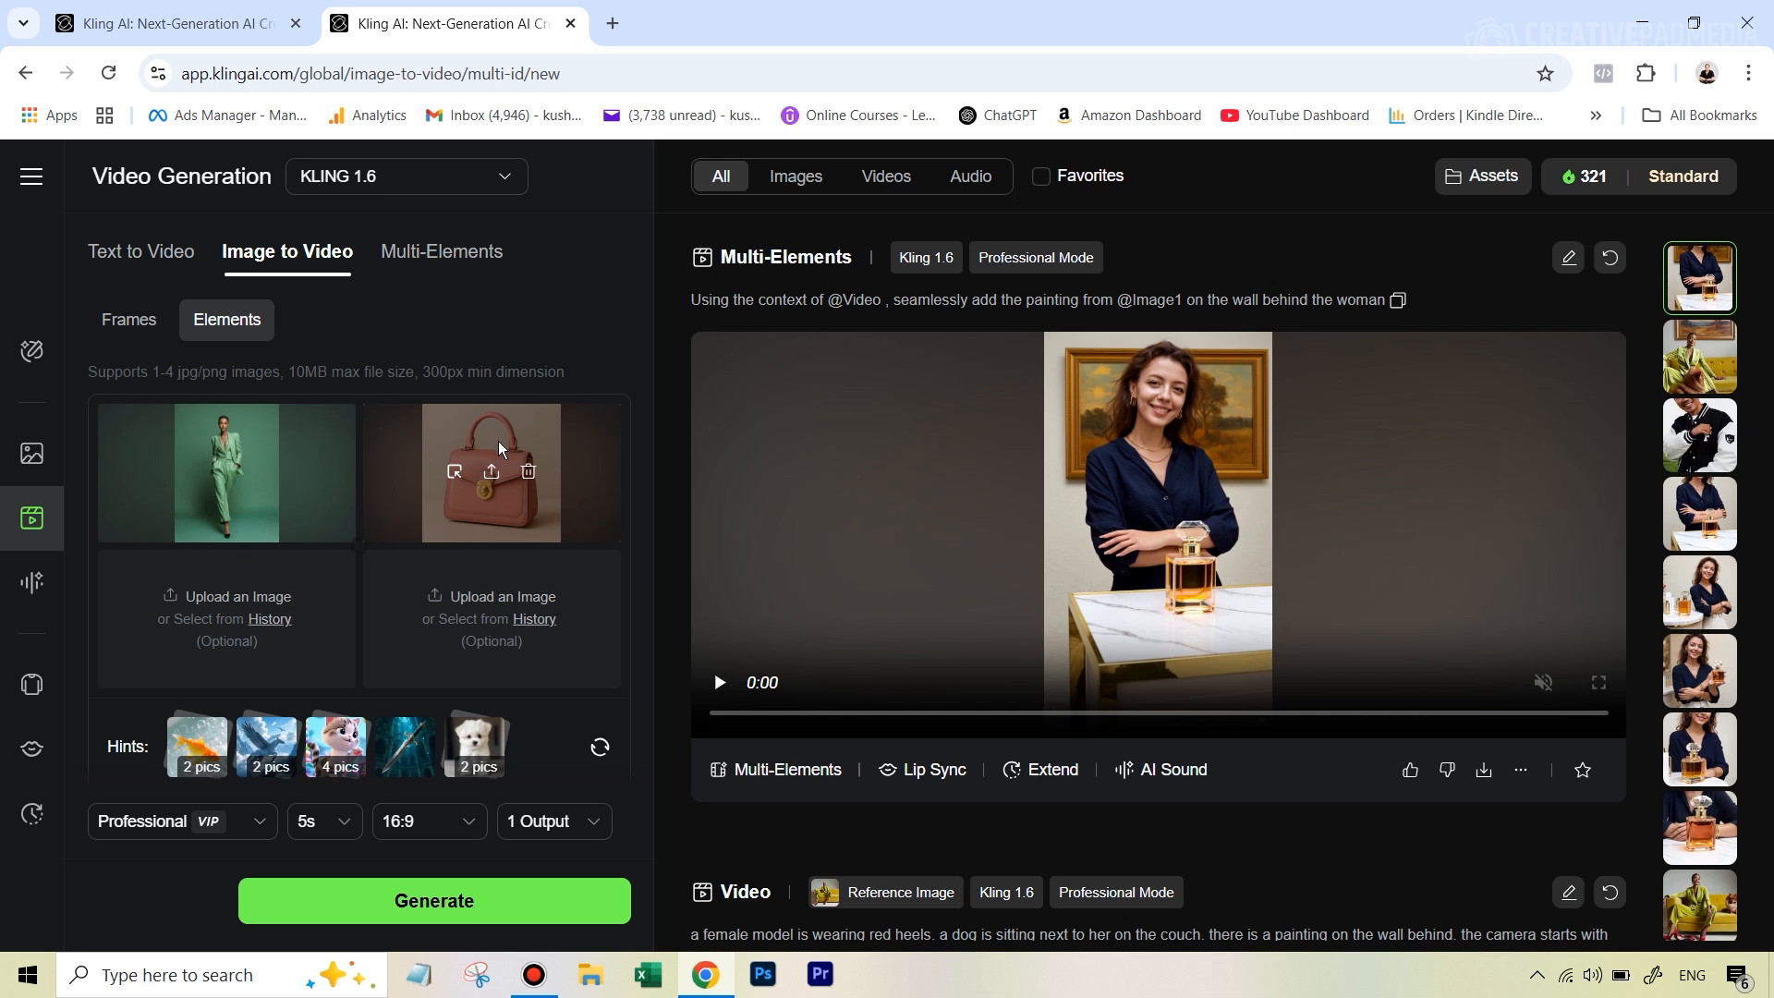
mouse_move(484, 465)
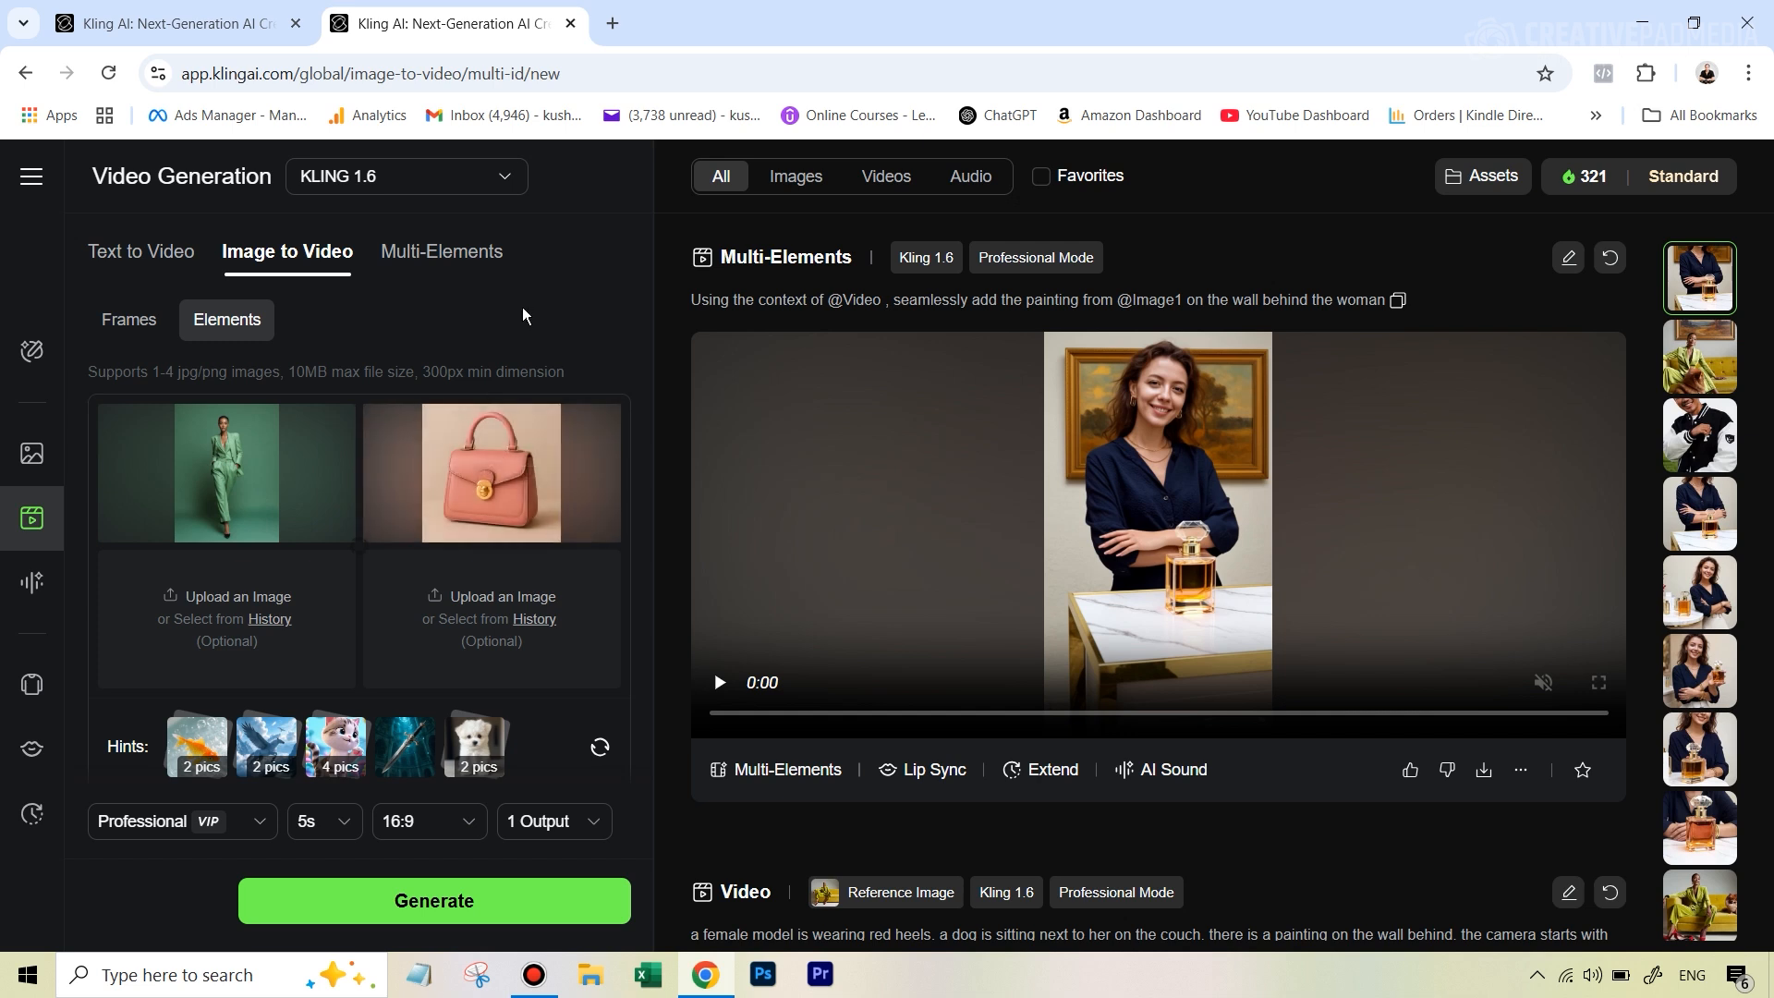
mouse_move(300, 410)
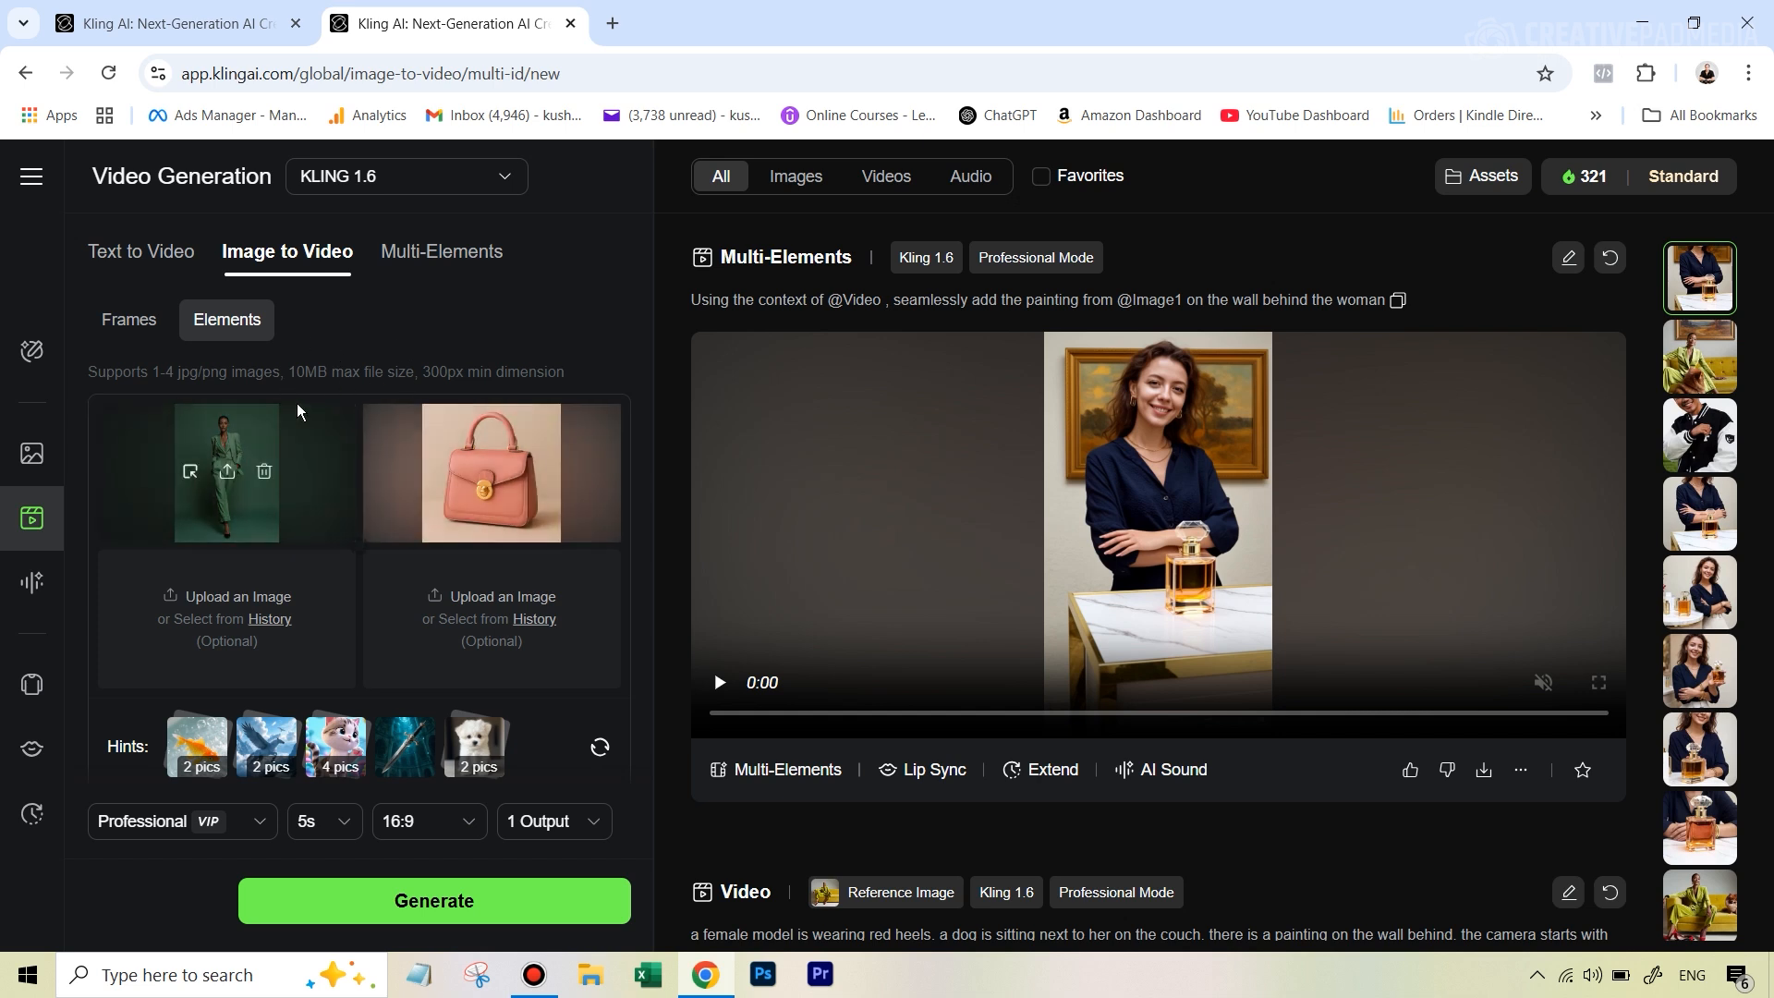
- Scroll down past the model and handbag elements to reach the Prompt box
scroll(down, 3)
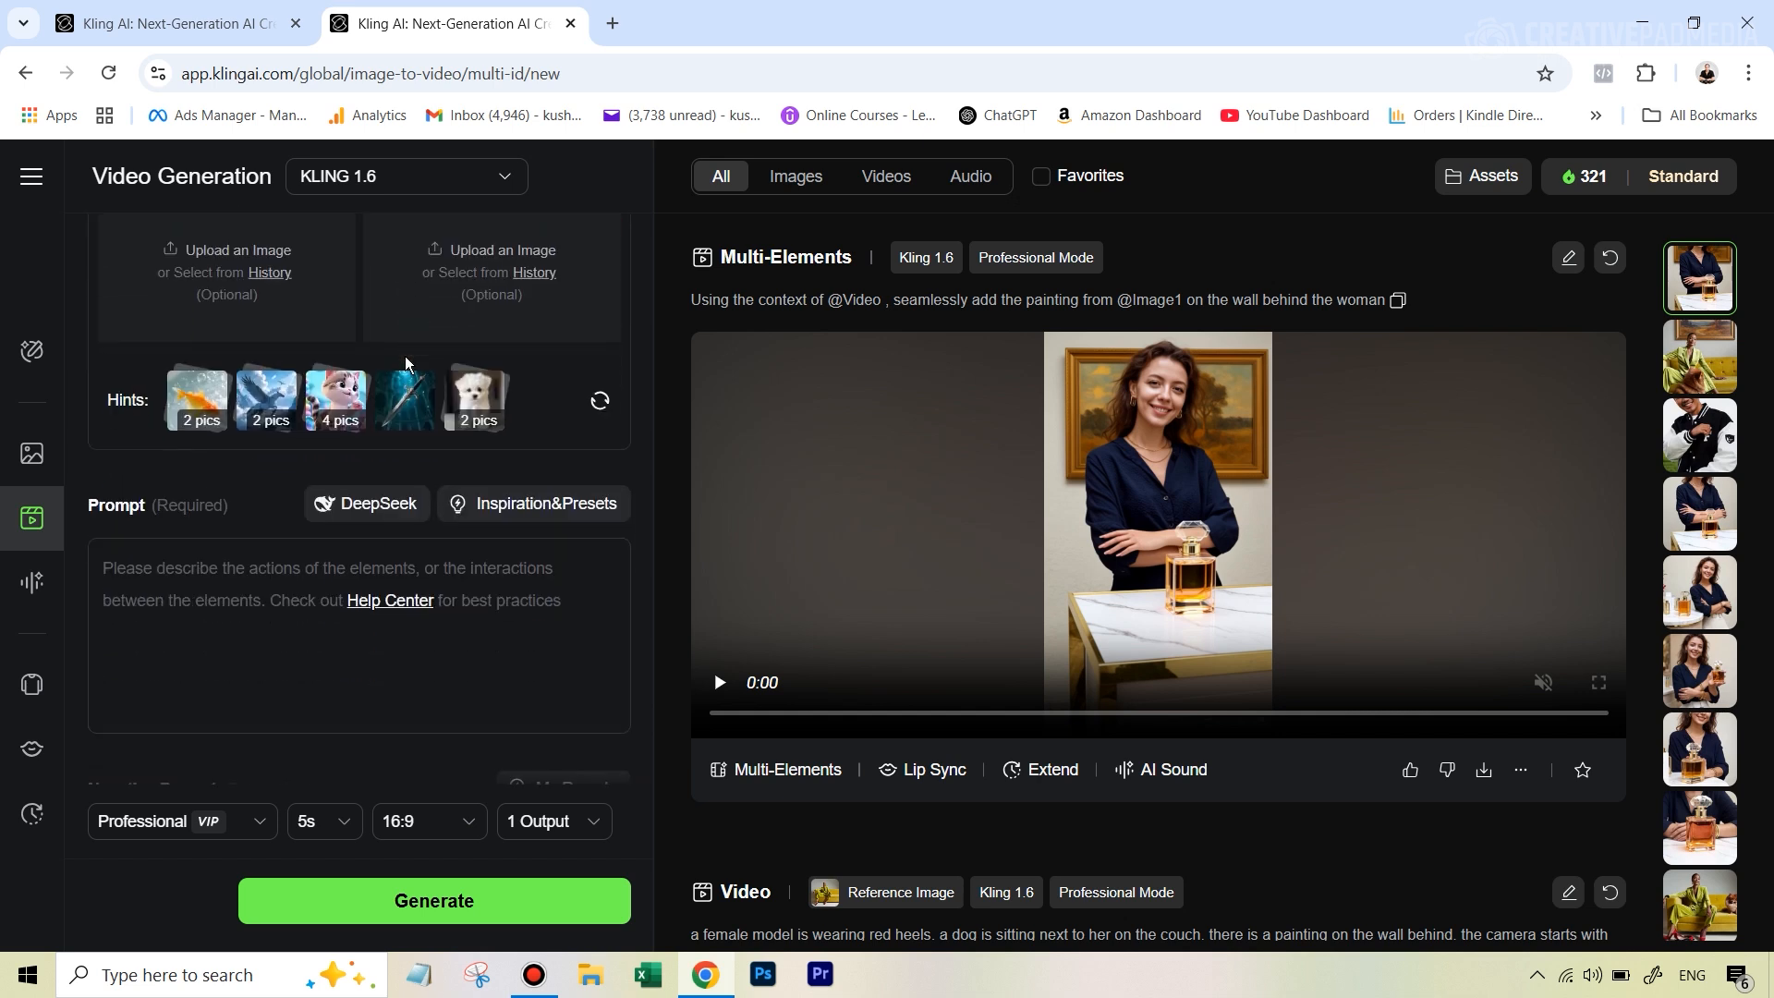
scroll(down, 3)
text(a female model is walking towards the camera. she is holding a pink purse in her left hand. as she walks close to the camera, the camera zooms closer to the purse.)
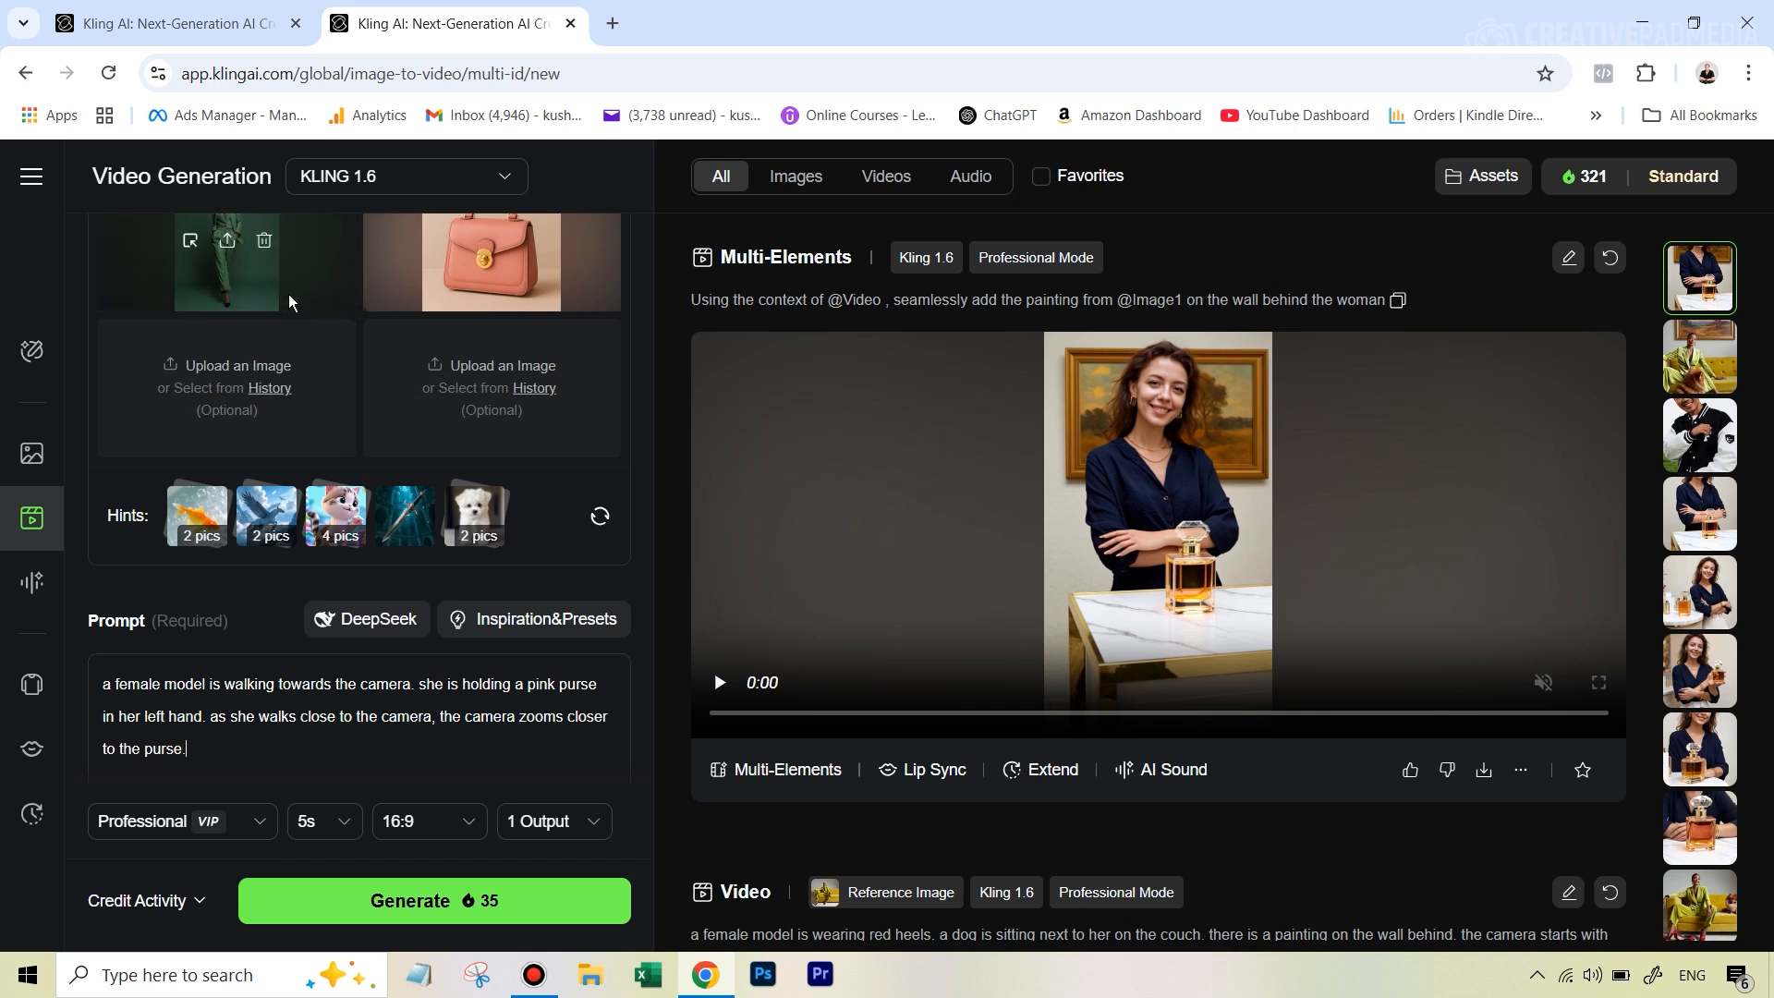
mouse_move(223, 262)
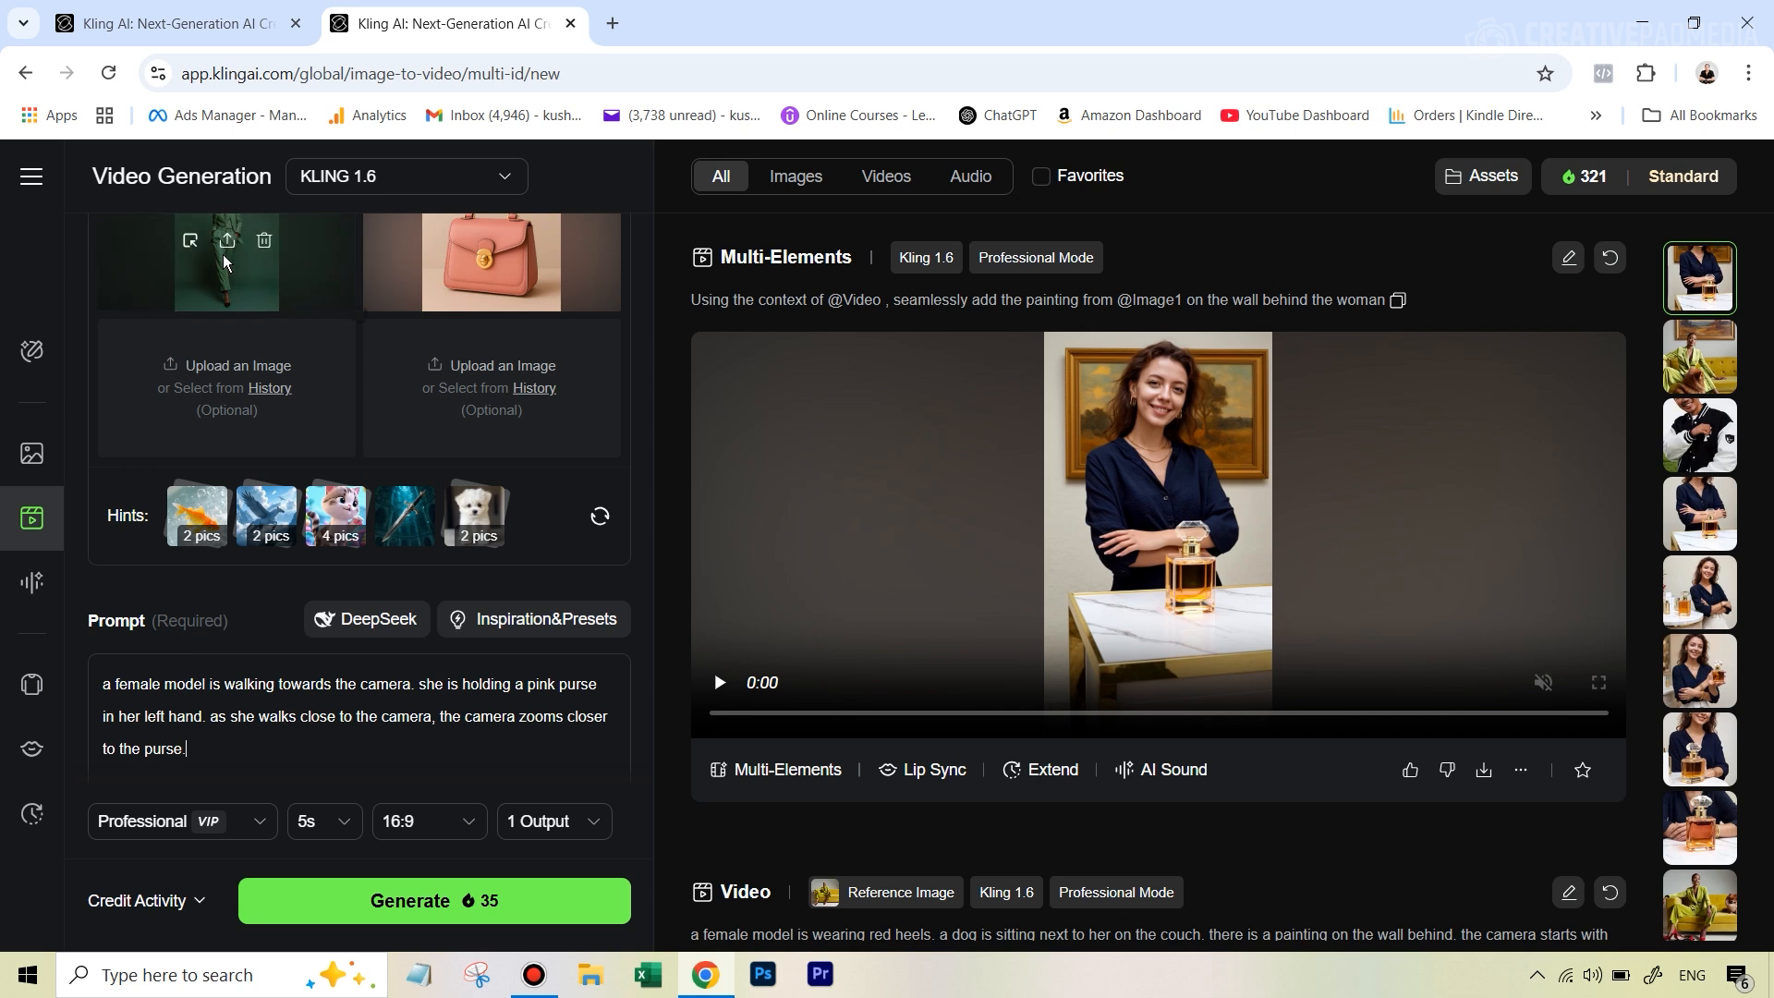
mouse_move(238, 294)
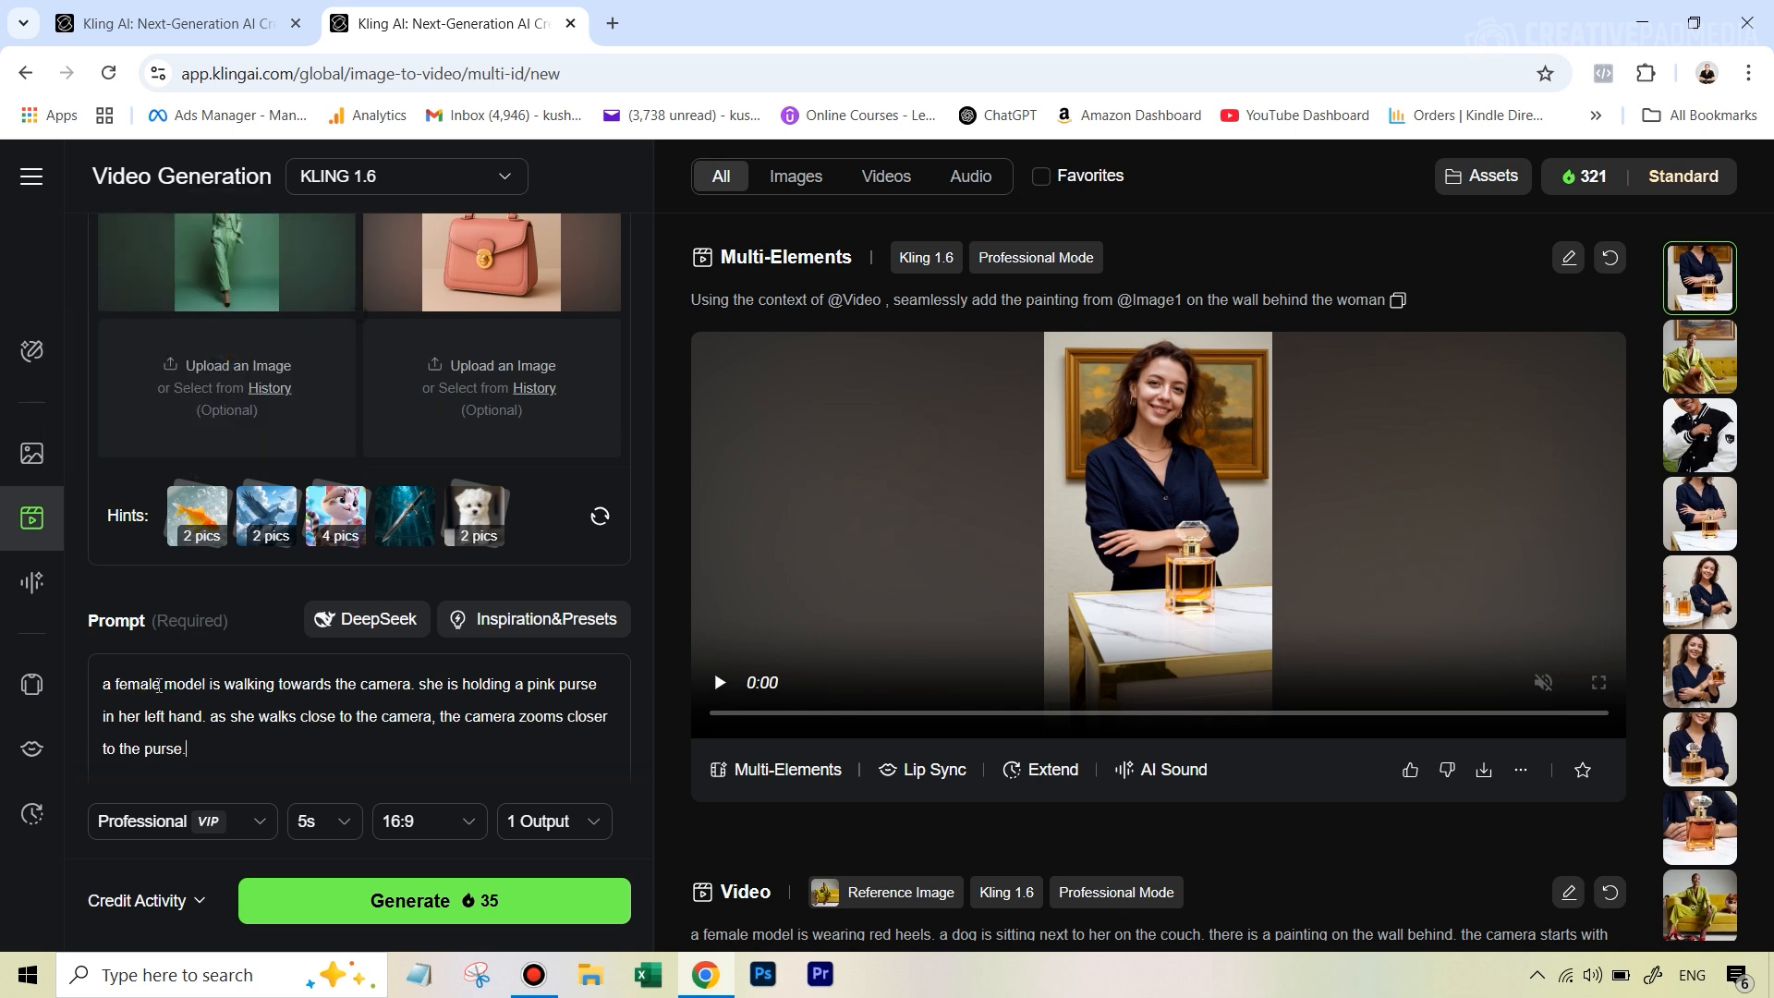
mouse_move(463, 271)
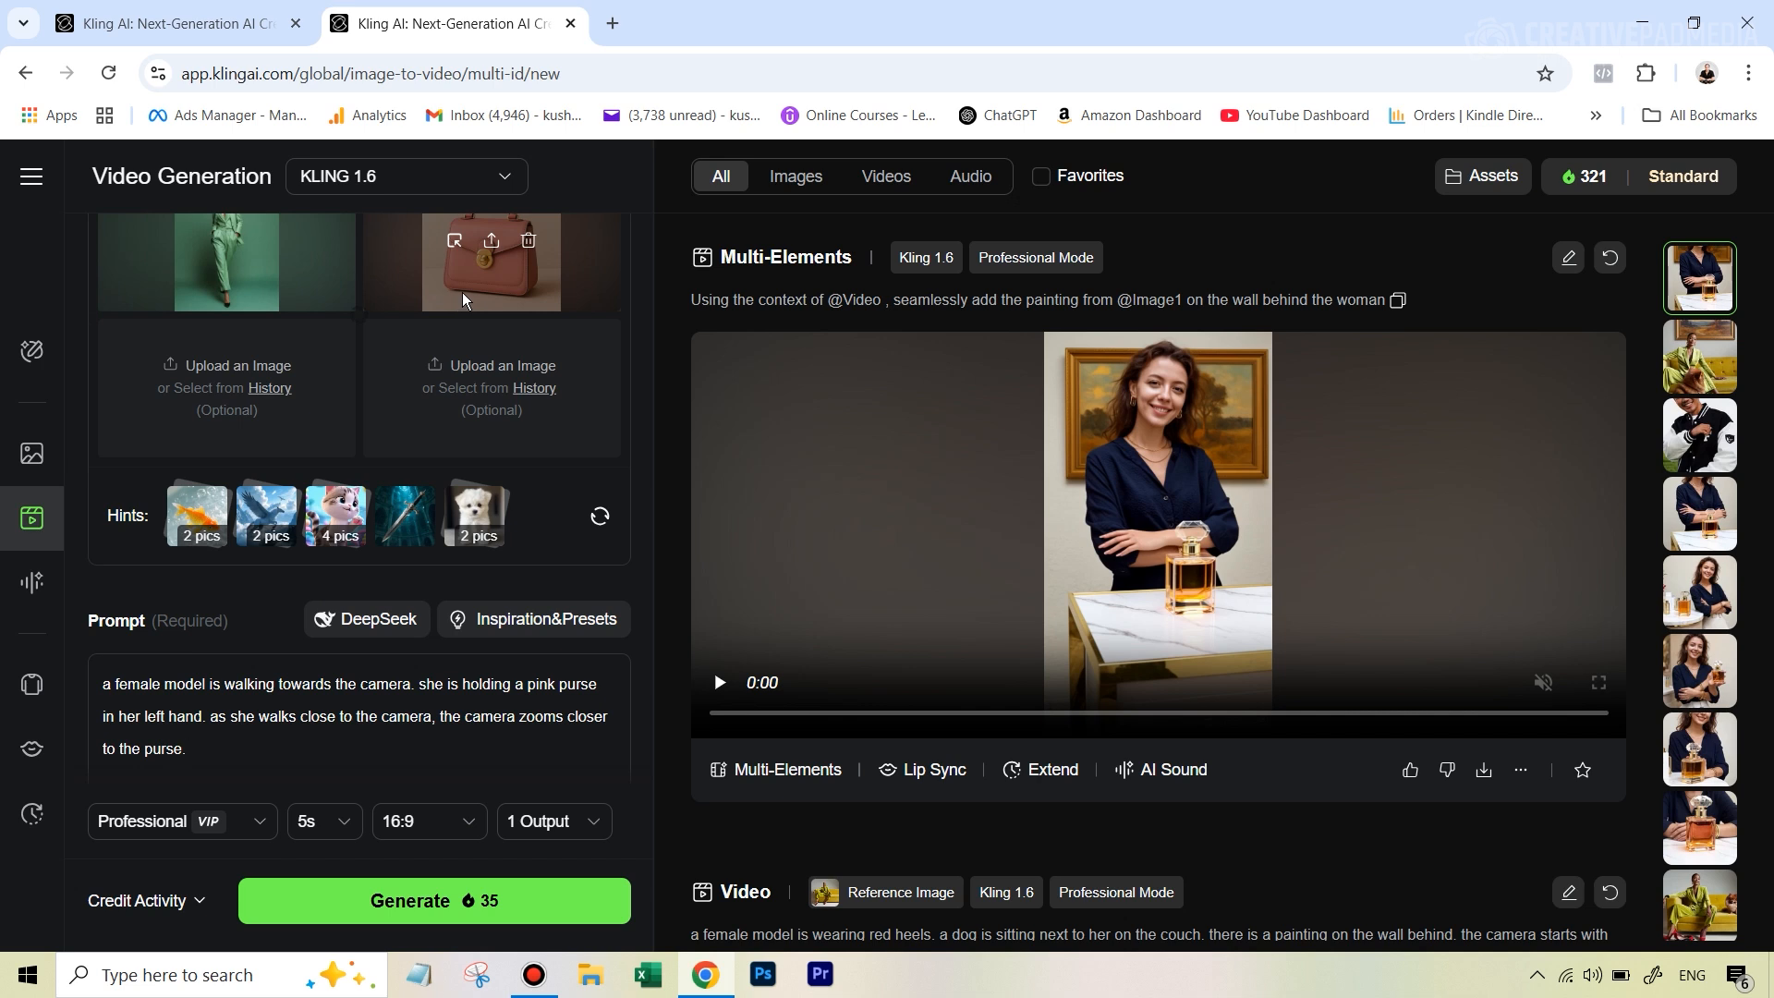
mouse_move(433, 710)
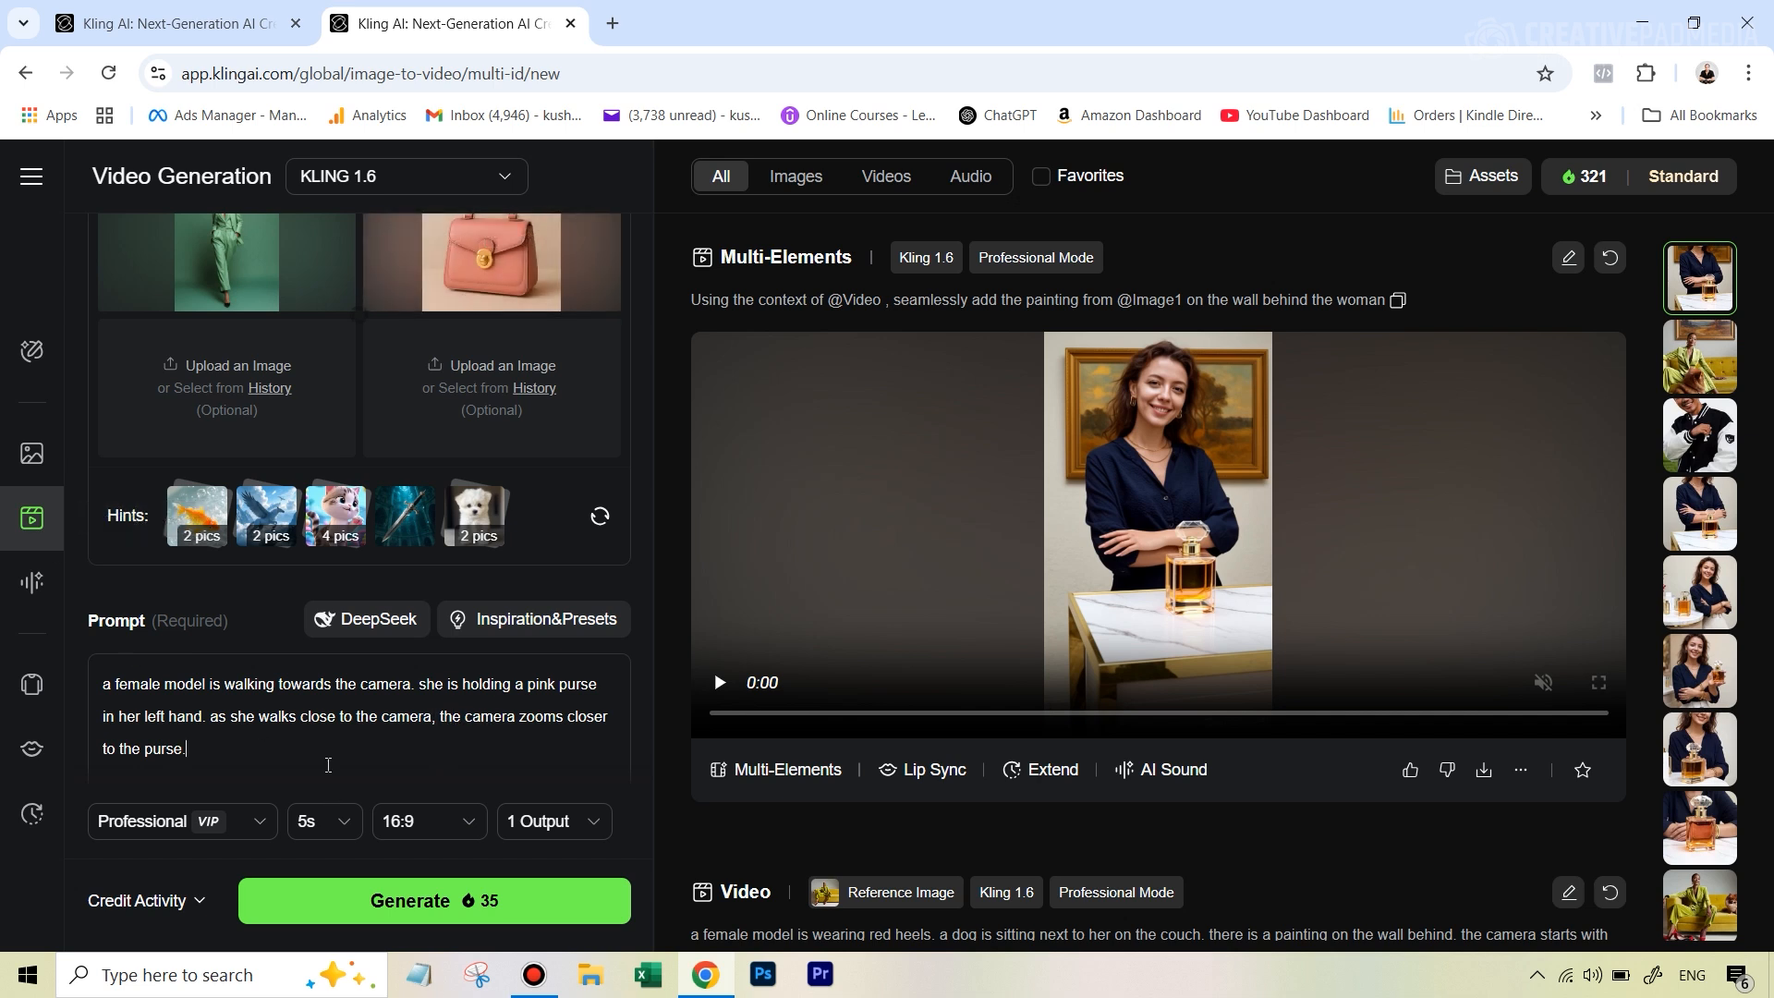
- Keep Professional mode, set the aspect ratio to 9:16, and generate the purse video
click(181, 820)
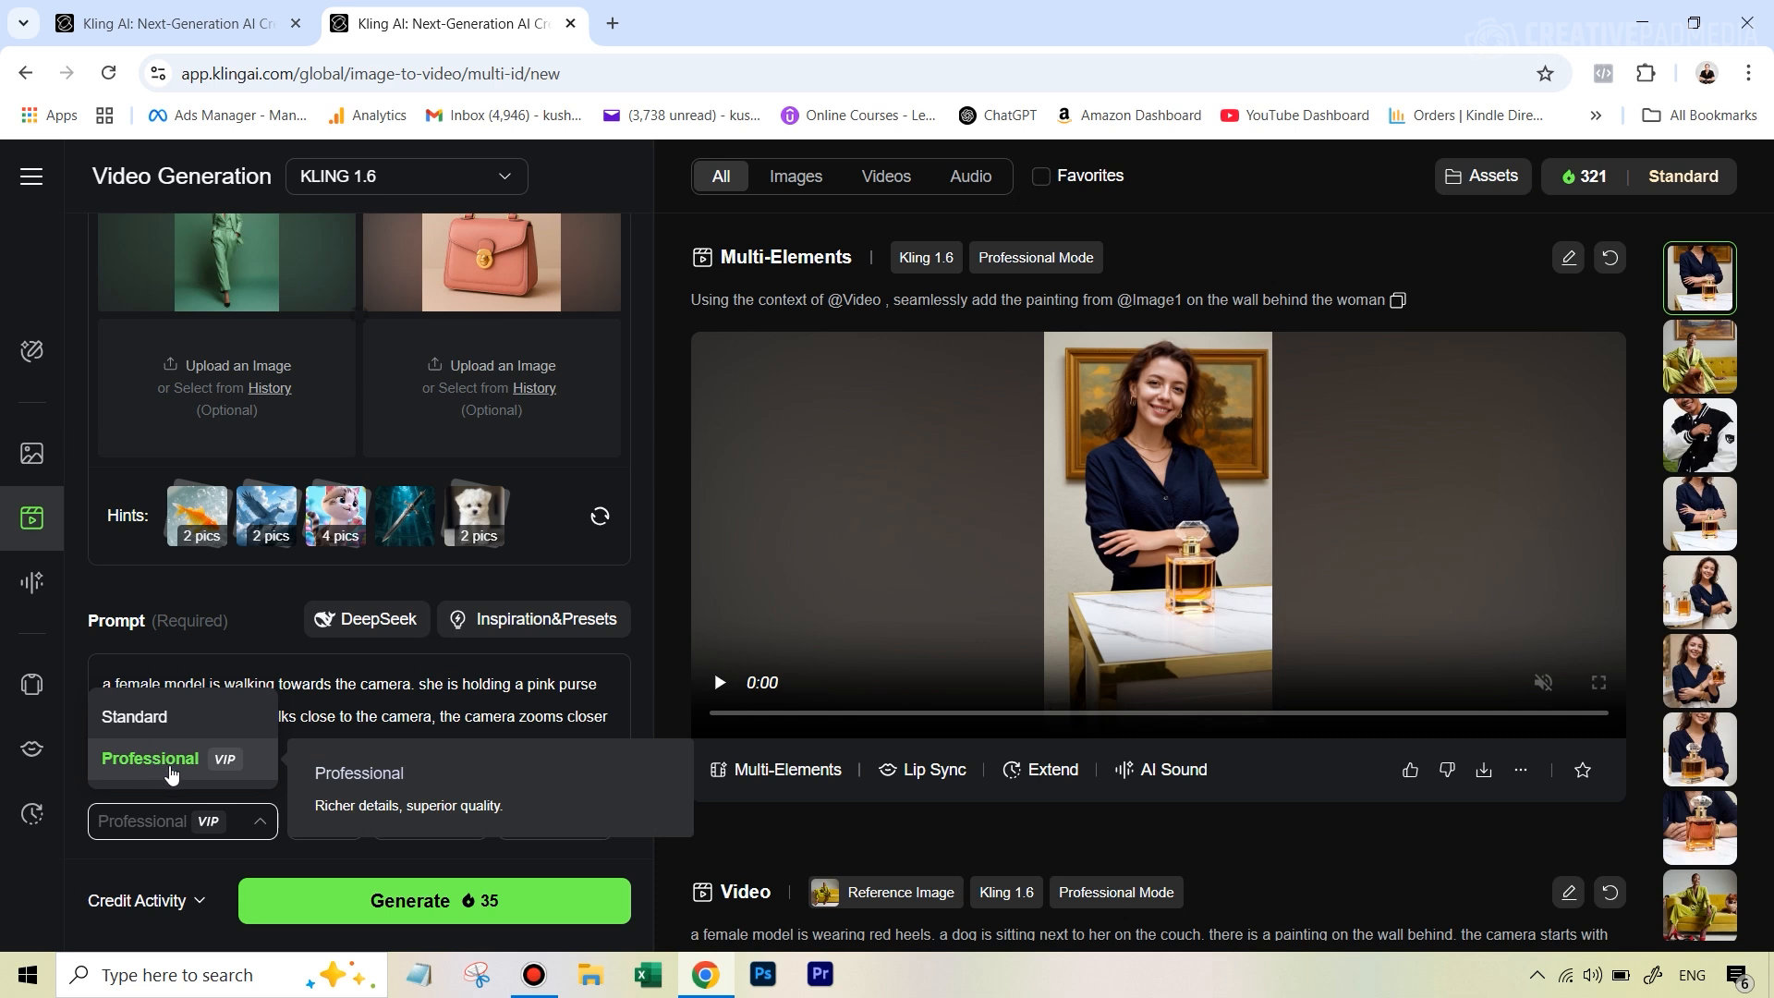
click(148, 758)
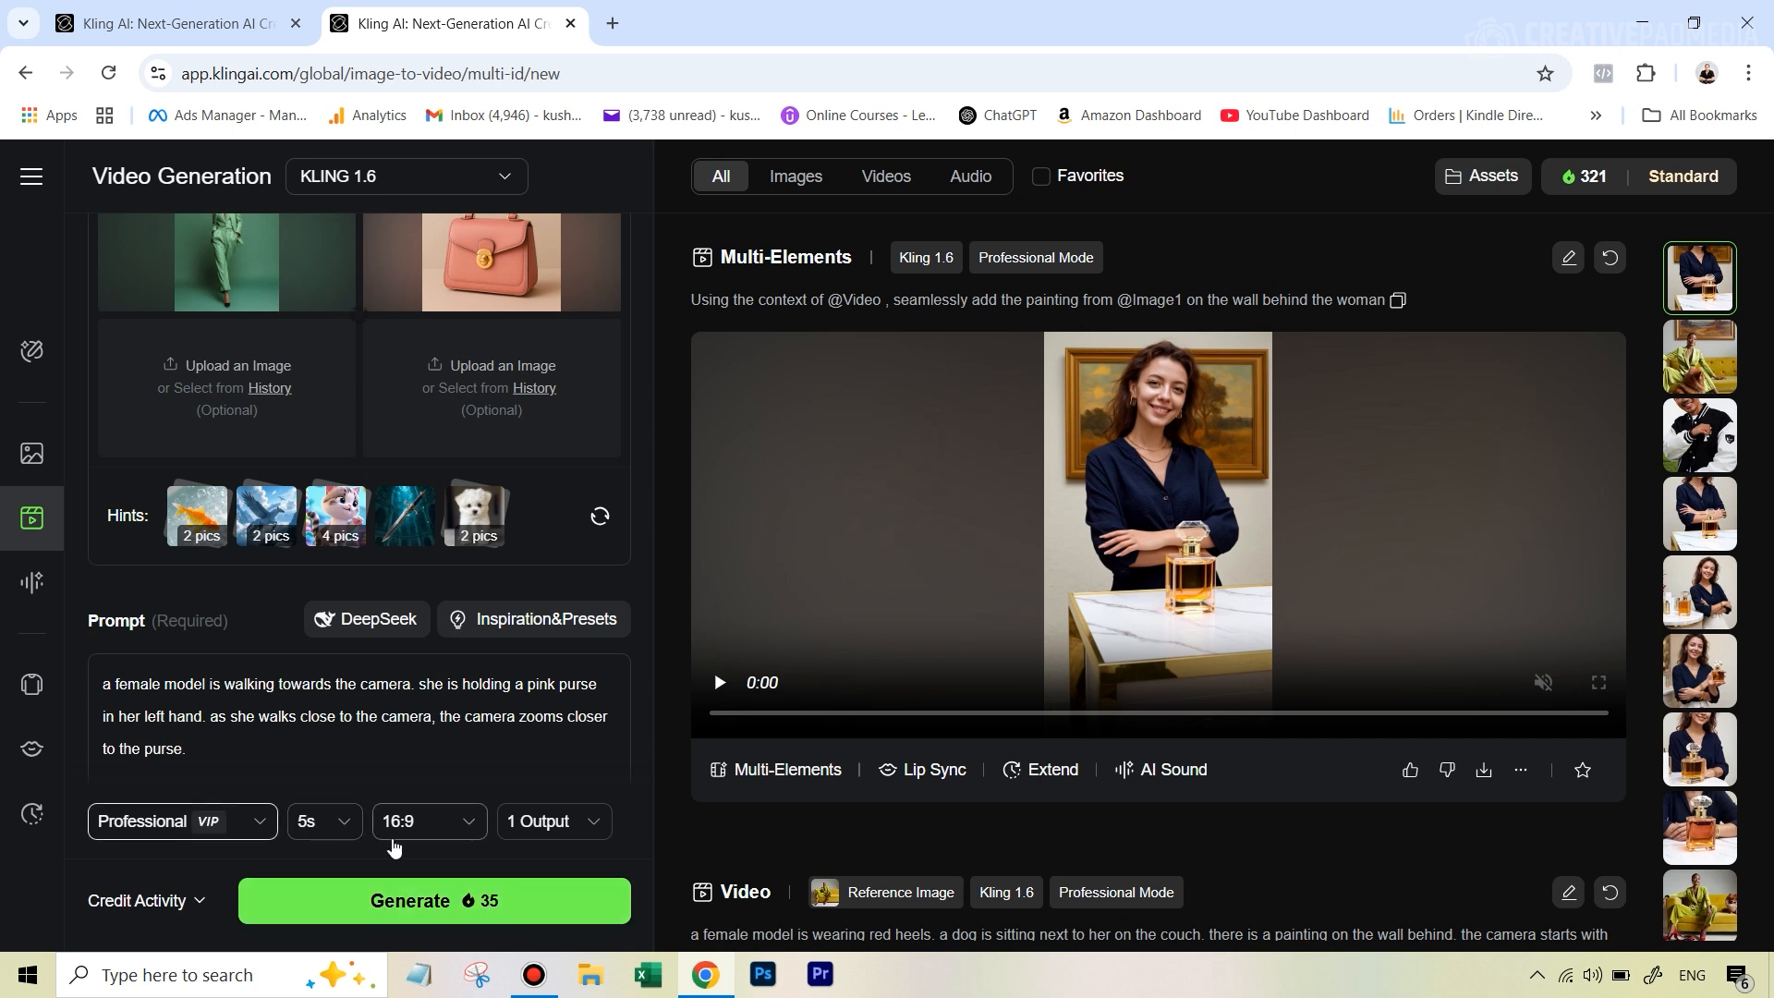
mouse_move(281, 410)
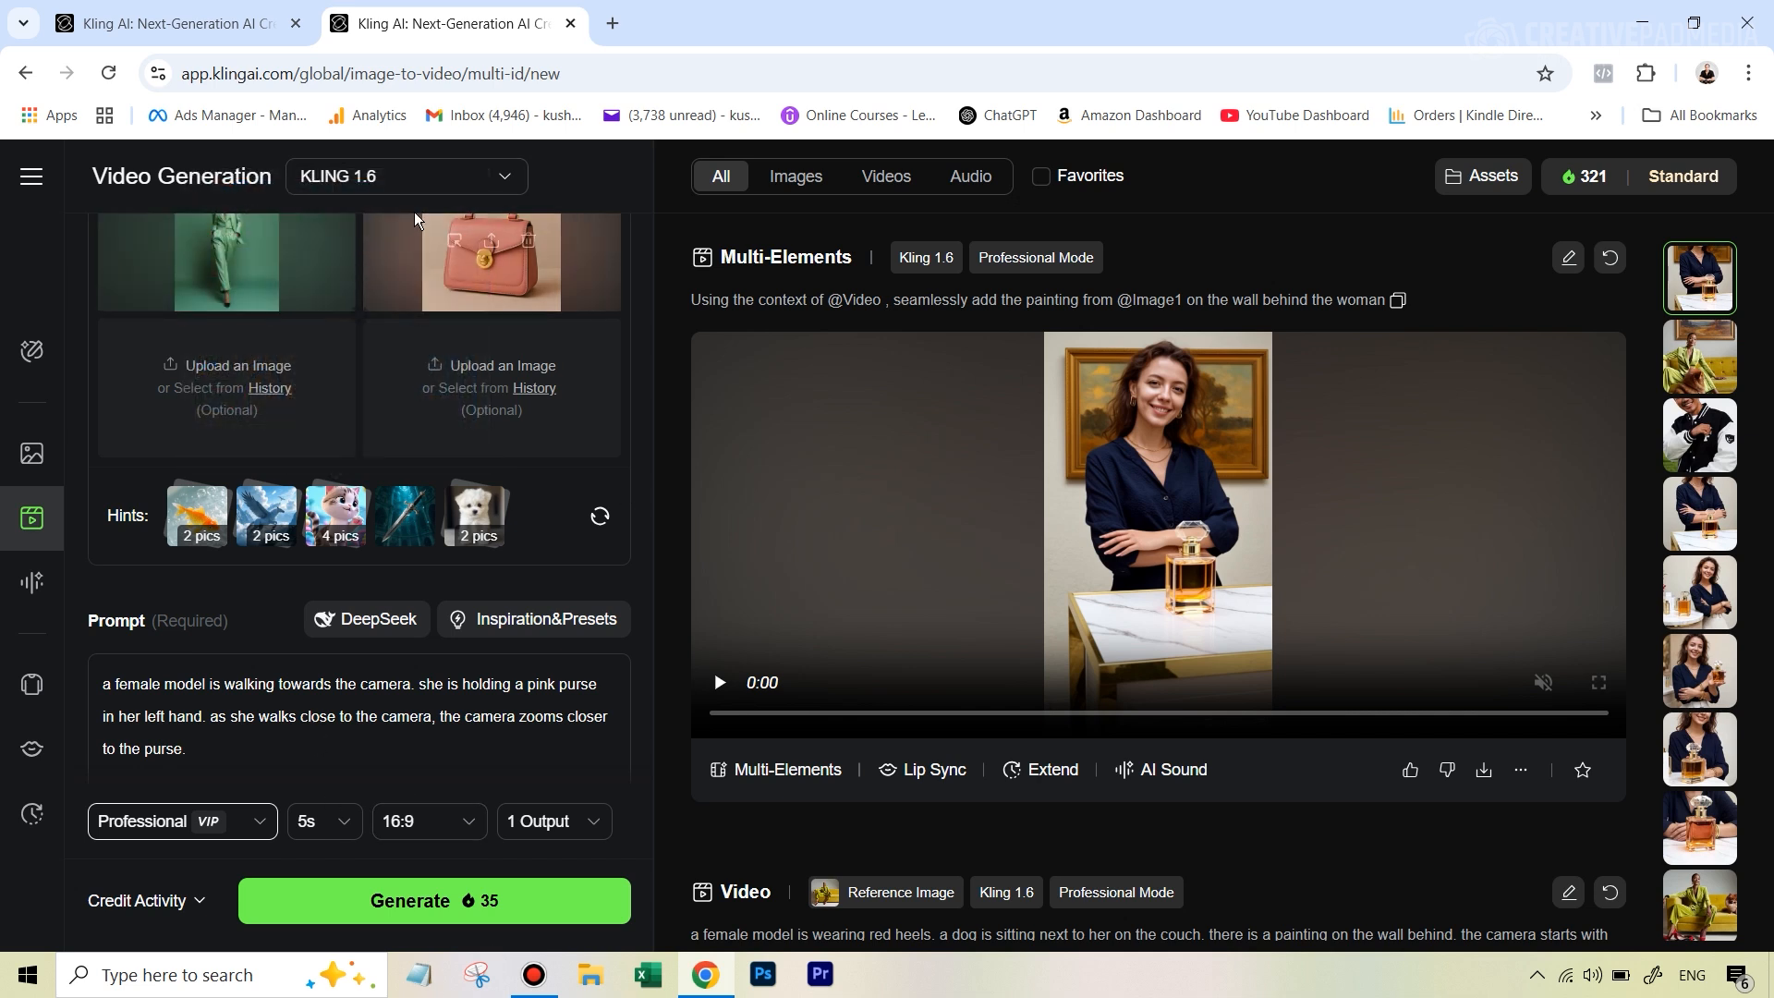
click(428, 820)
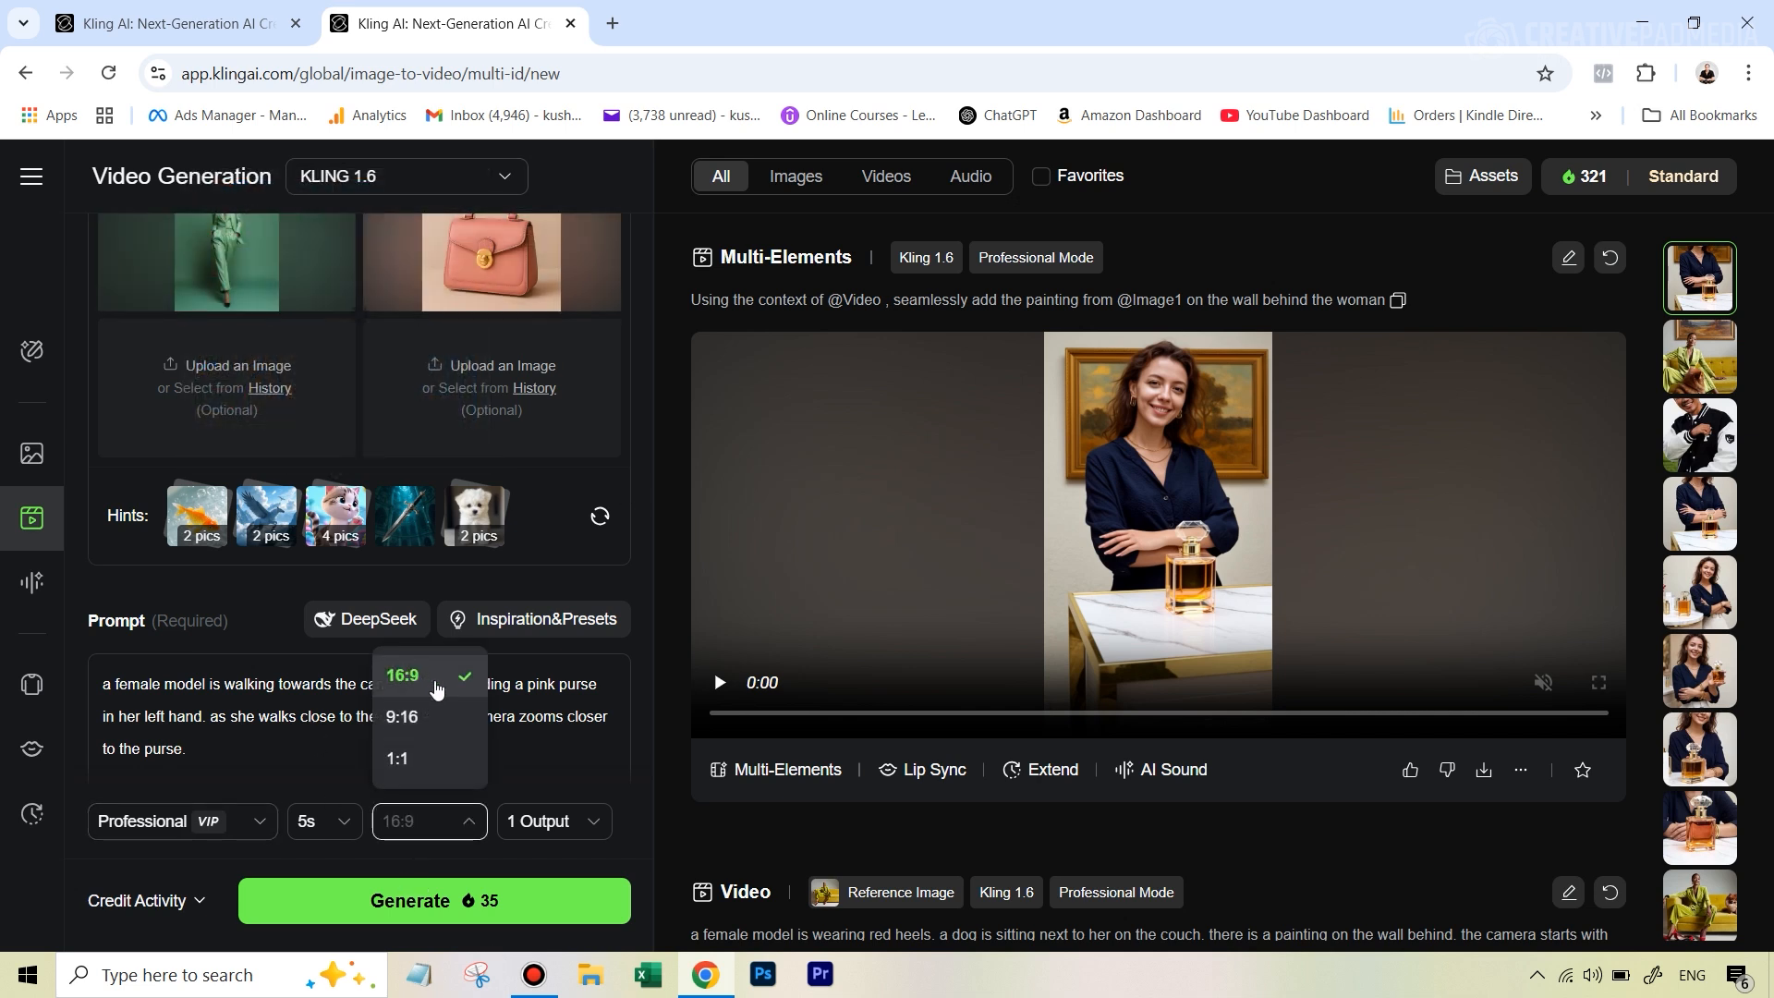
mouse_move(417, 724)
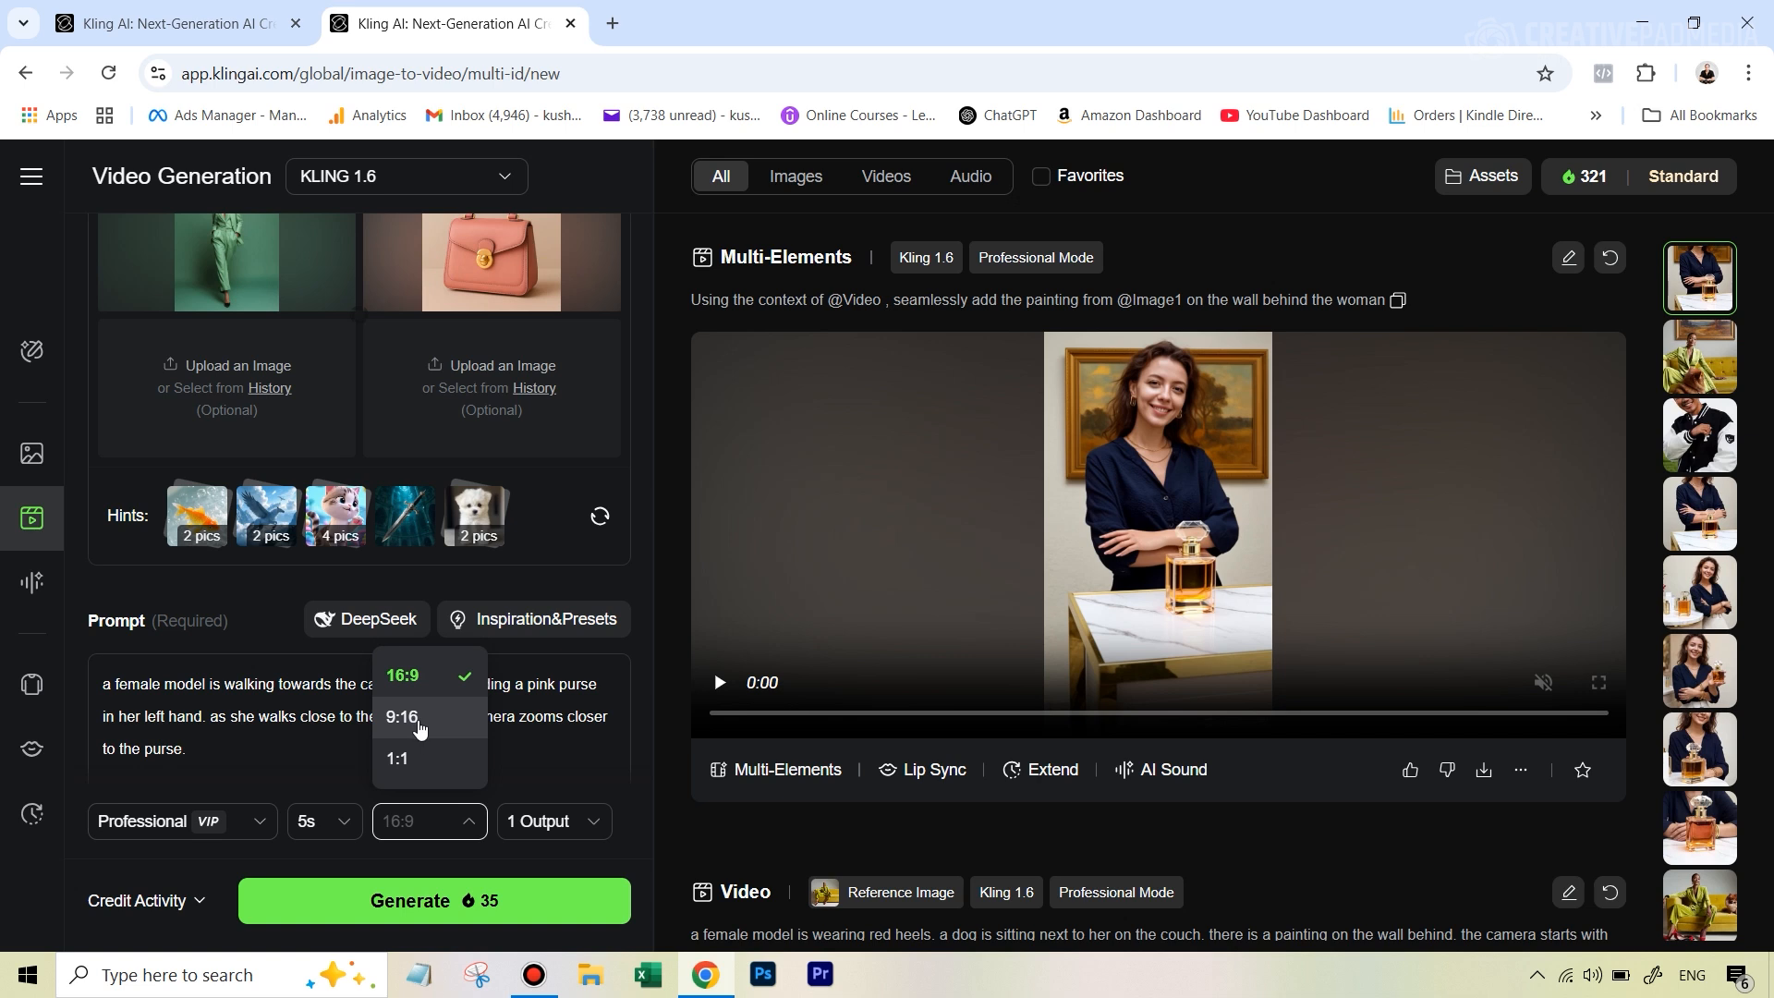
click(403, 716)
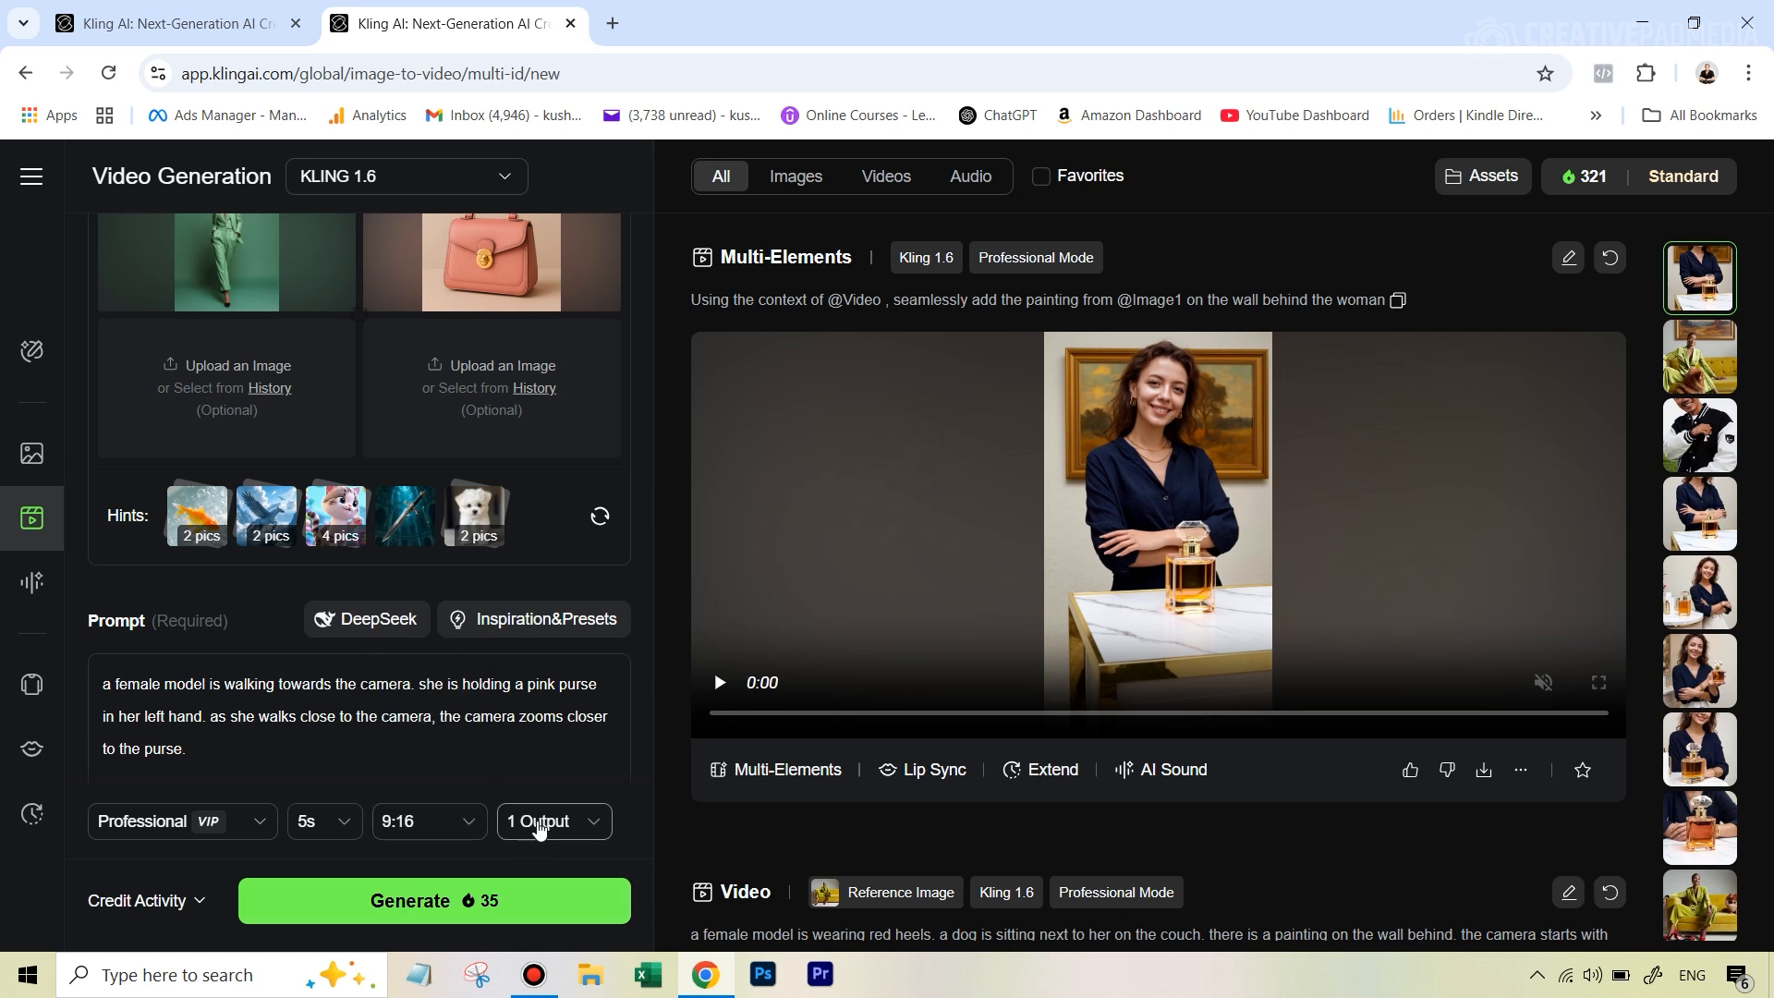
mouse_move(453, 916)
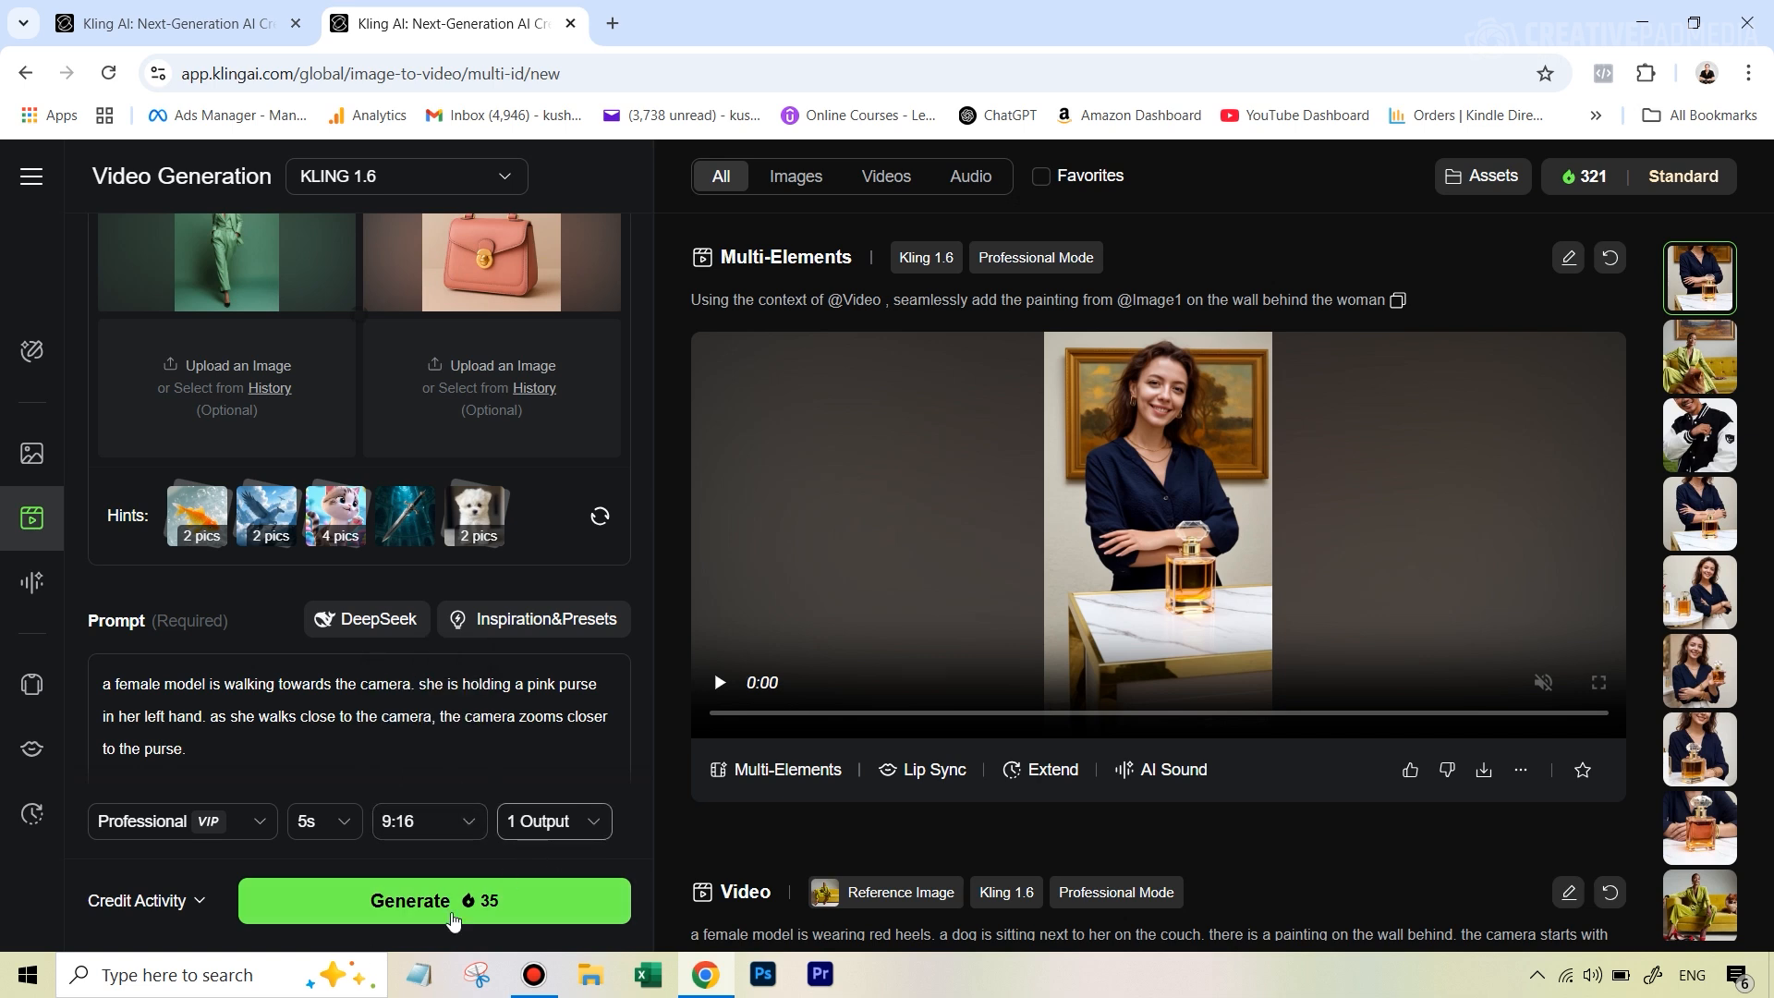
click(434, 899)
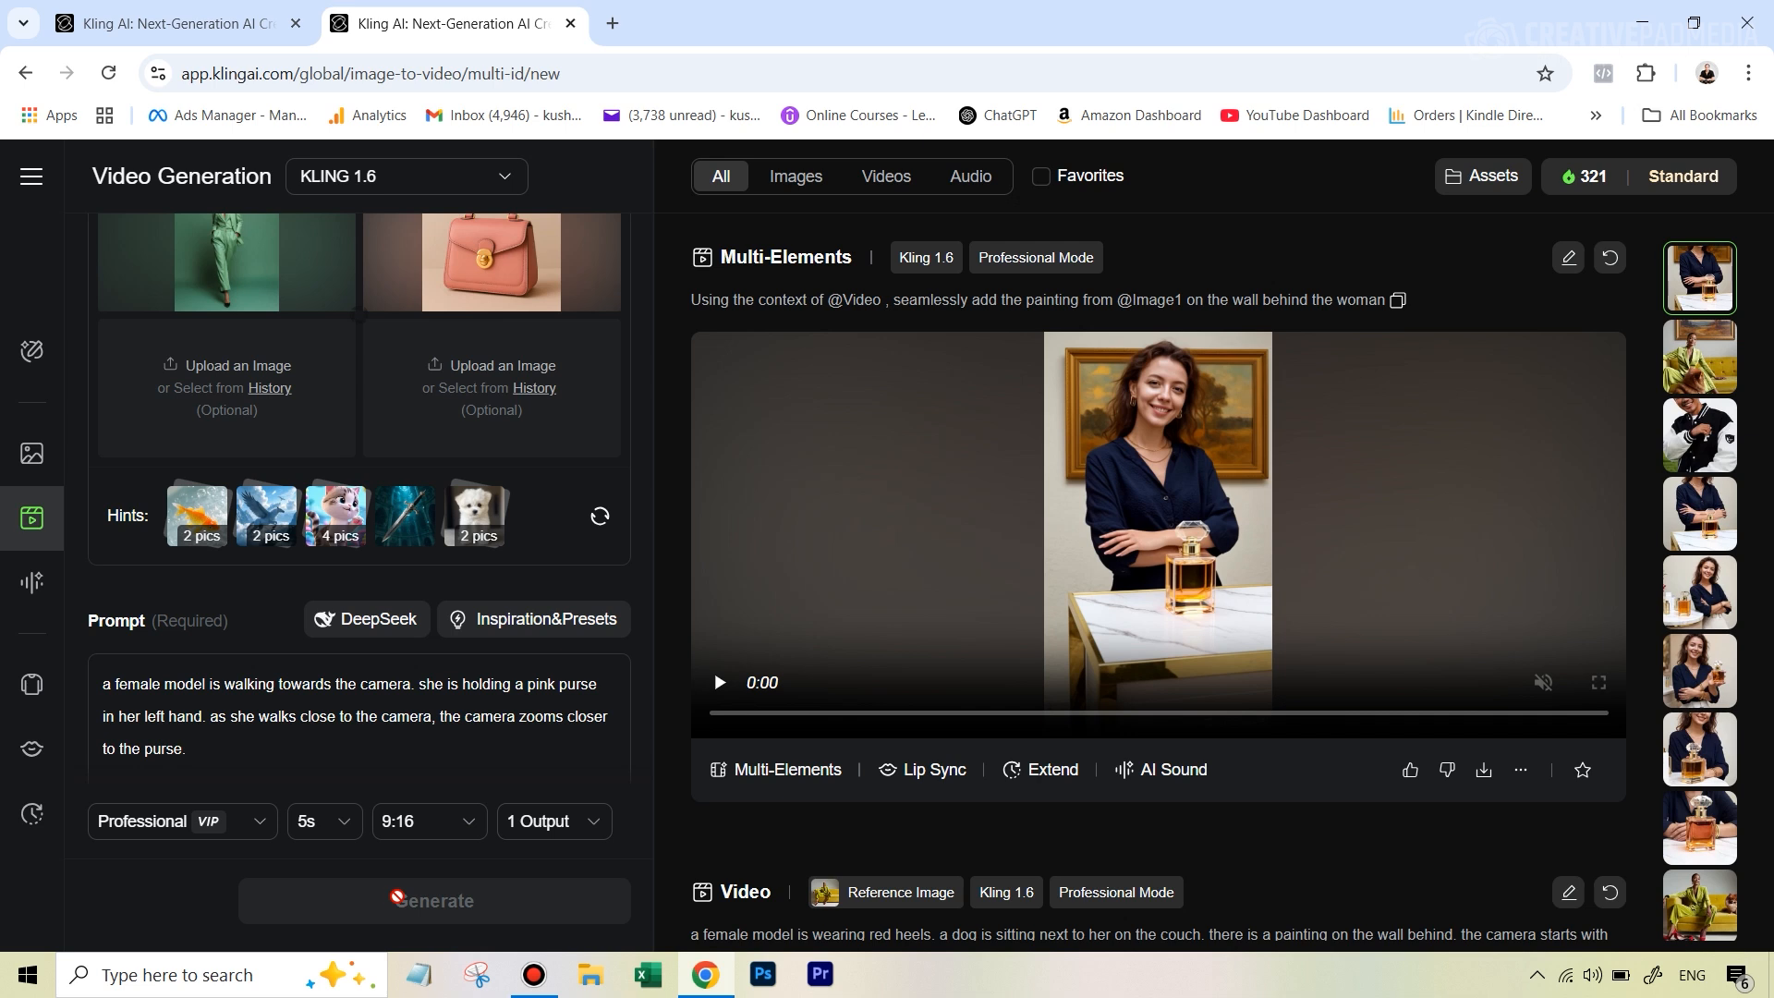
- Play the pink purse video of the green-suited model in fullscreen
click(435, 899)
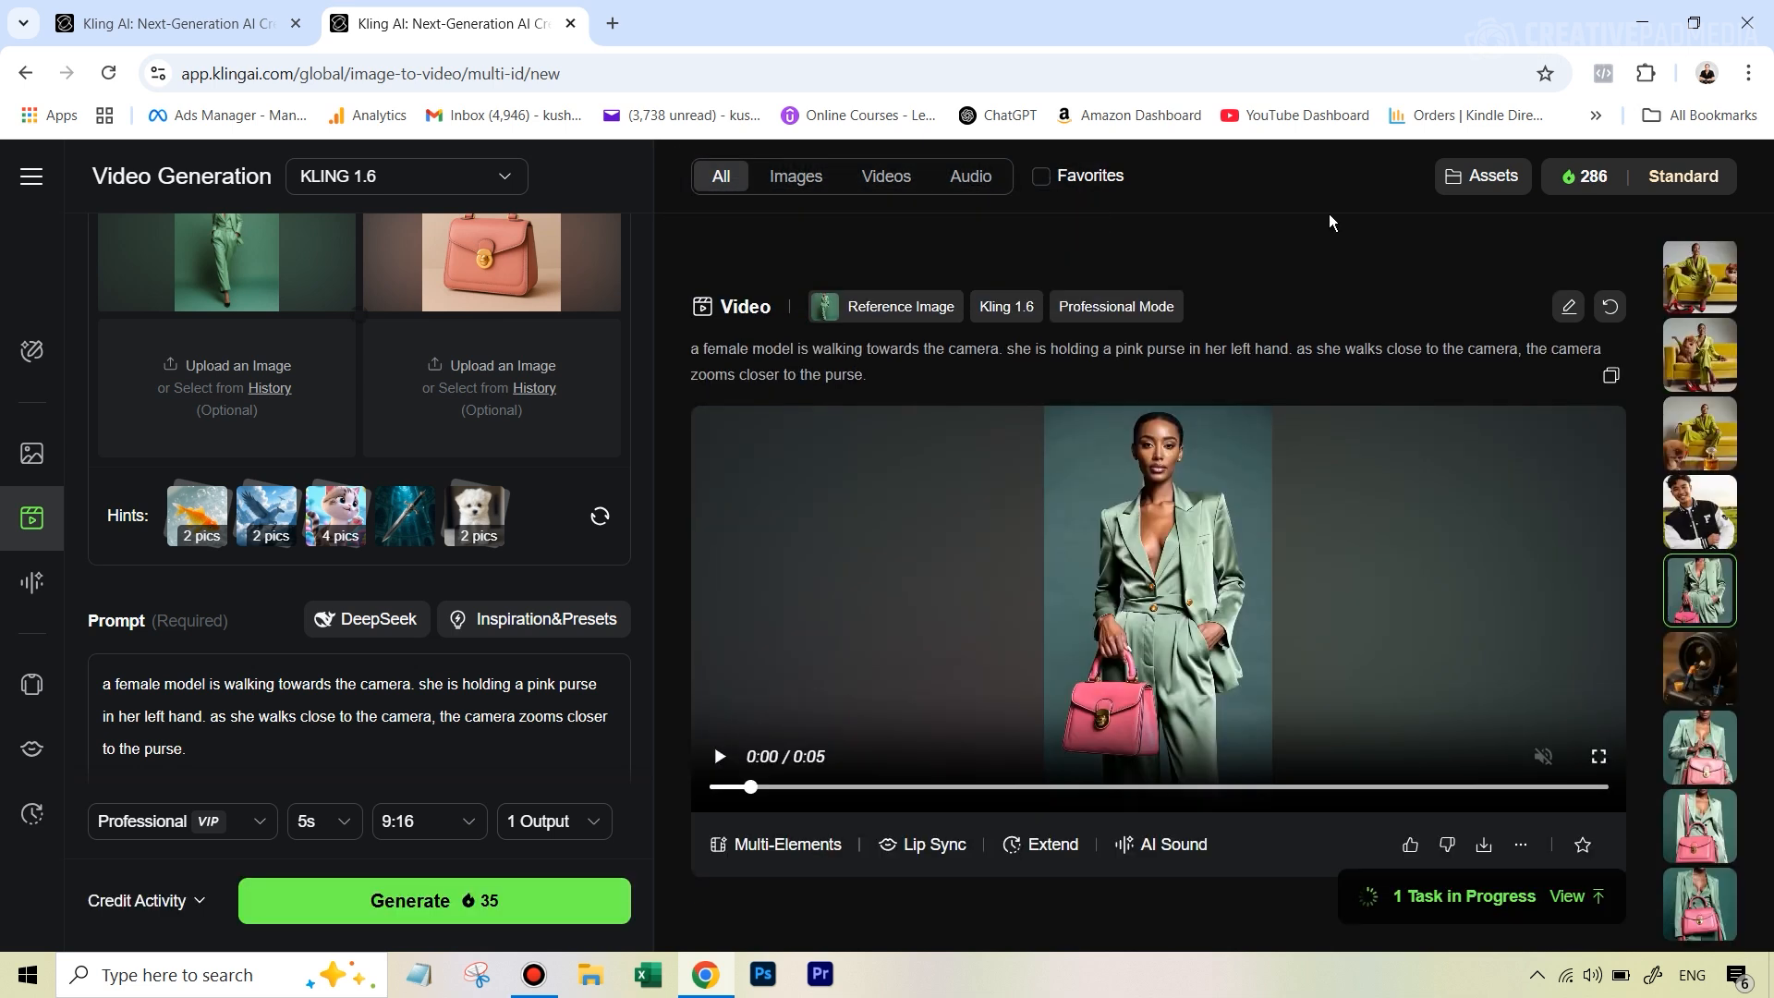
click(718, 762)
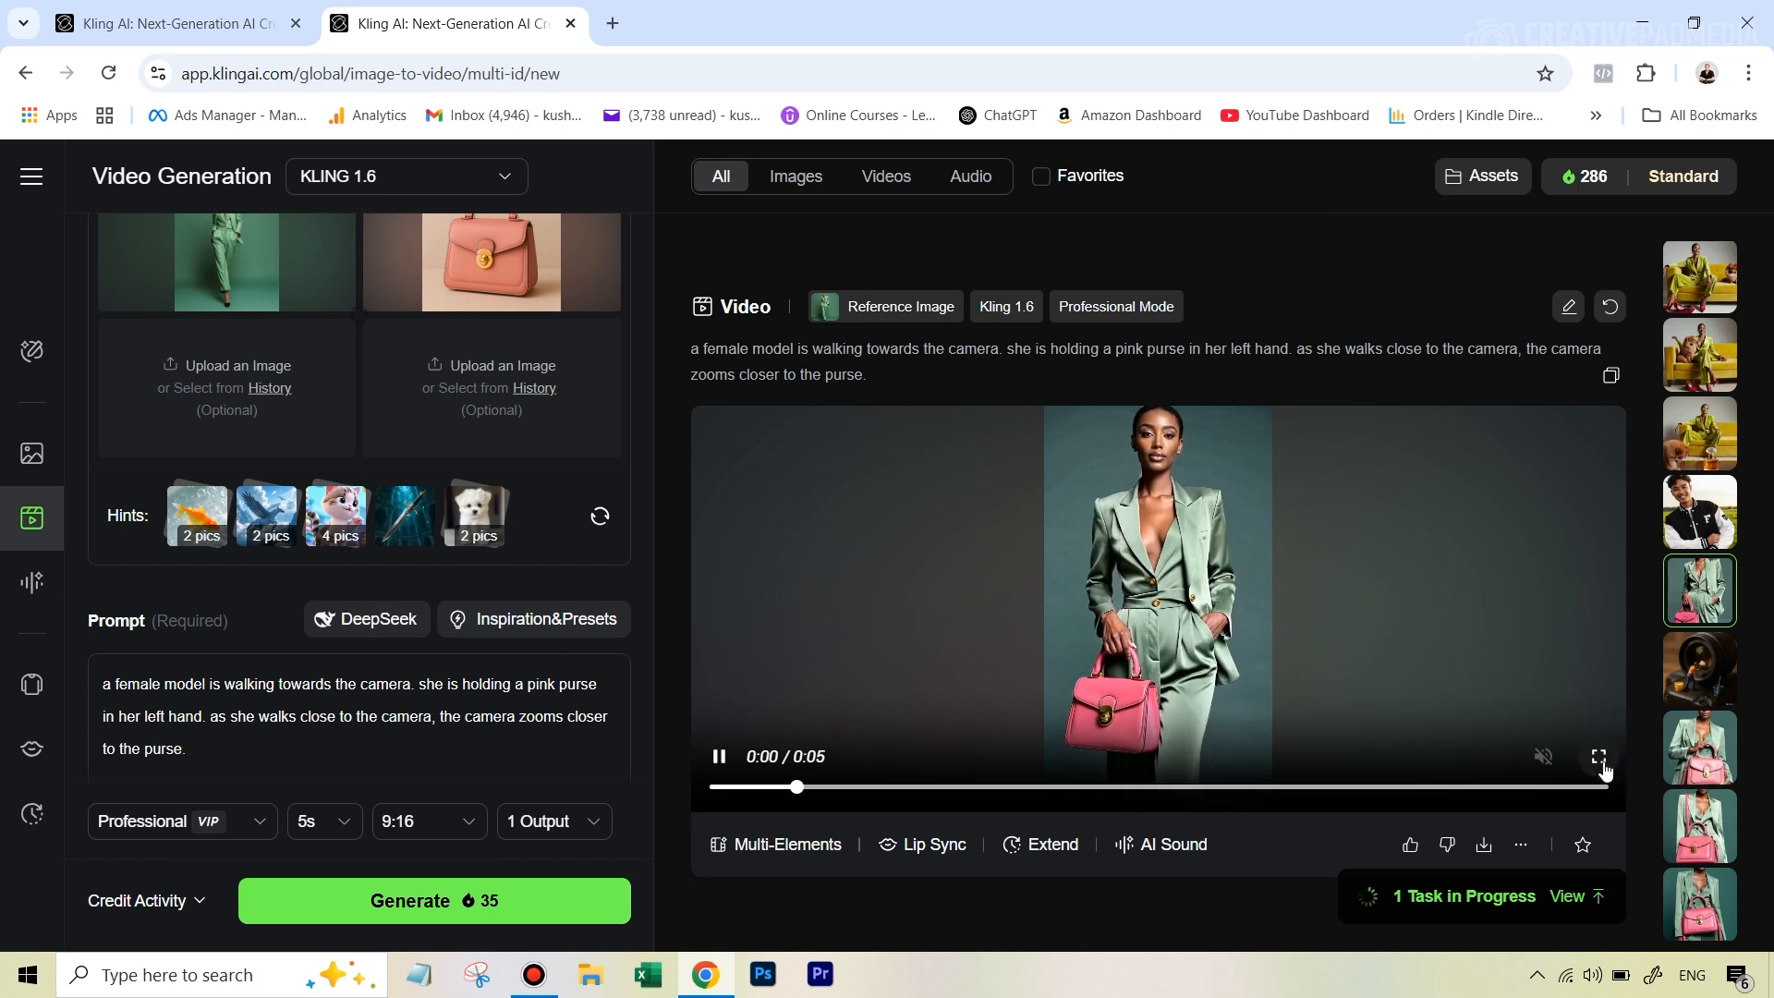
click(1597, 755)
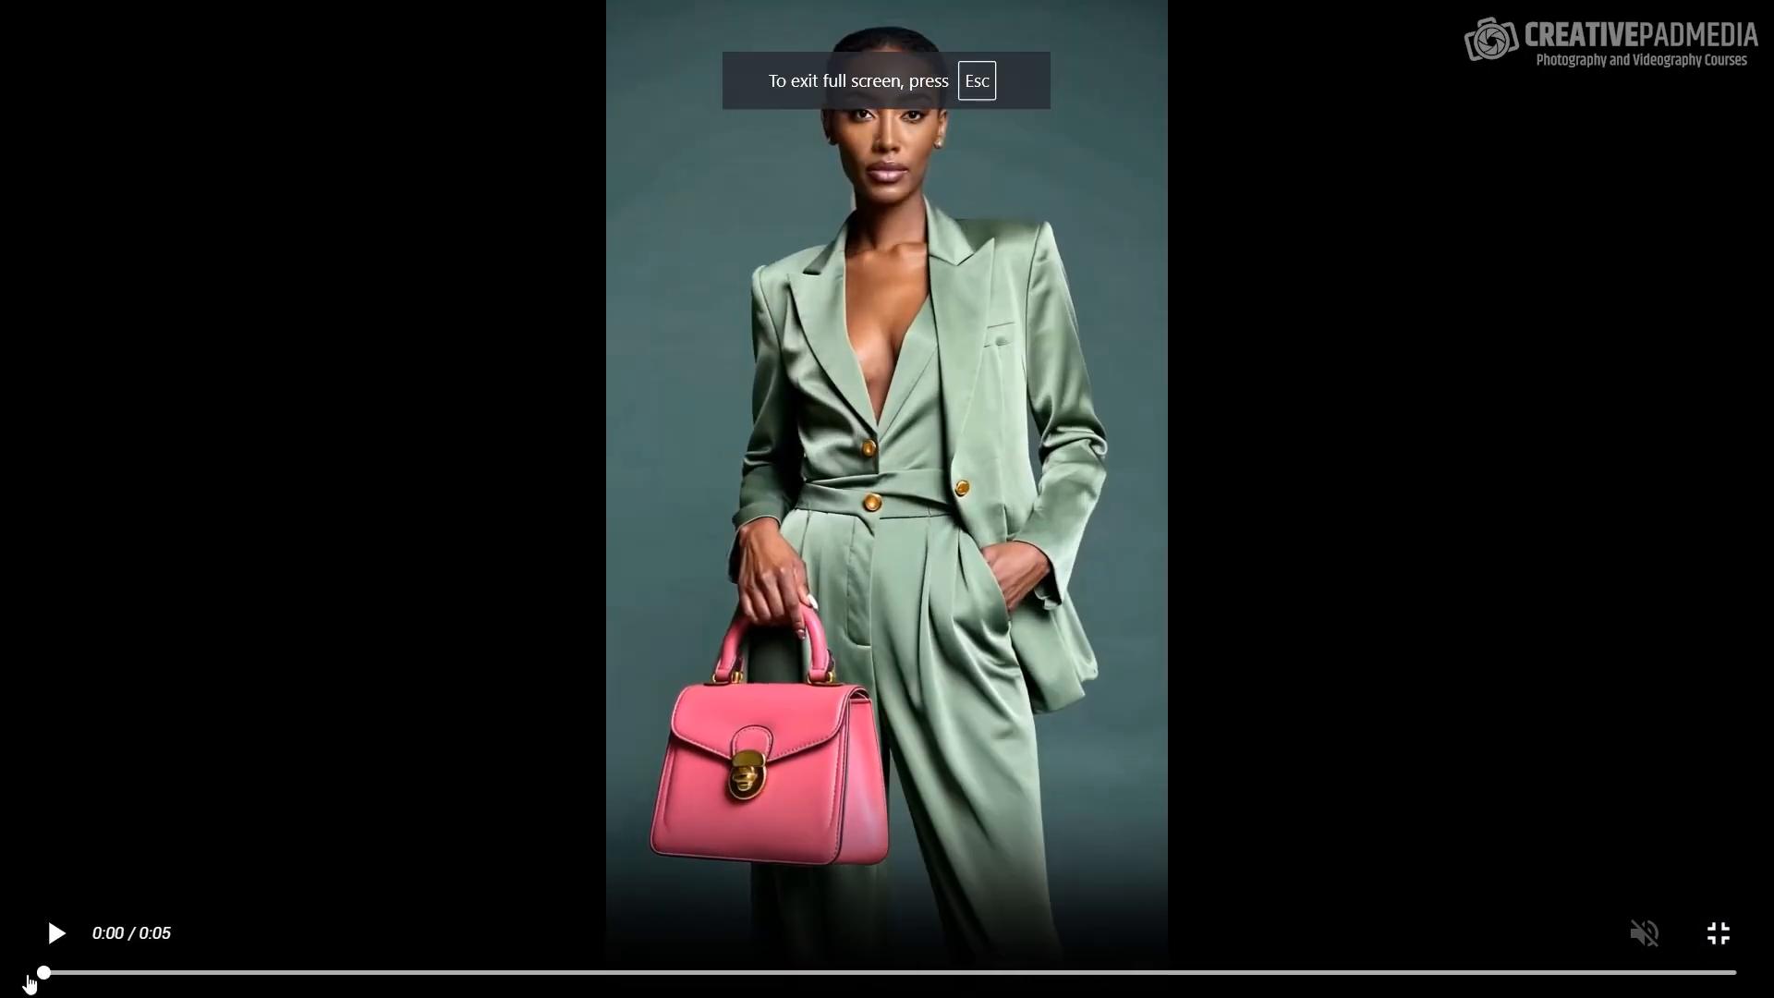
click(55, 932)
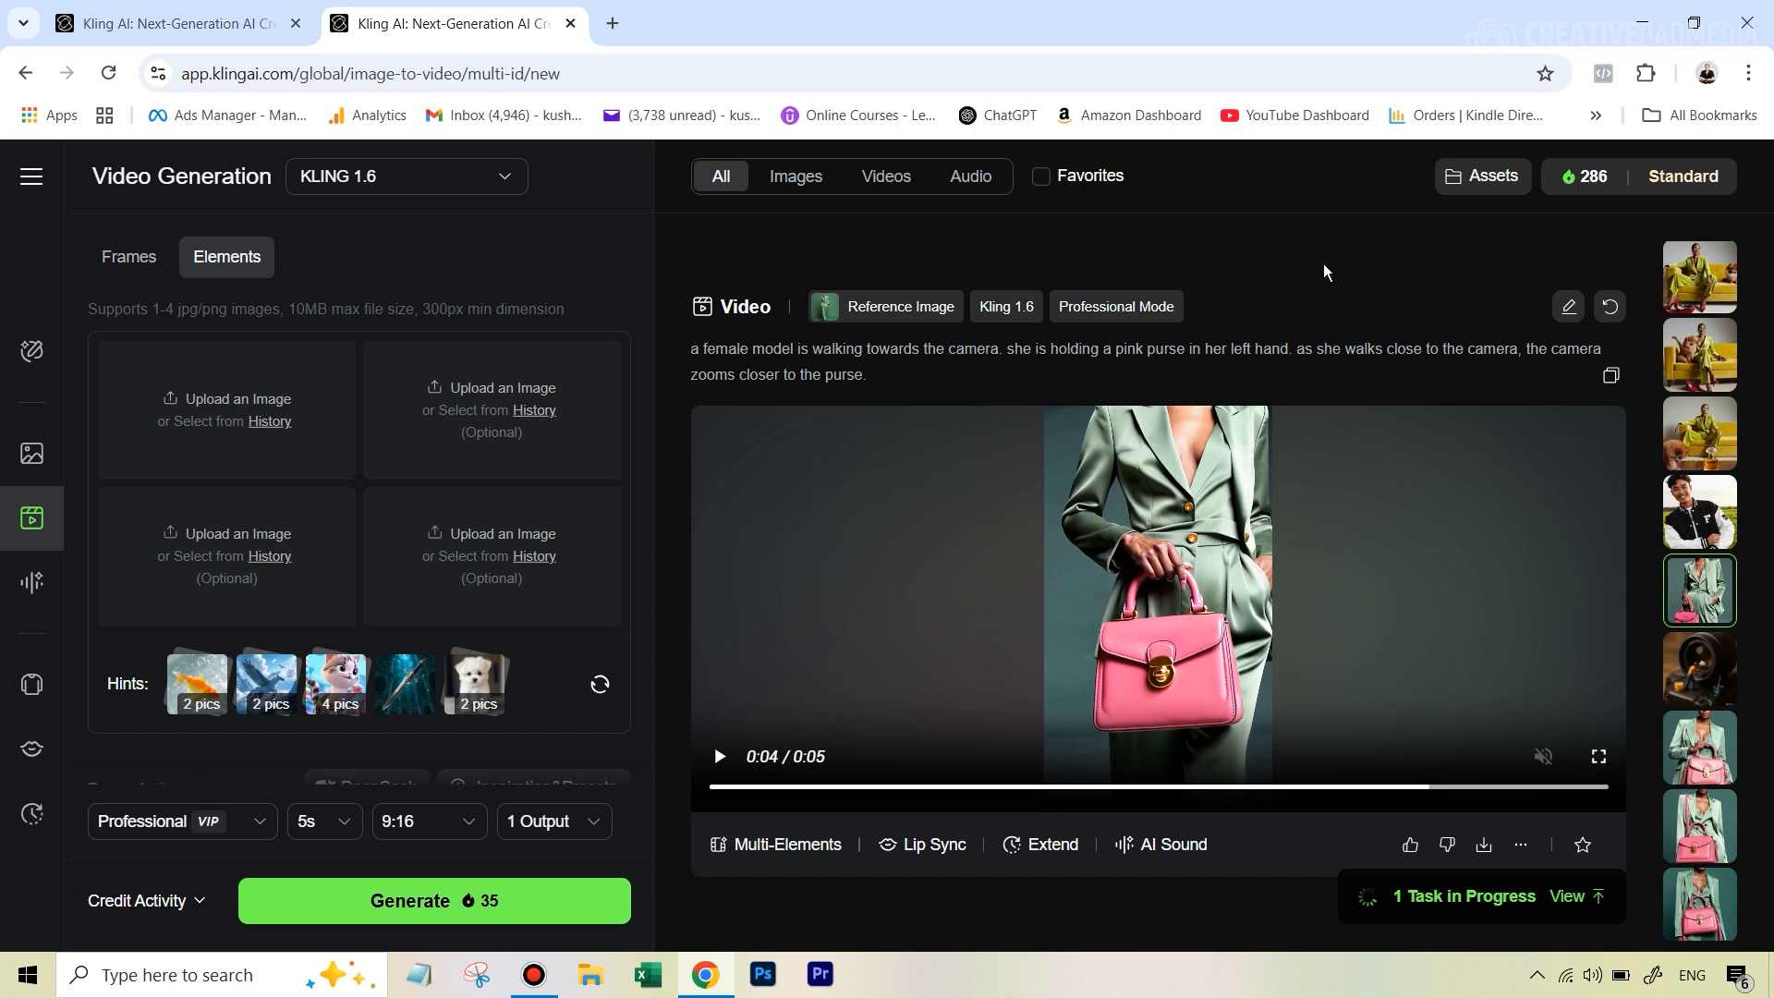
mouse_move(291, 369)
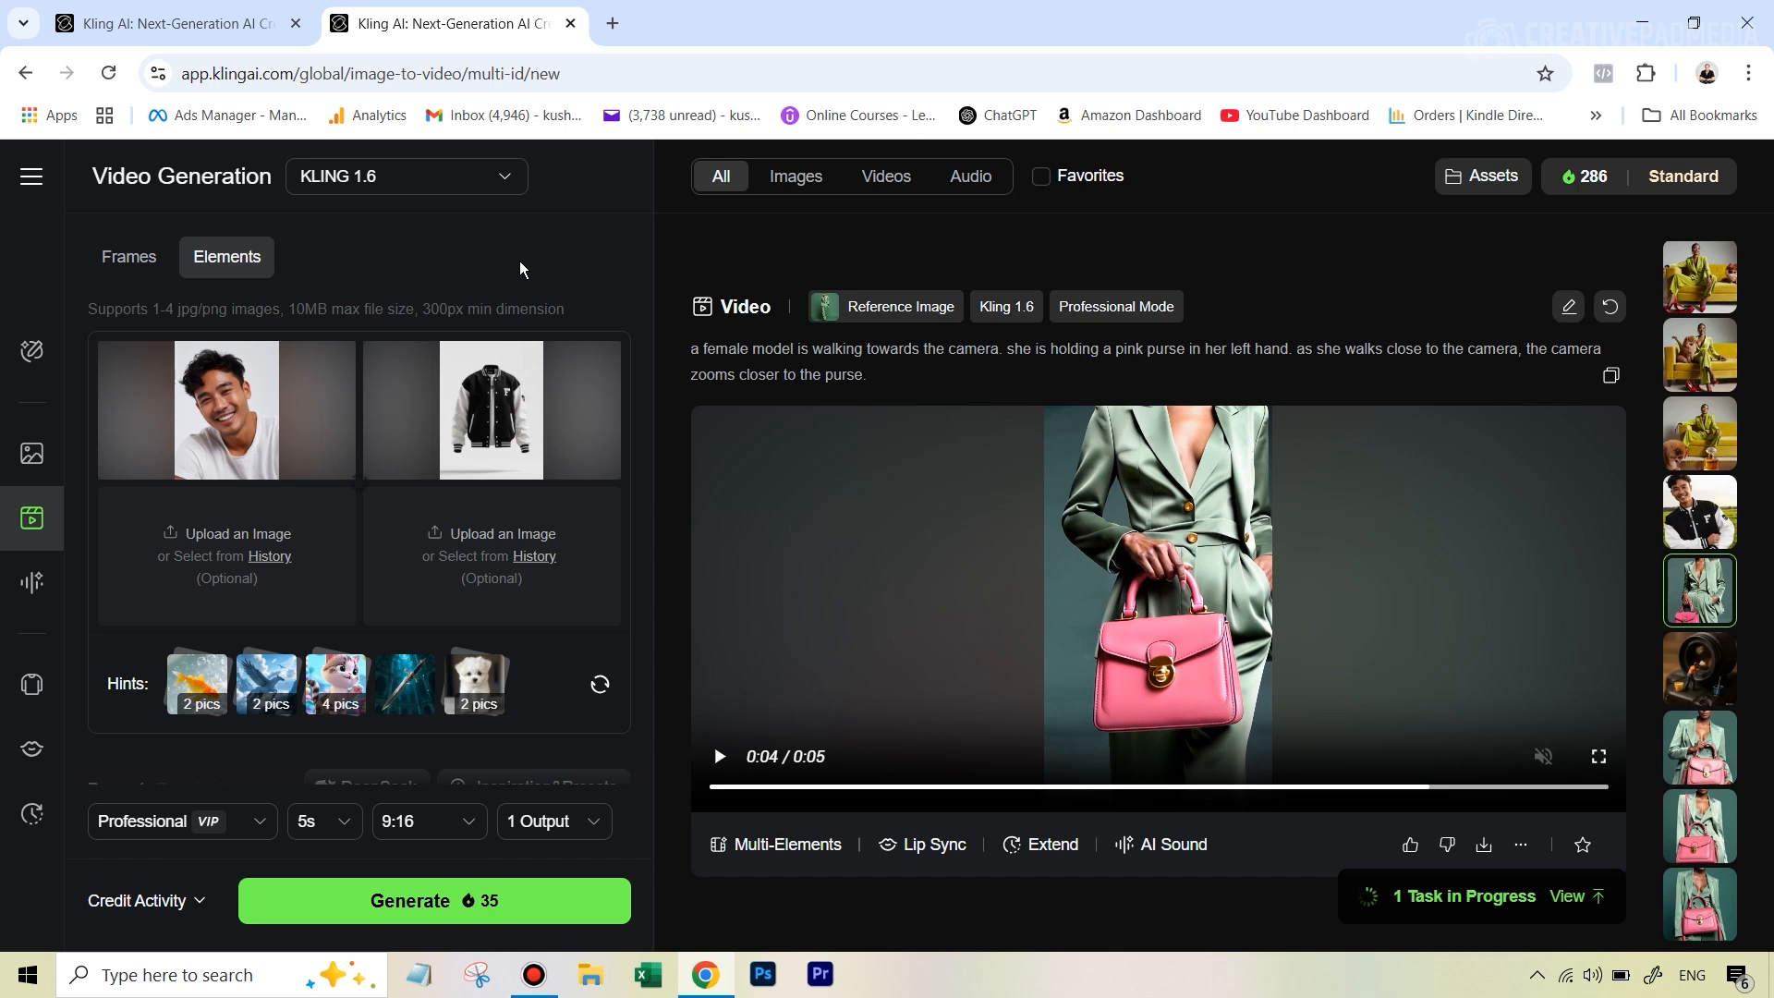
mouse_move(227, 424)
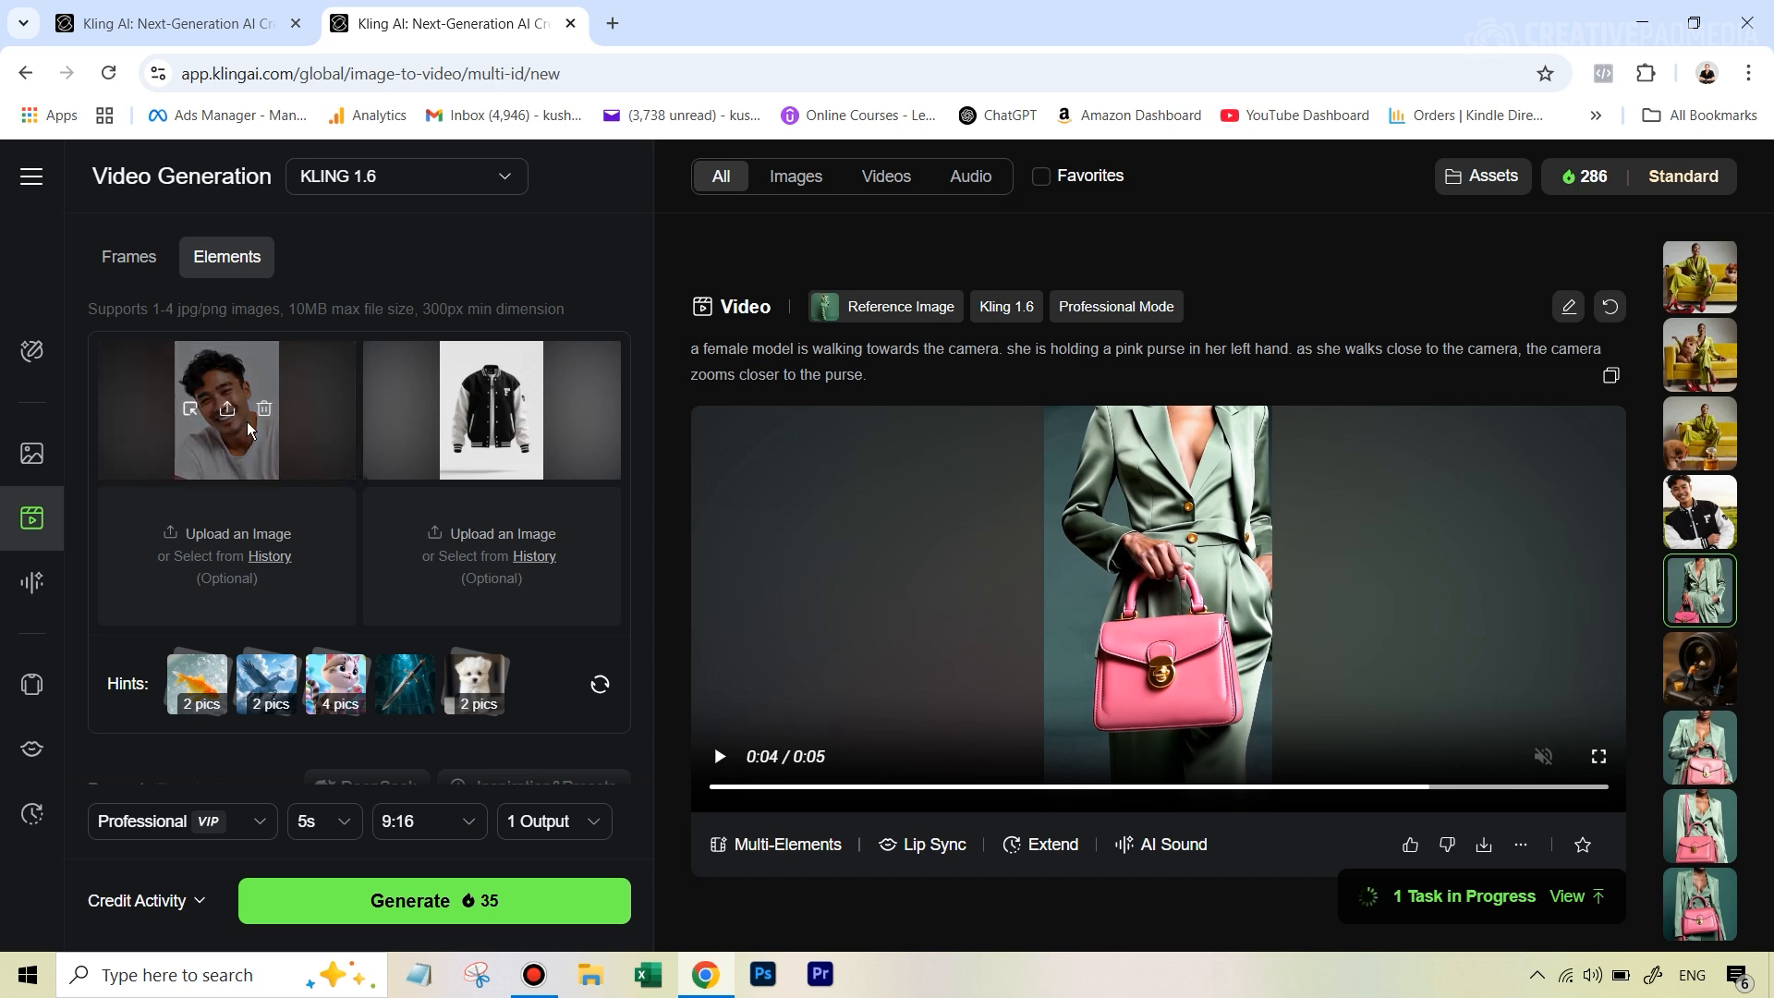
mouse_move(269, 449)
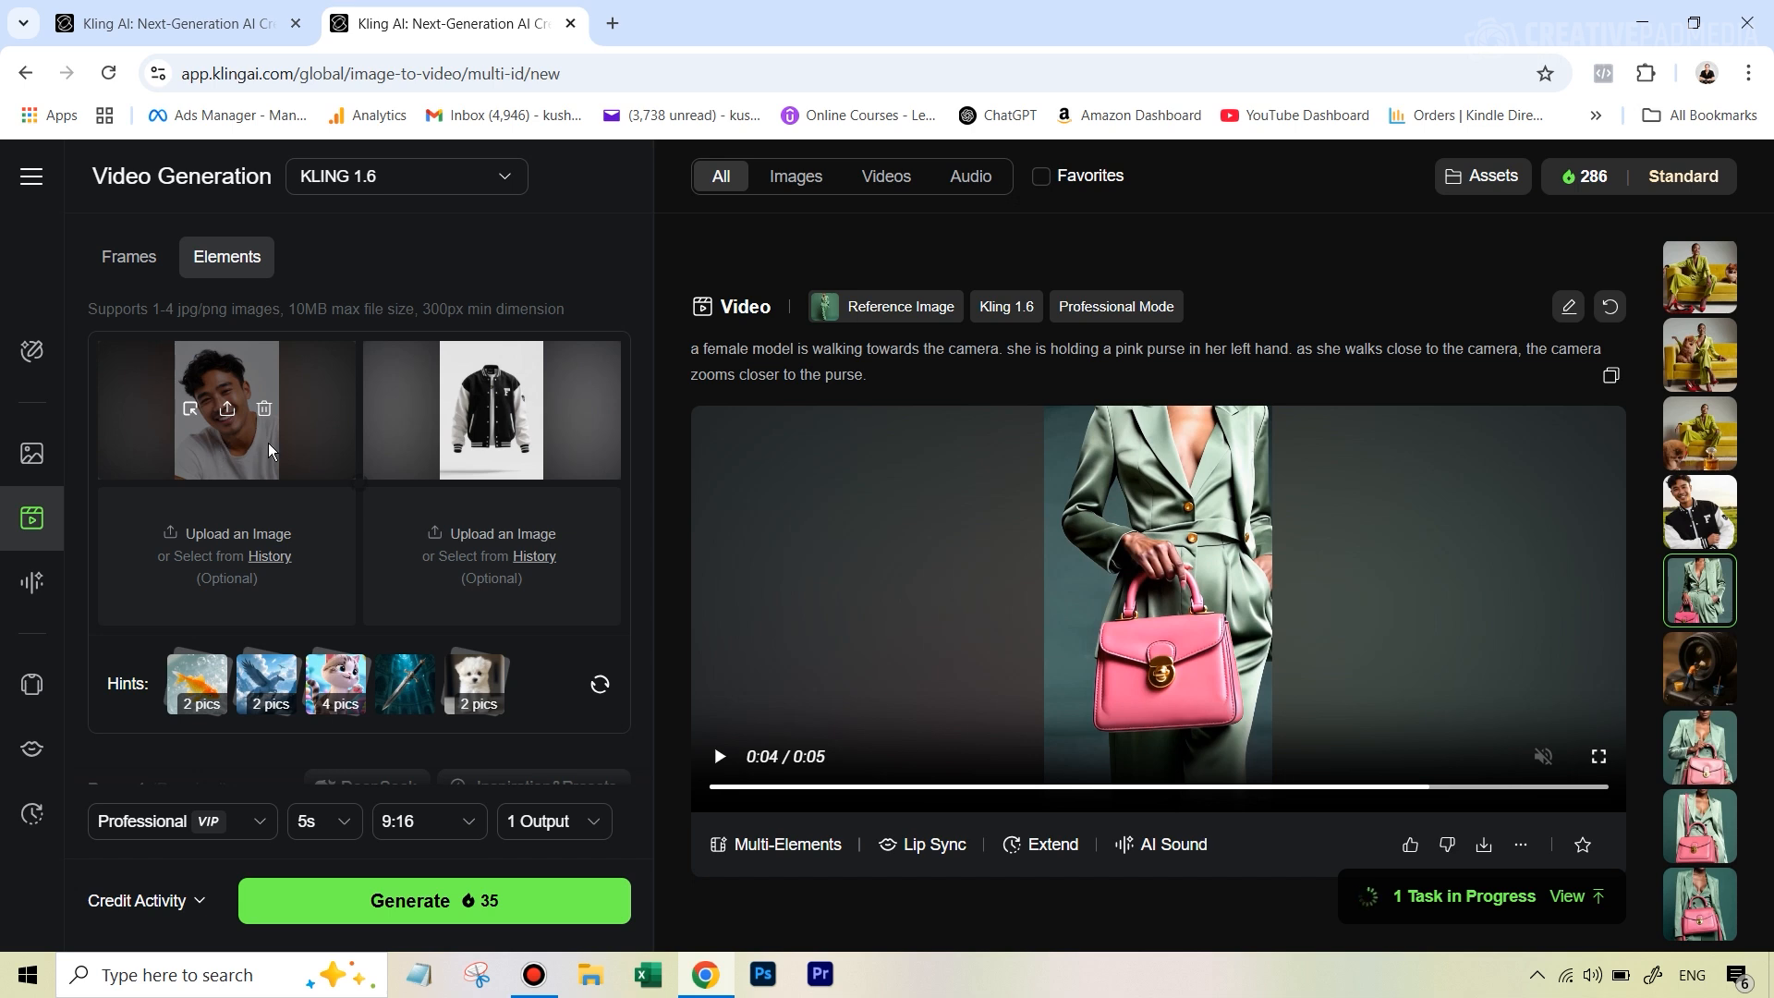
mouse_move(251, 469)
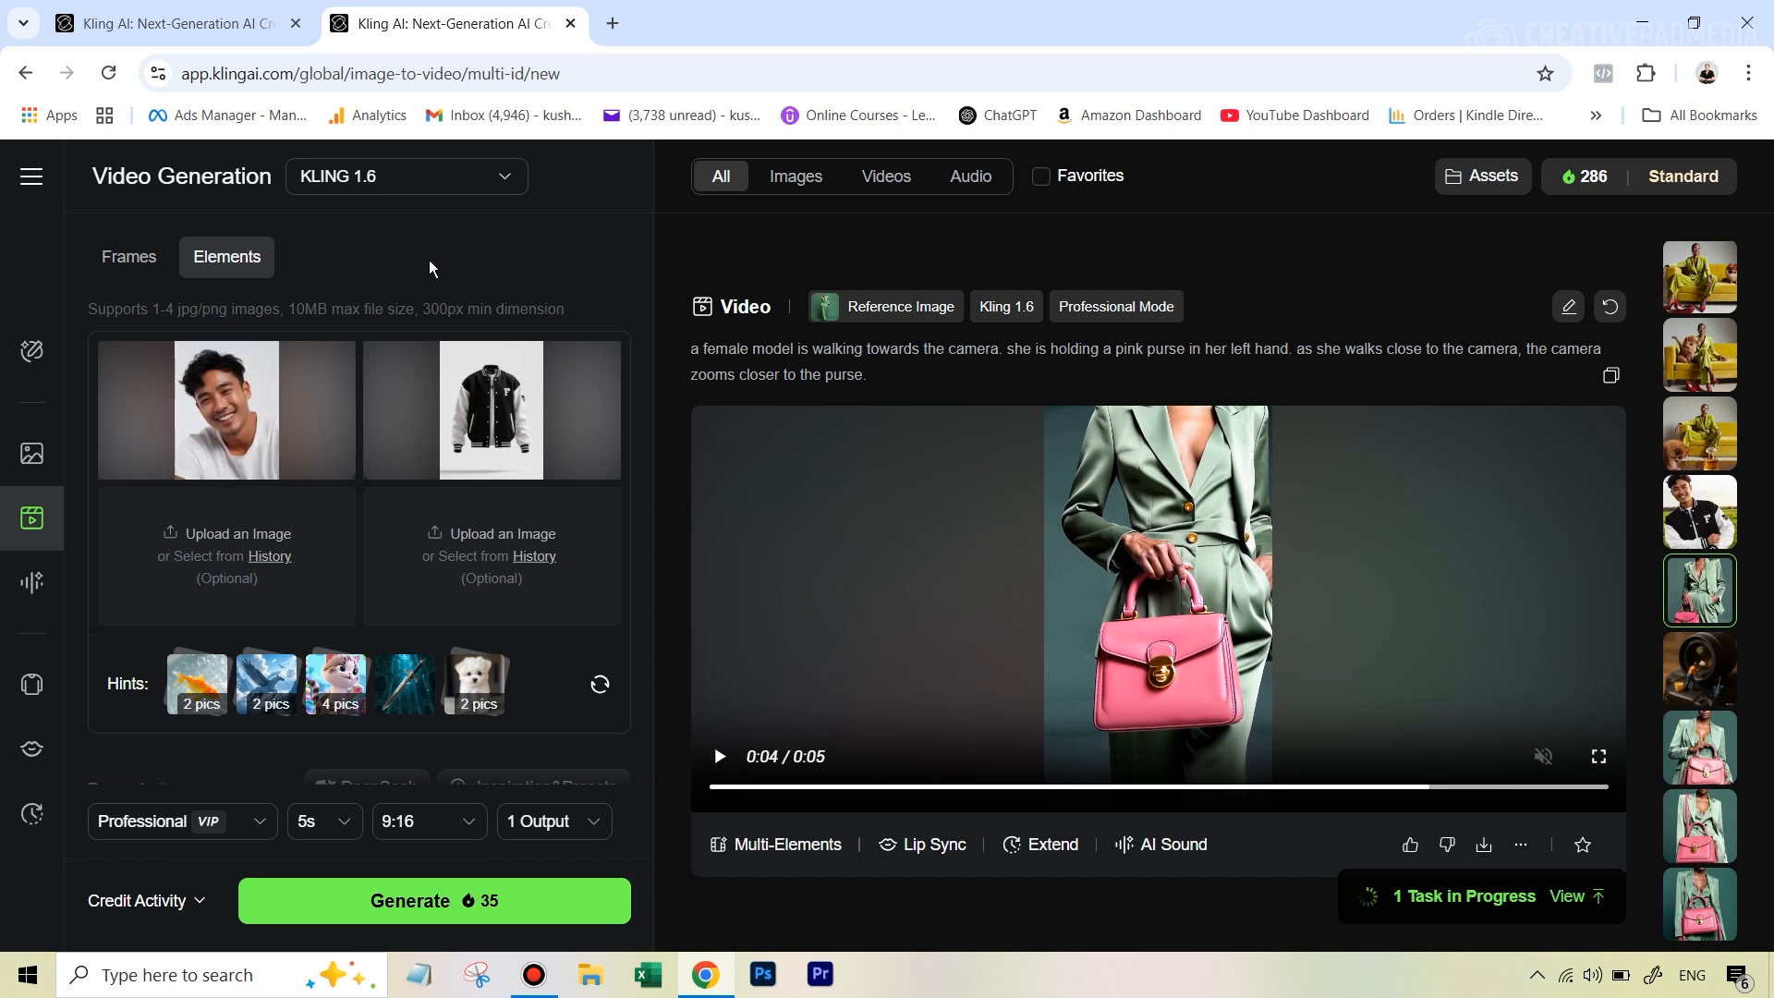
mouse_move(225, 410)
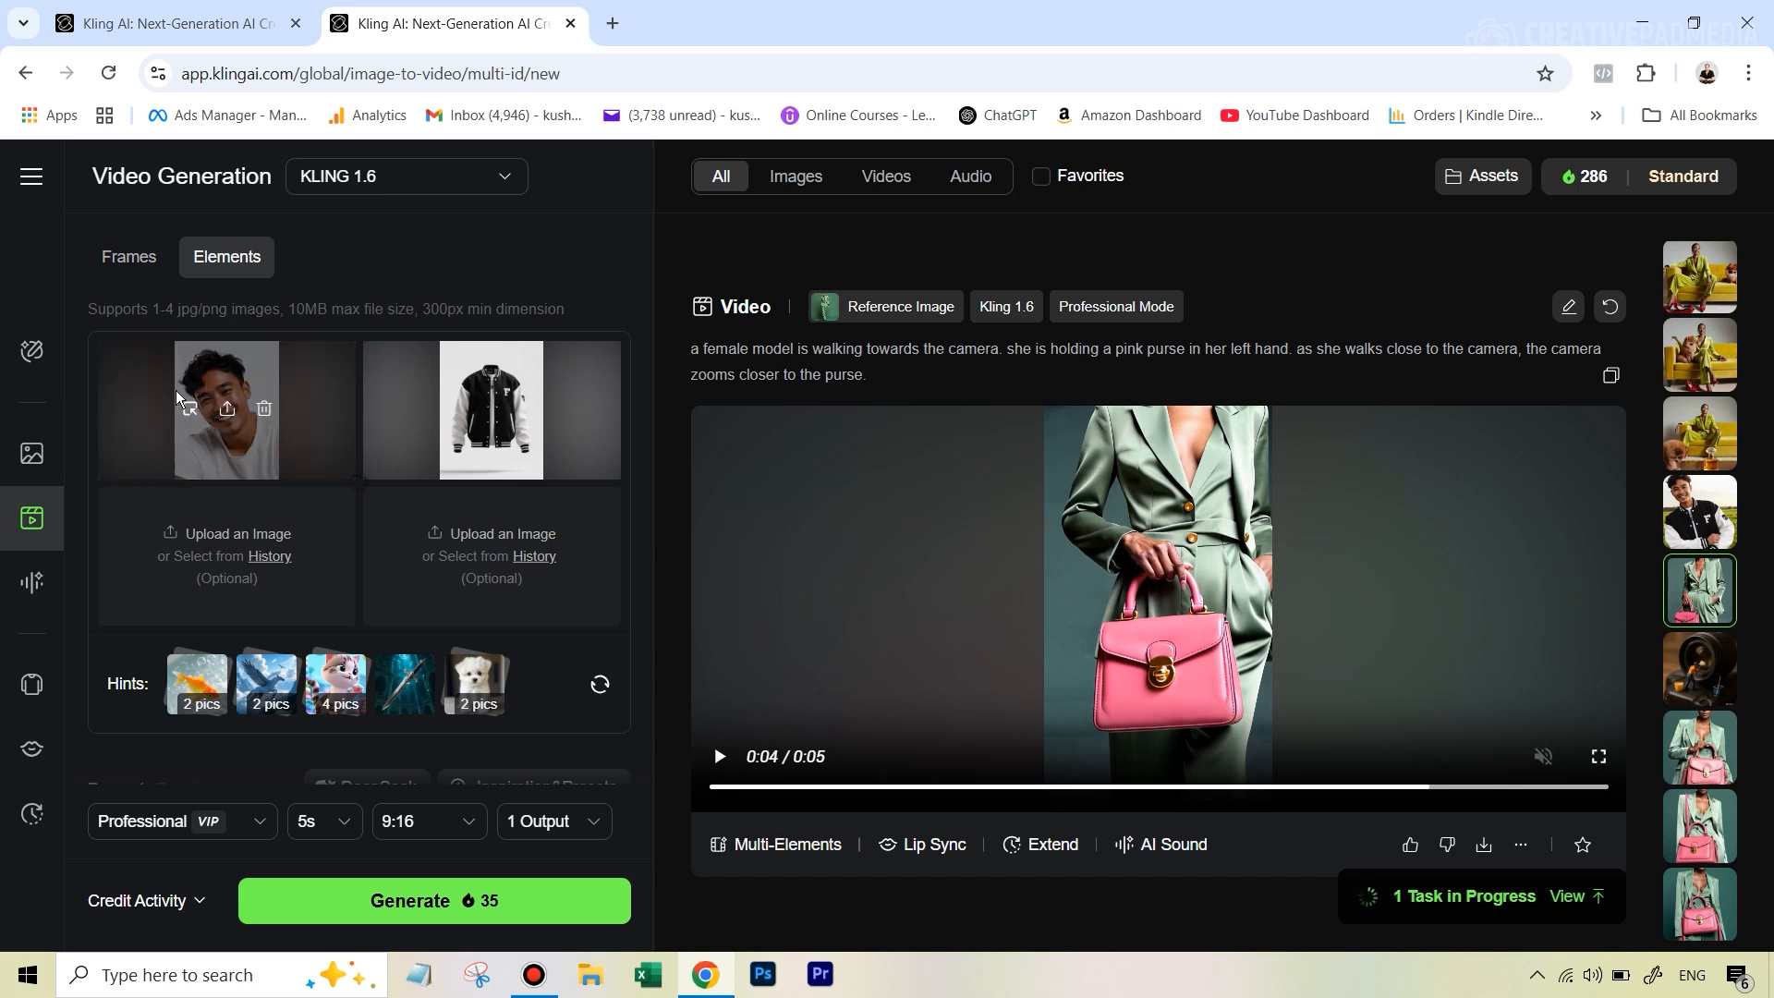
mouse_move(220, 376)
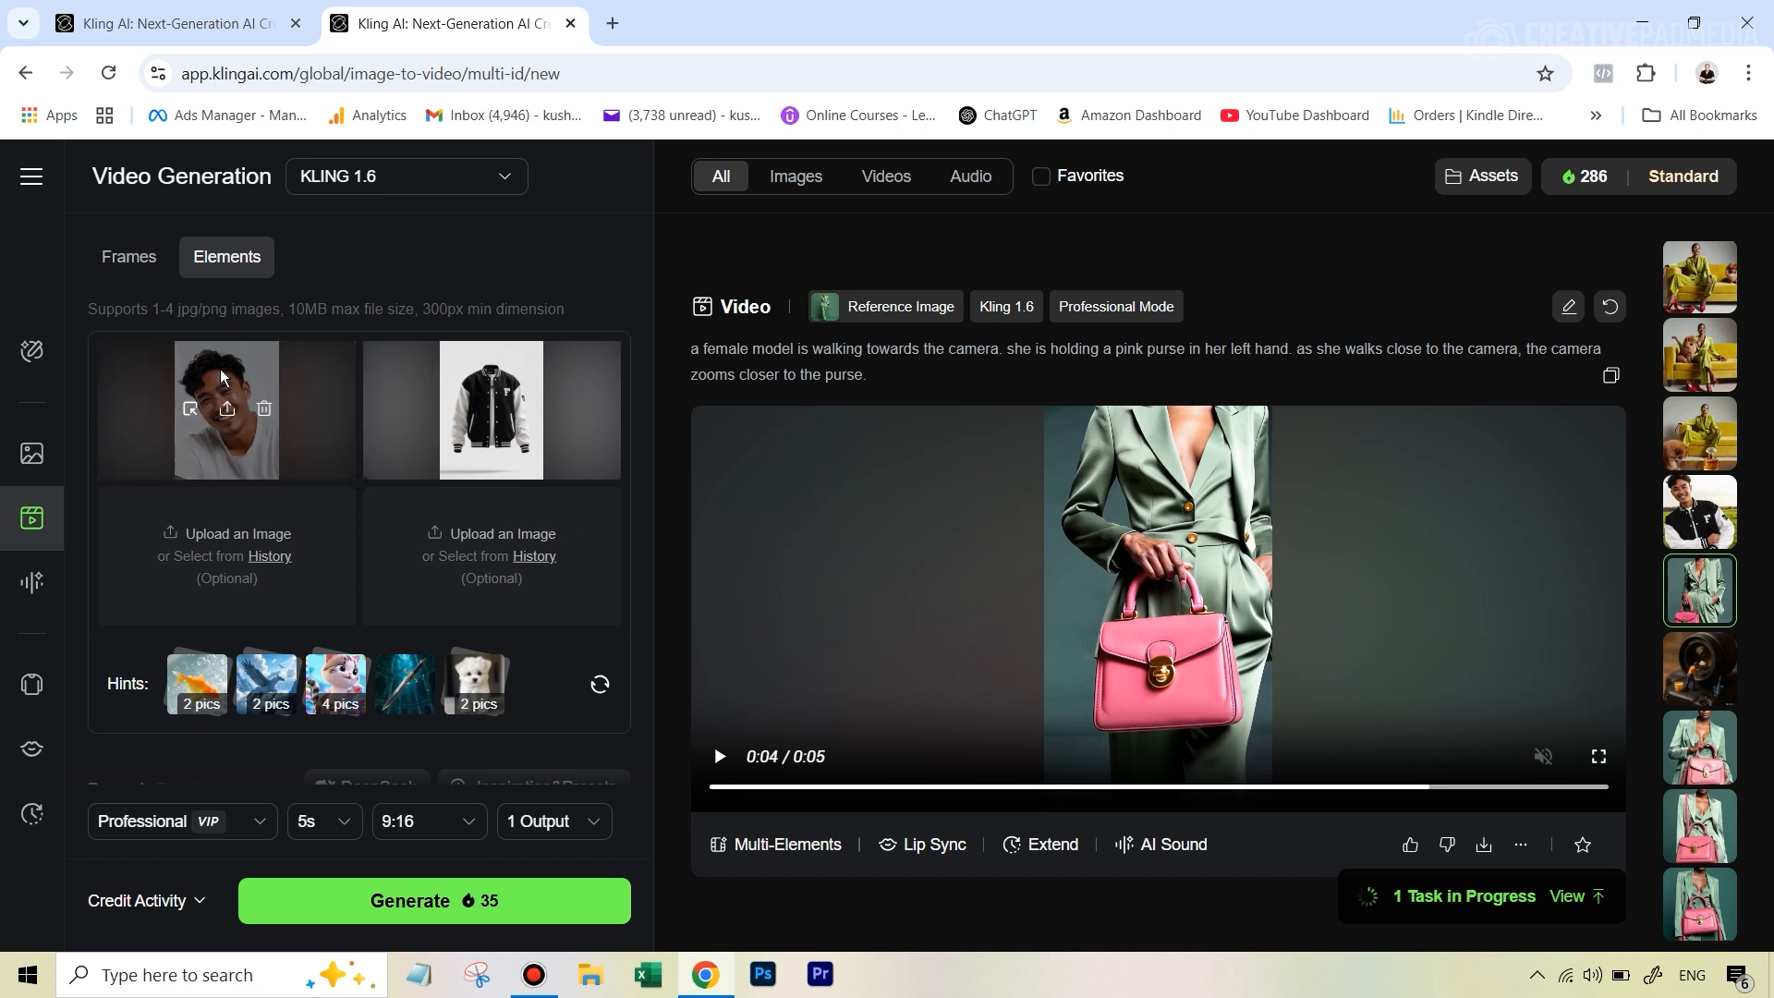
mouse_move(189, 410)
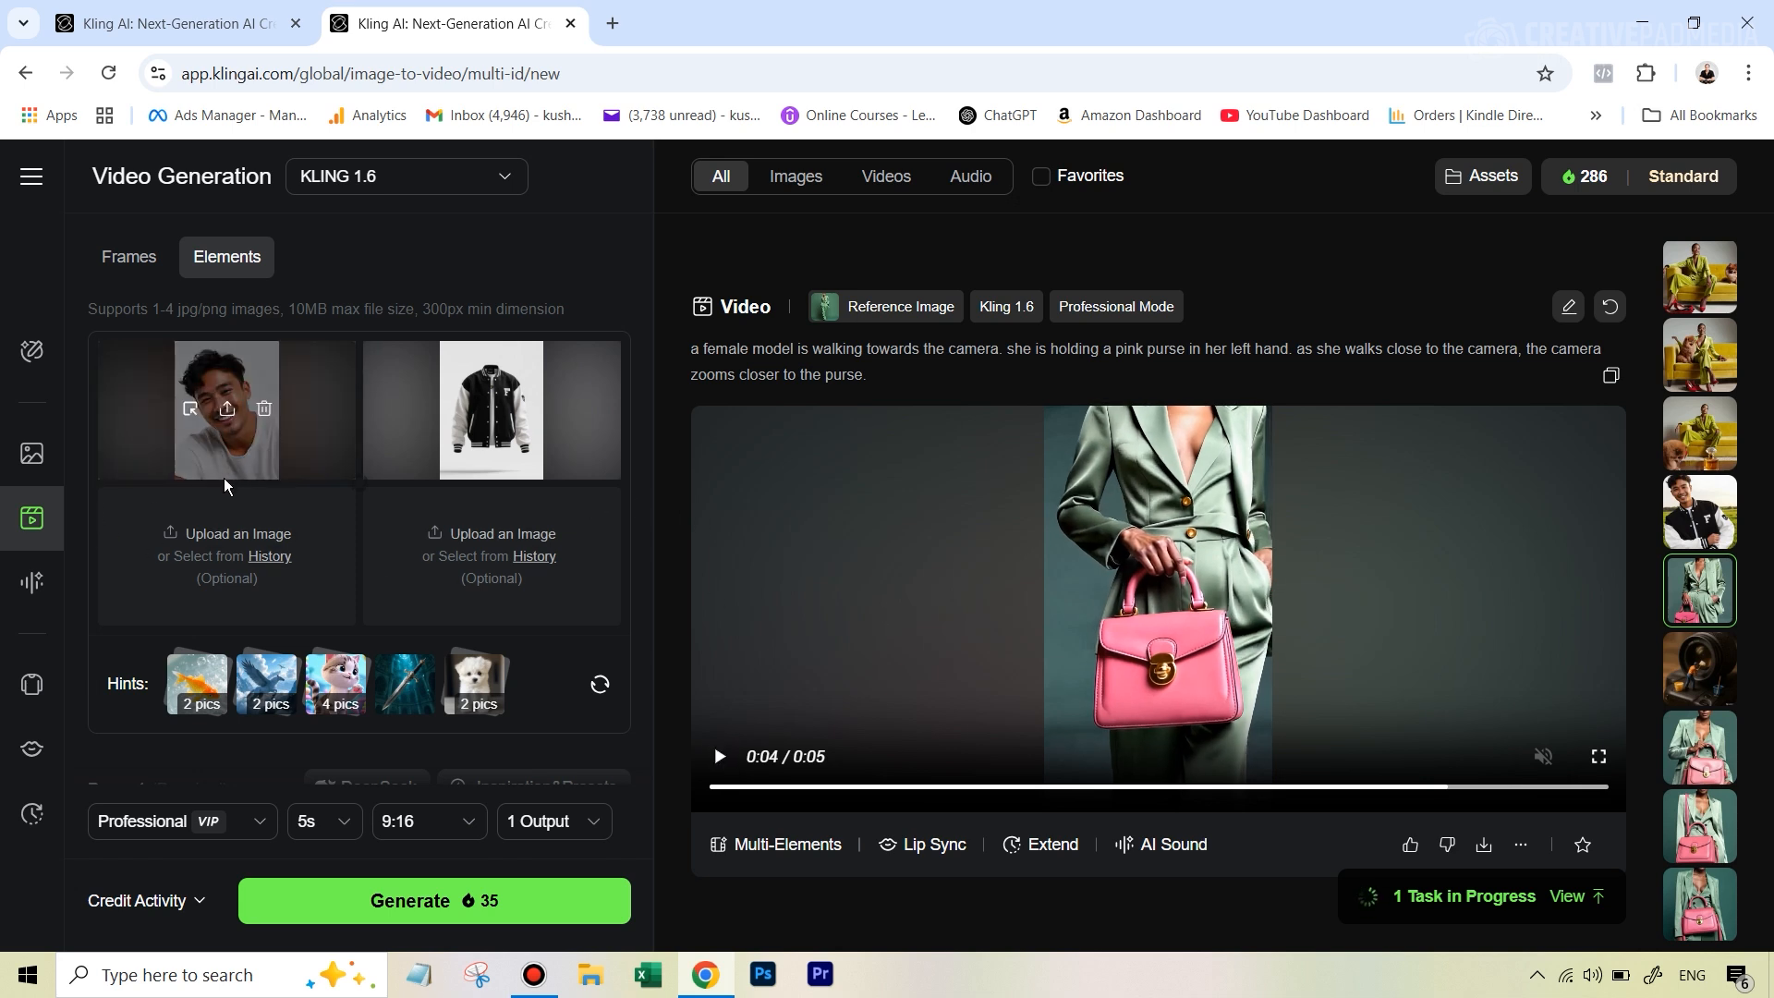
mouse_move(521, 430)
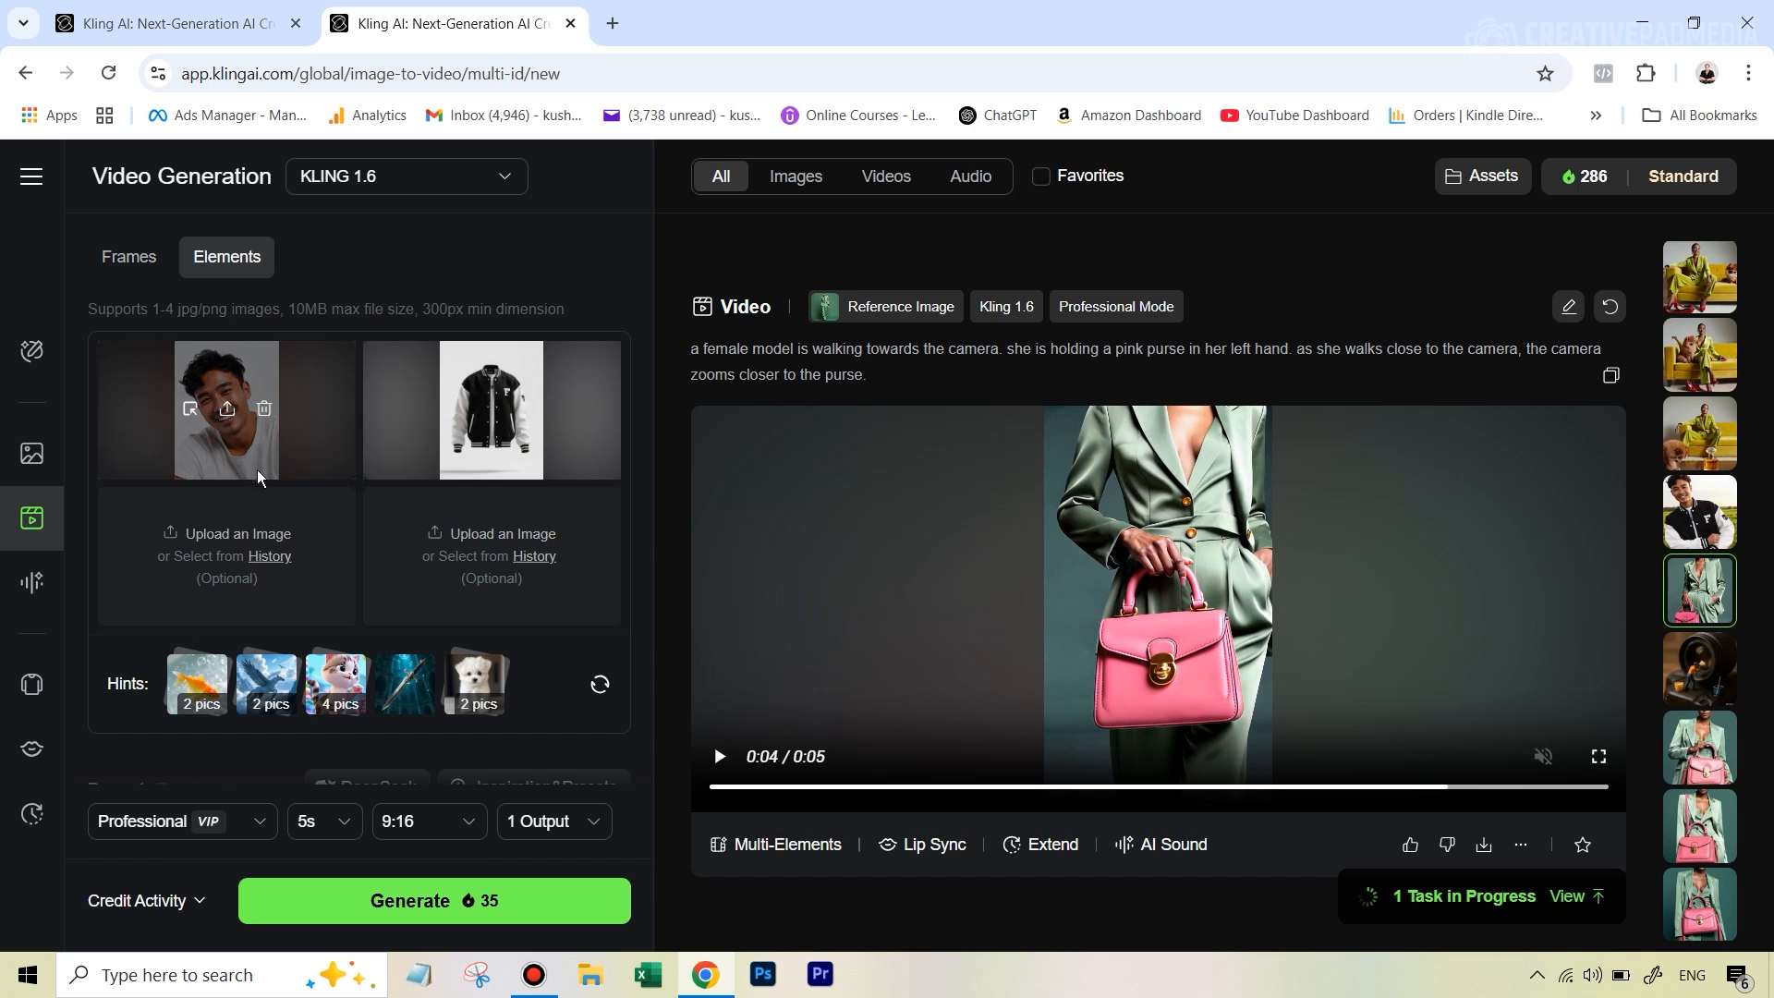
mouse_move(226, 410)
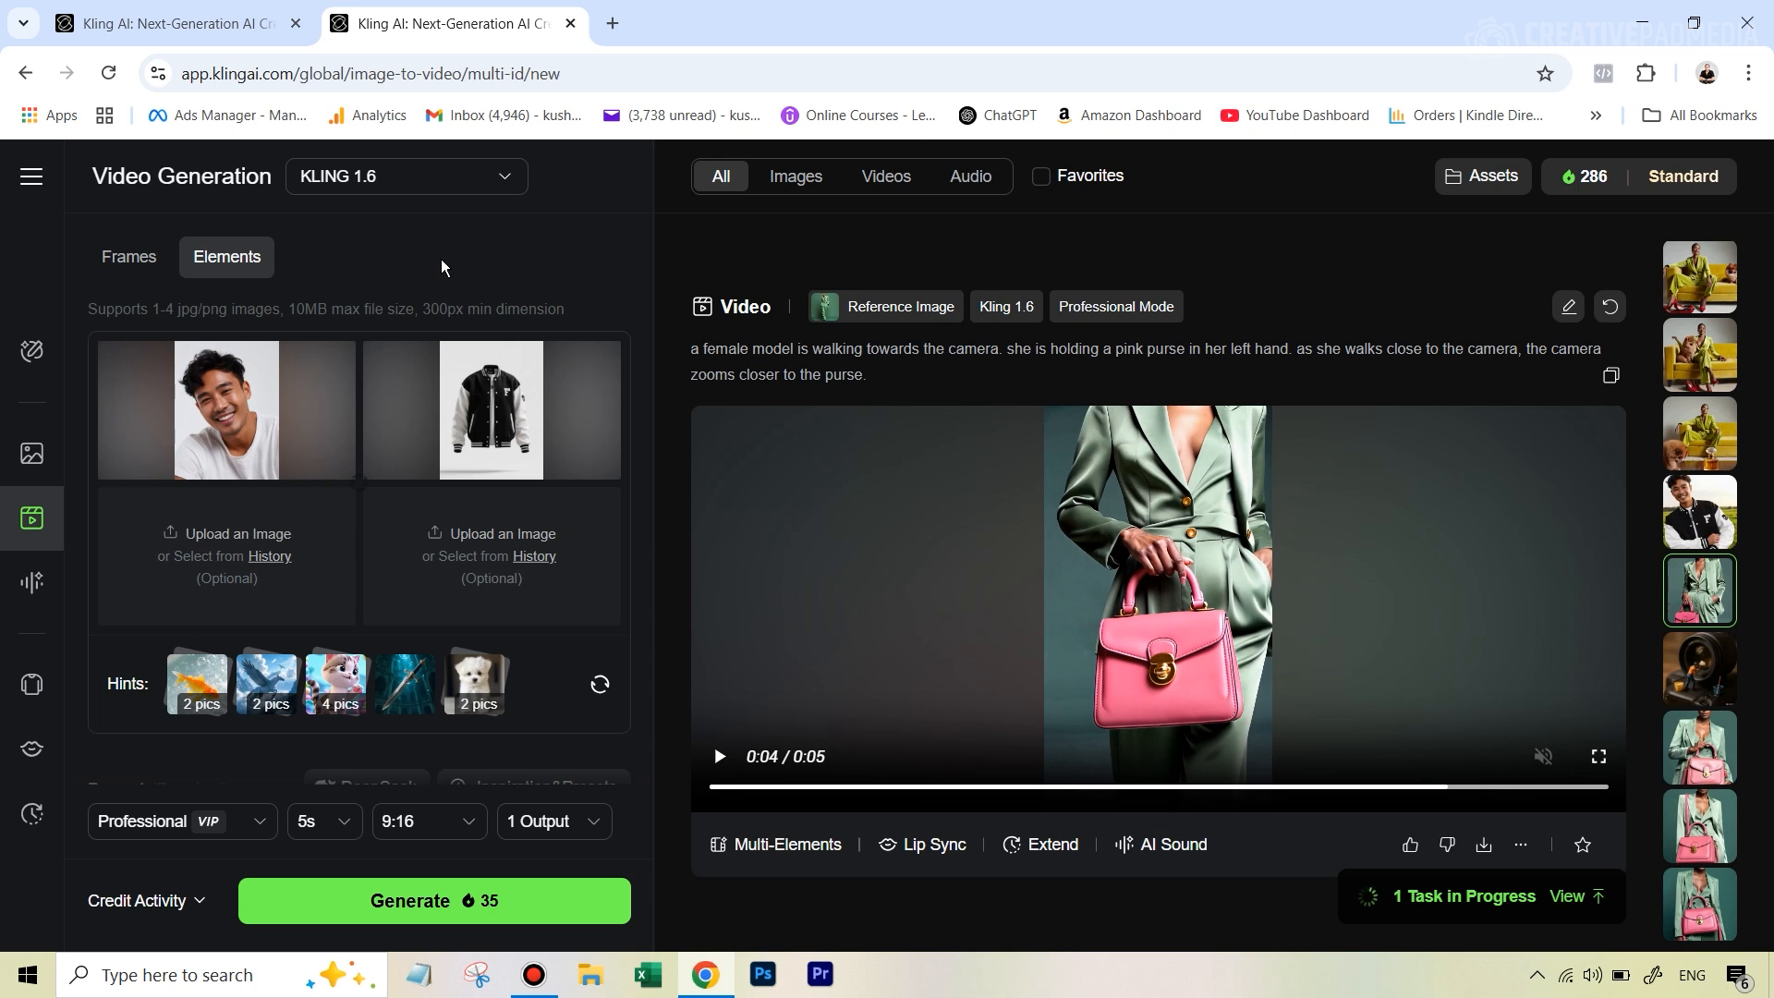
mouse_move(227, 457)
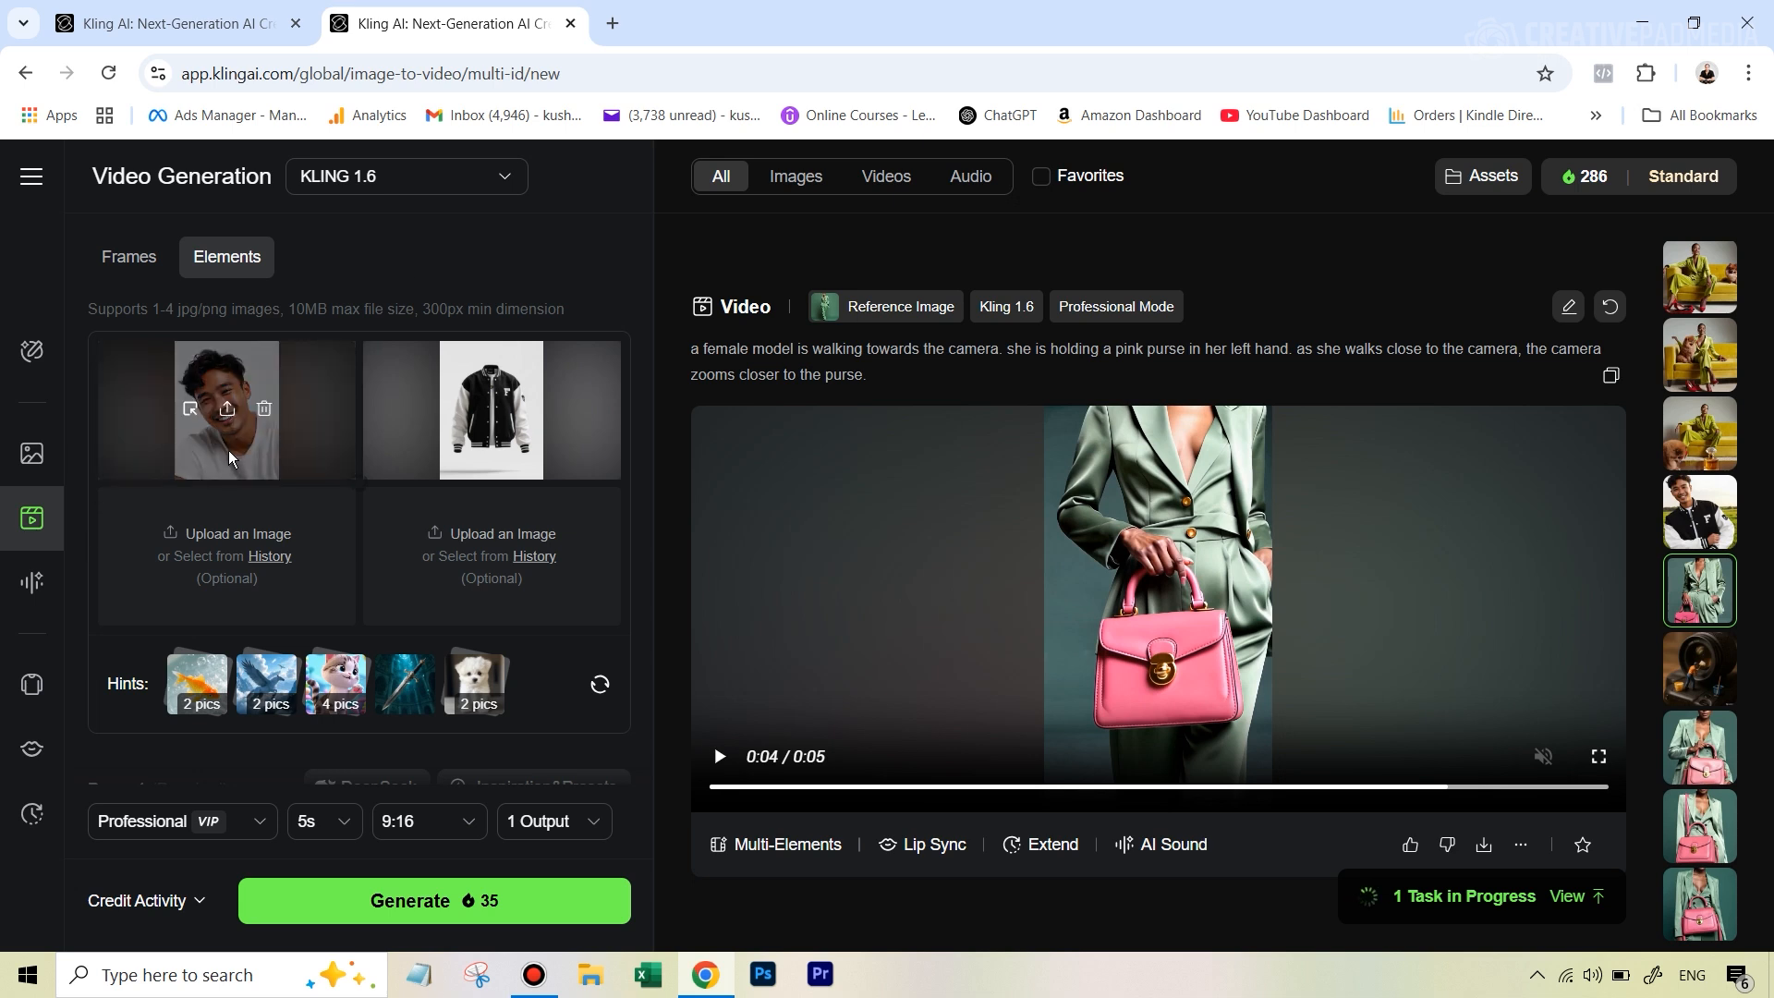
mouse_move(190, 408)
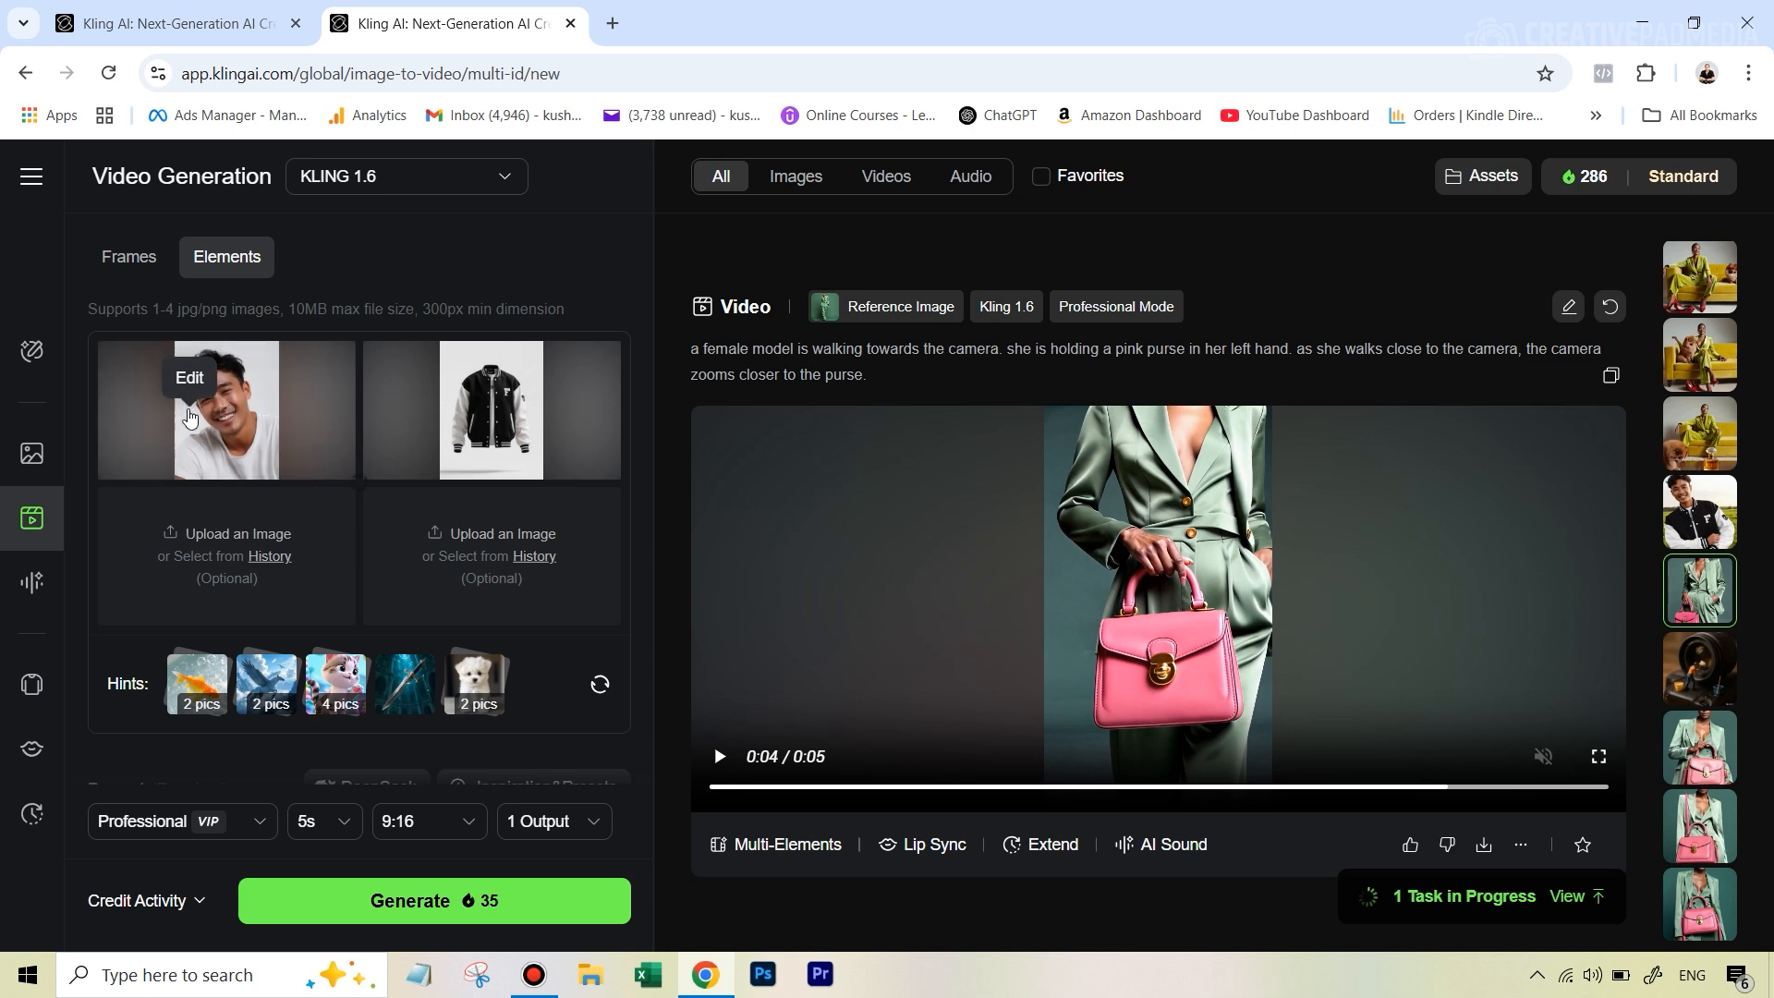
- Edit the smiling man's reference selection to cover only his head and face
click(188, 376)
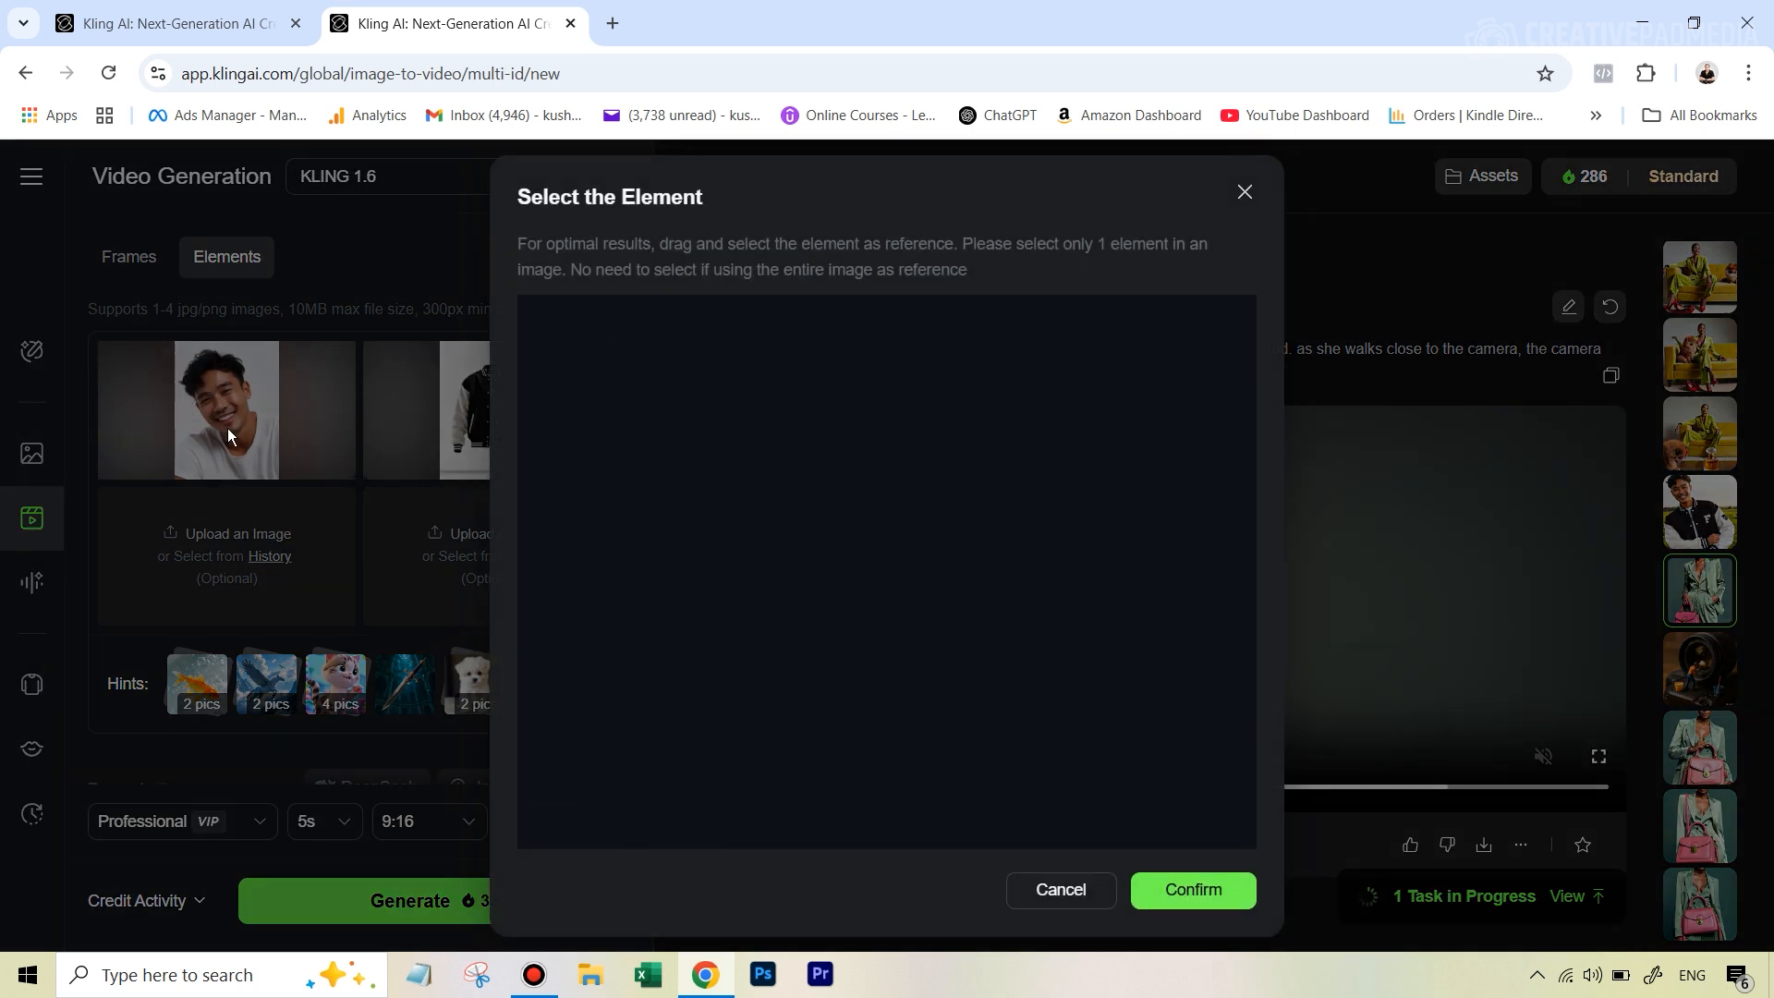
mouse_move(934, 810)
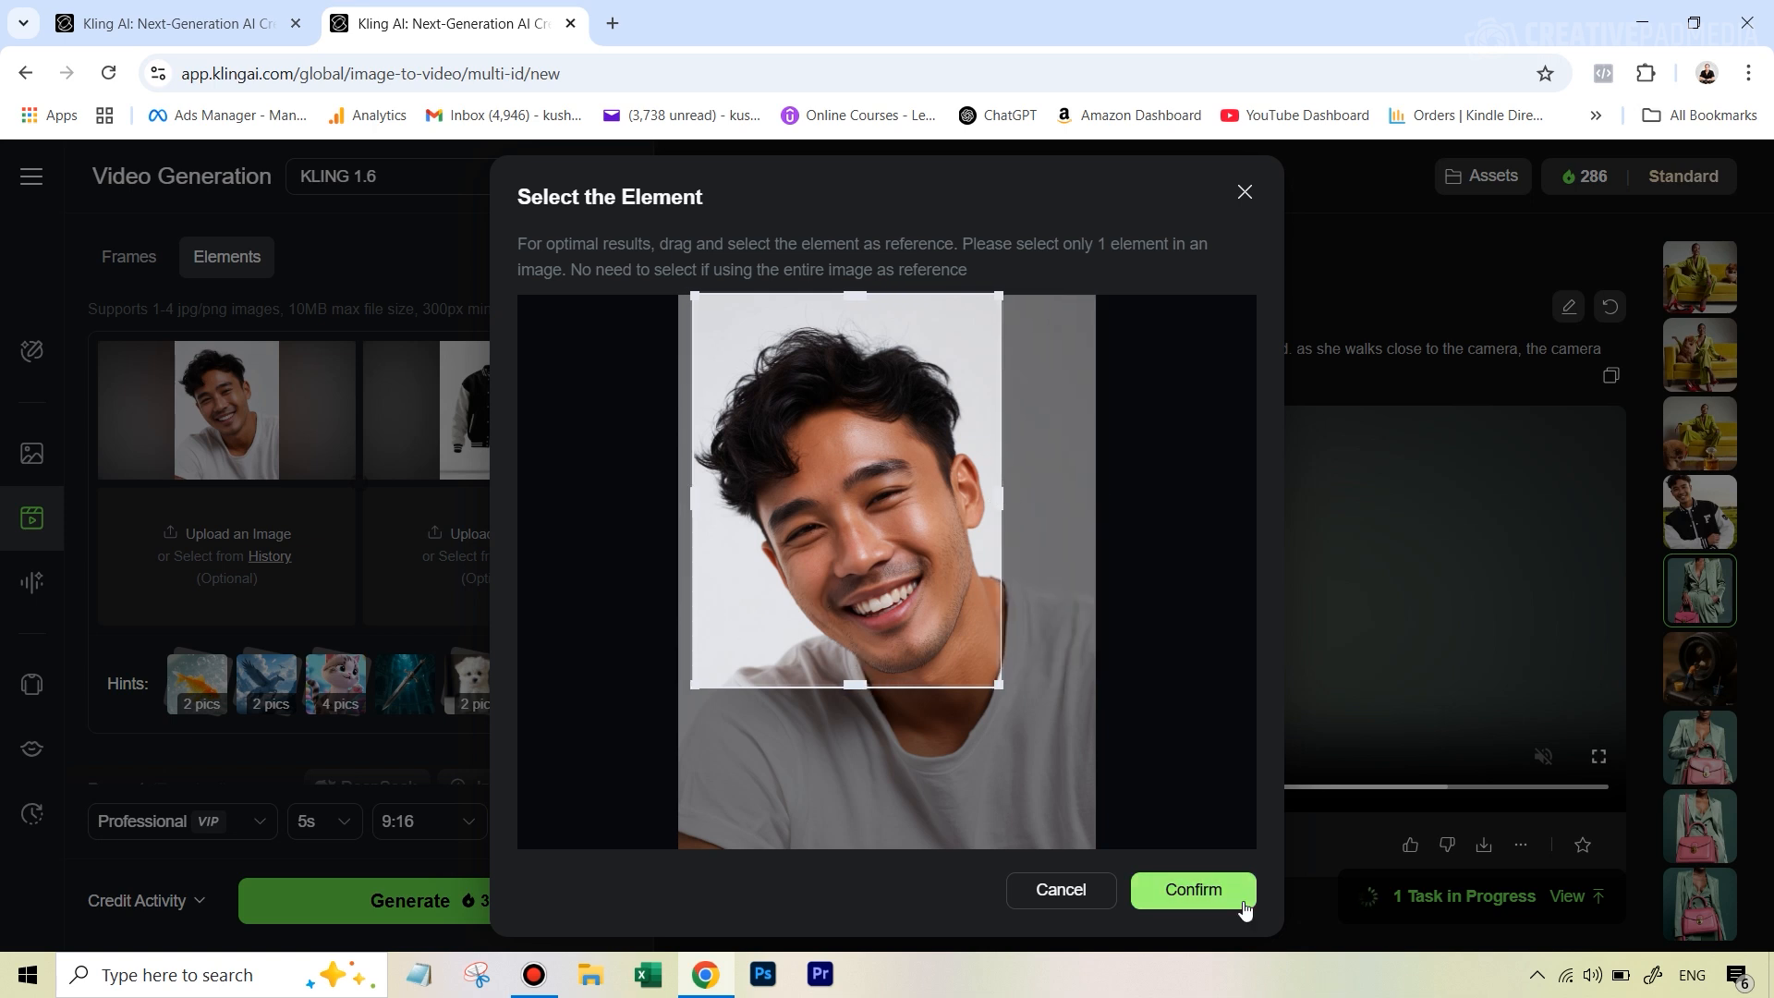
click(1191, 889)
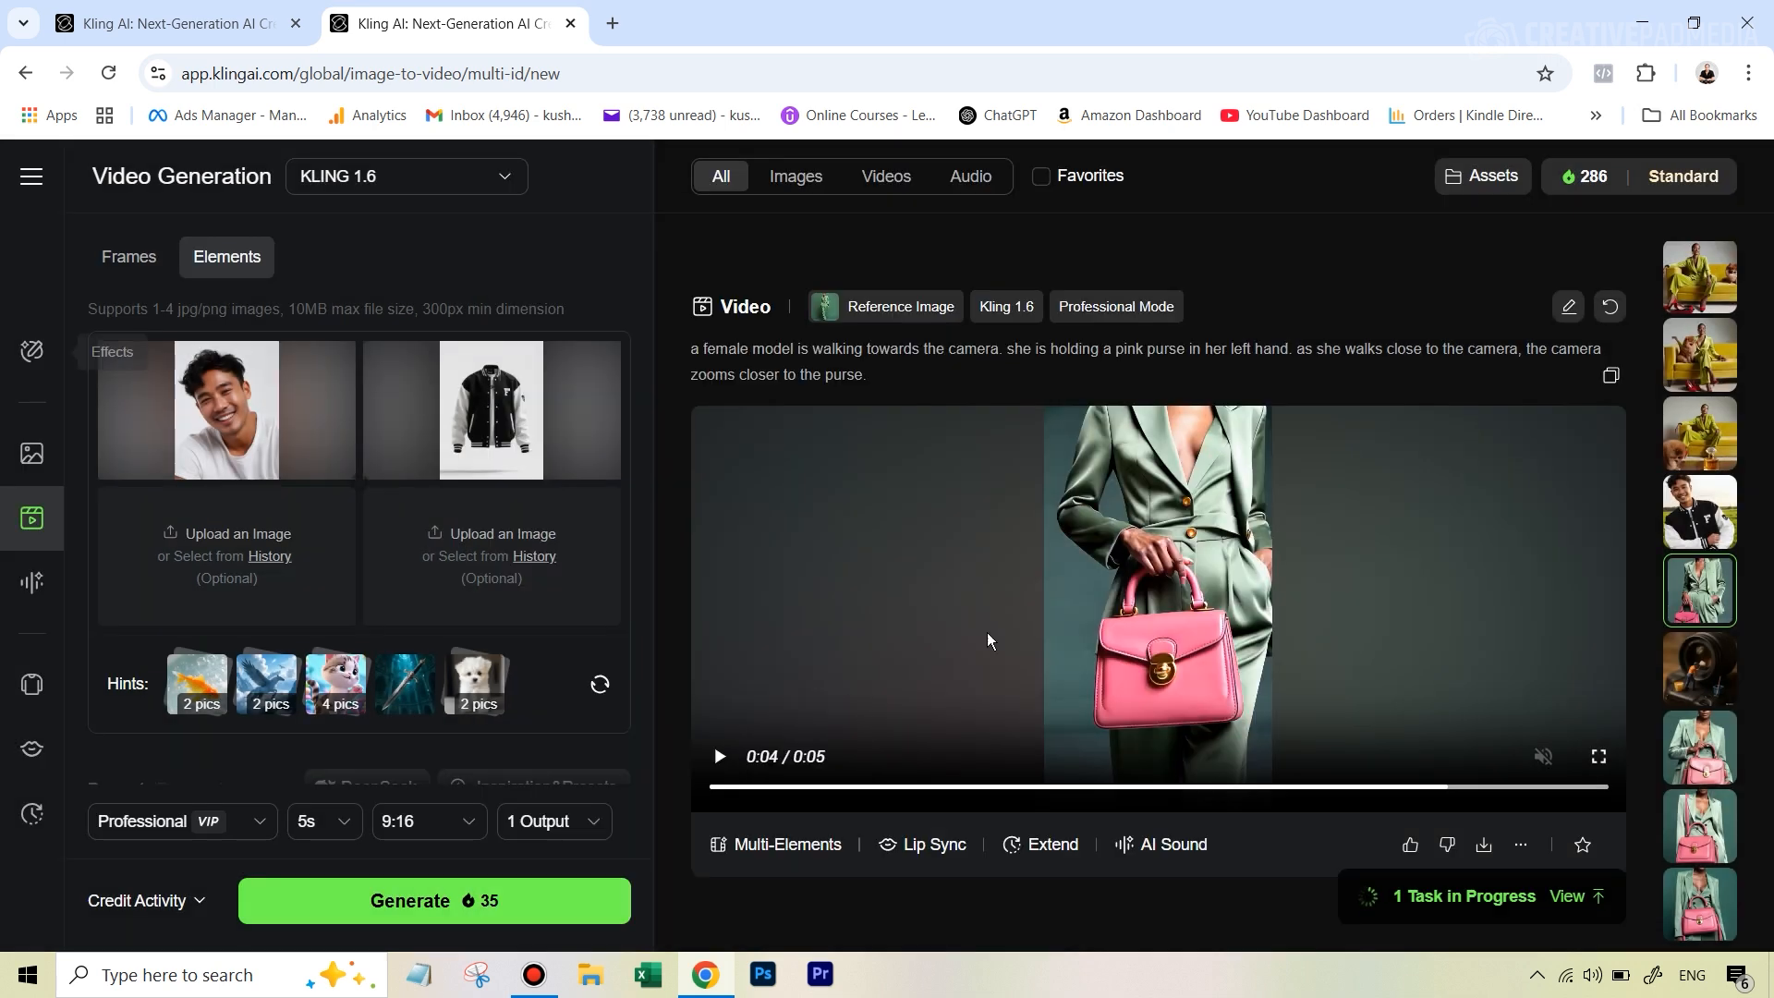
- Watch the Standard Mode varsity-jacket video fullscreen from the start, exit, and pause it
click(717, 756)
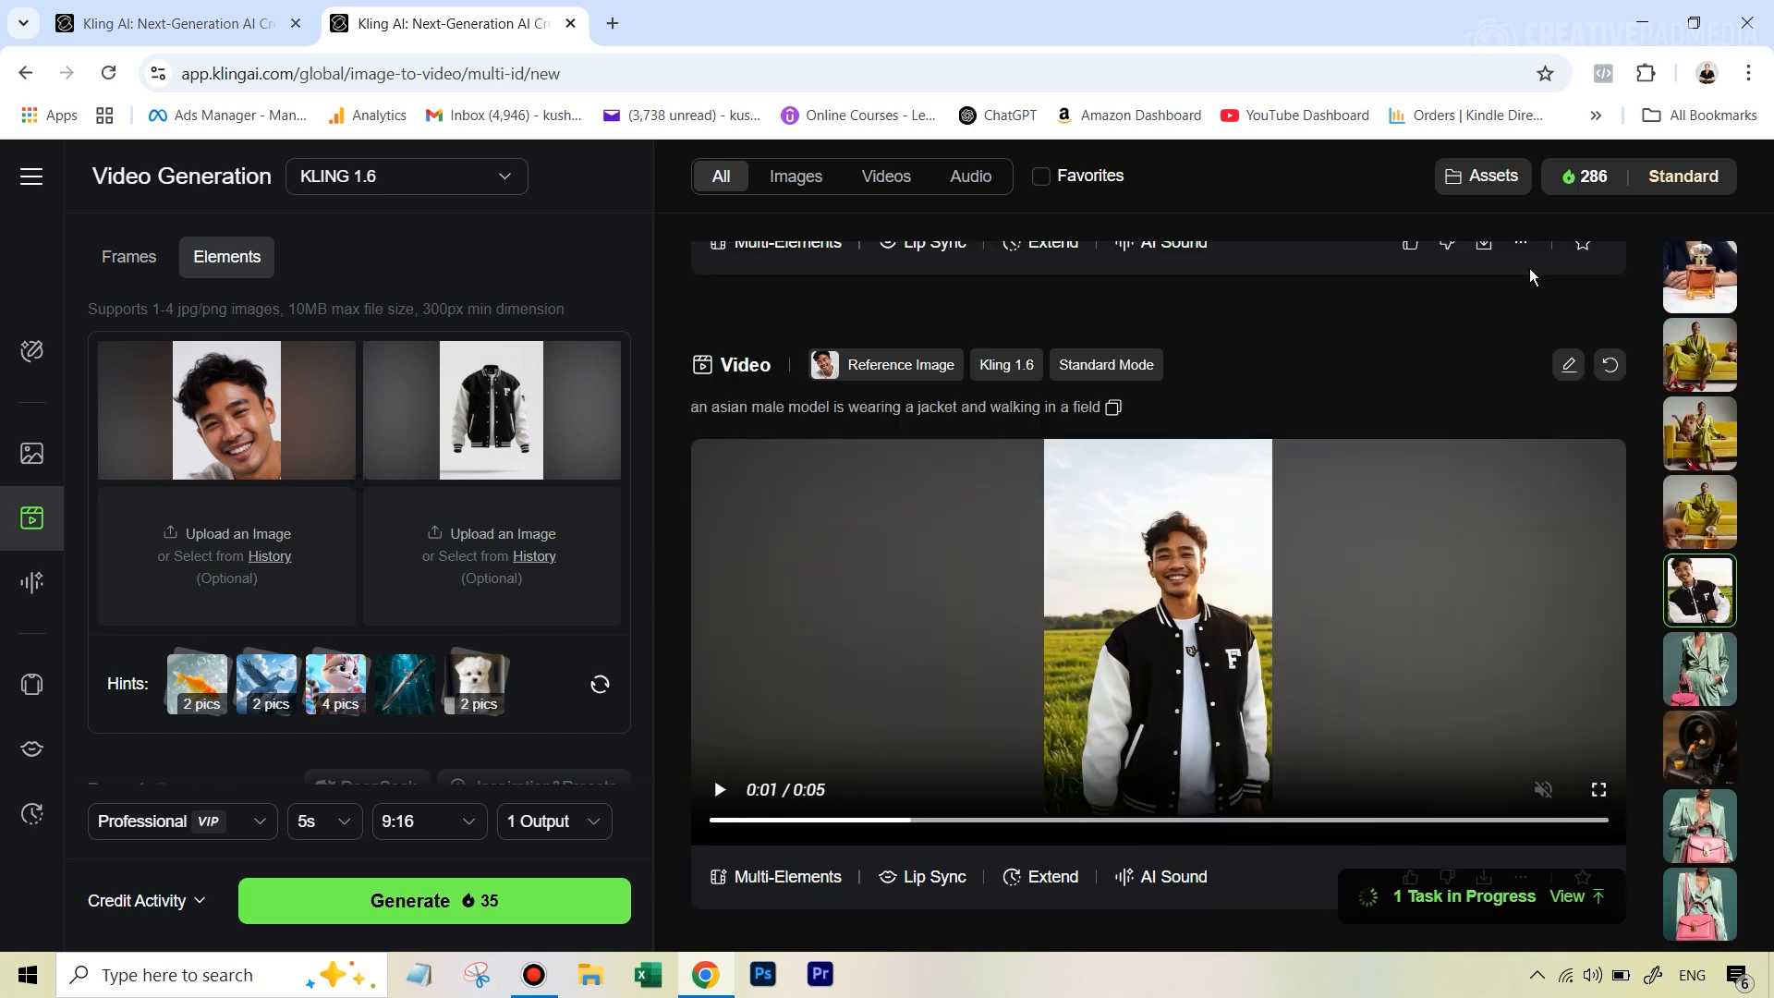
mouse_move(701, 421)
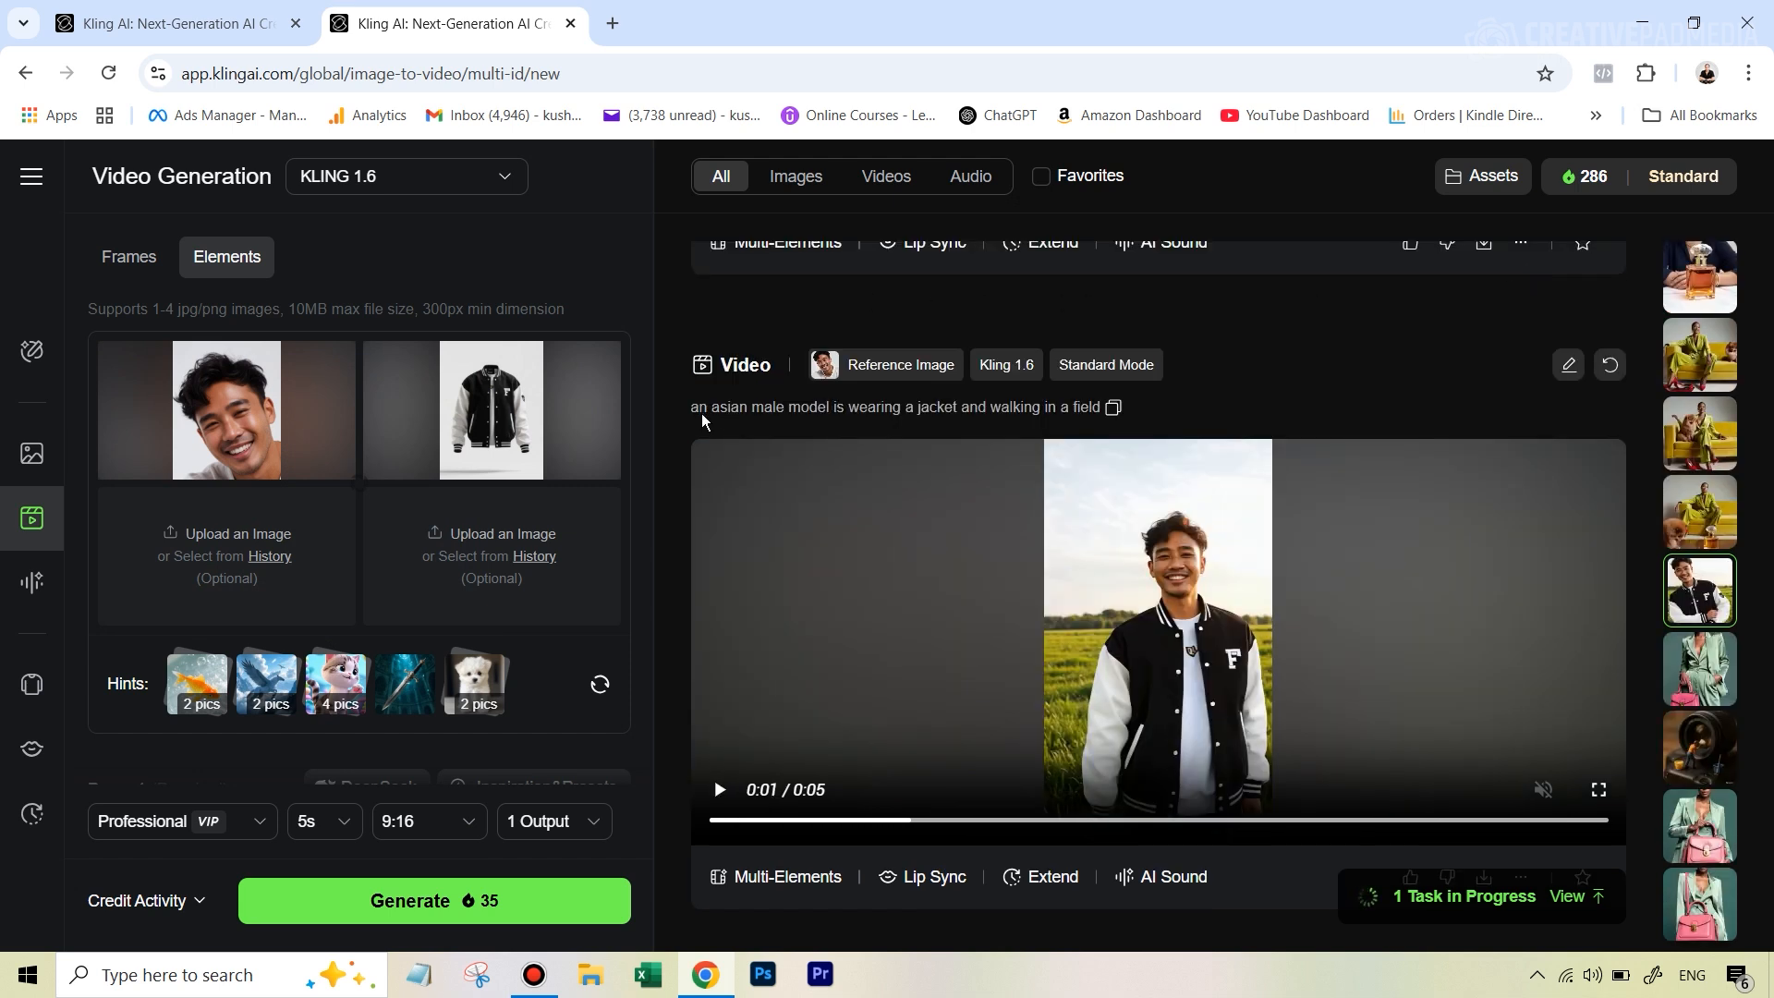
mouse_move(987, 413)
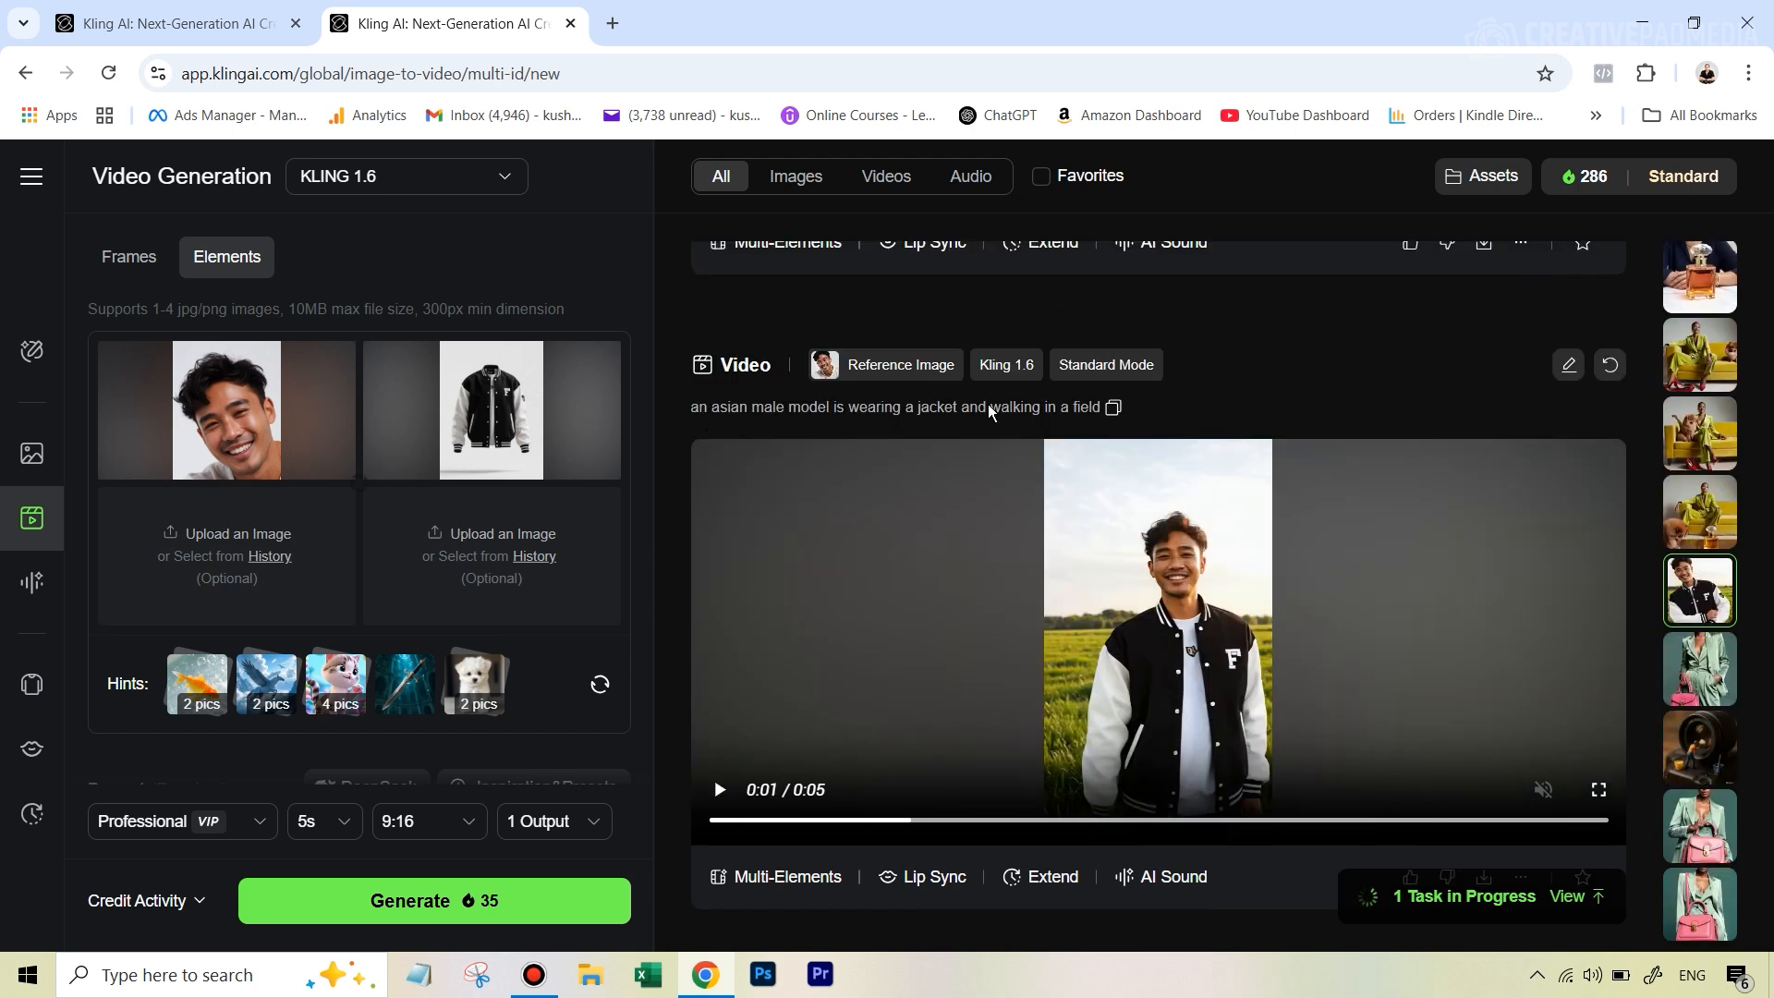
mouse_move(1043, 410)
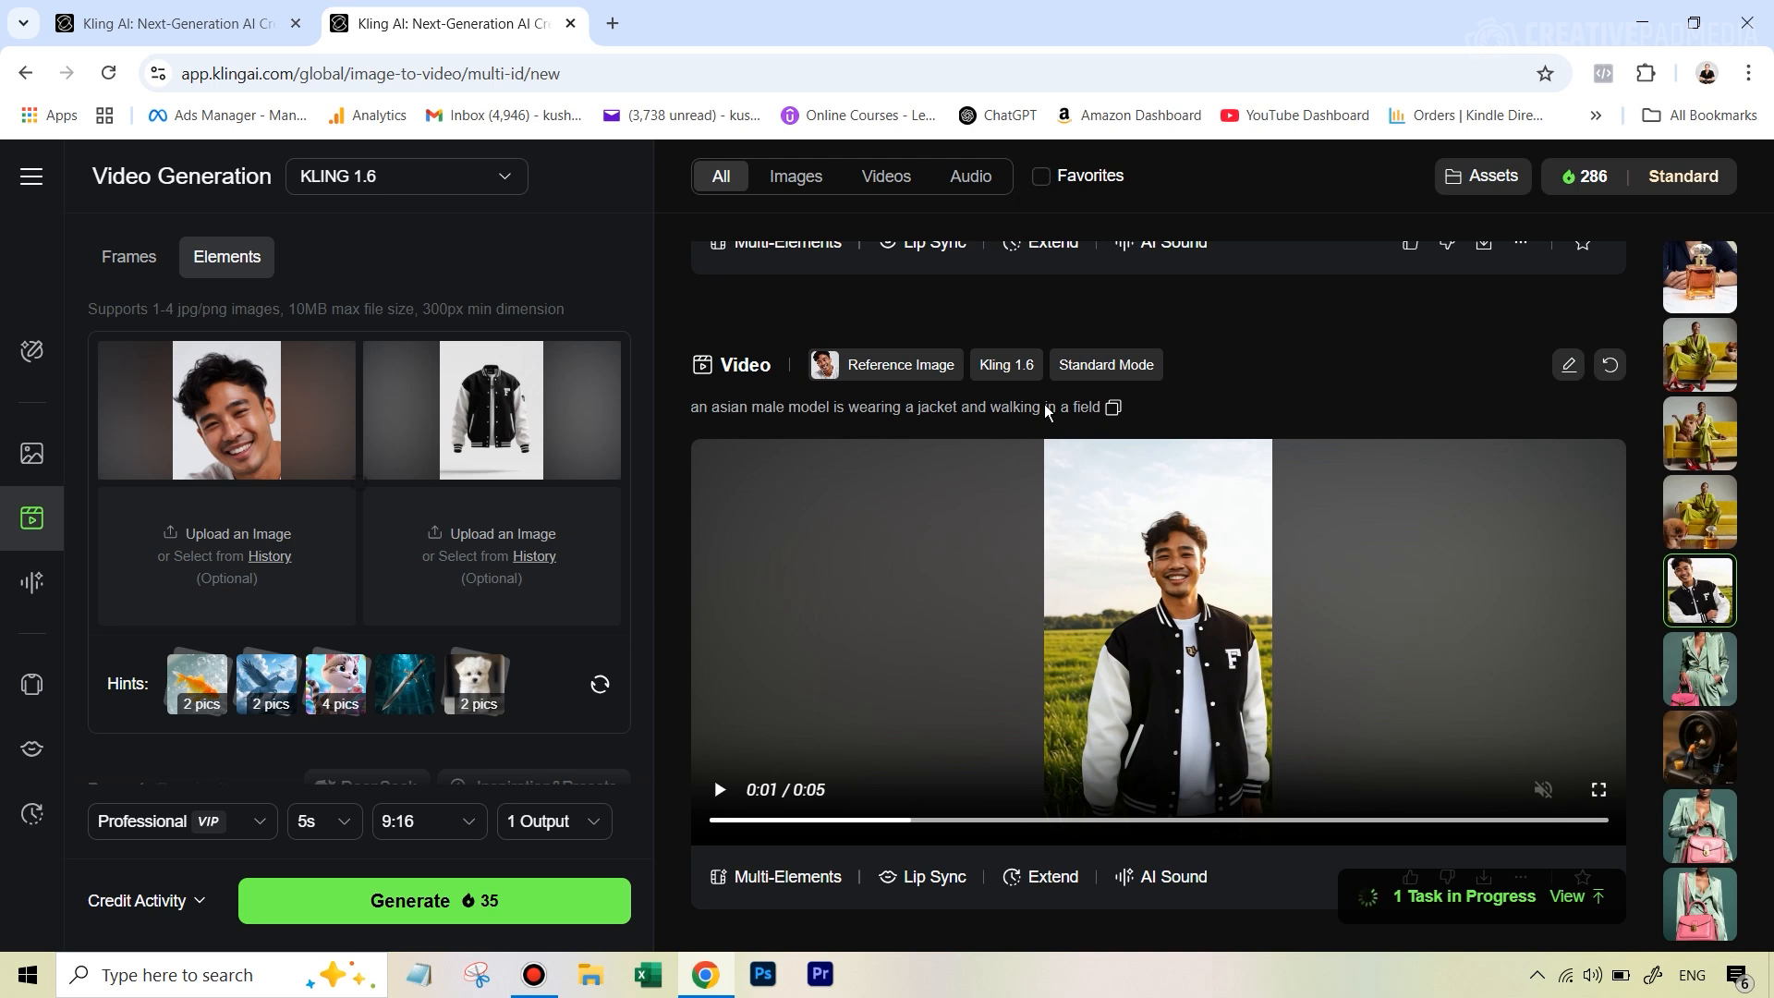
mouse_move(1128, 373)
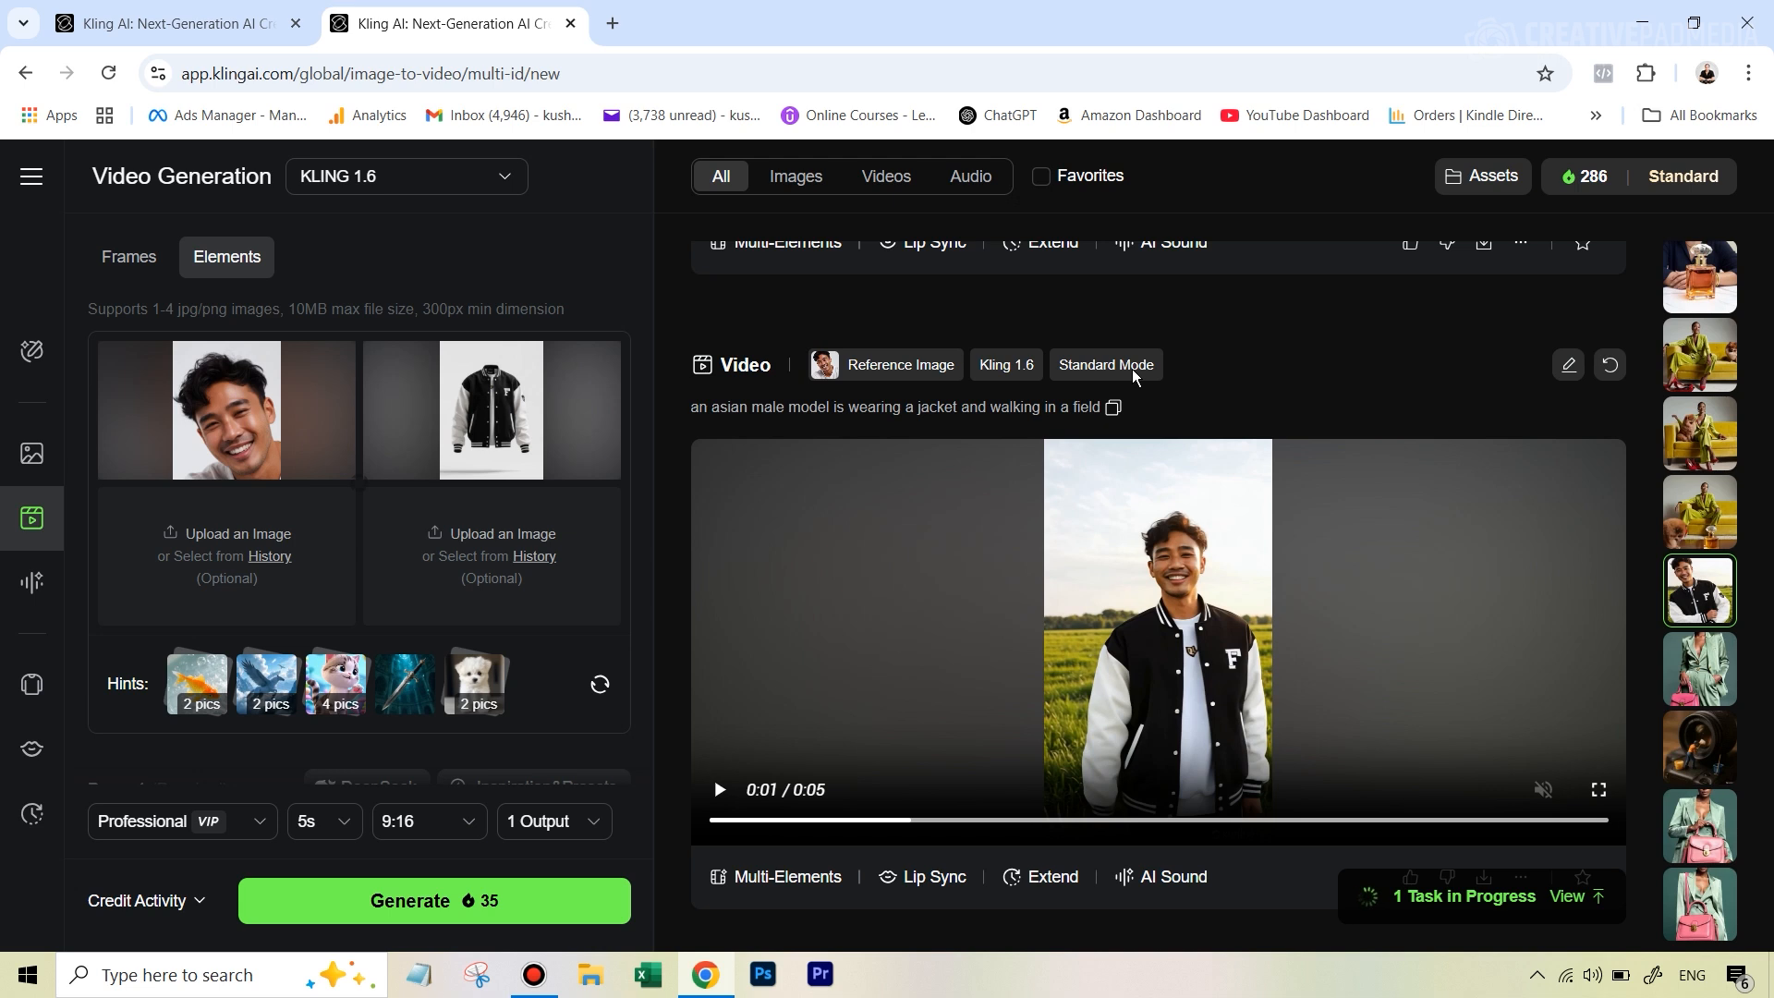
mouse_move(1617, 819)
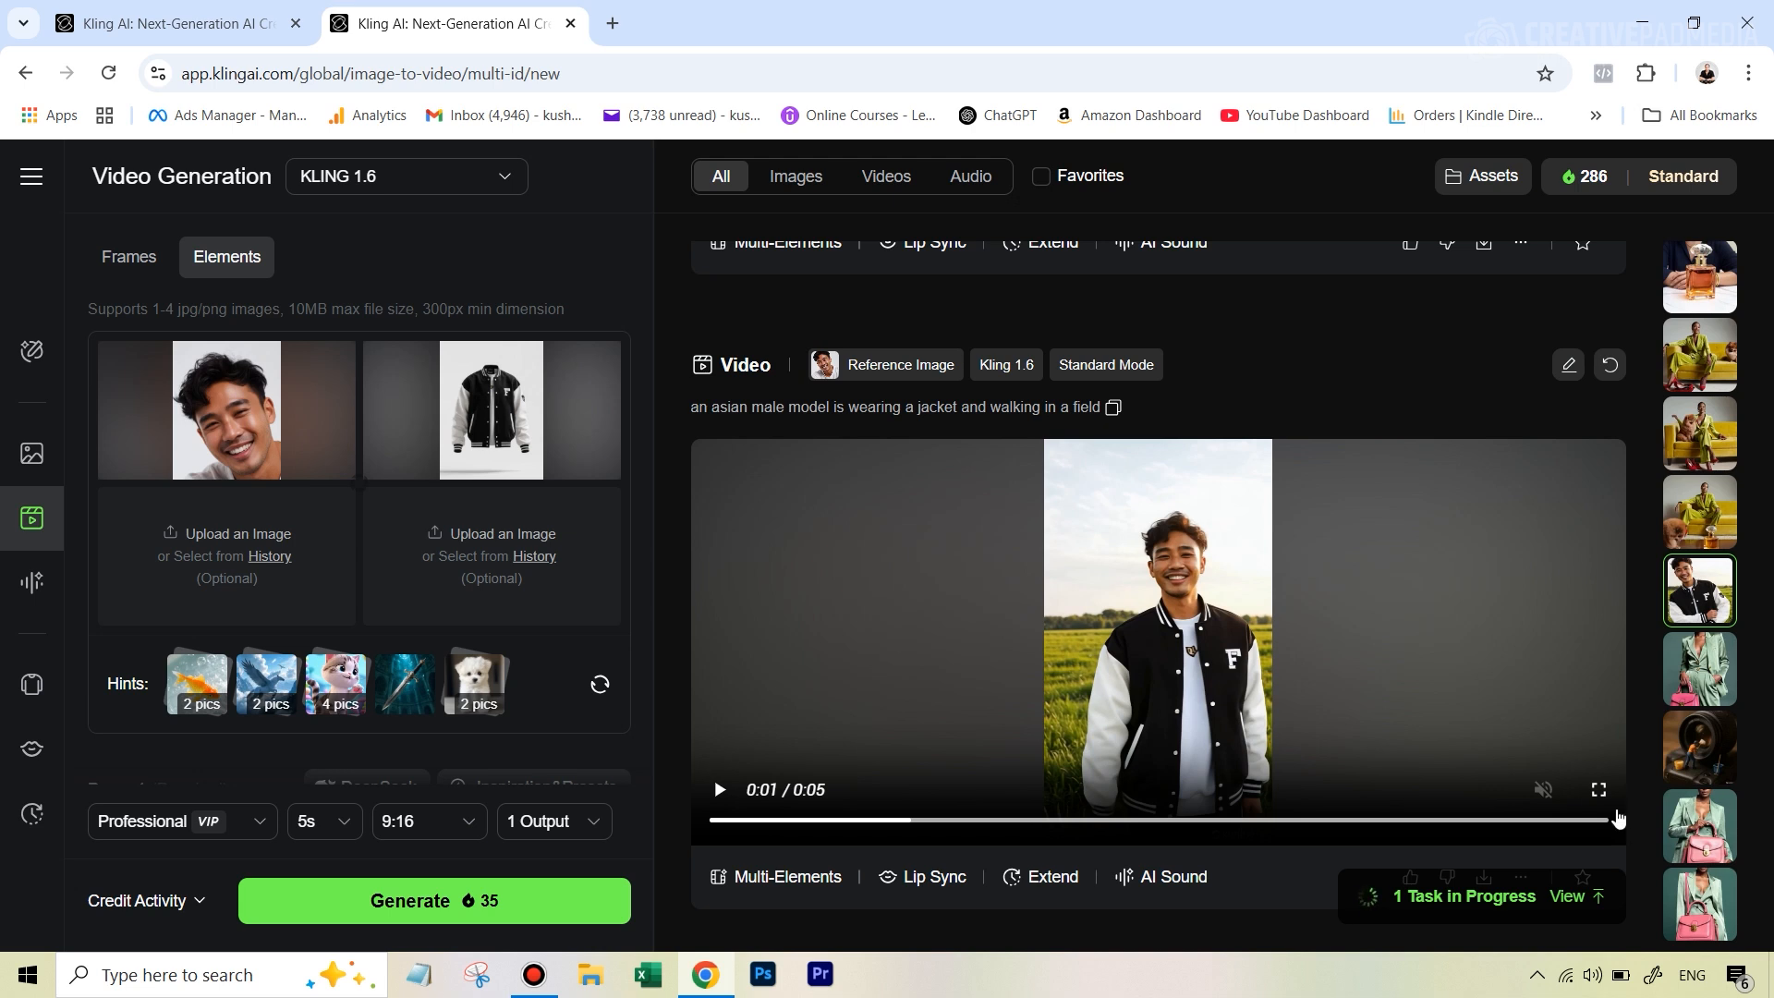
click(1597, 788)
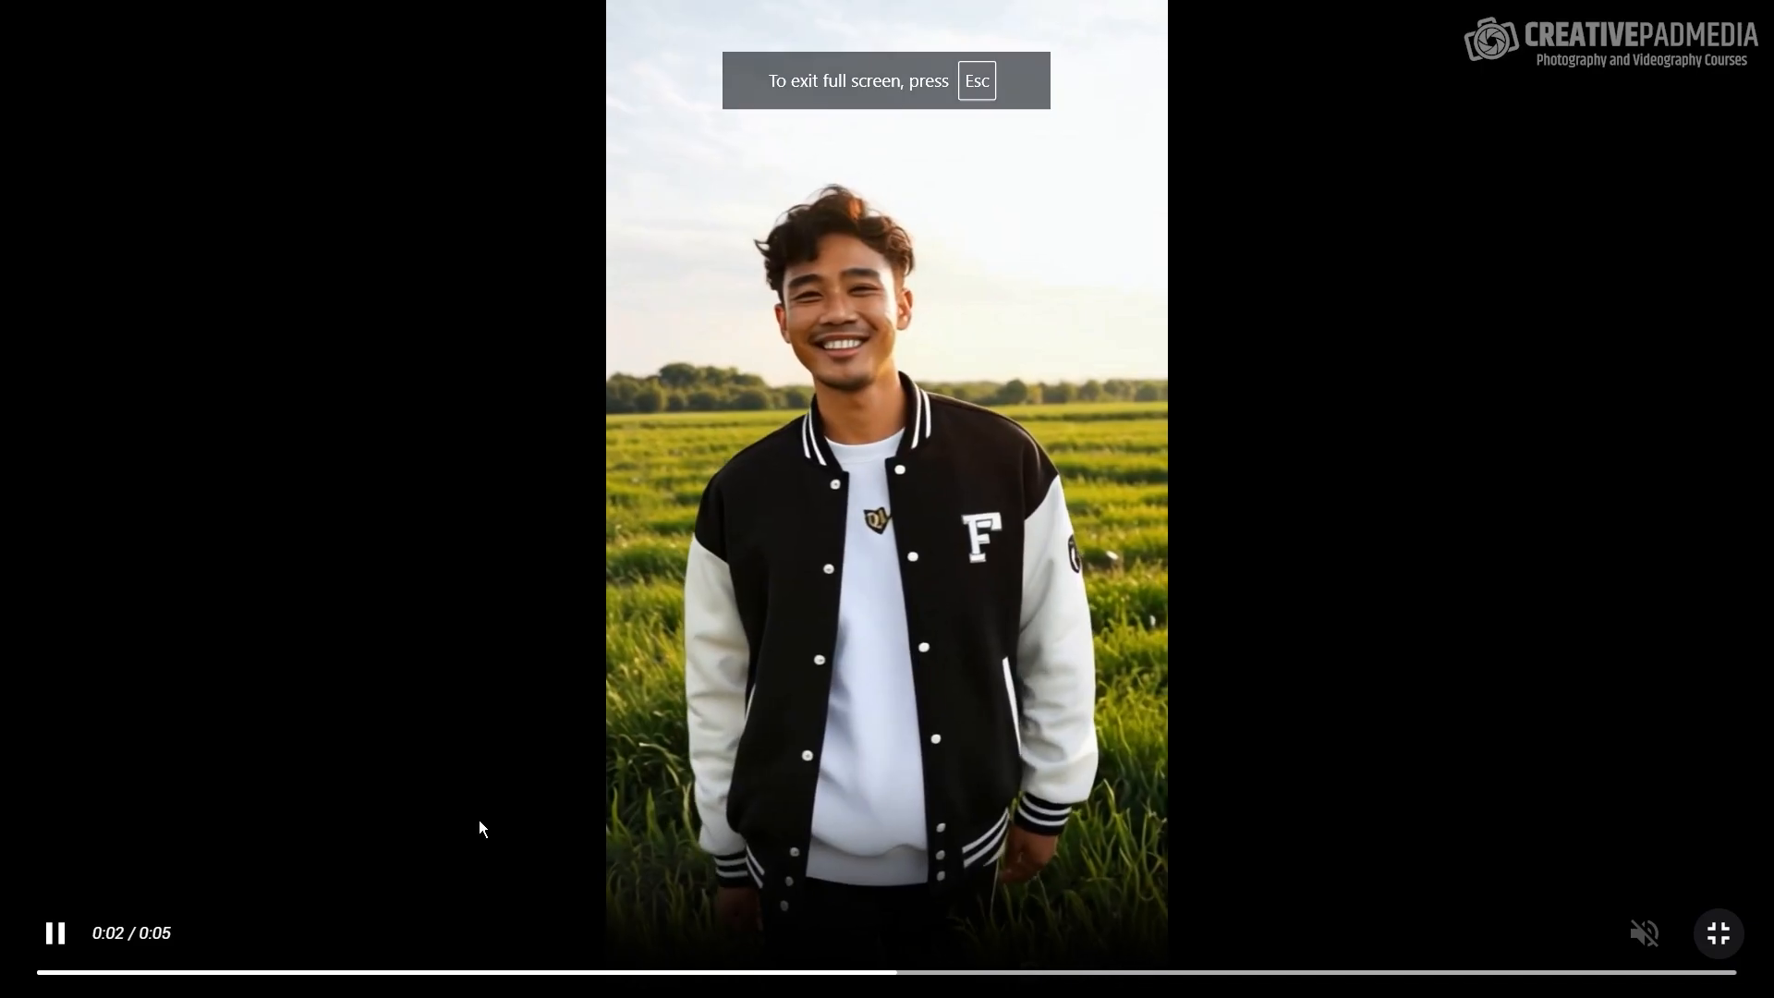
click(224, 972)
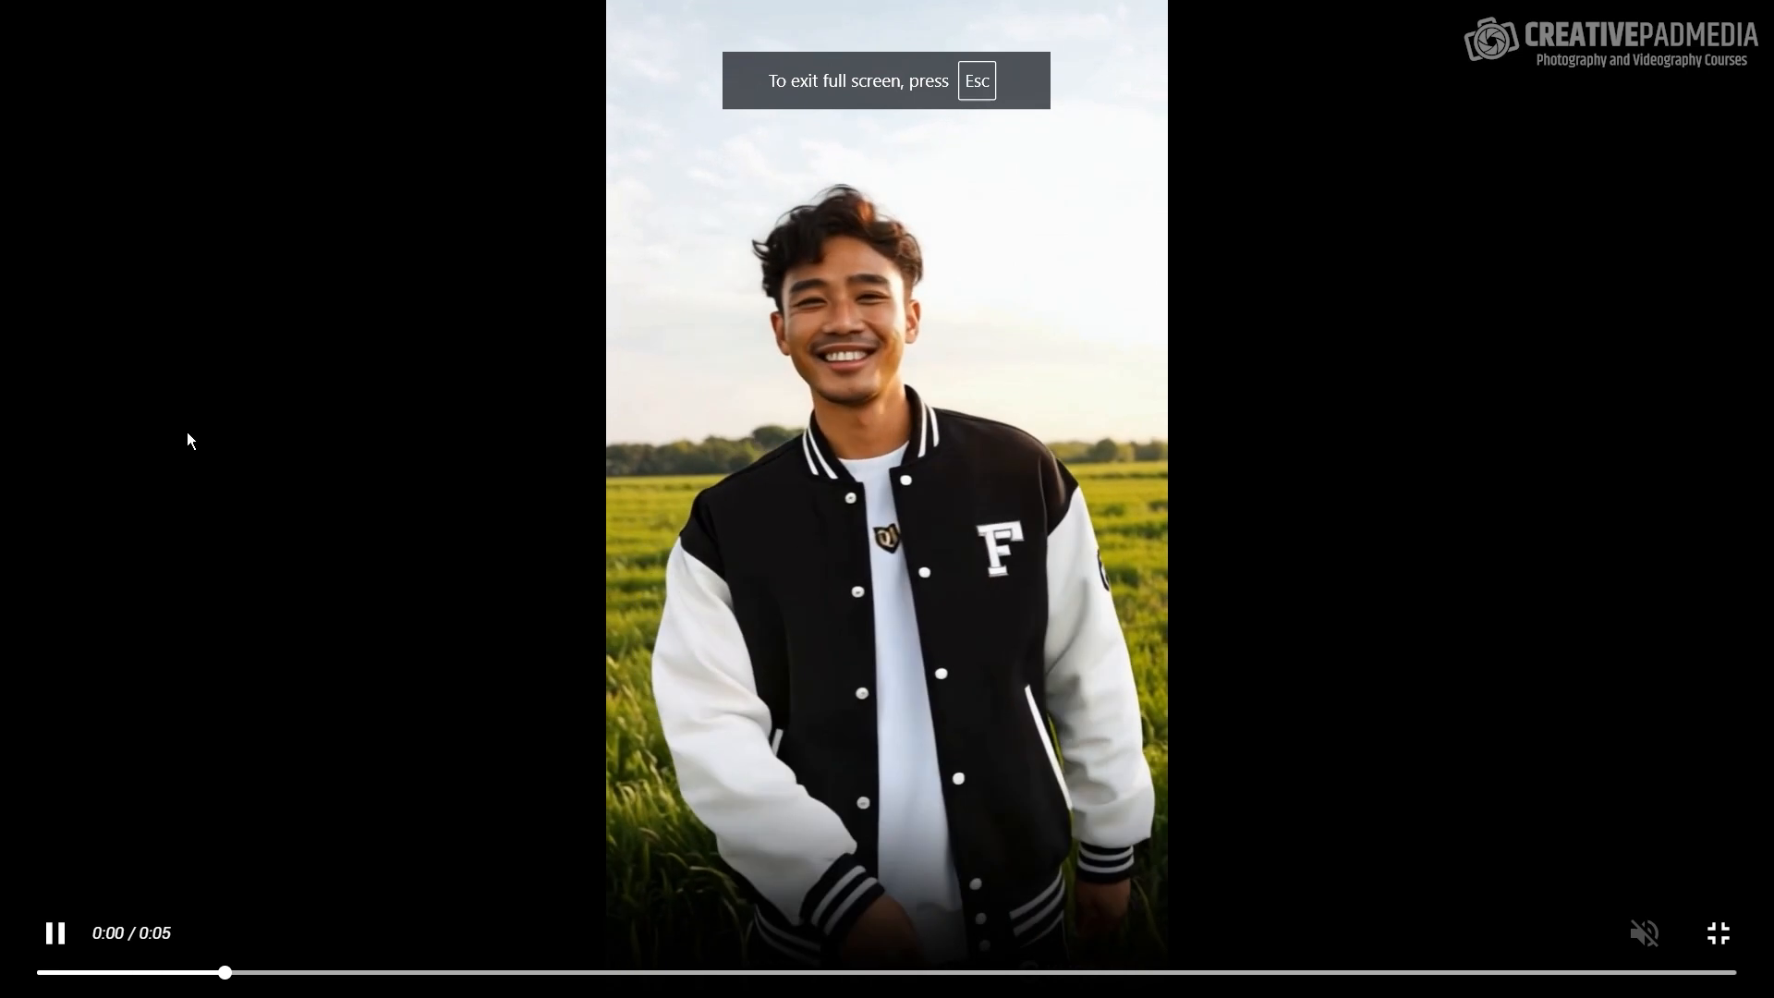
key(Escape)
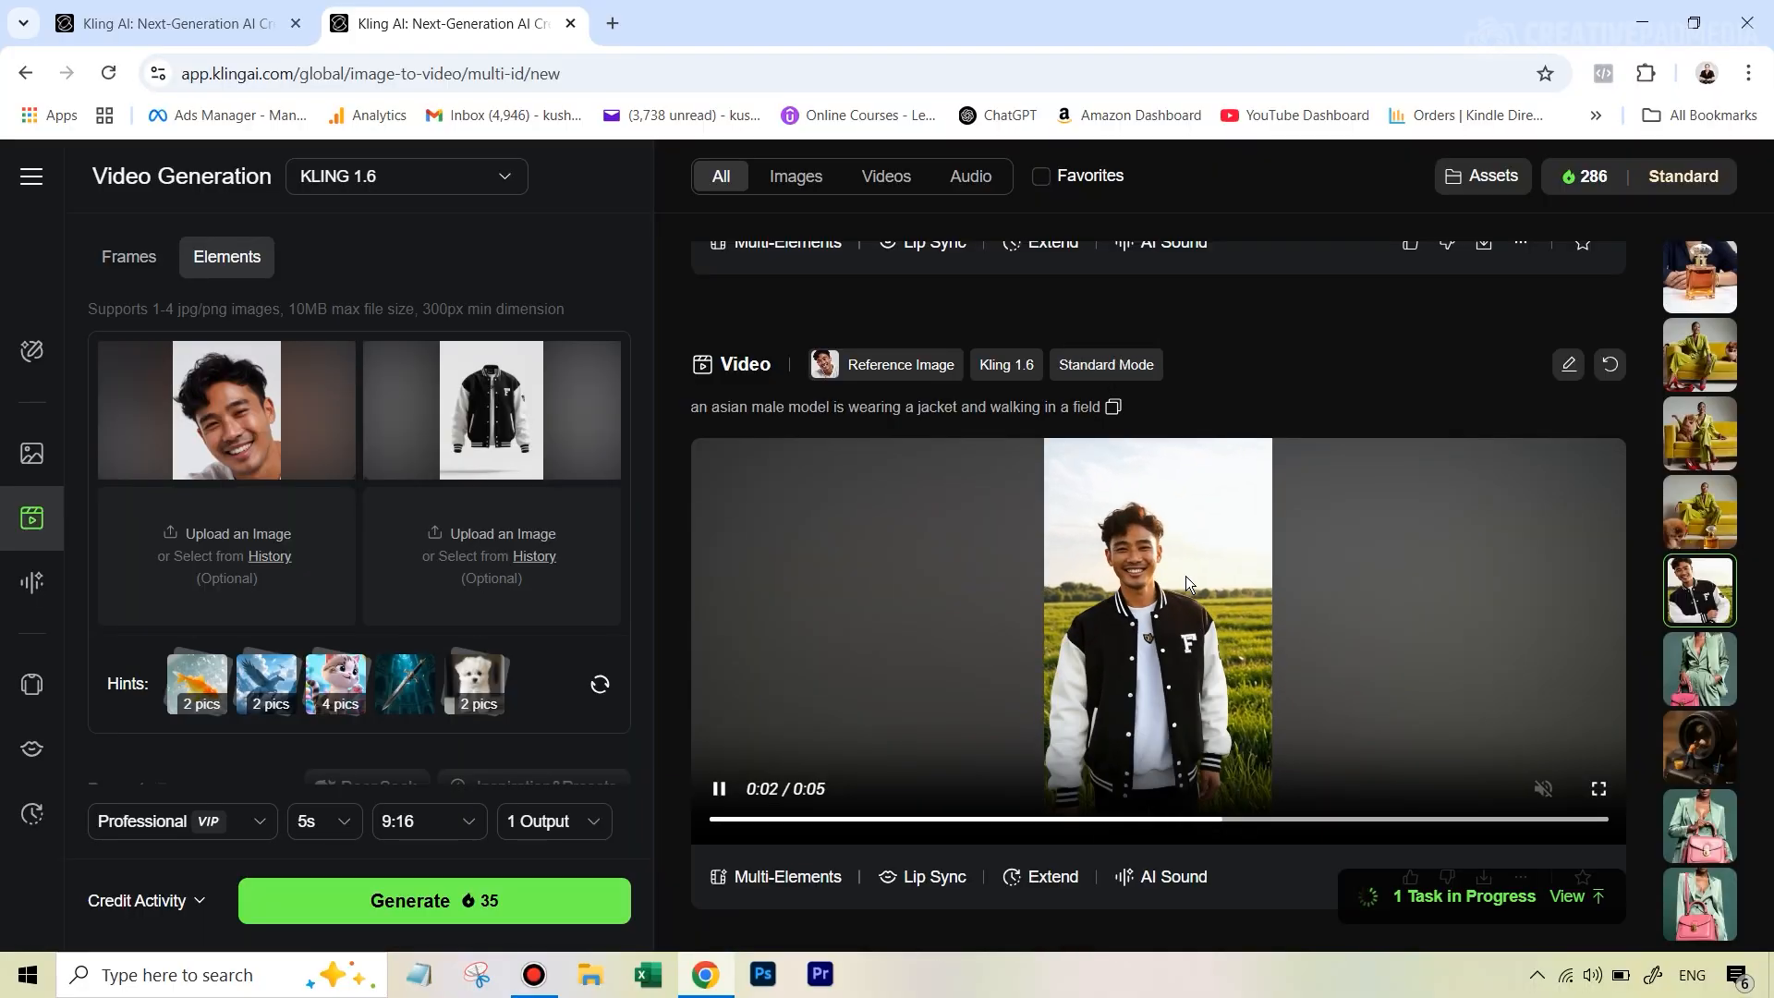
click(719, 788)
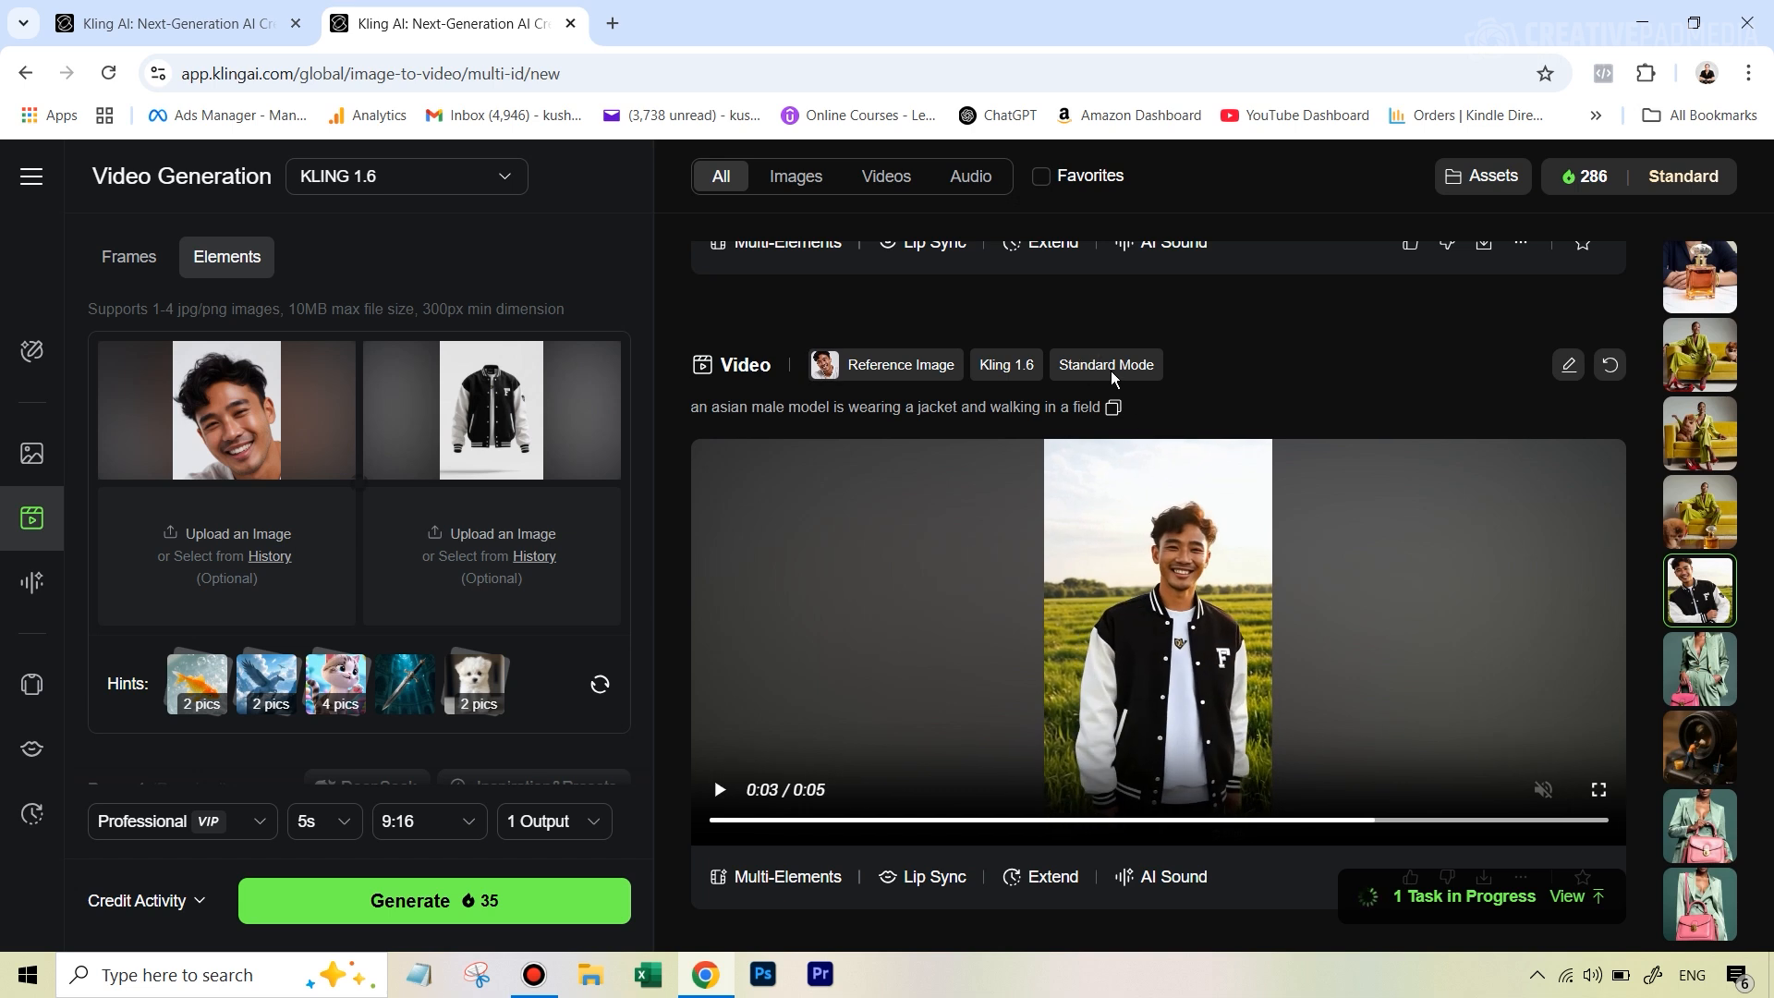
click(719, 788)
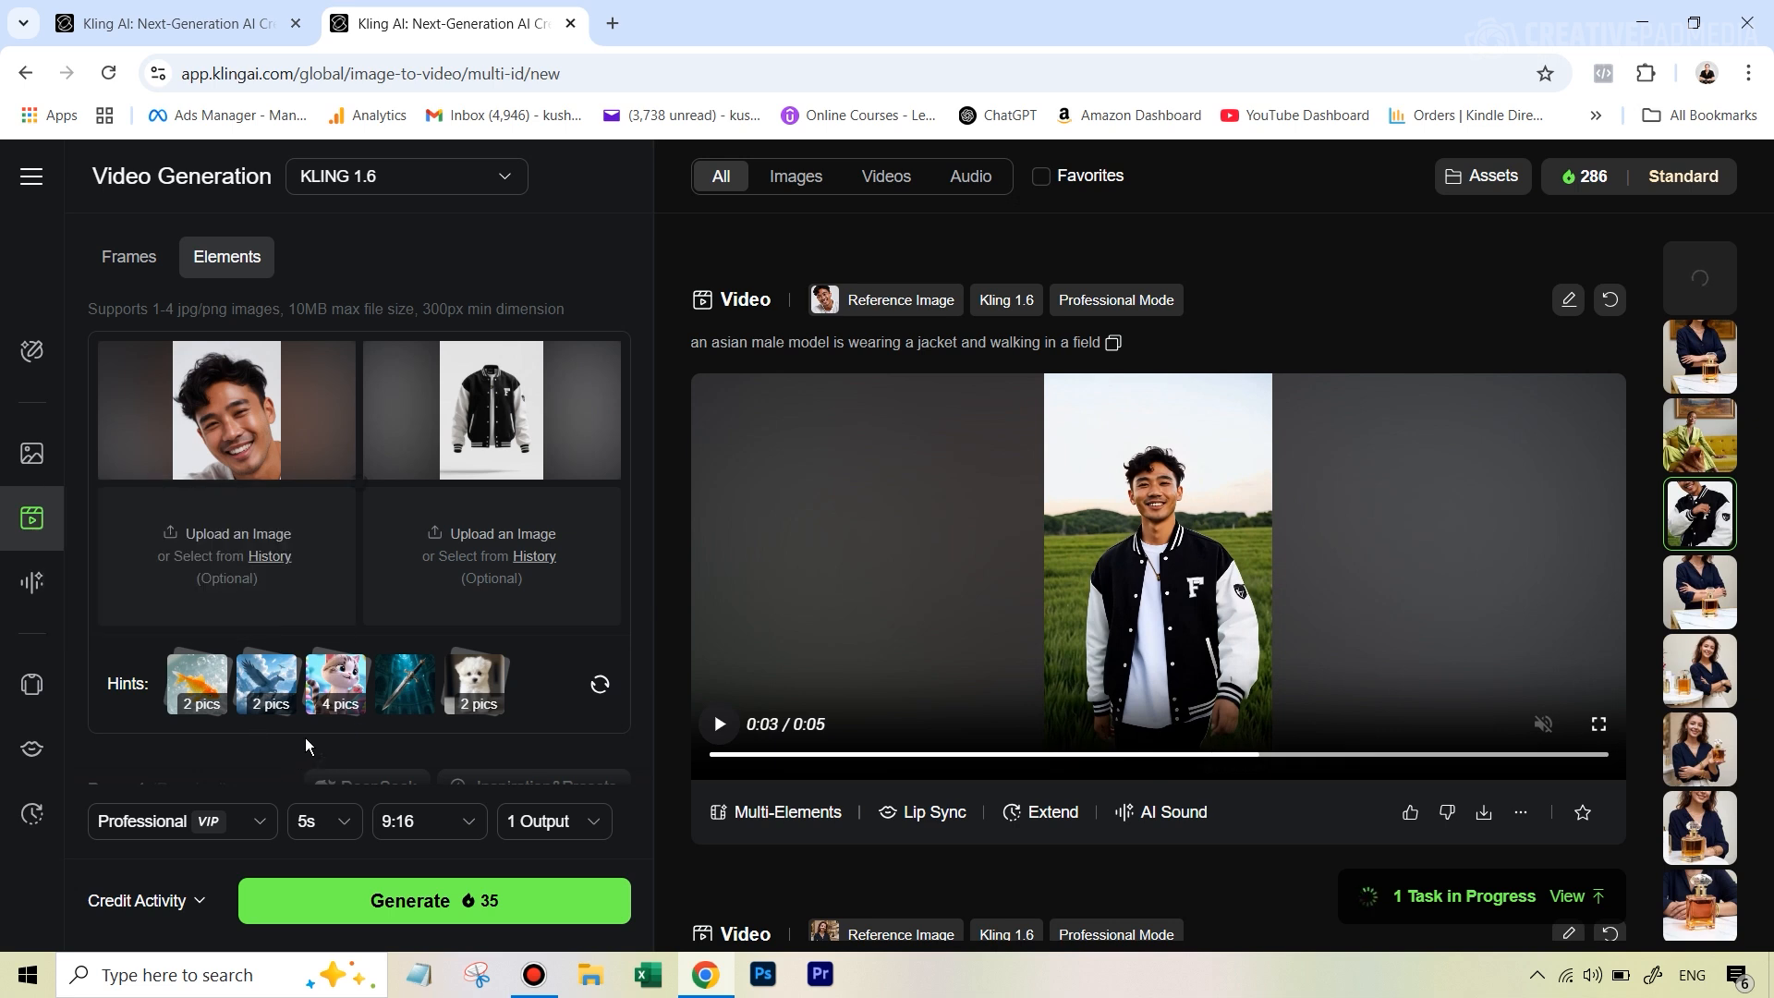
mouse_move(1524, 286)
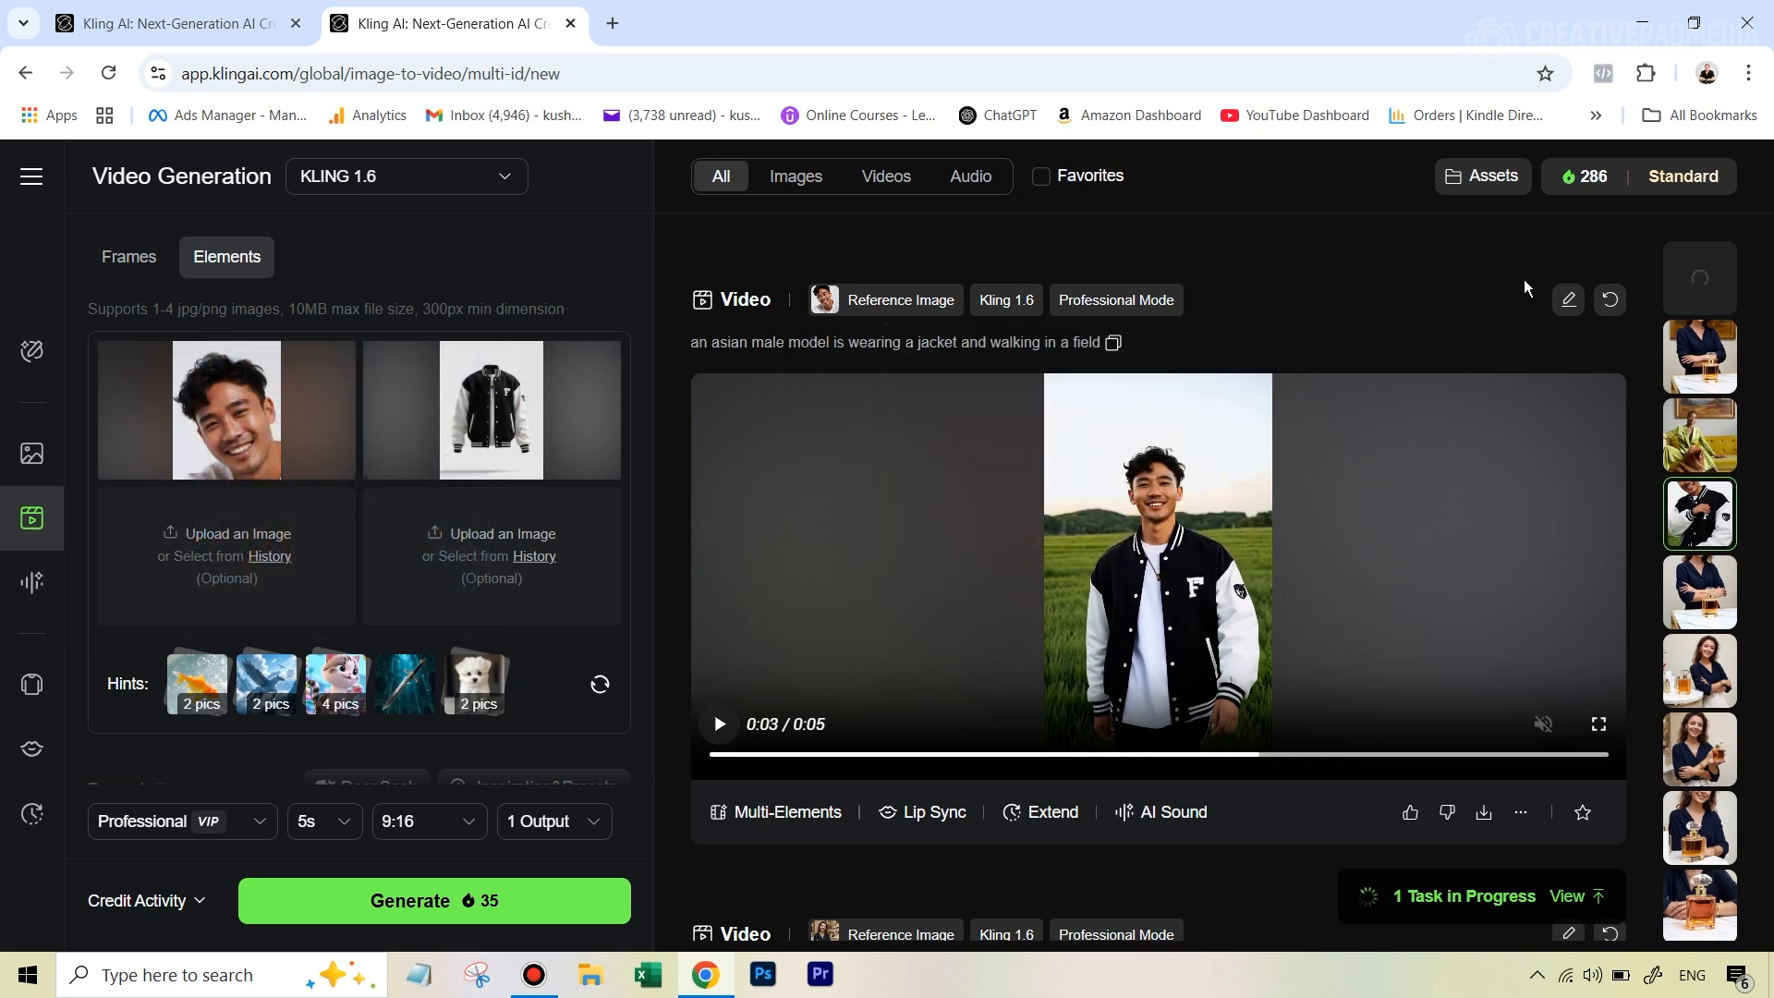
mouse_move(1389, 217)
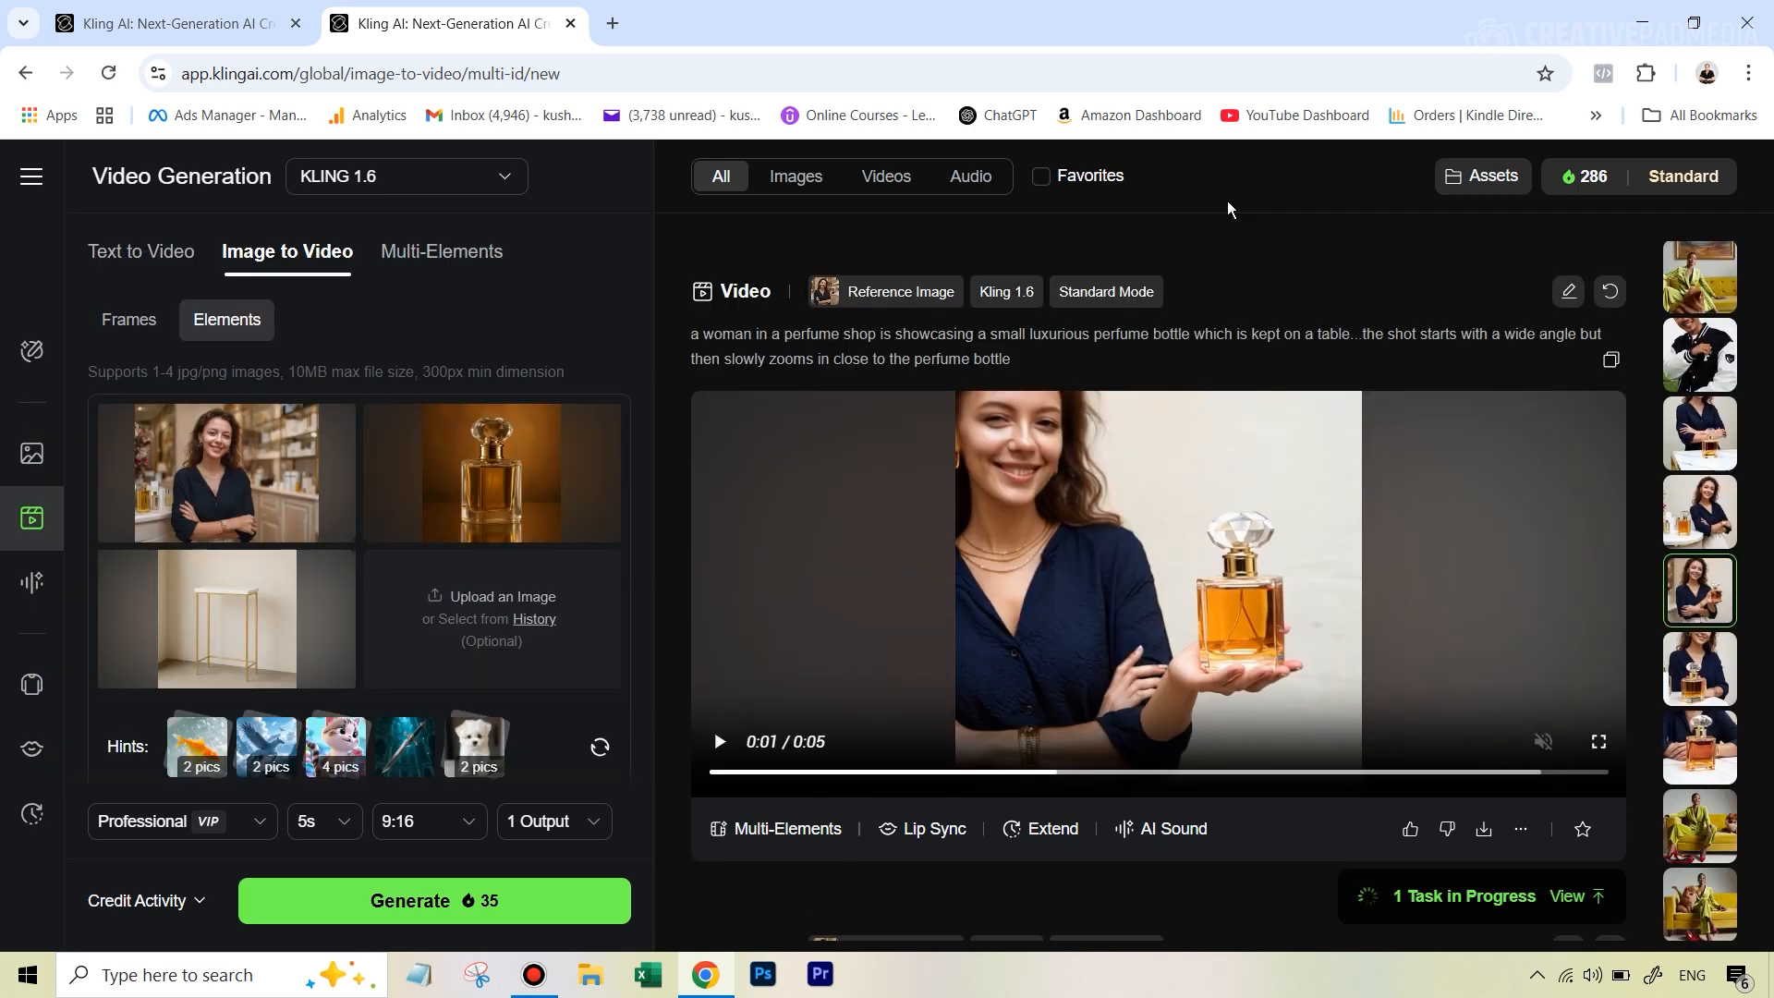
mouse_move(226, 473)
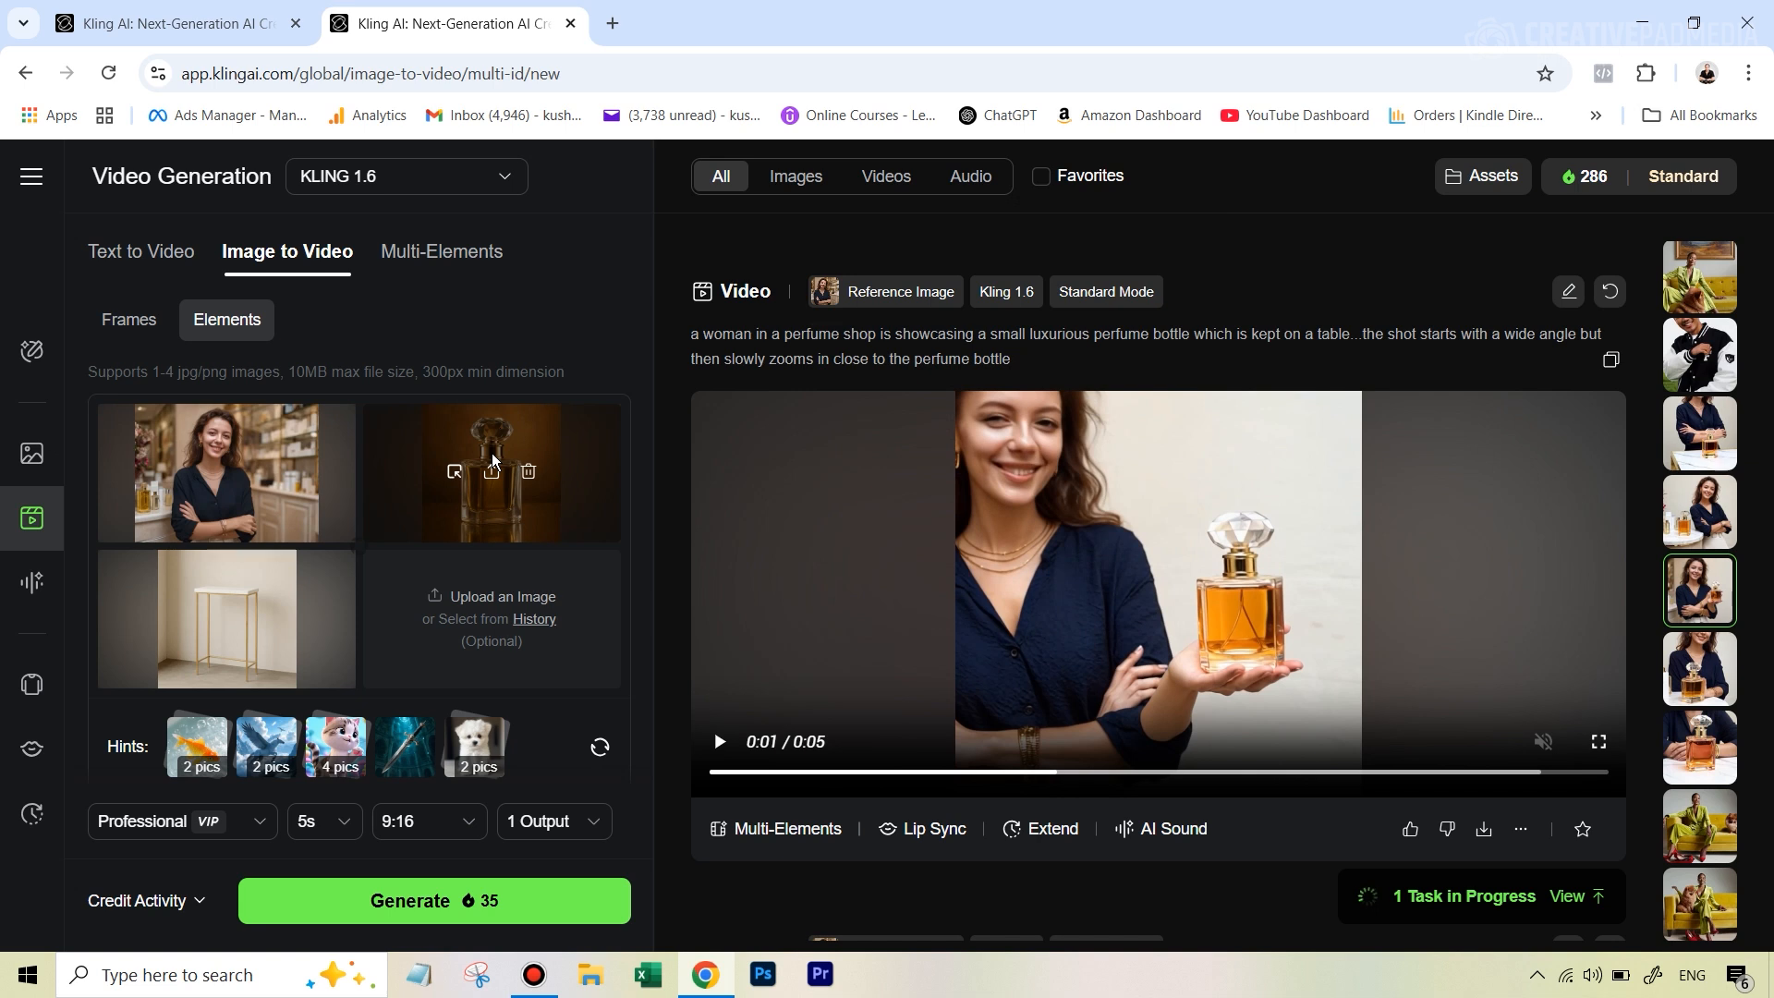
mouse_move(226, 619)
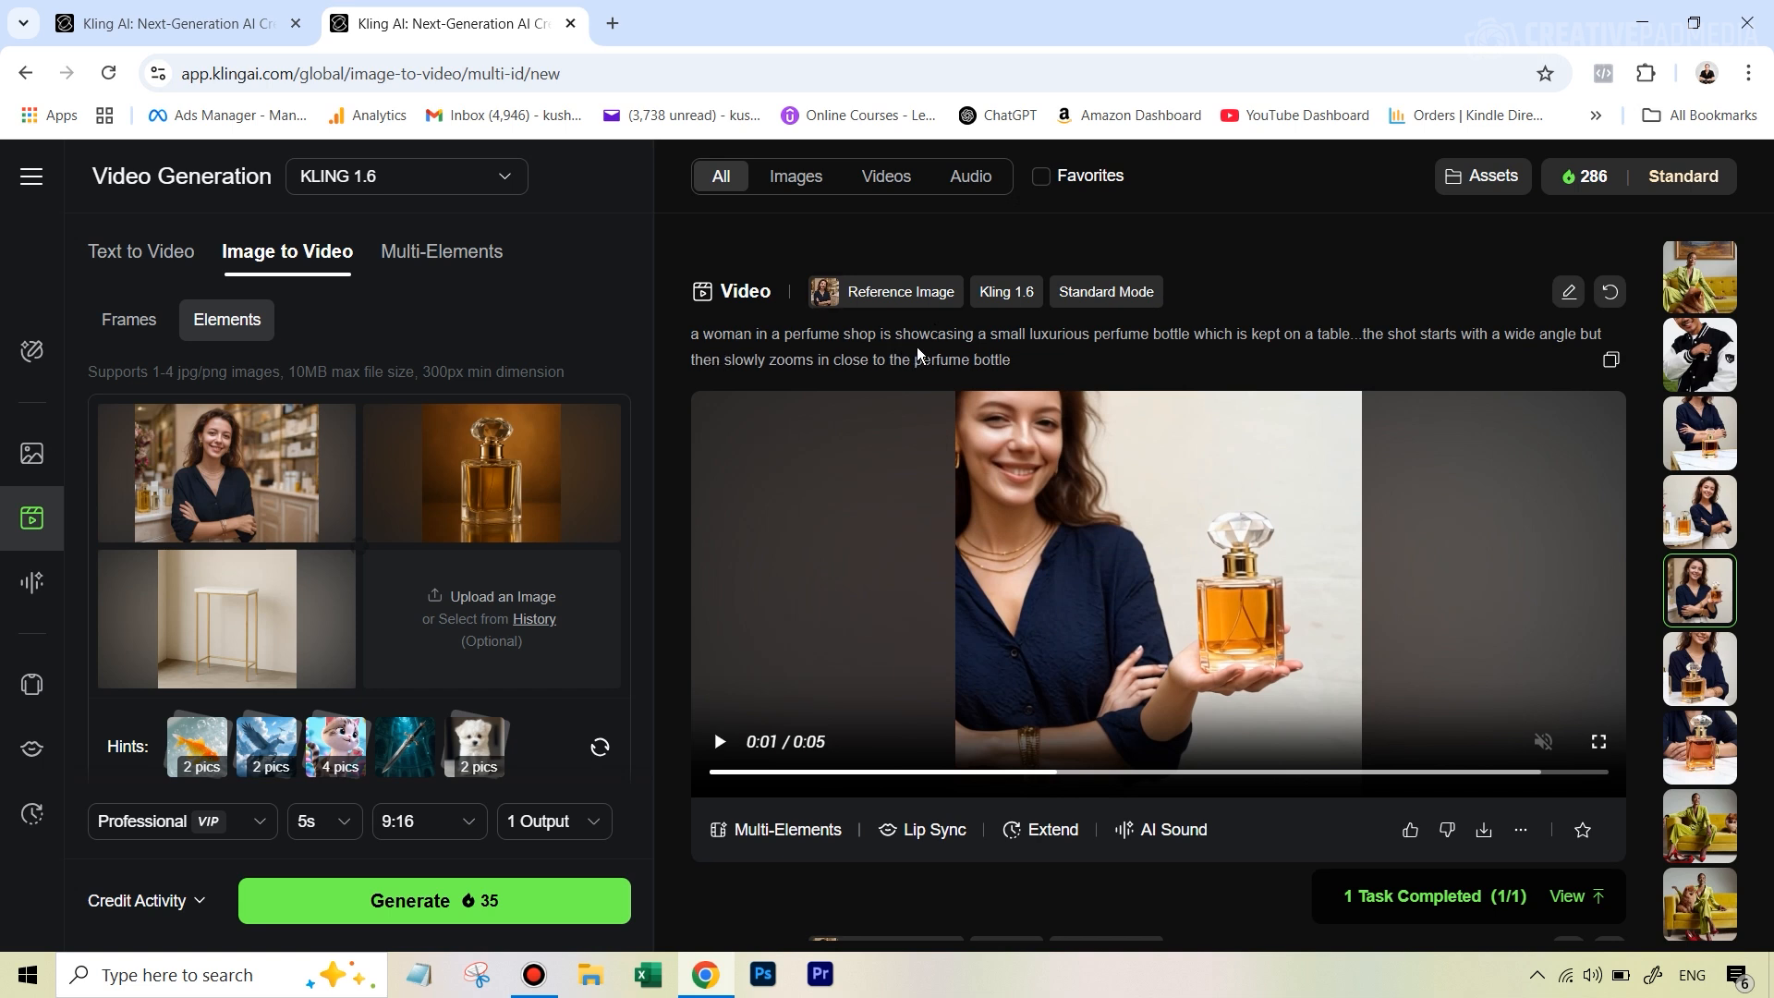
mouse_move(1154, 354)
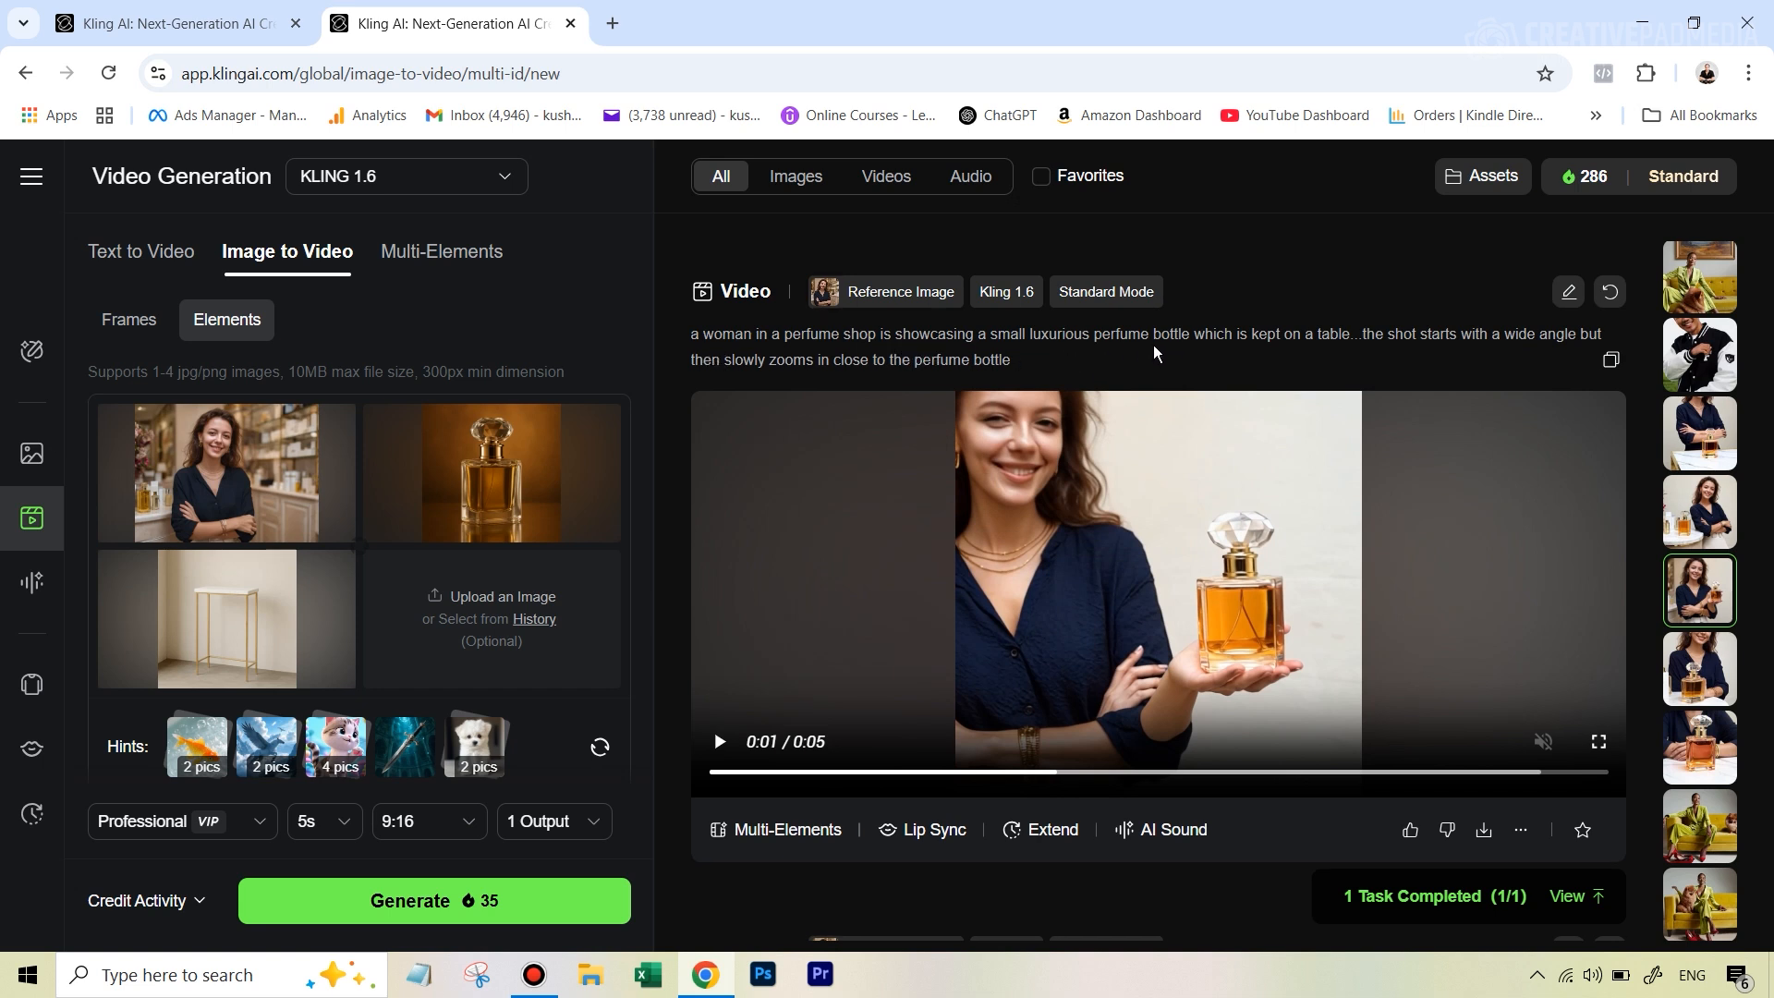
mouse_move(1345, 352)
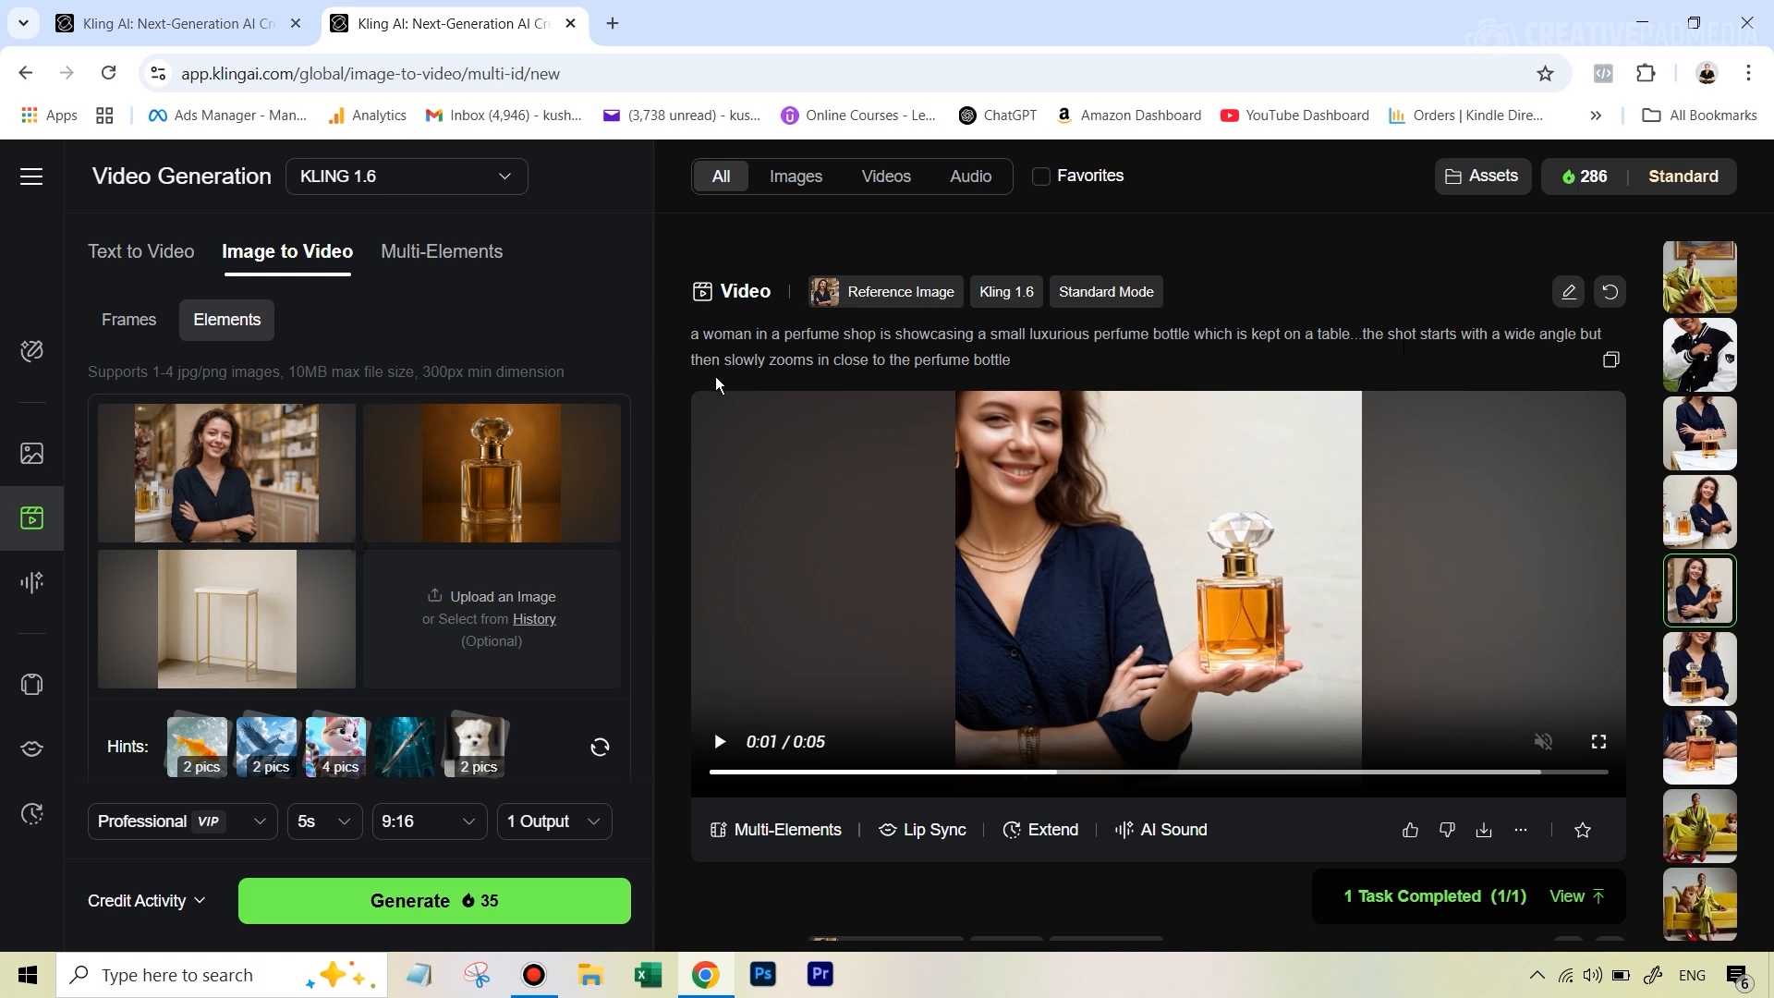
mouse_move(934, 386)
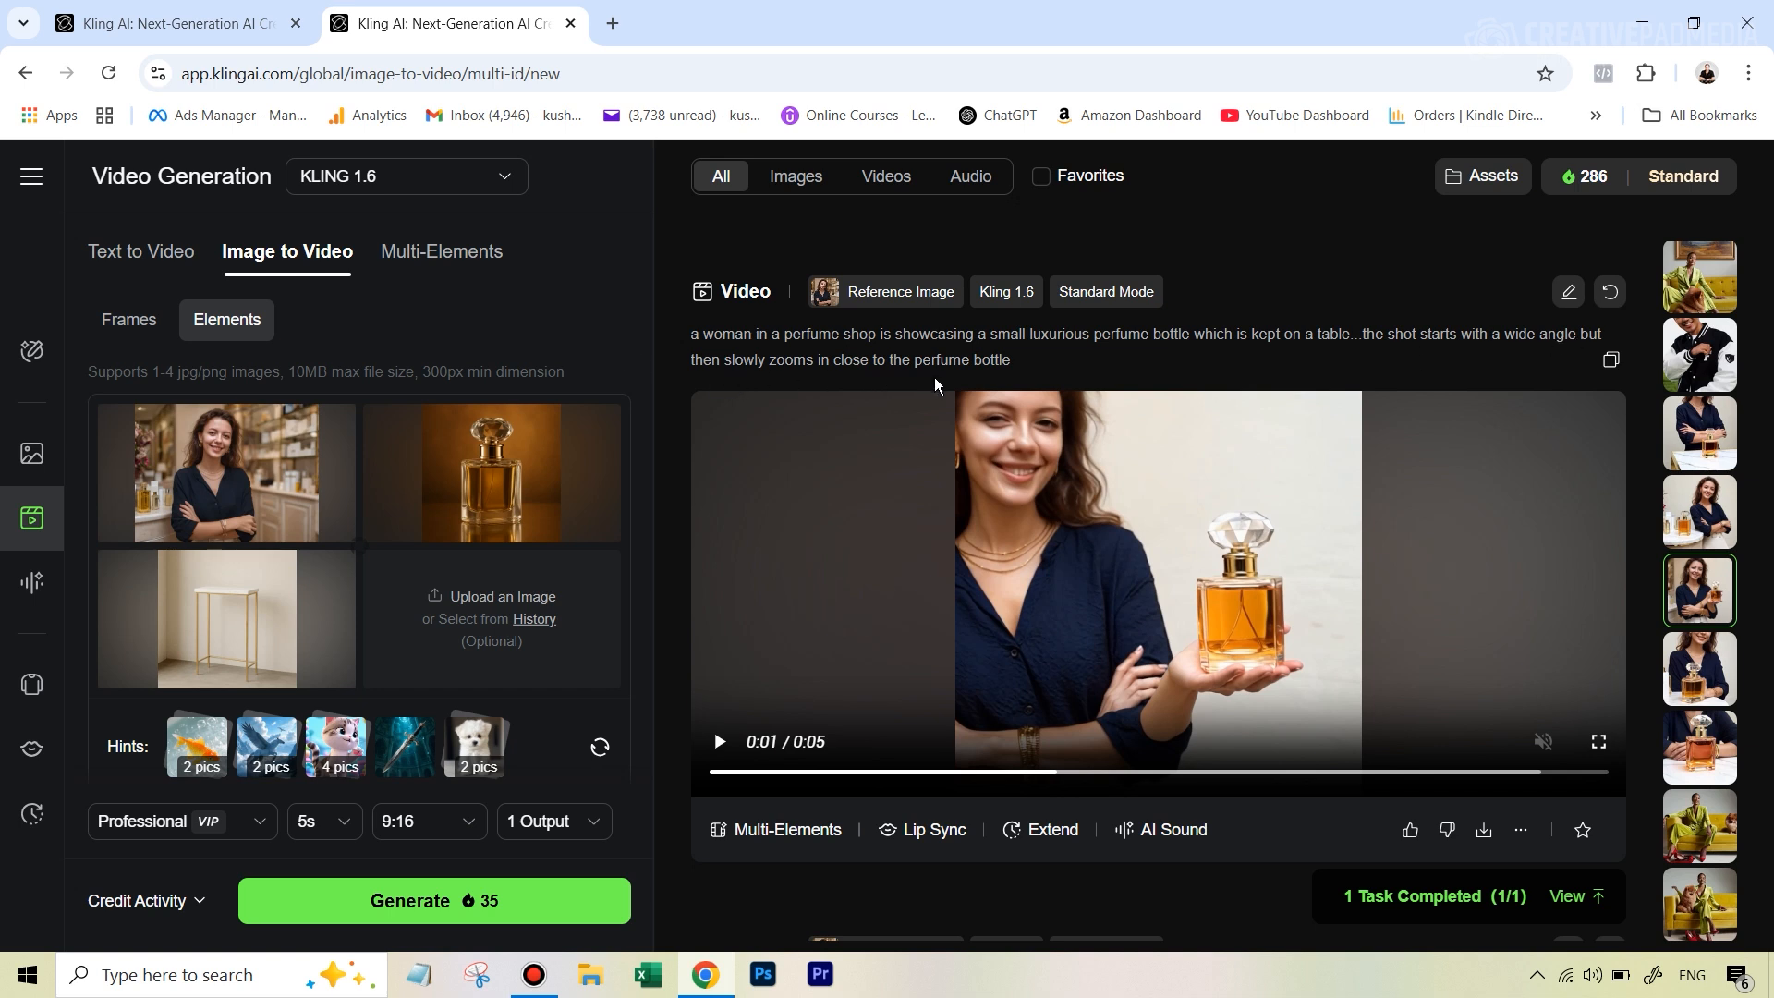
mouse_move(1109, 303)
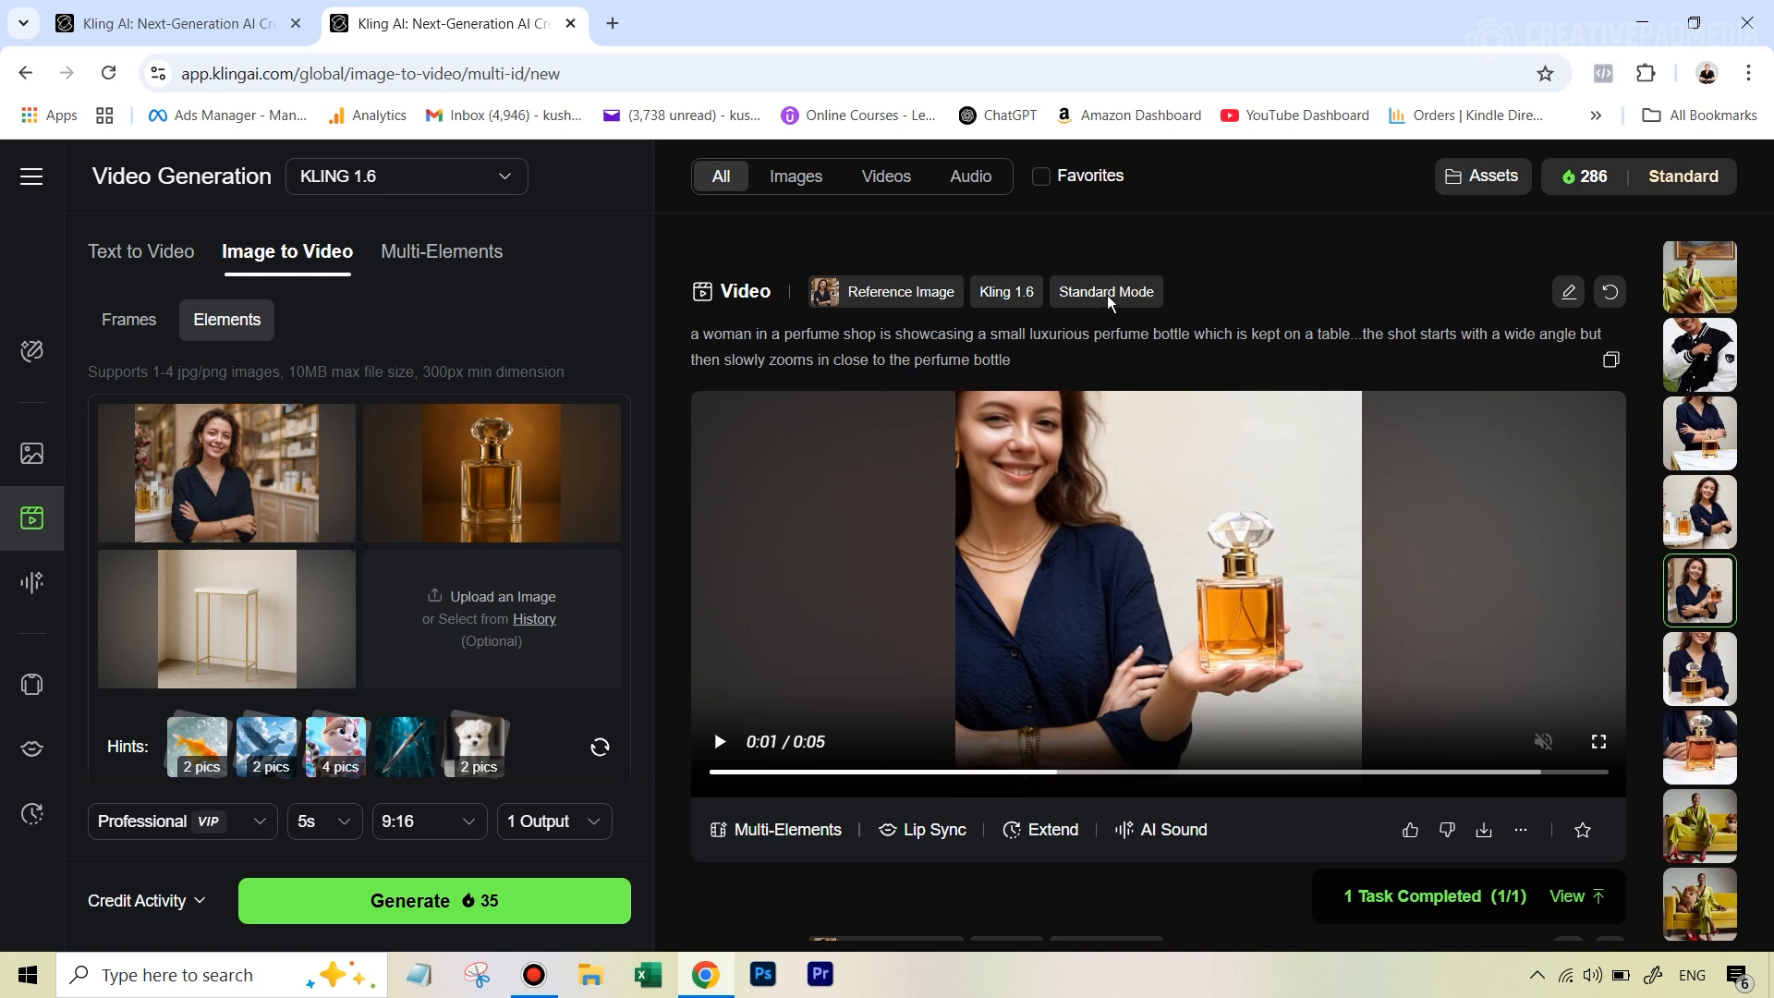
mouse_move(1612, 756)
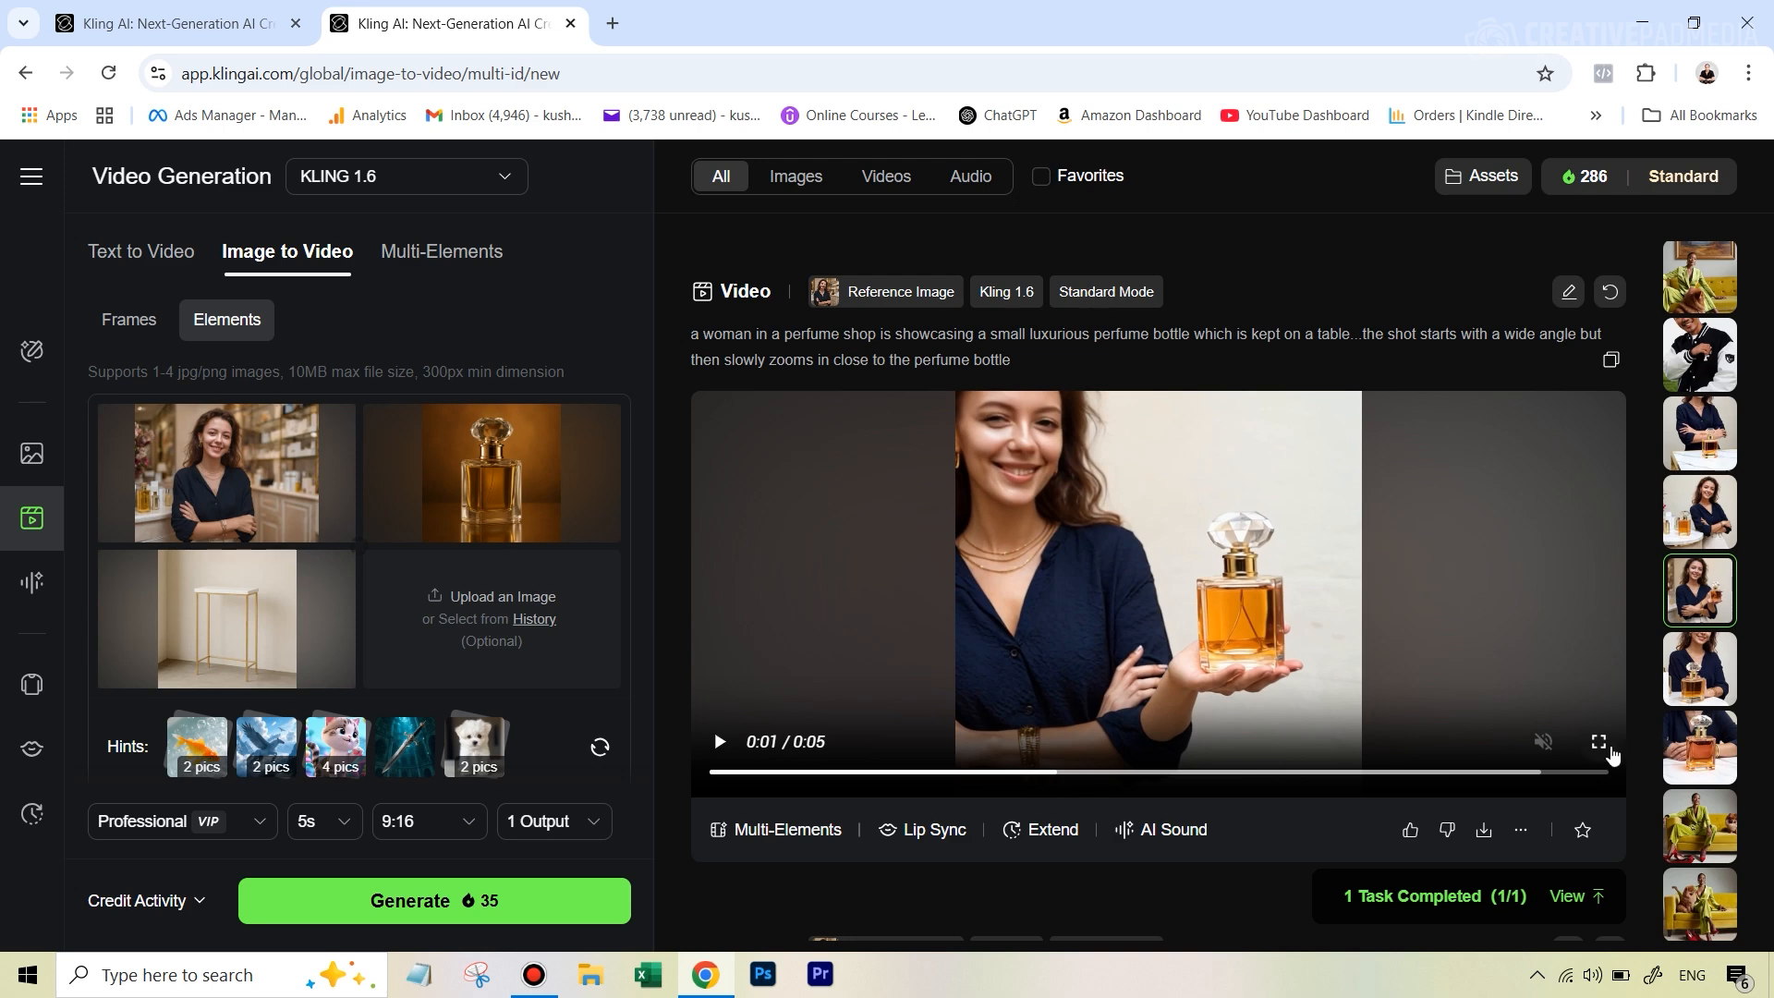
- Watch the Standard Mode perfume-shop video fullscreen, then exit with Esc
click(1596, 741)
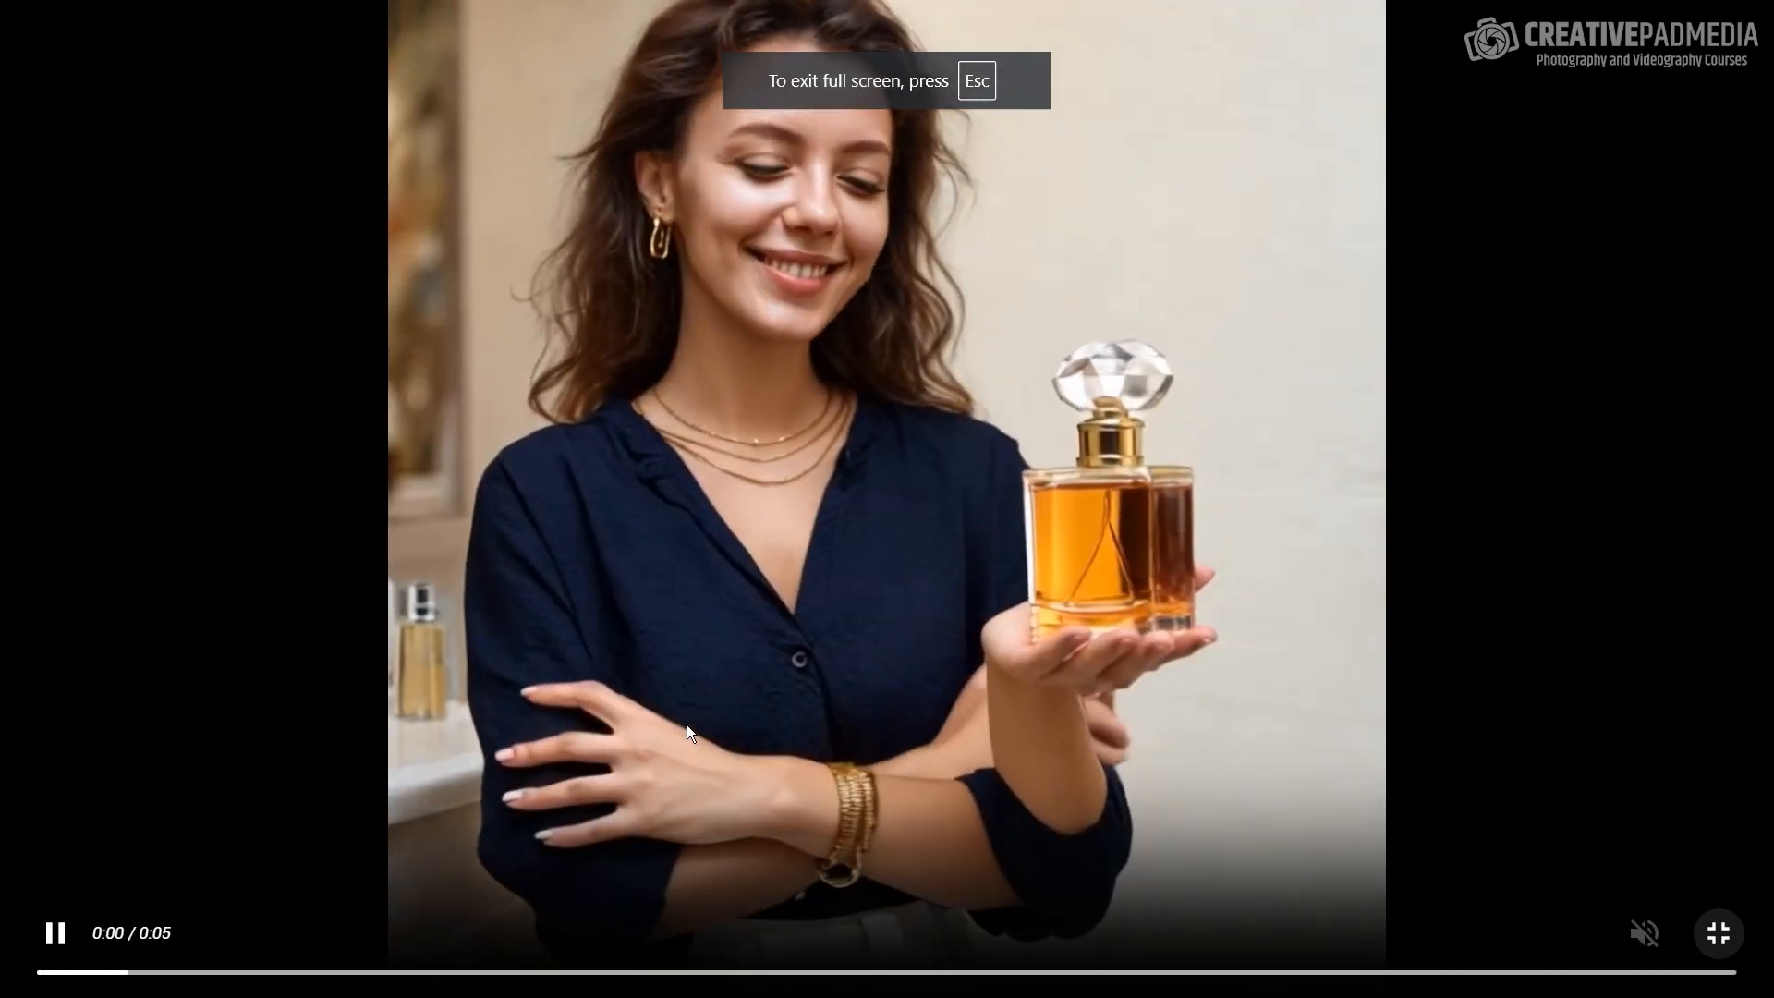
key(Escape)
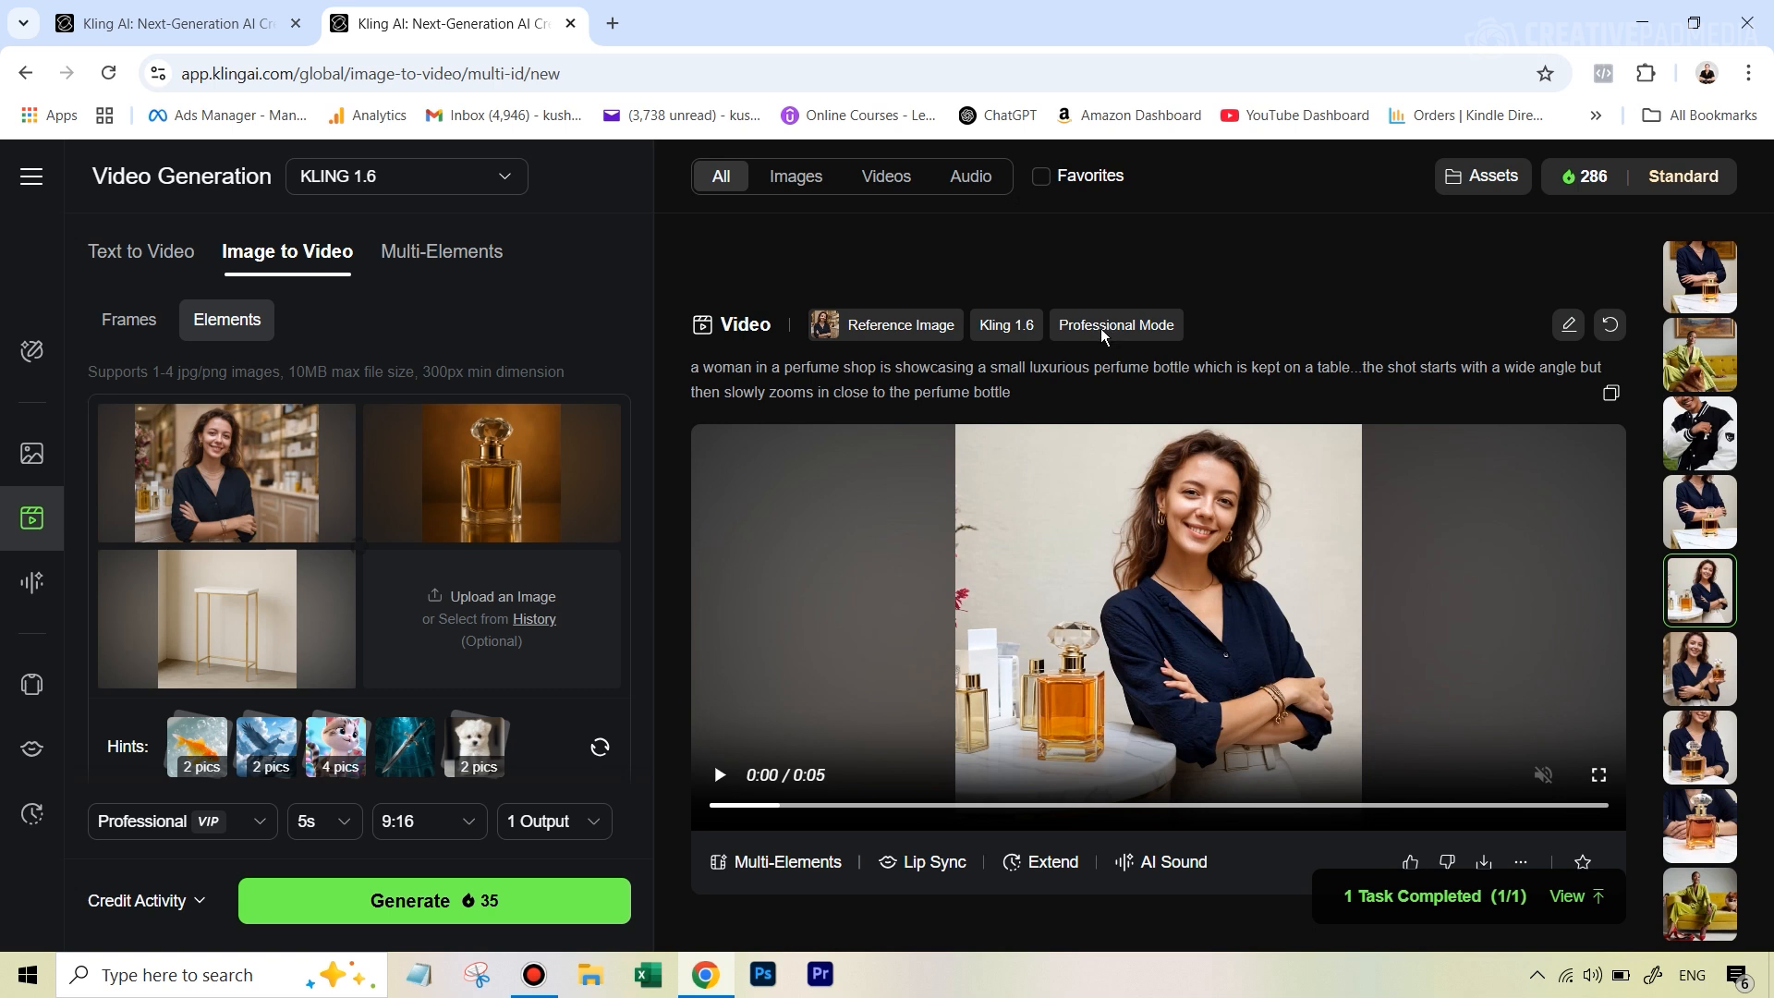
mouse_move(902, 402)
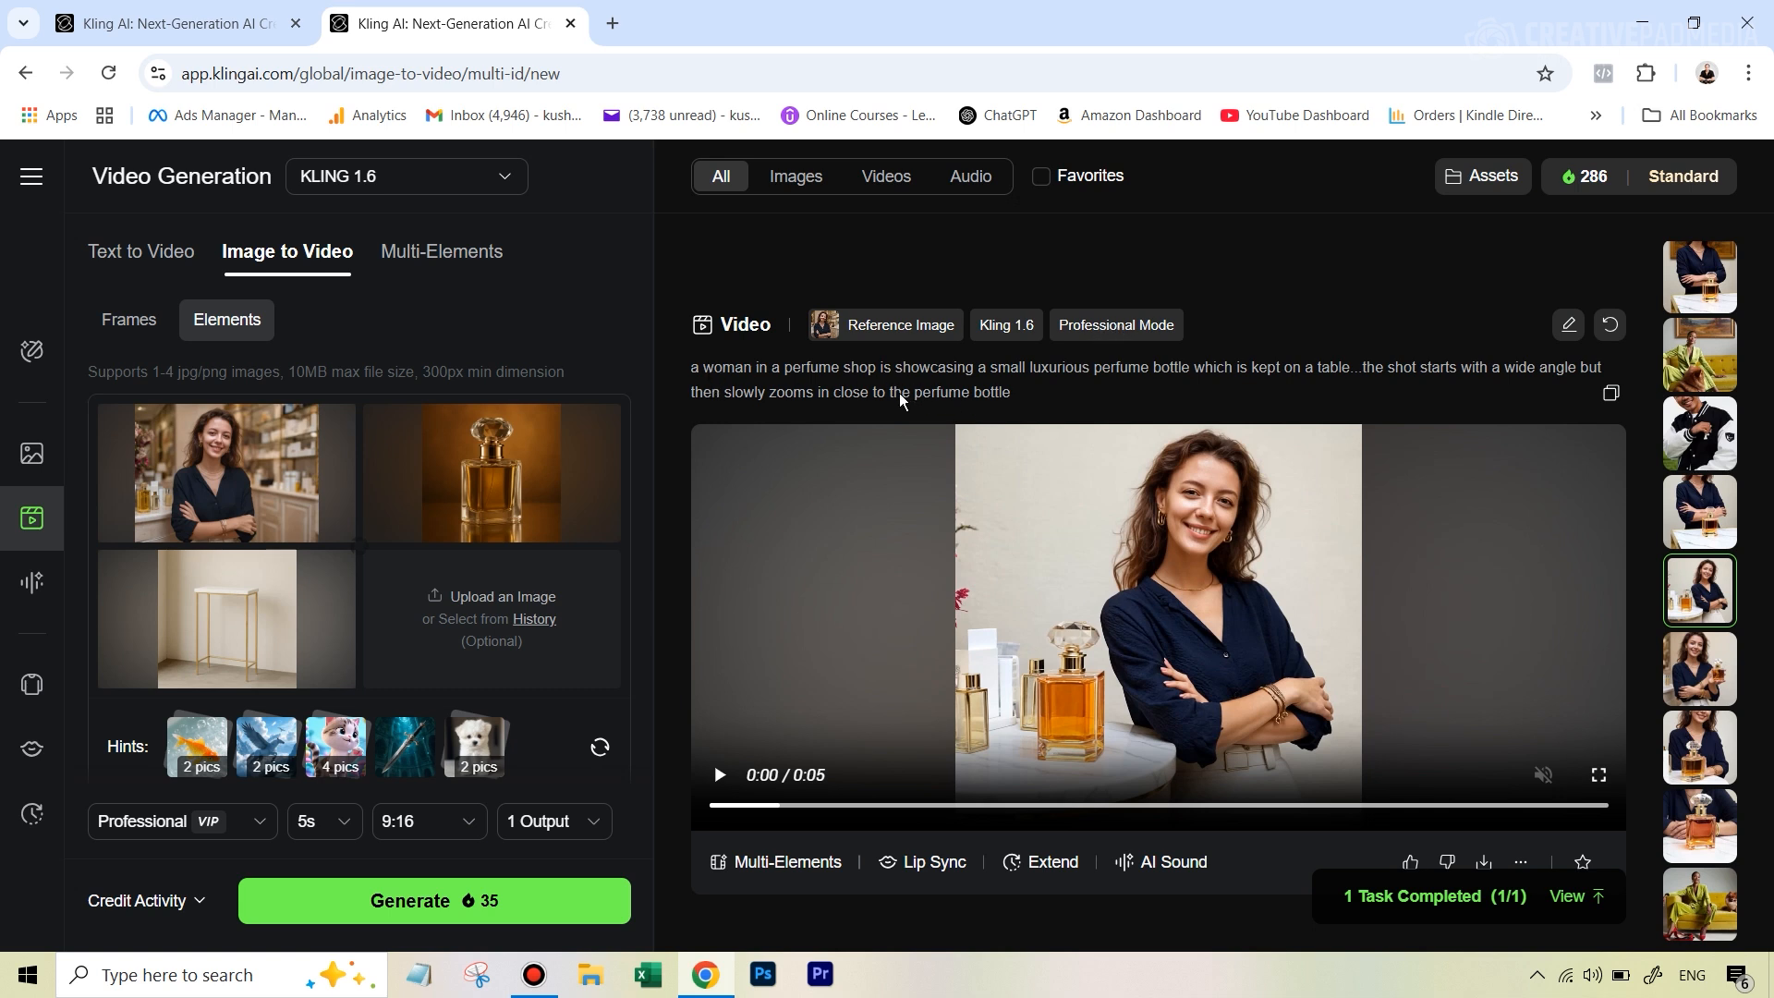
- Play the Professional Mode perfume video and move to the next result
click(1598, 775)
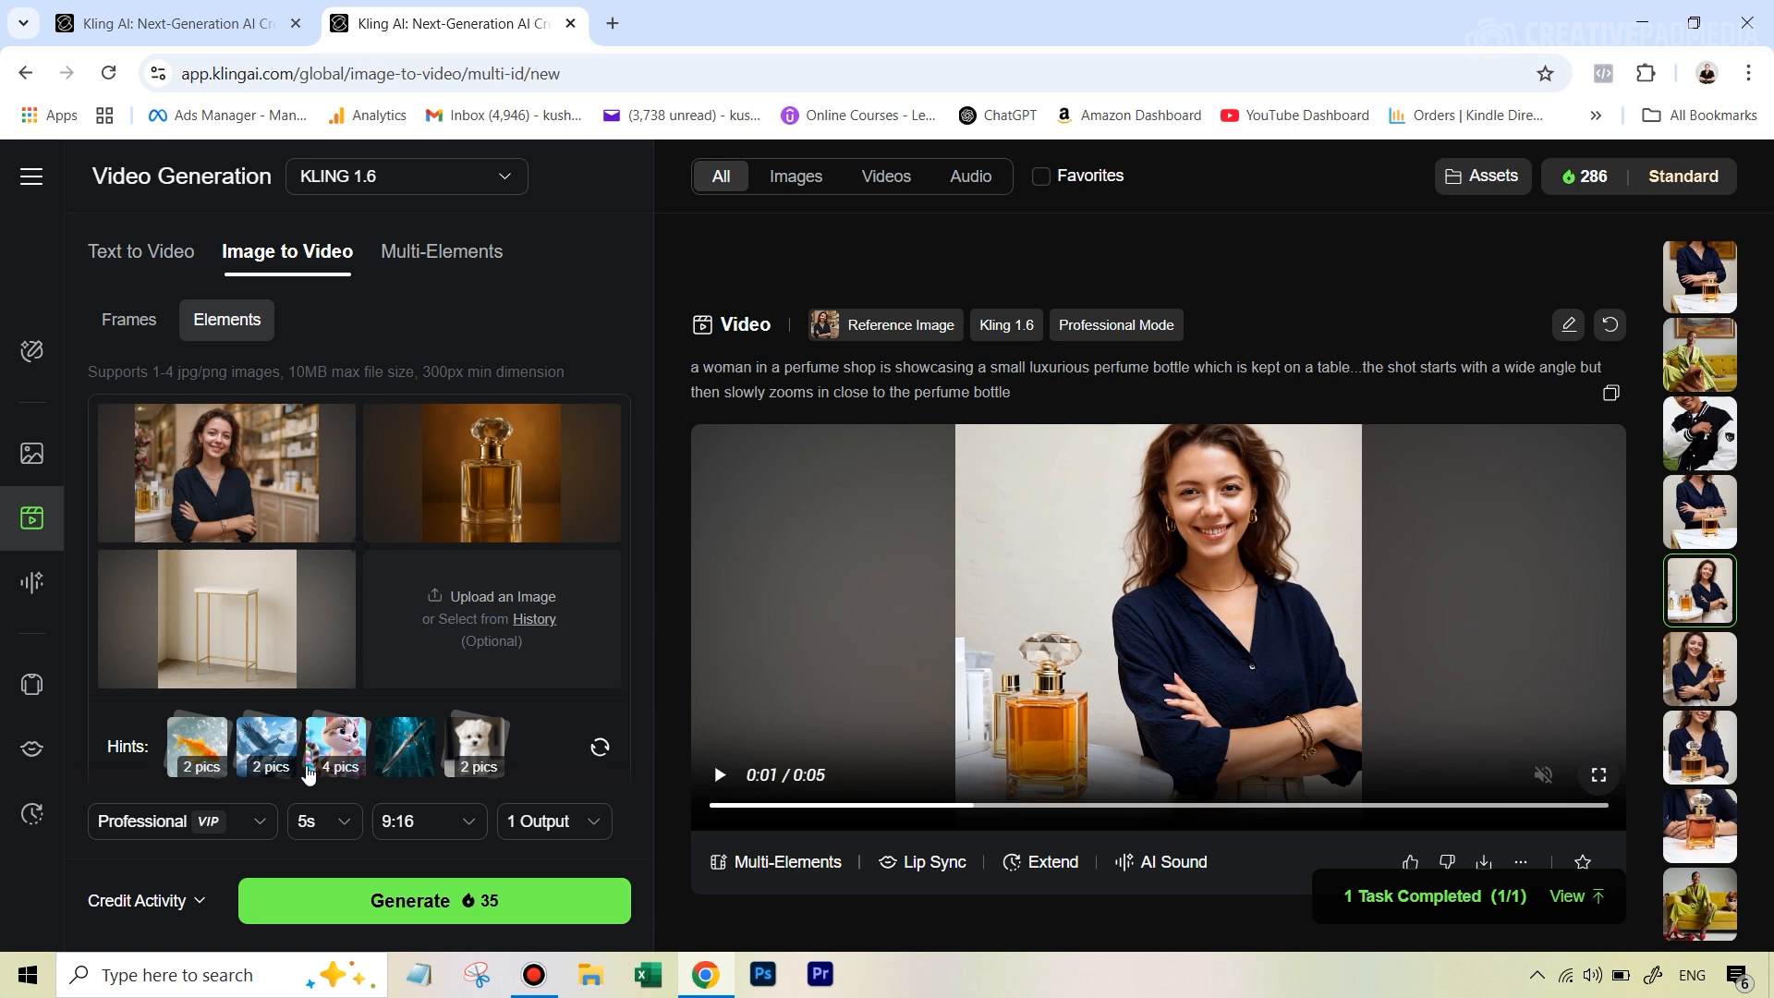
scroll(down, 3)
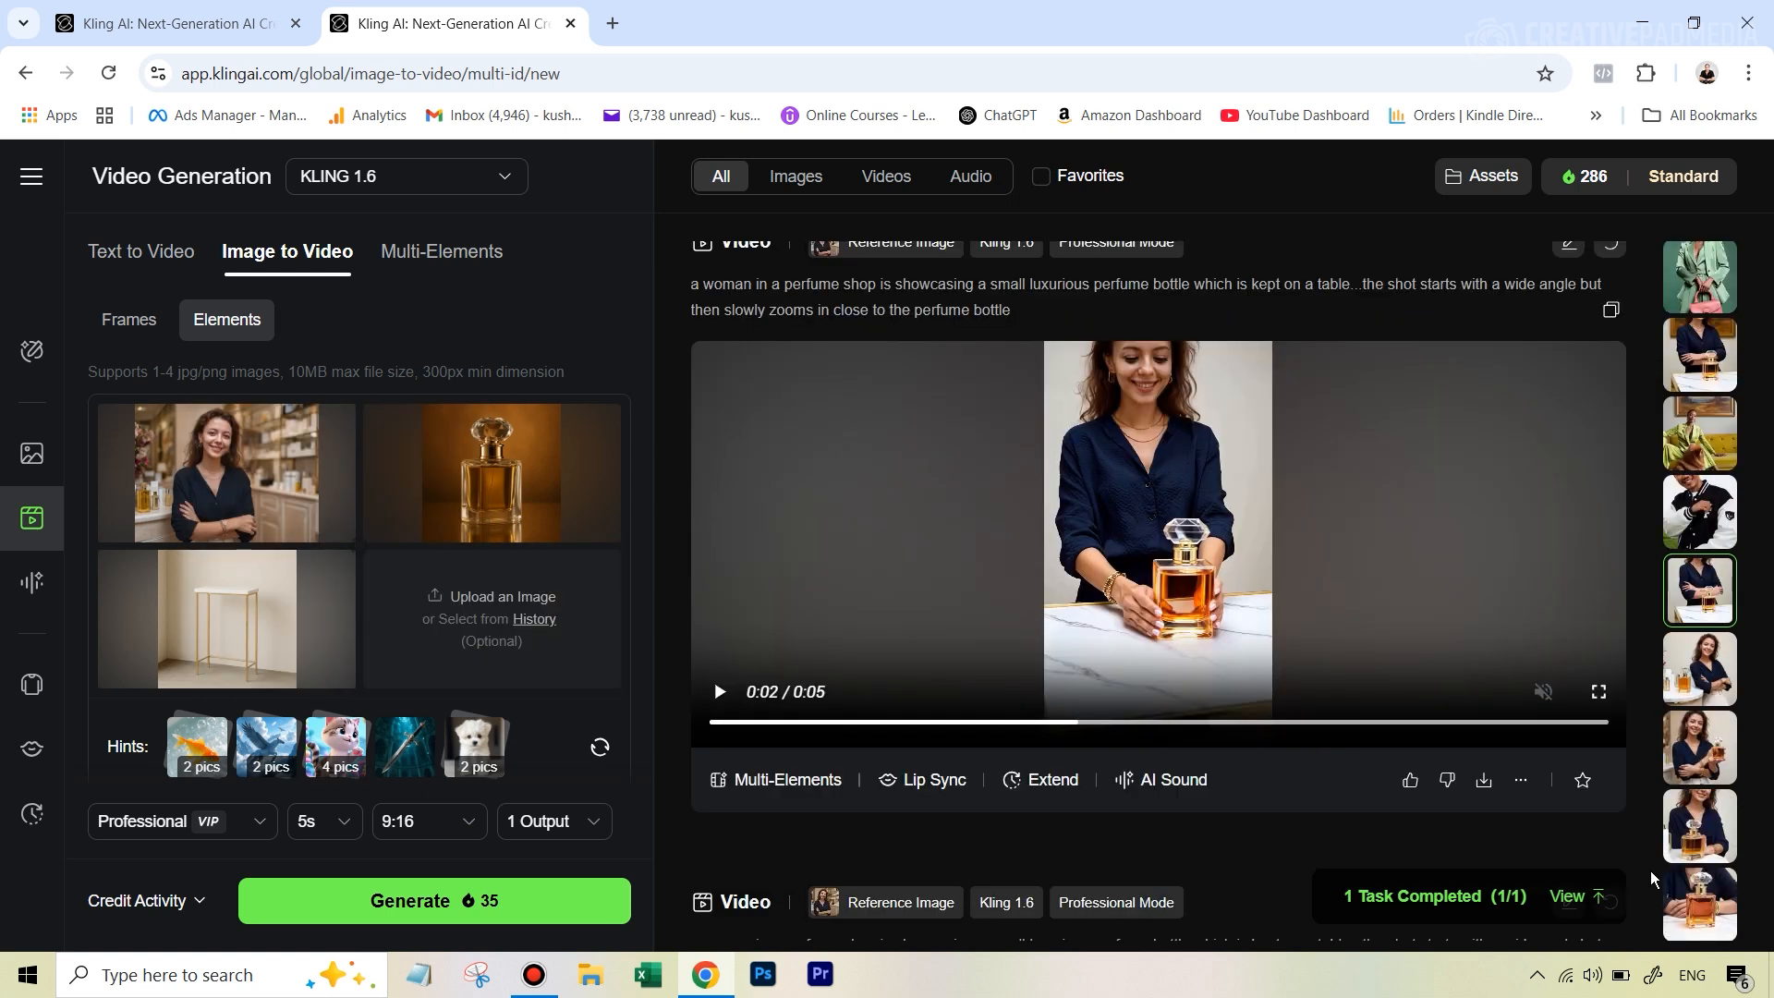
mouse_move(1618, 792)
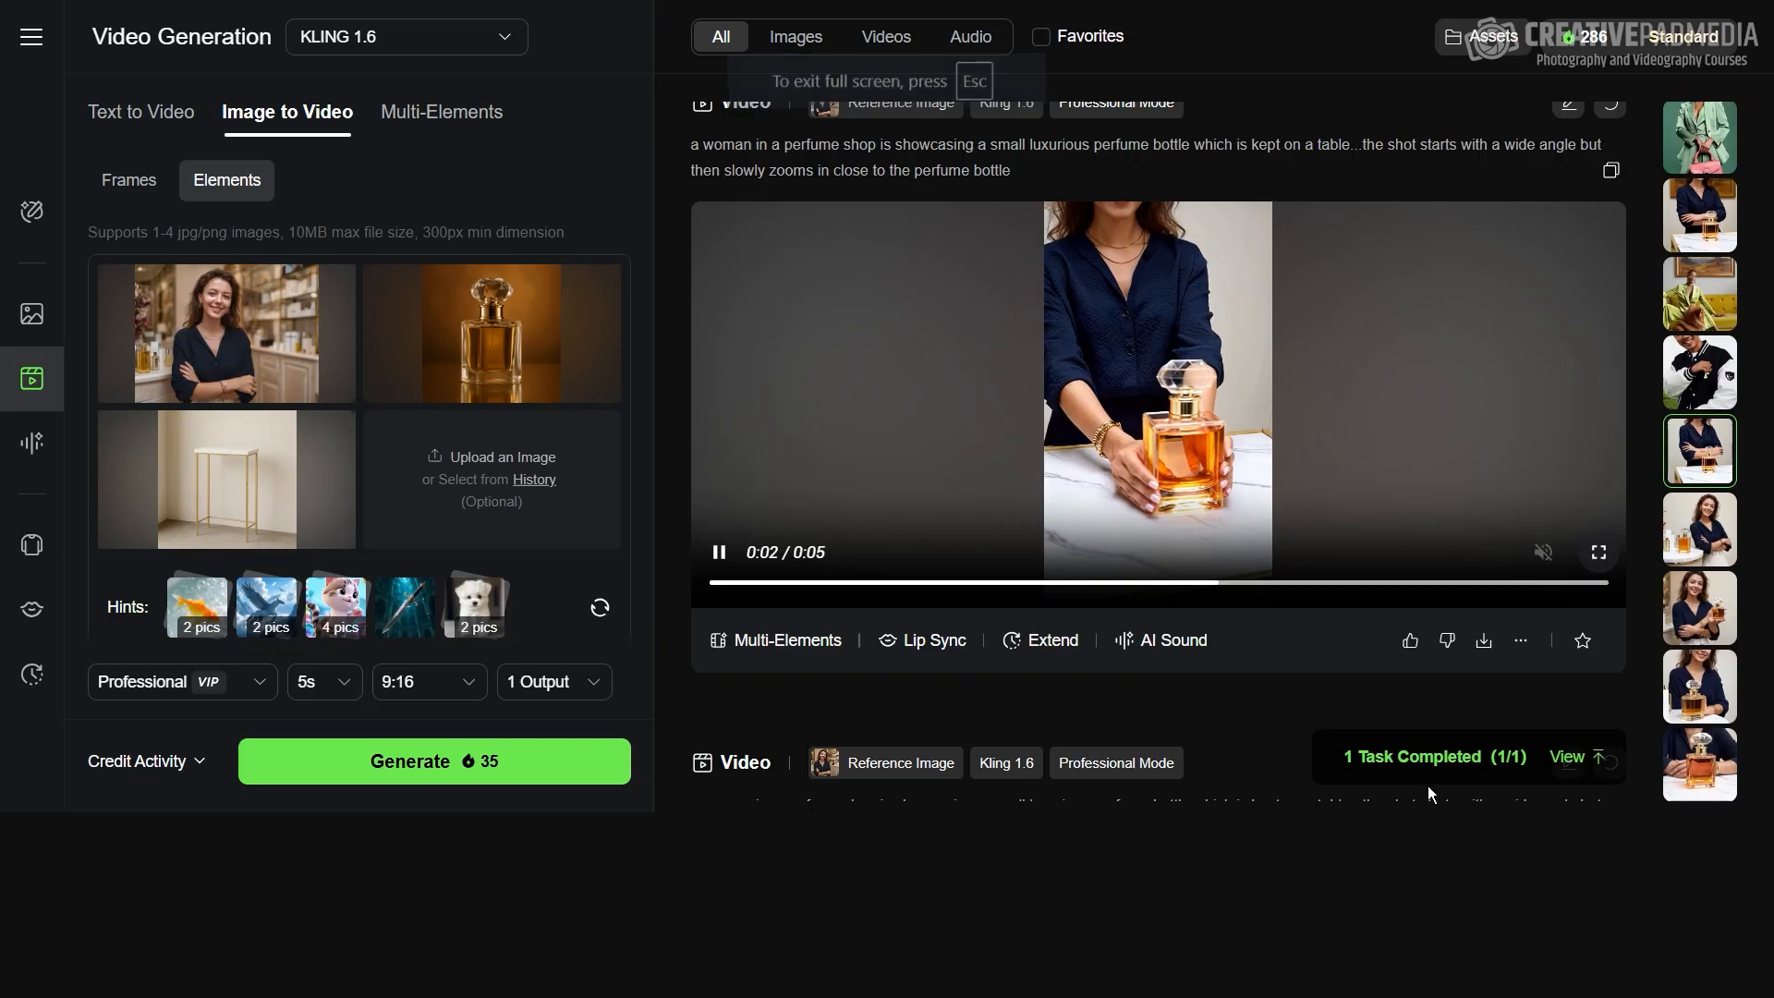
click(1598, 553)
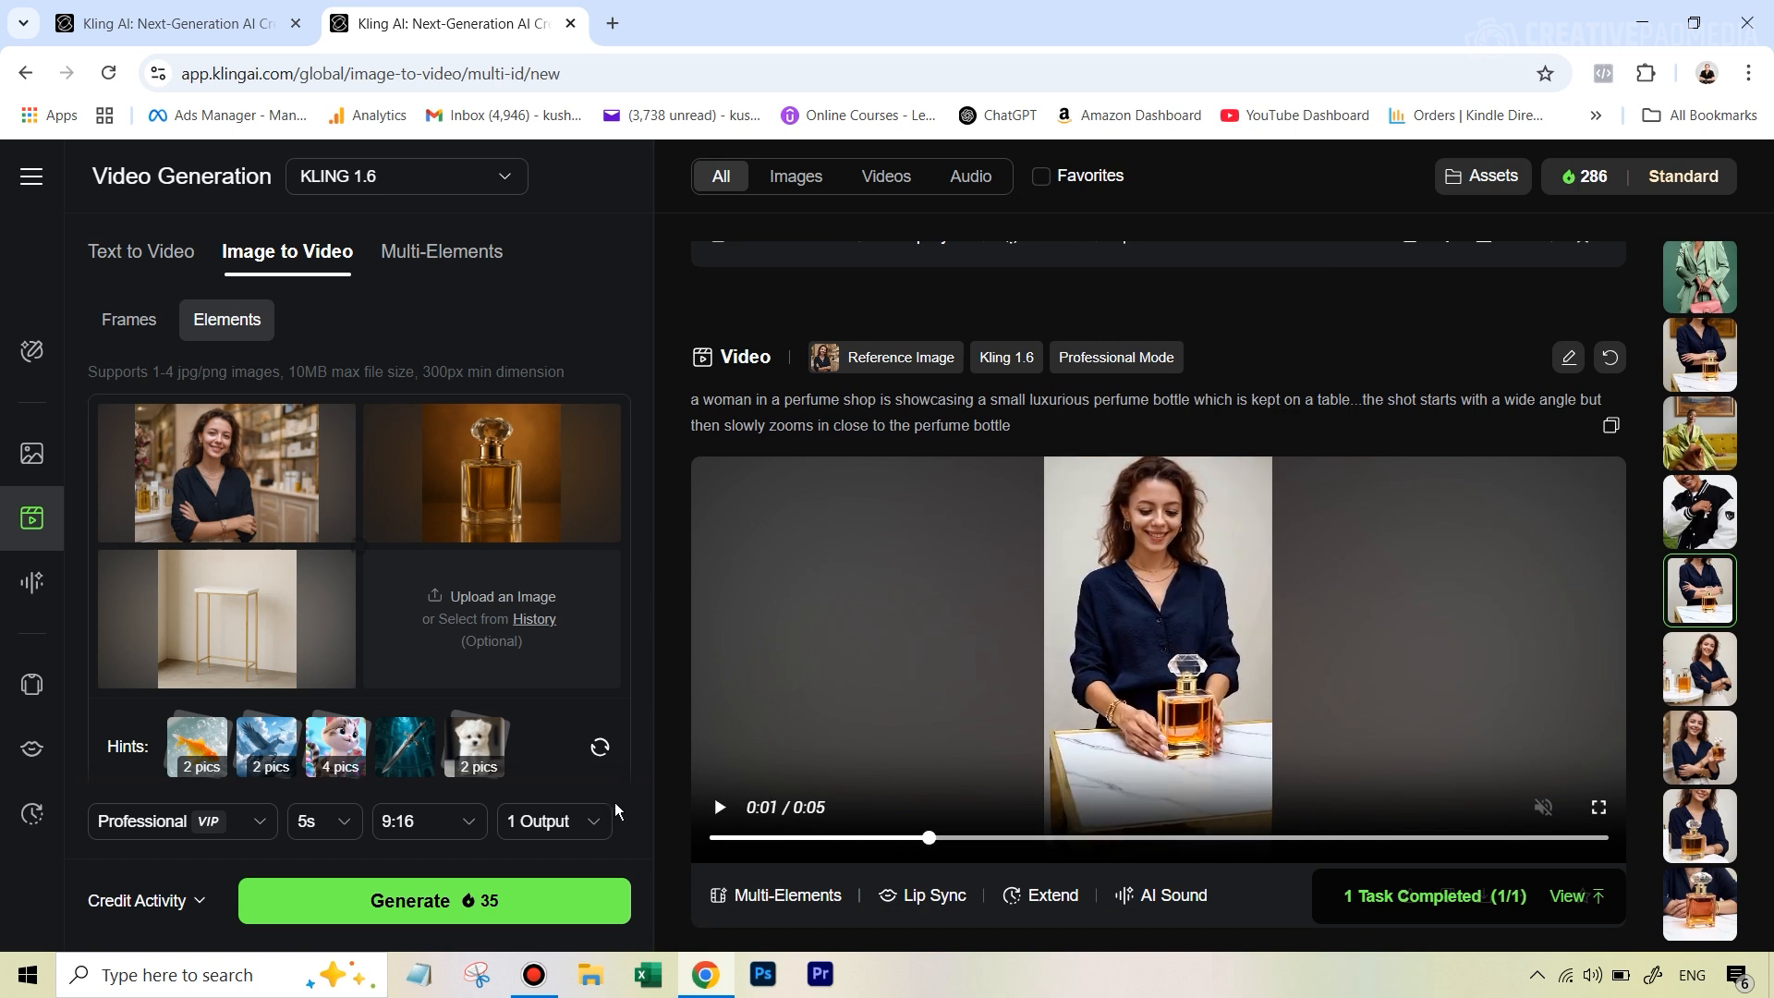
- Play and pause the perfume video with the marble table
click(719, 806)
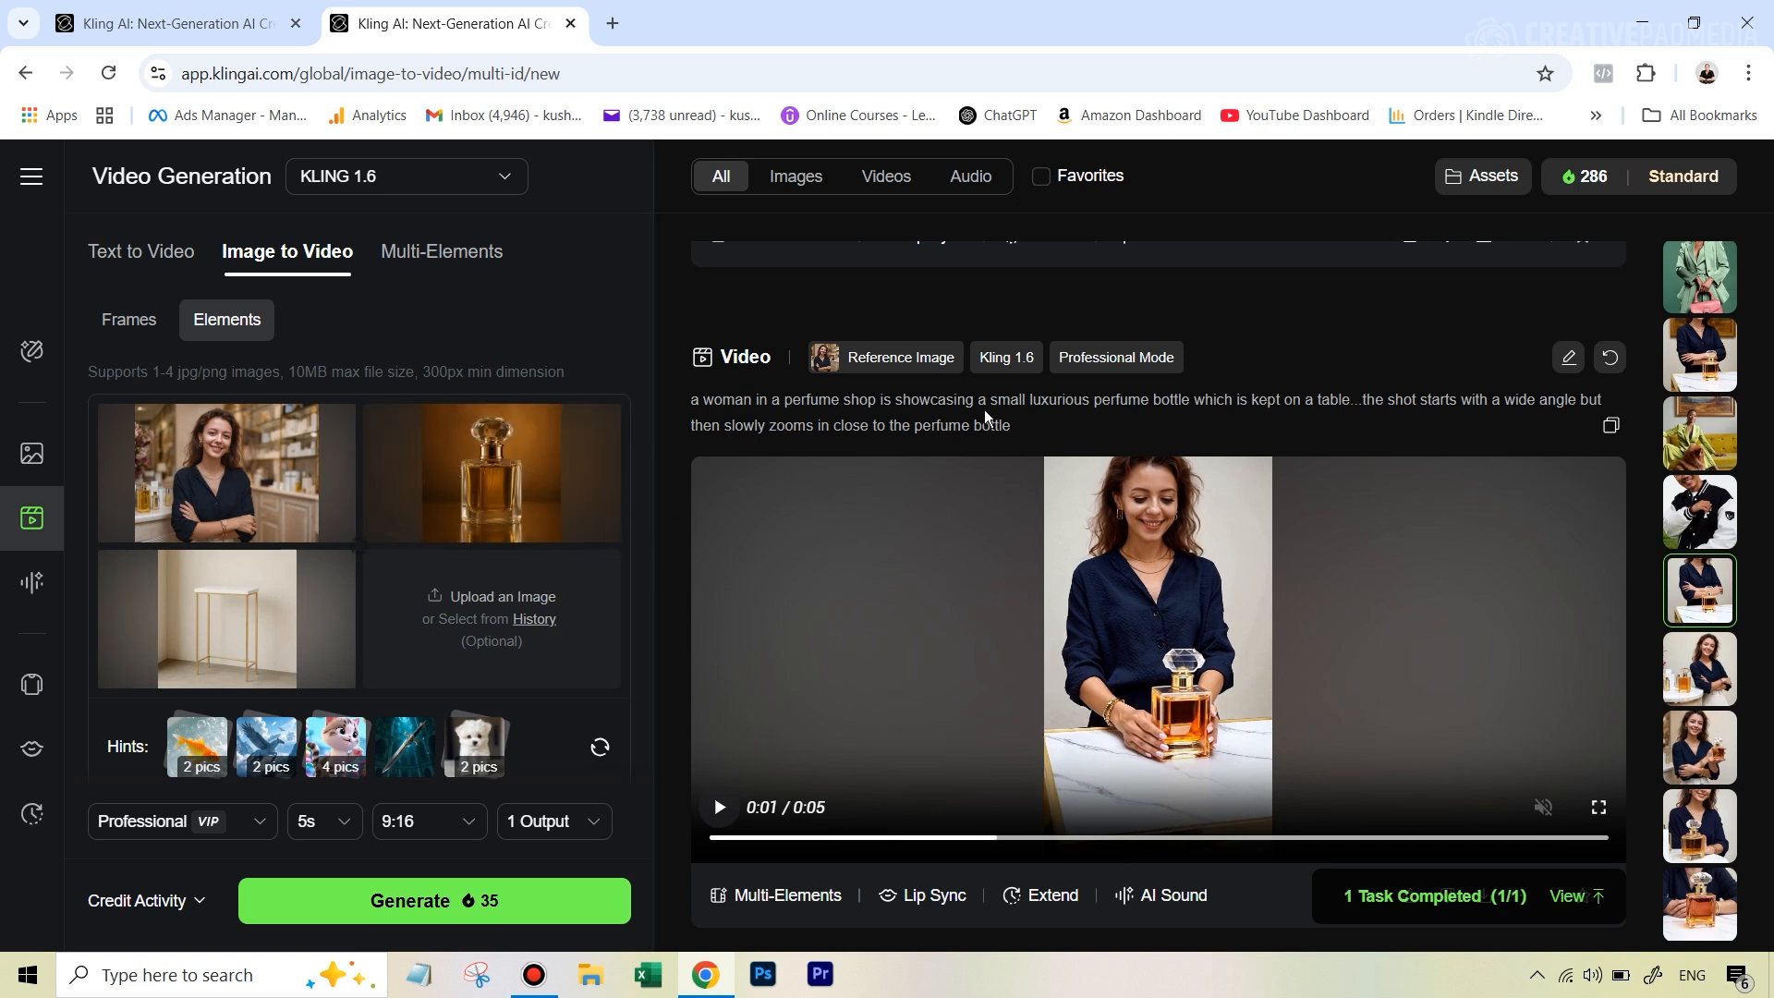
mouse_move(1061, 432)
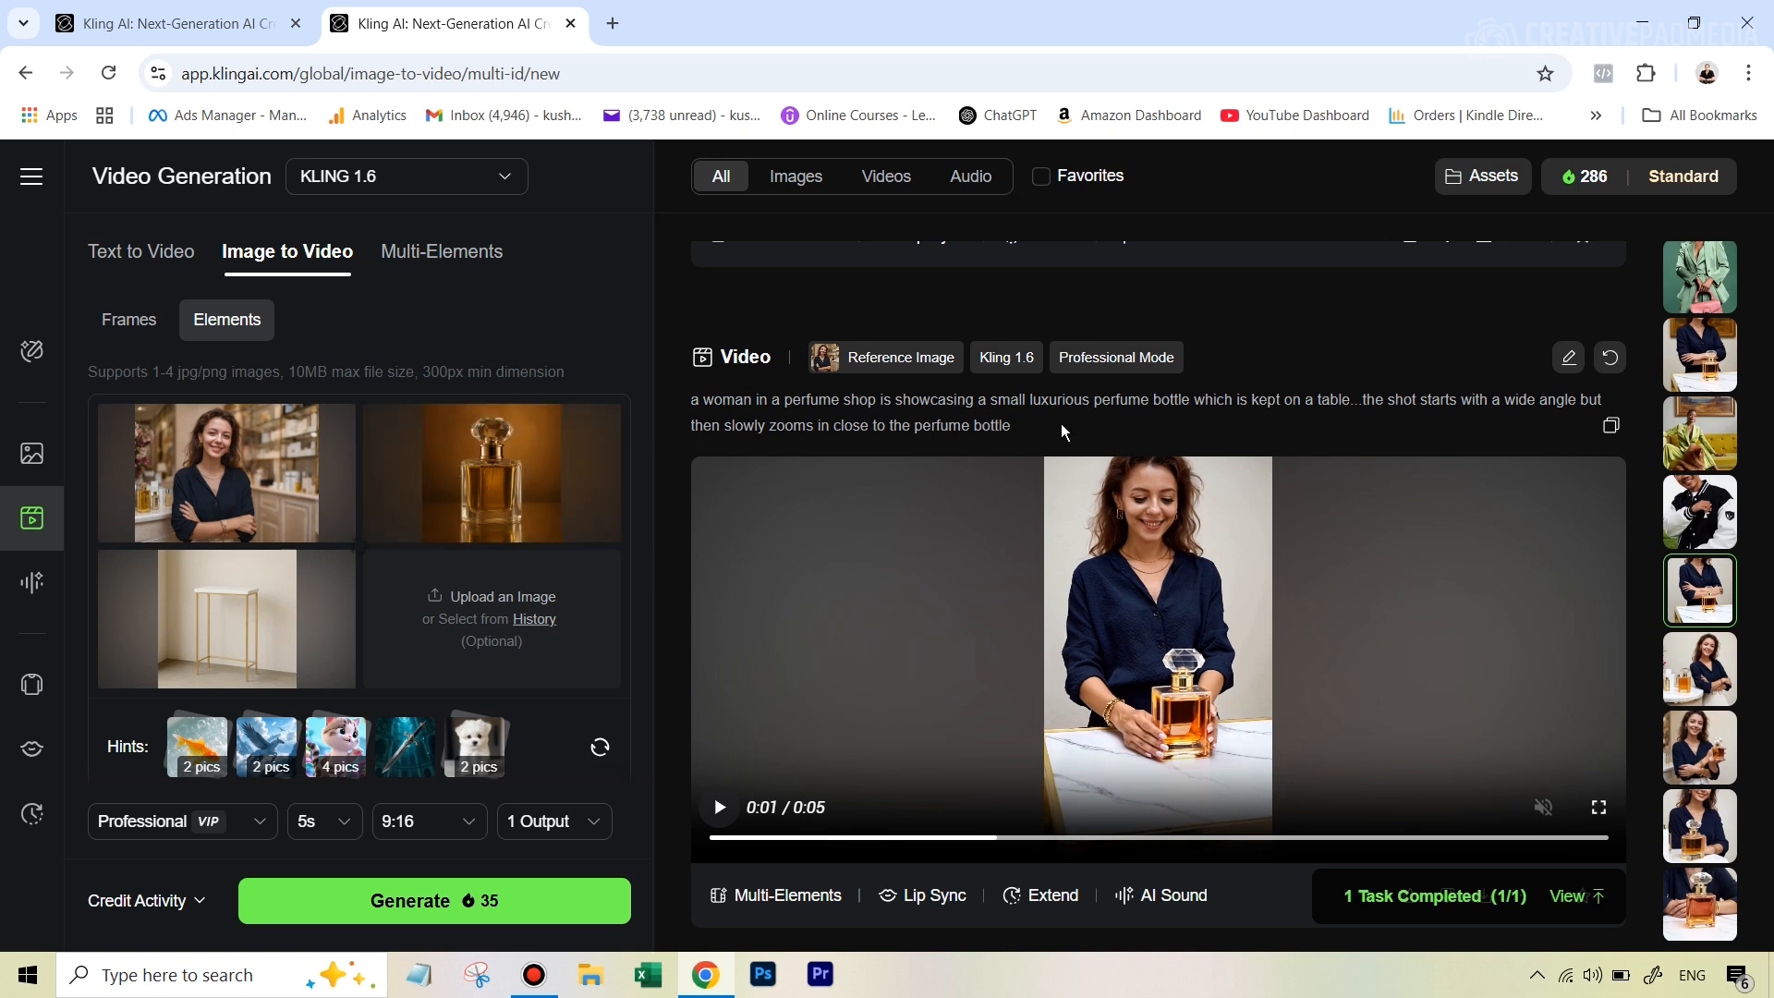
mouse_move(1004, 429)
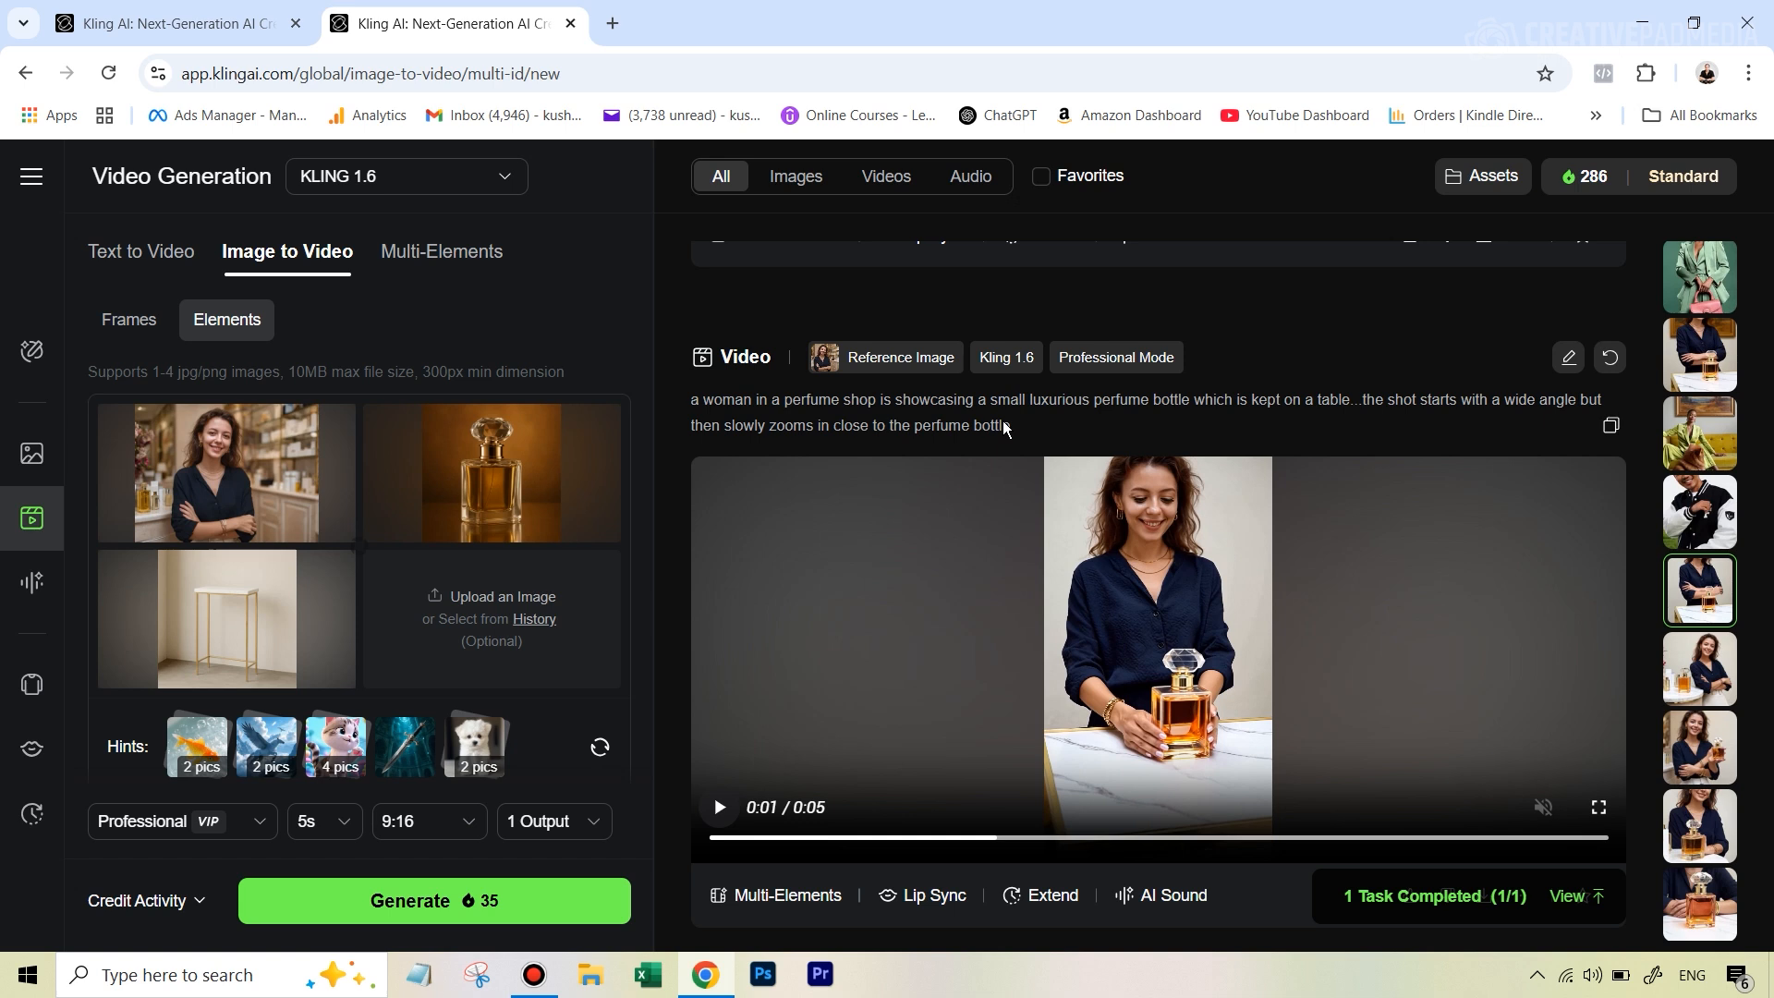
click(717, 807)
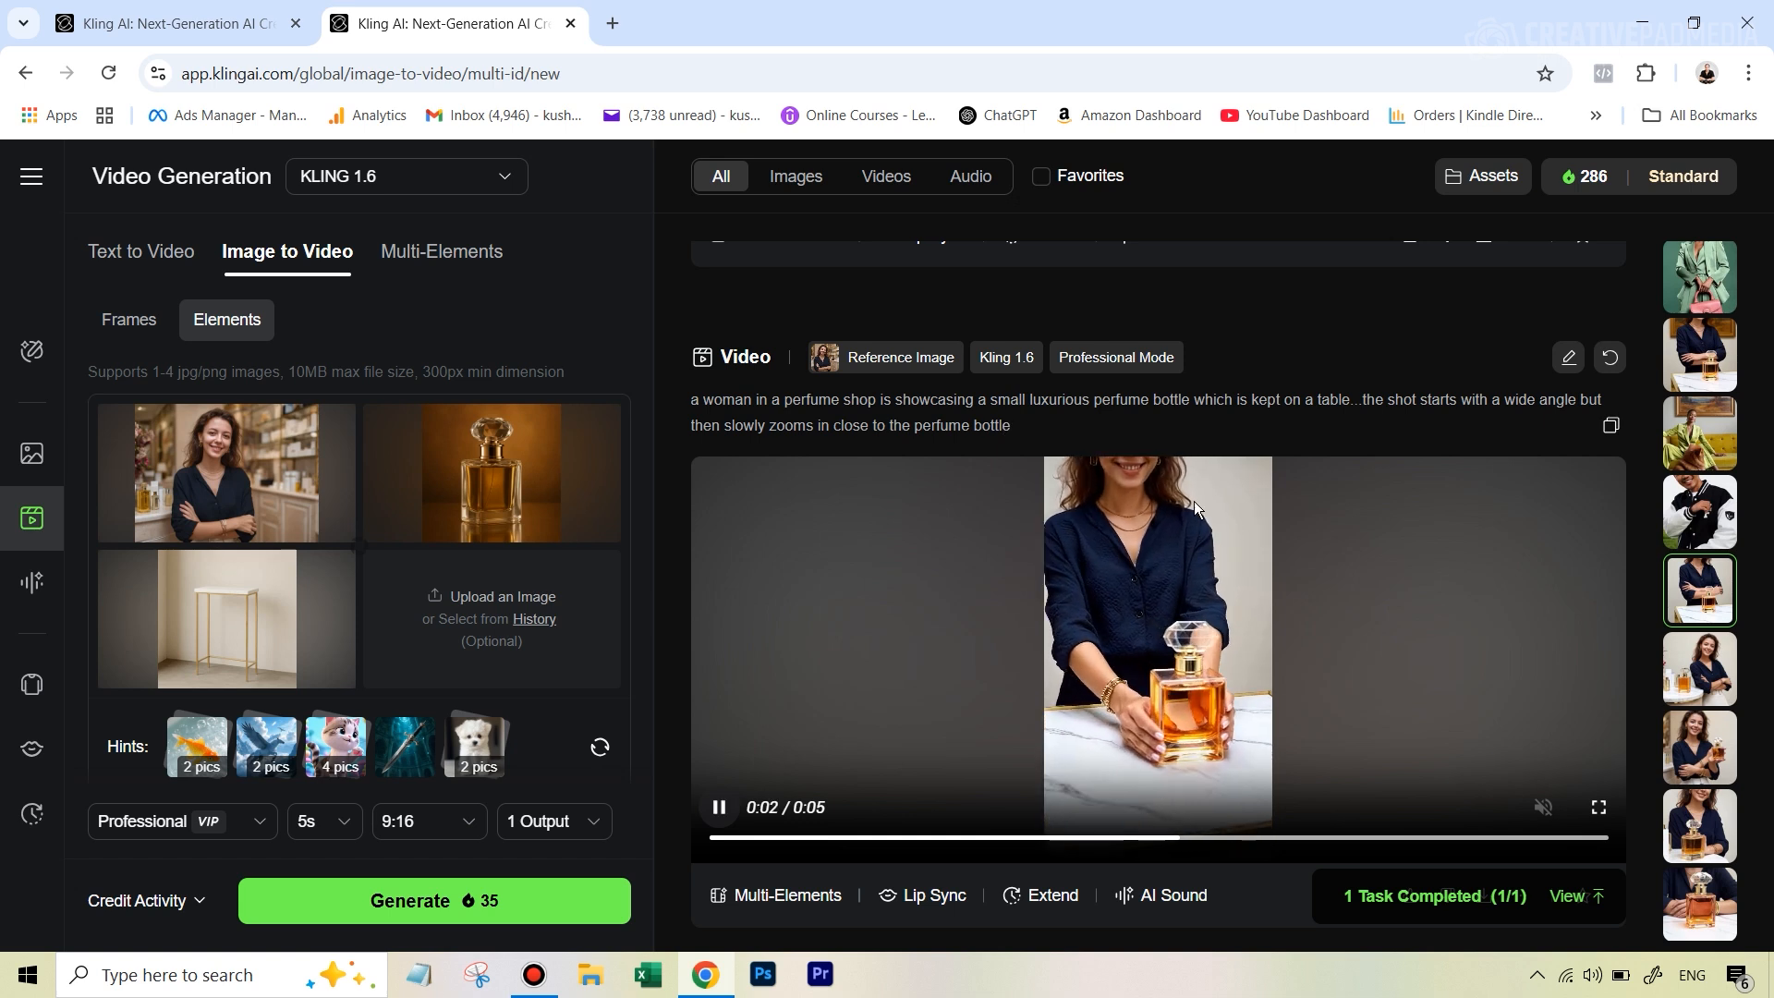
click(718, 806)
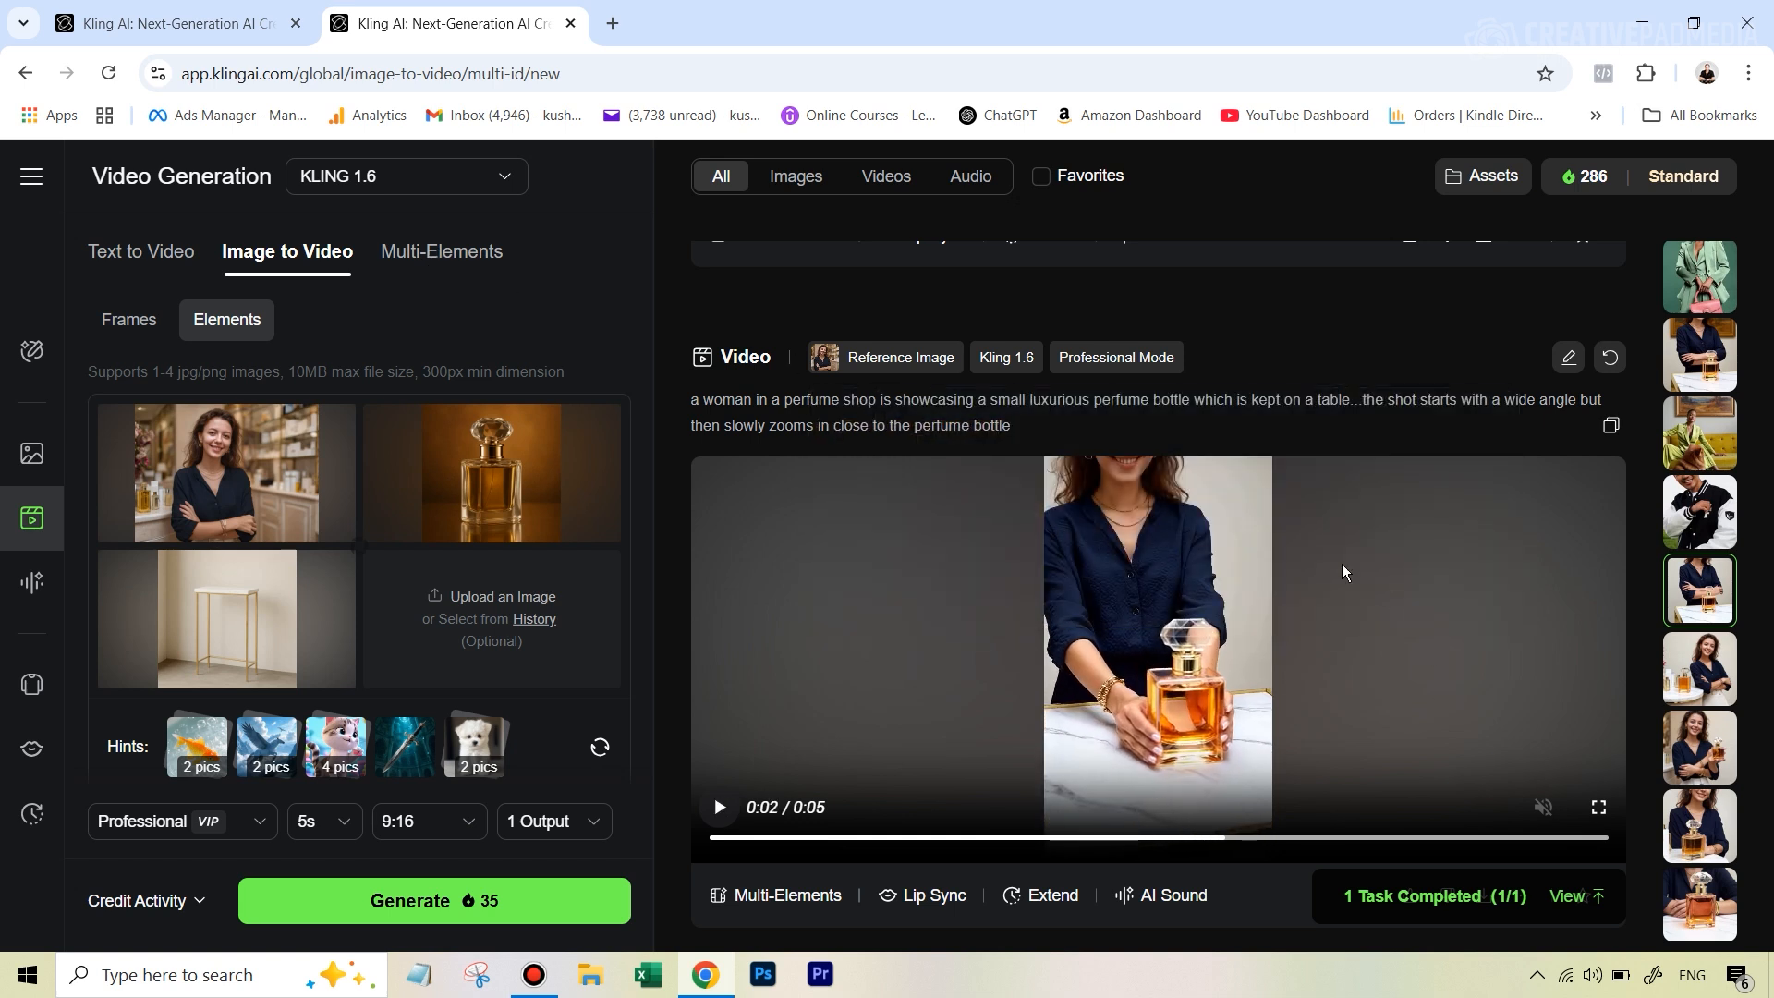
click(720, 807)
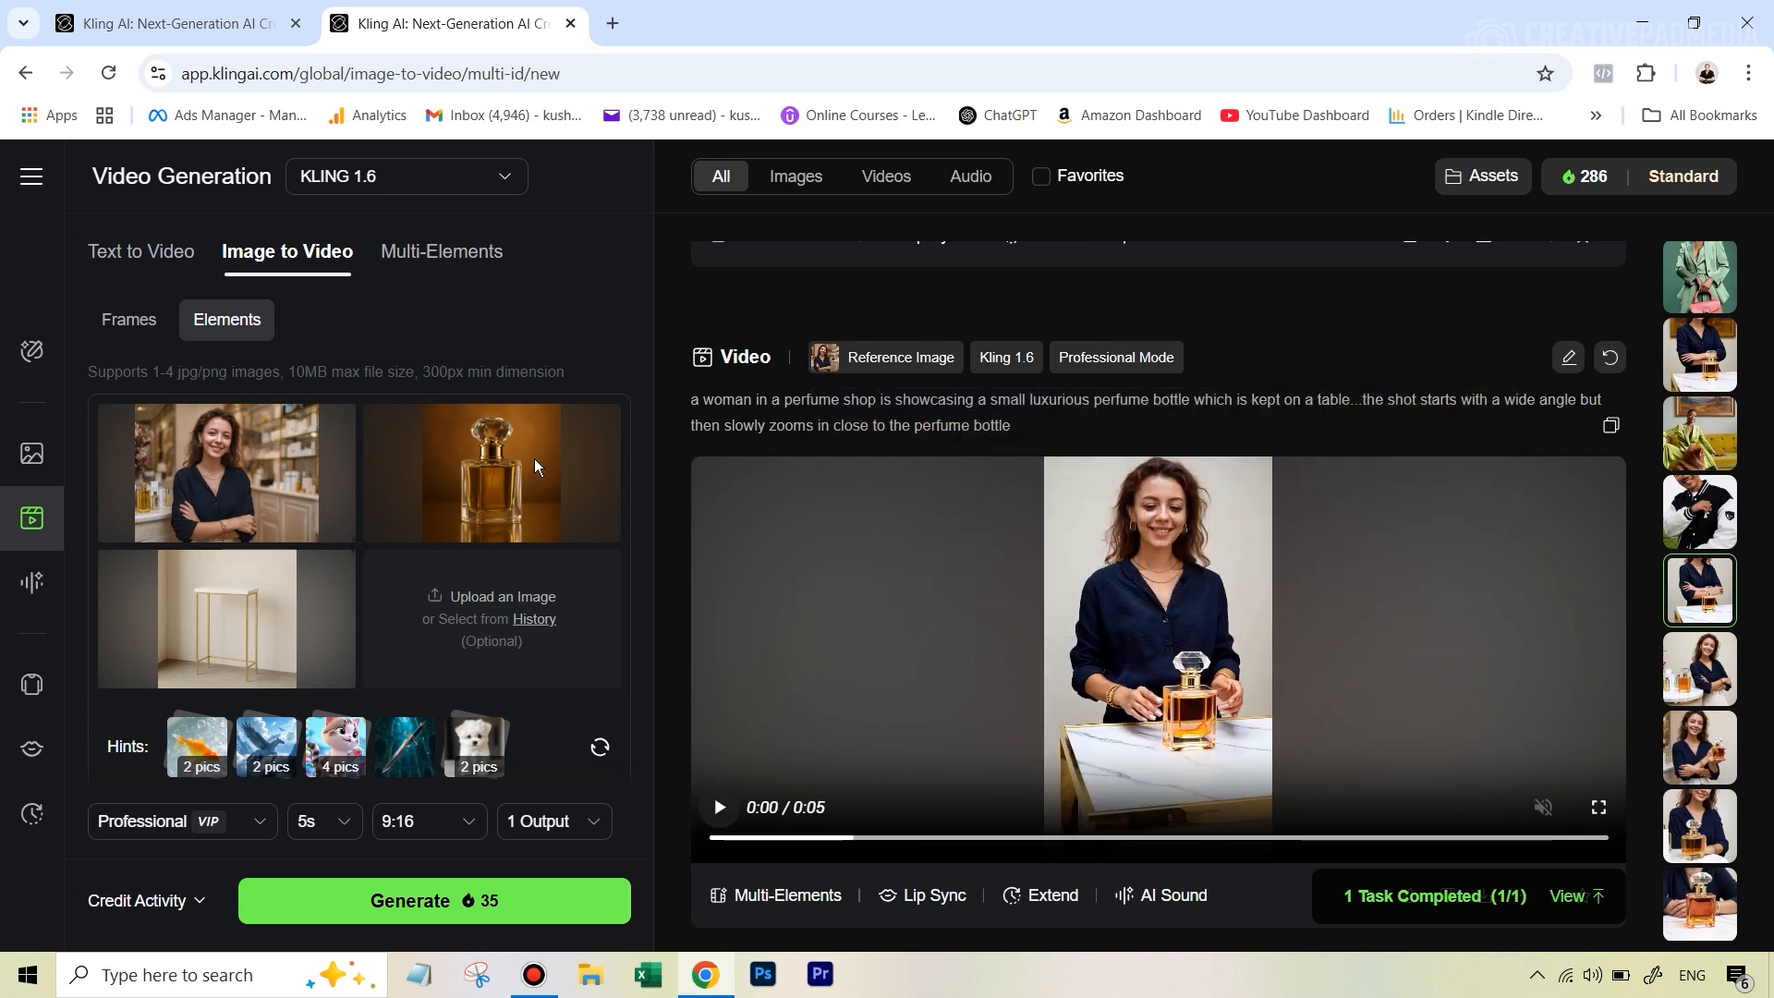
mouse_move(429, 528)
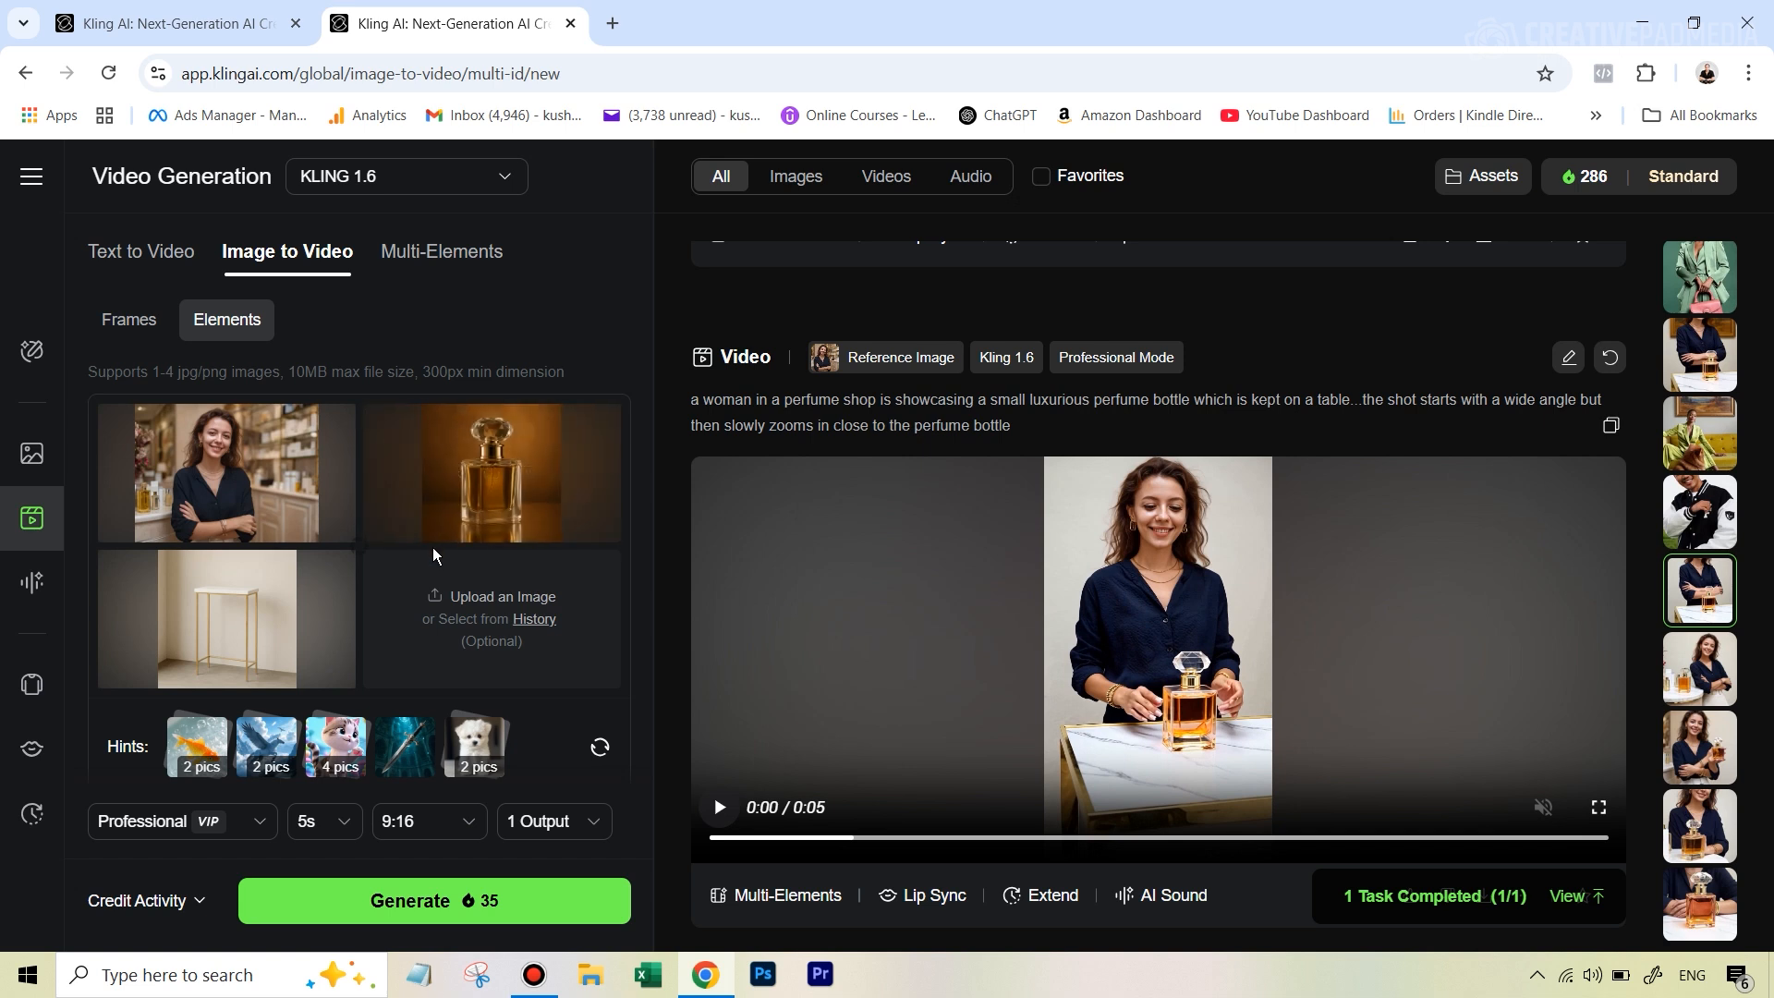
mouse_move(1385, 349)
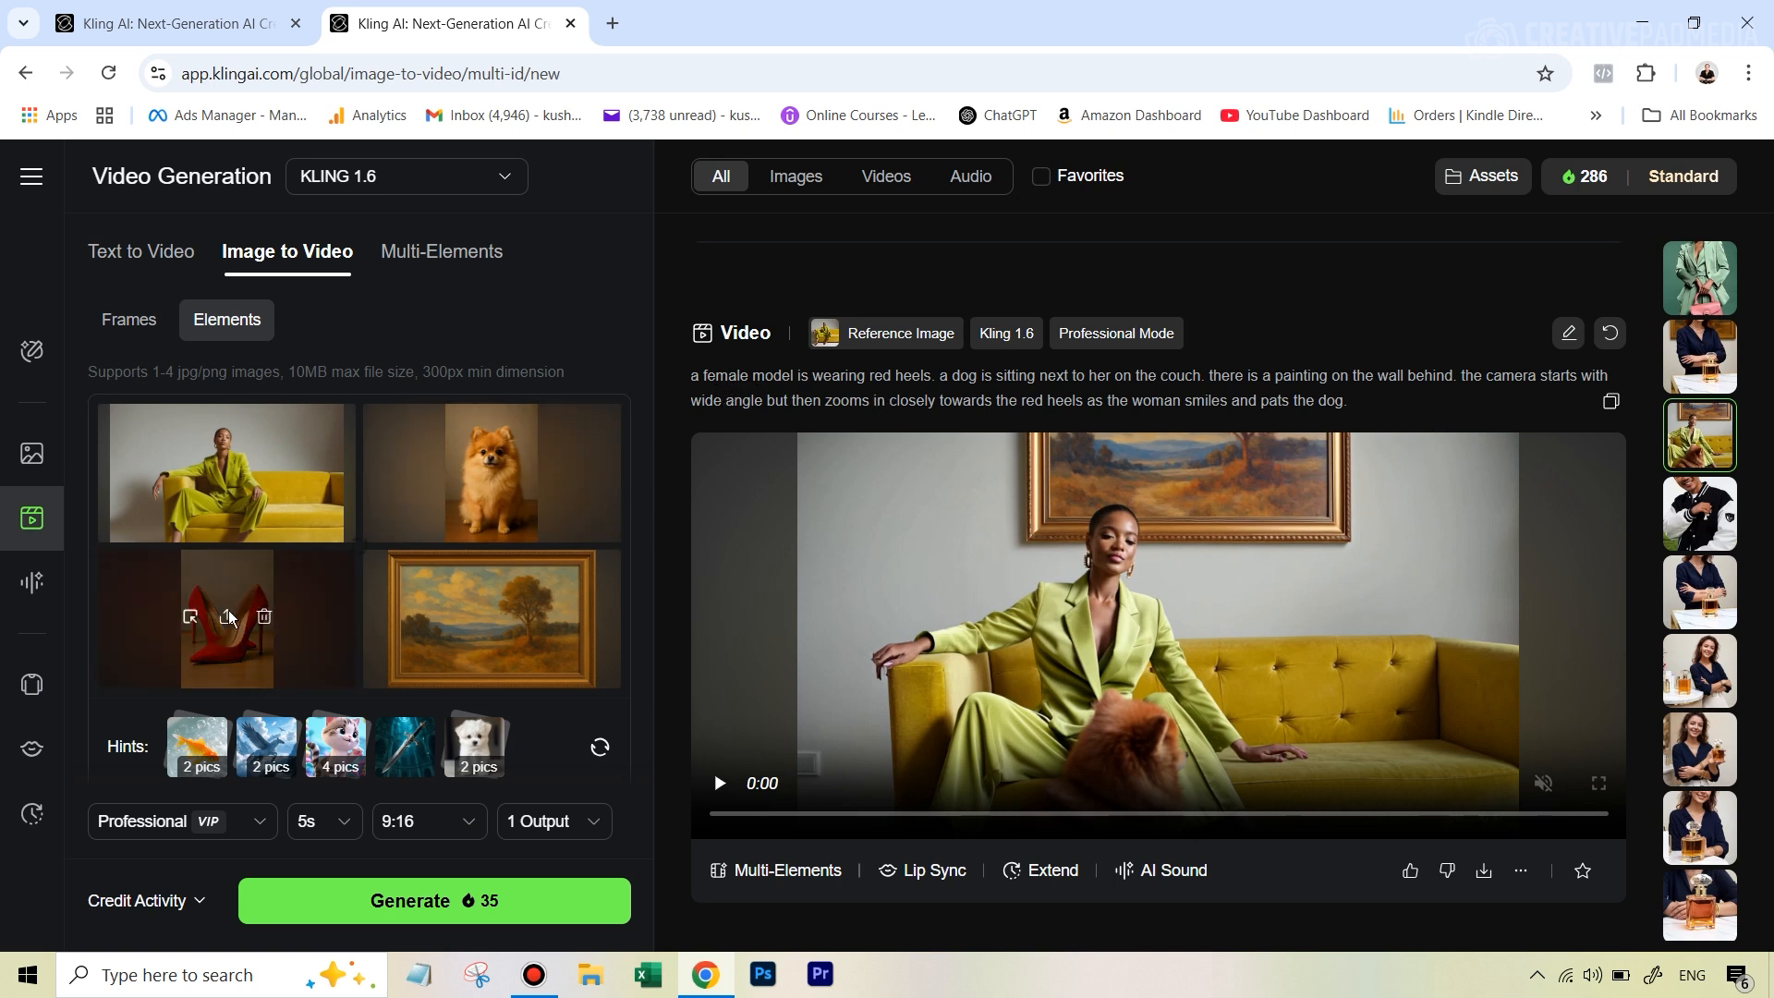
mouse_move(1033, 382)
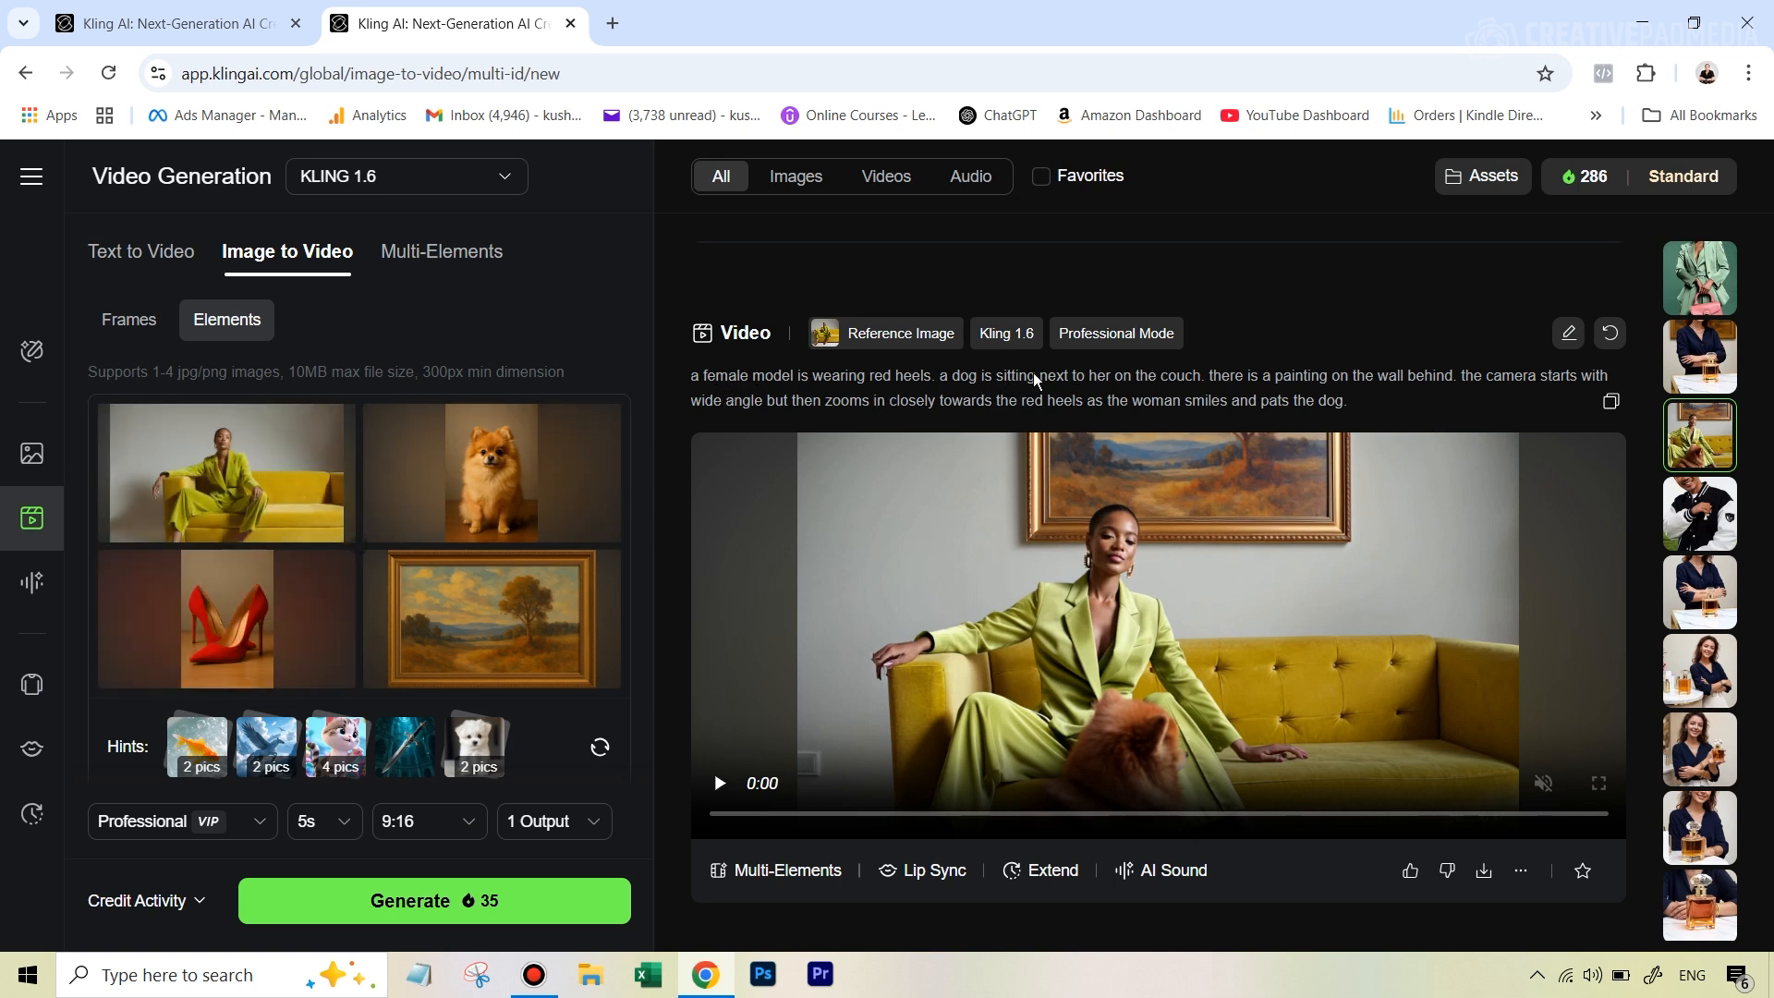
- Play and pause the sofa-and-dog clip, then view it fullscreen
click(718, 783)
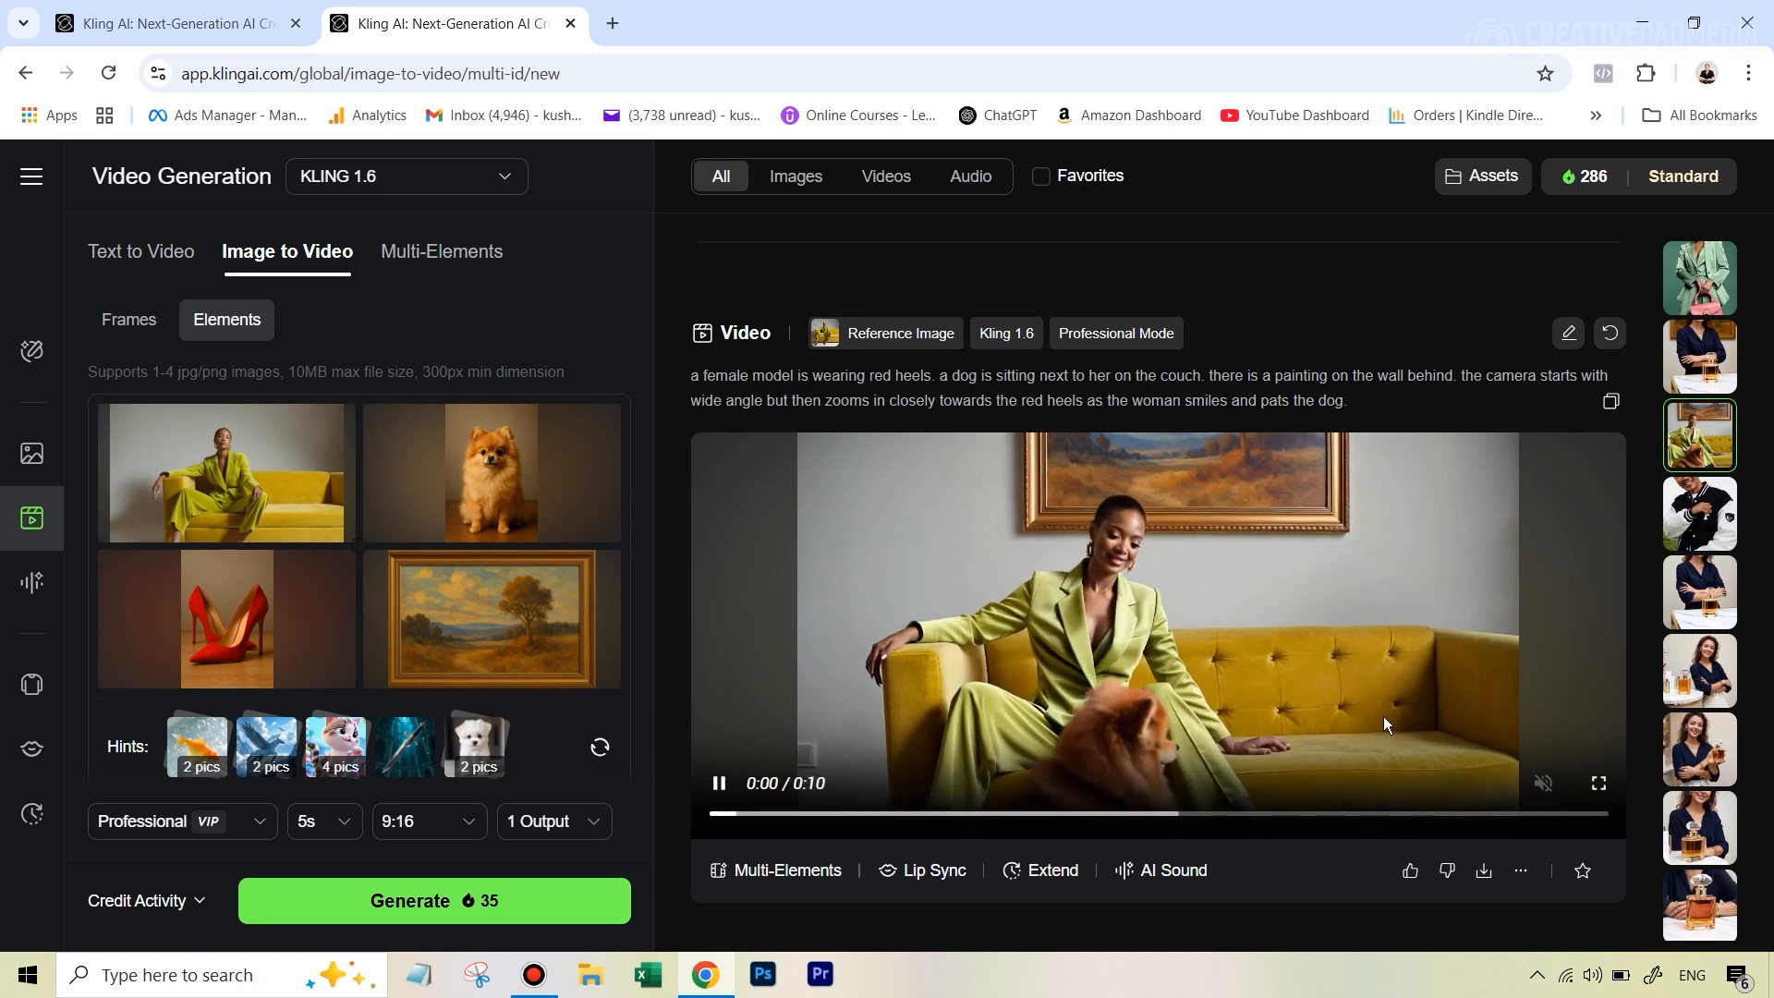
click(717, 783)
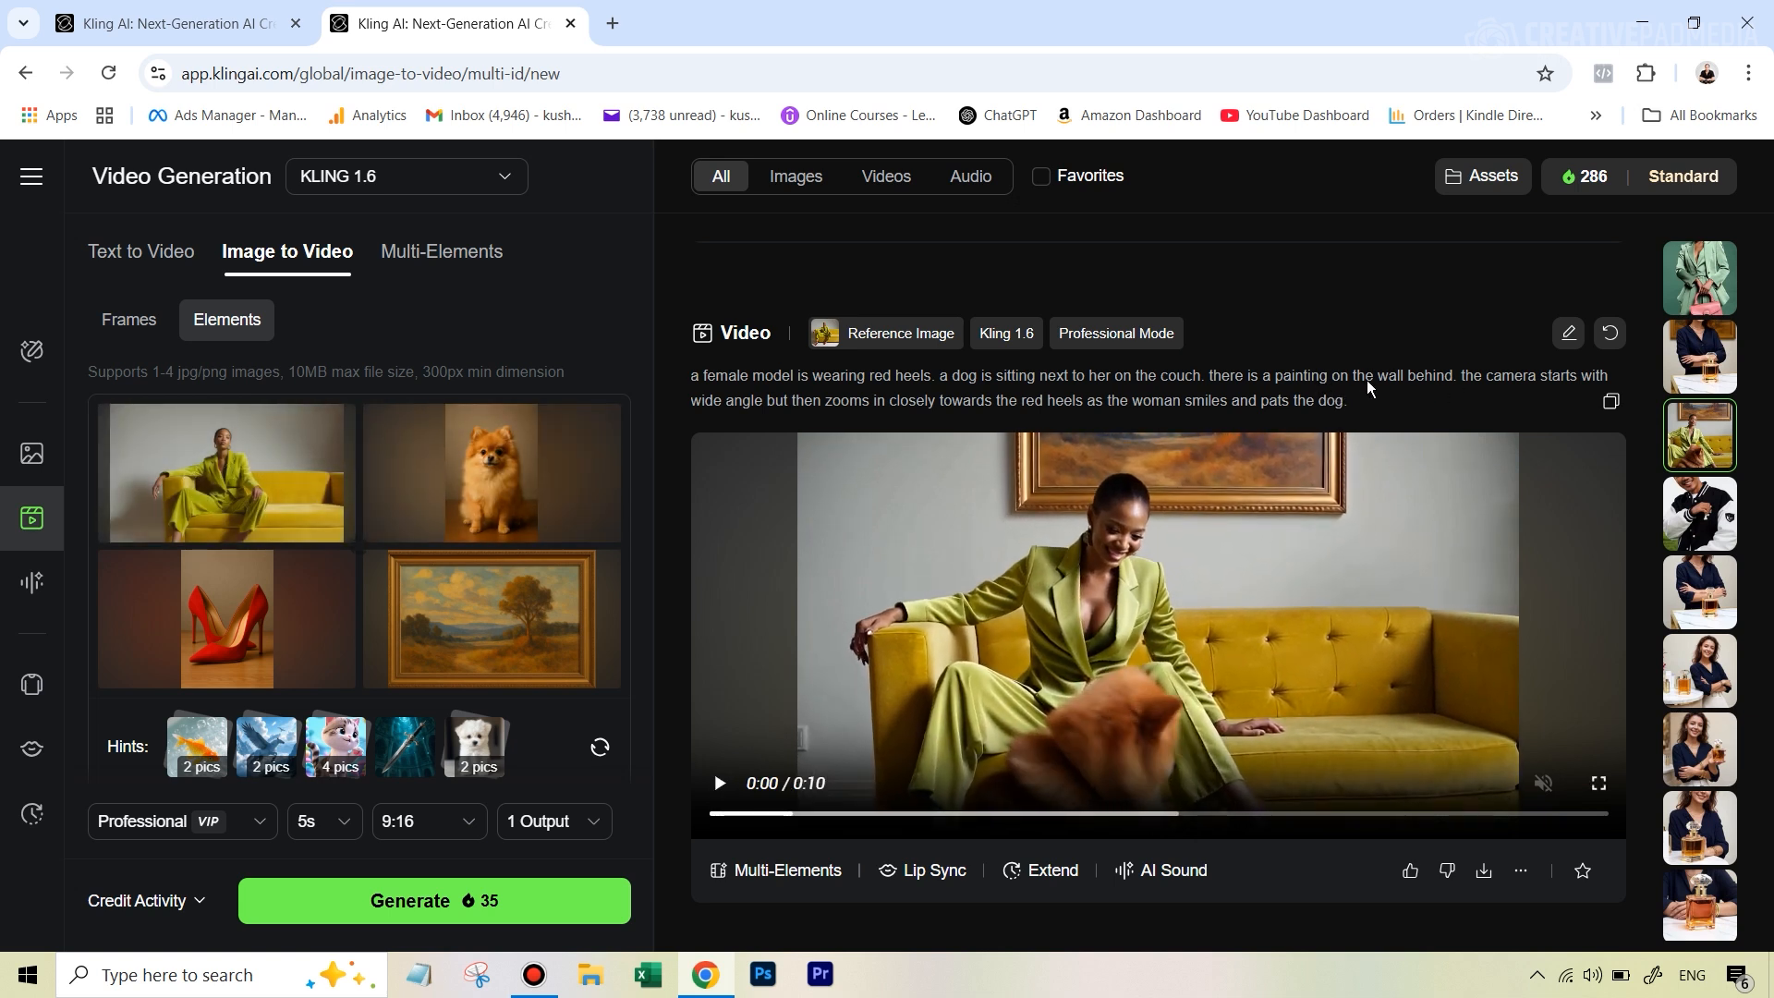
click(719, 781)
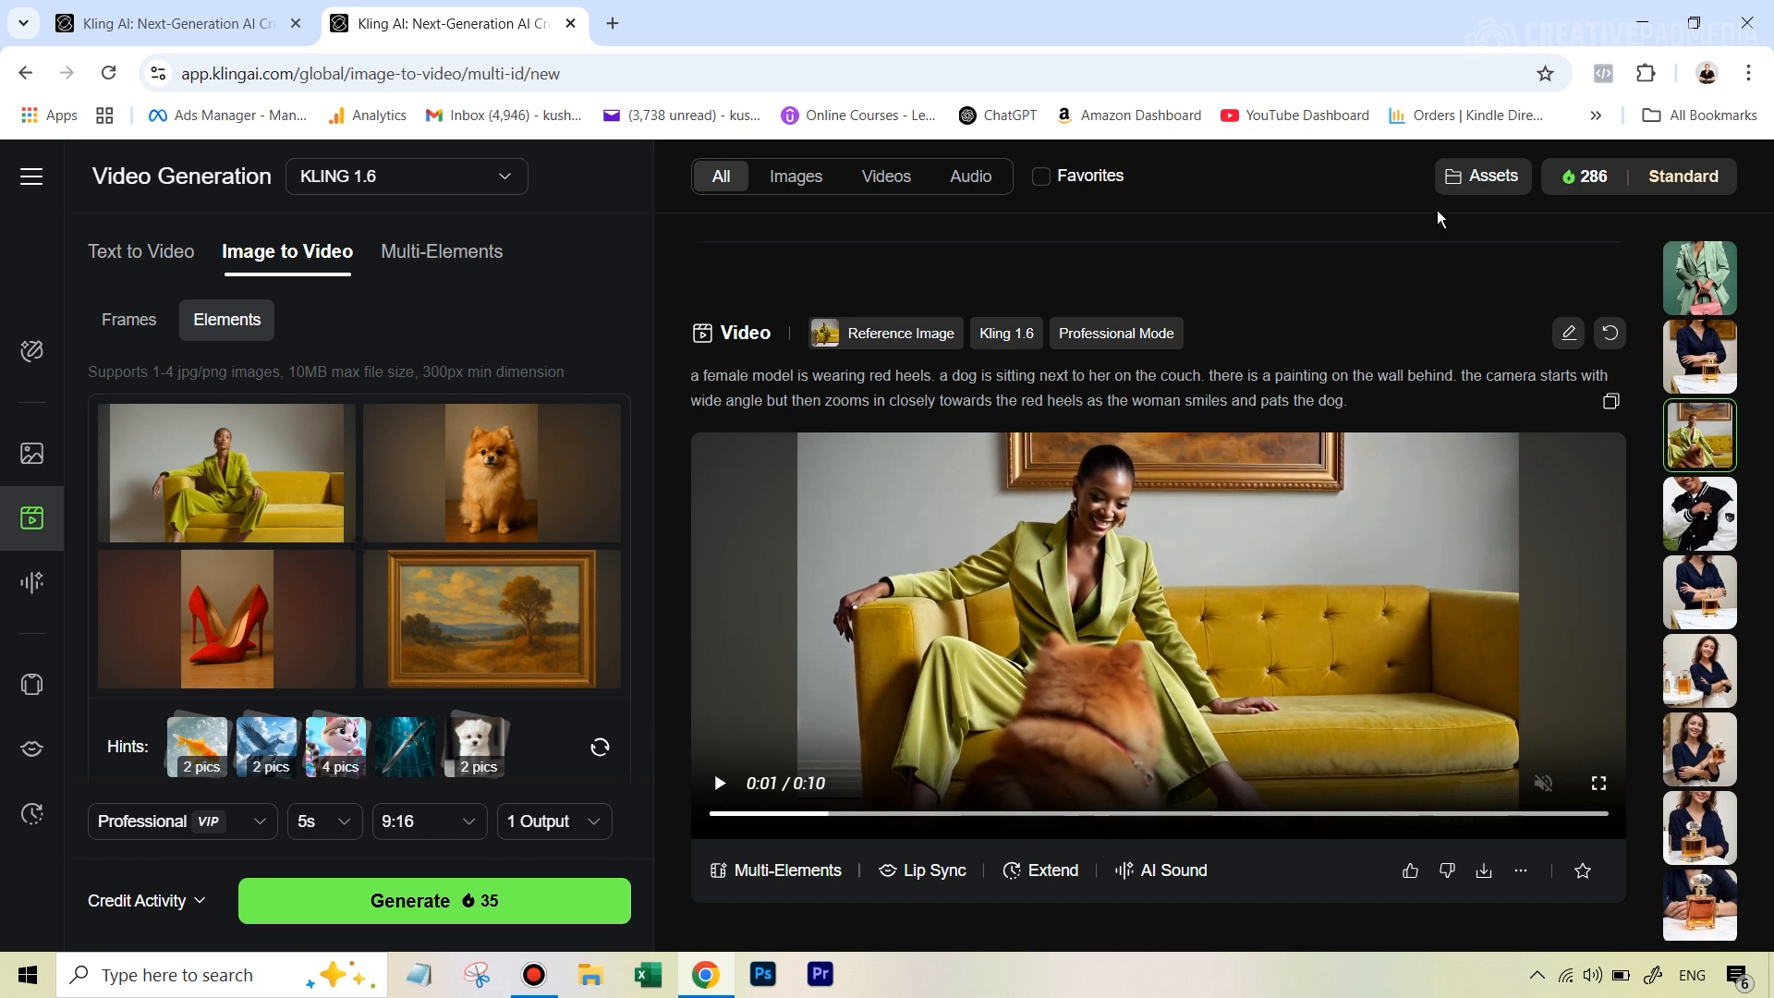
mouse_move(1475, 384)
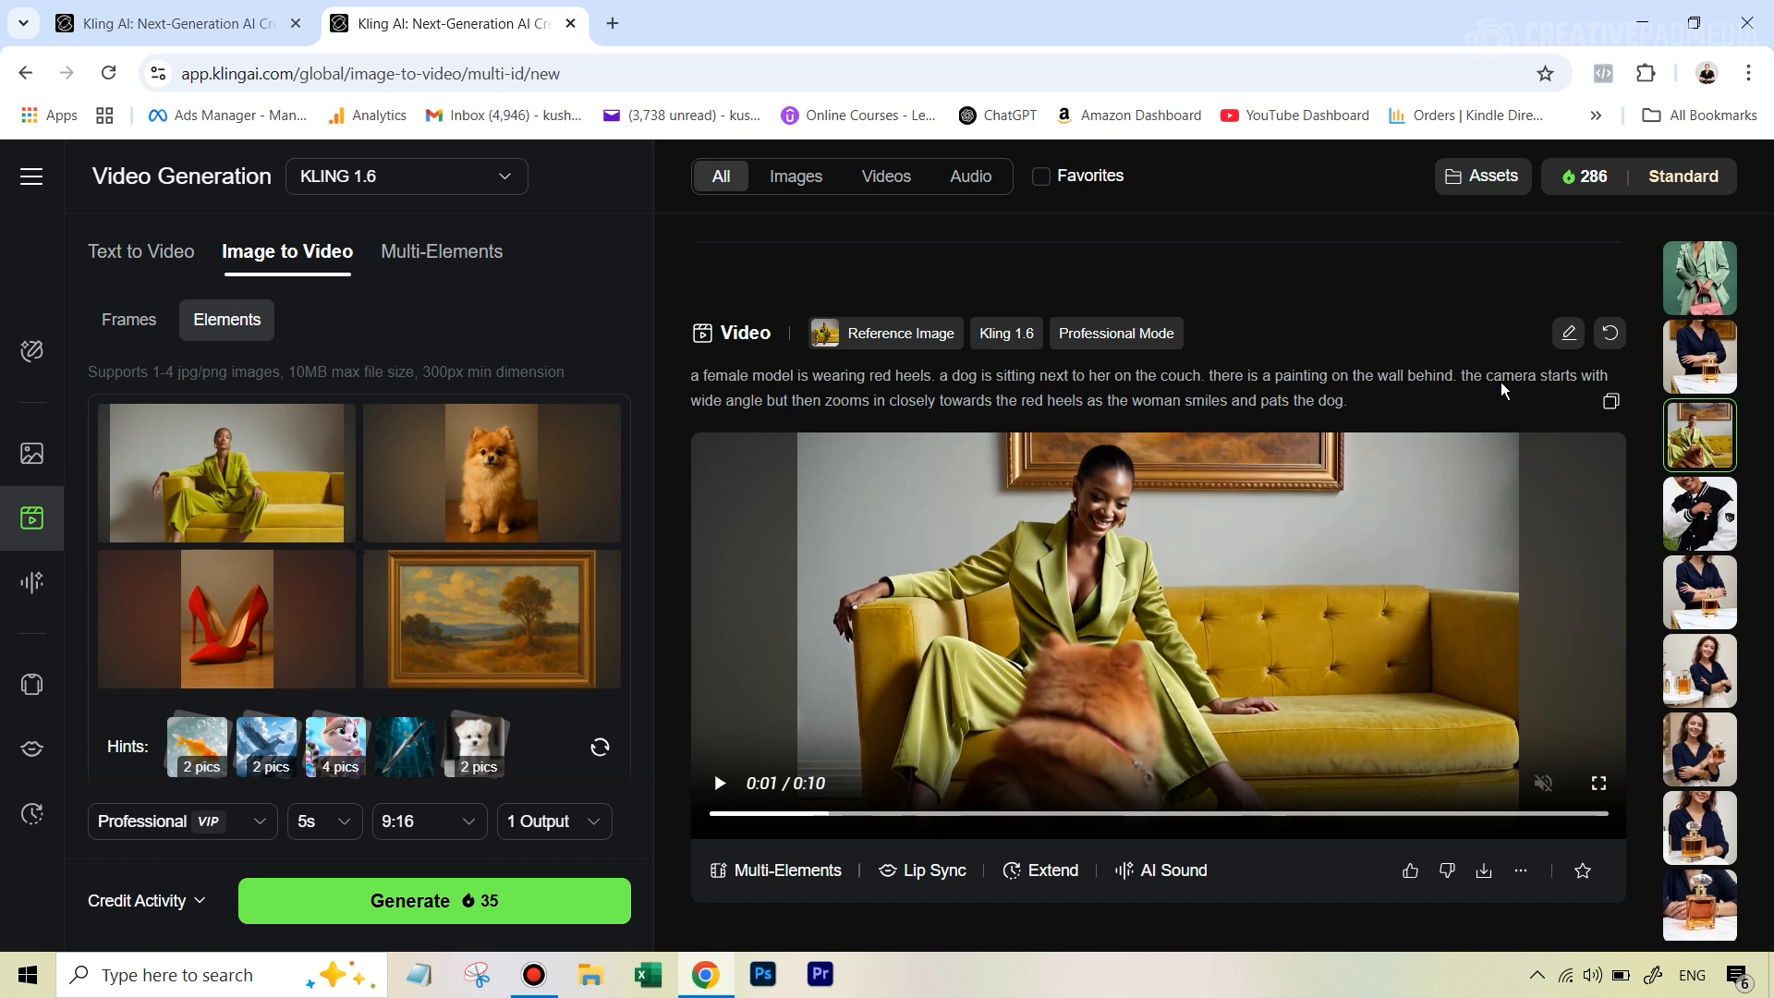
mouse_move(1523, 393)
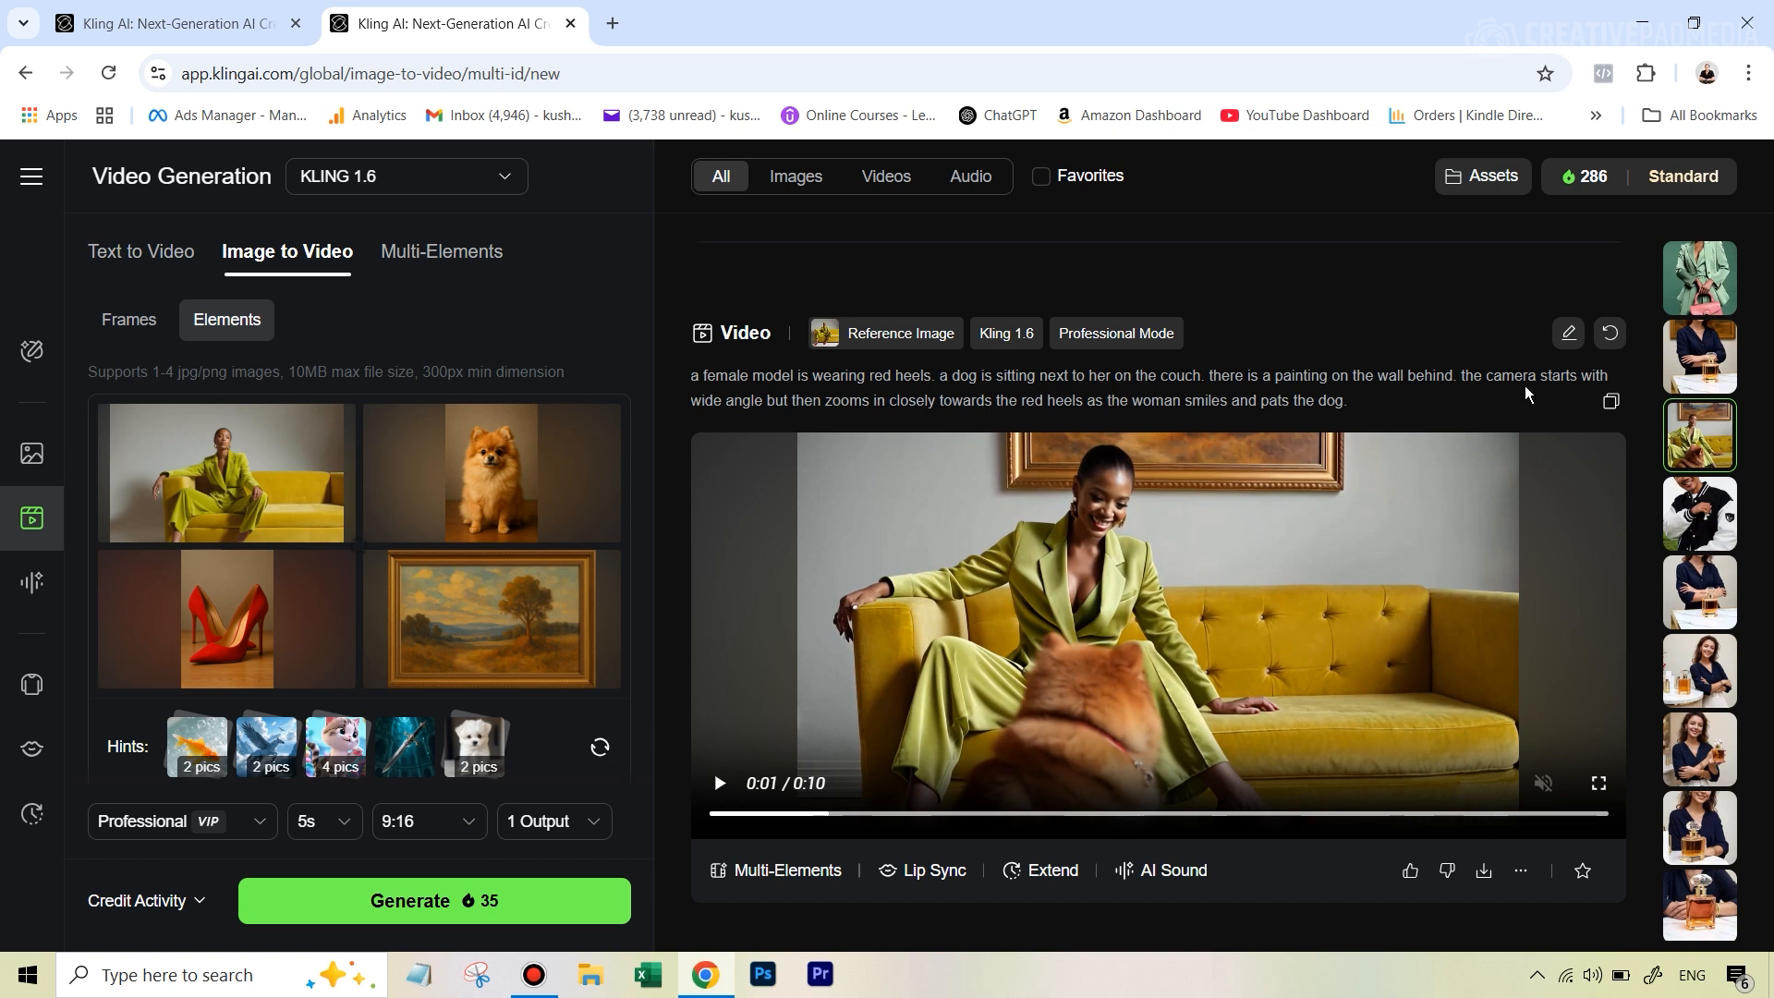
mouse_move(1530, 382)
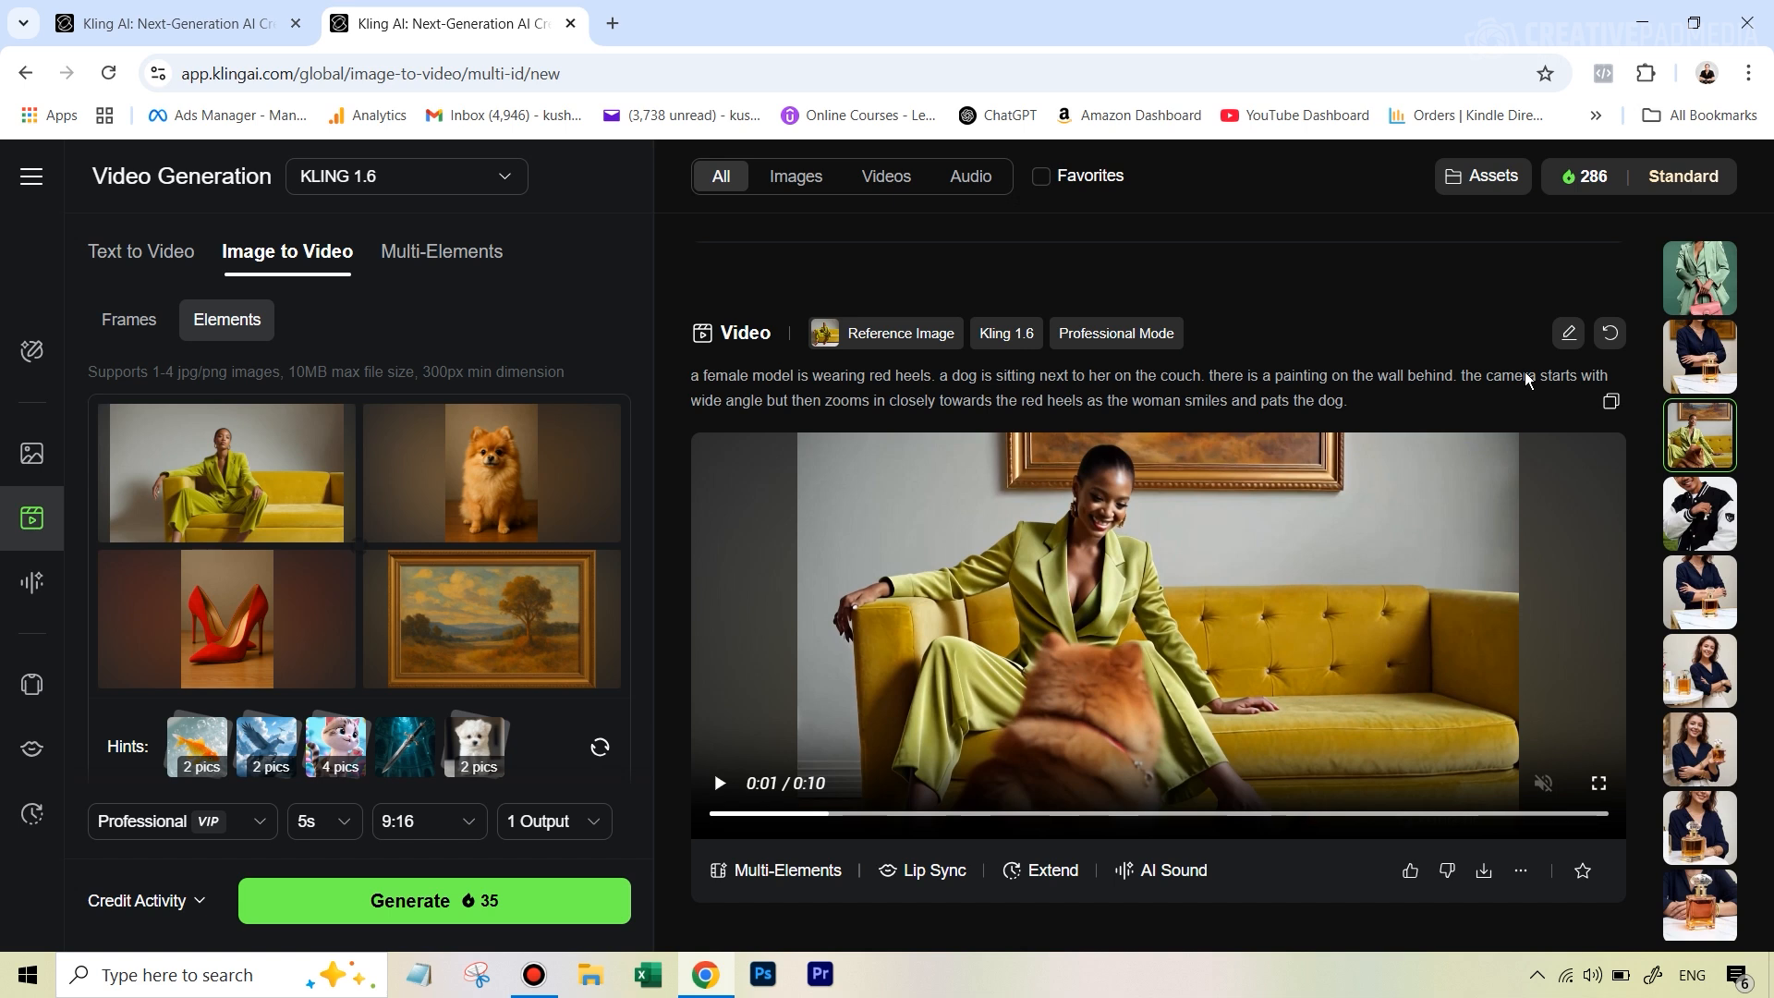
mouse_move(1629, 677)
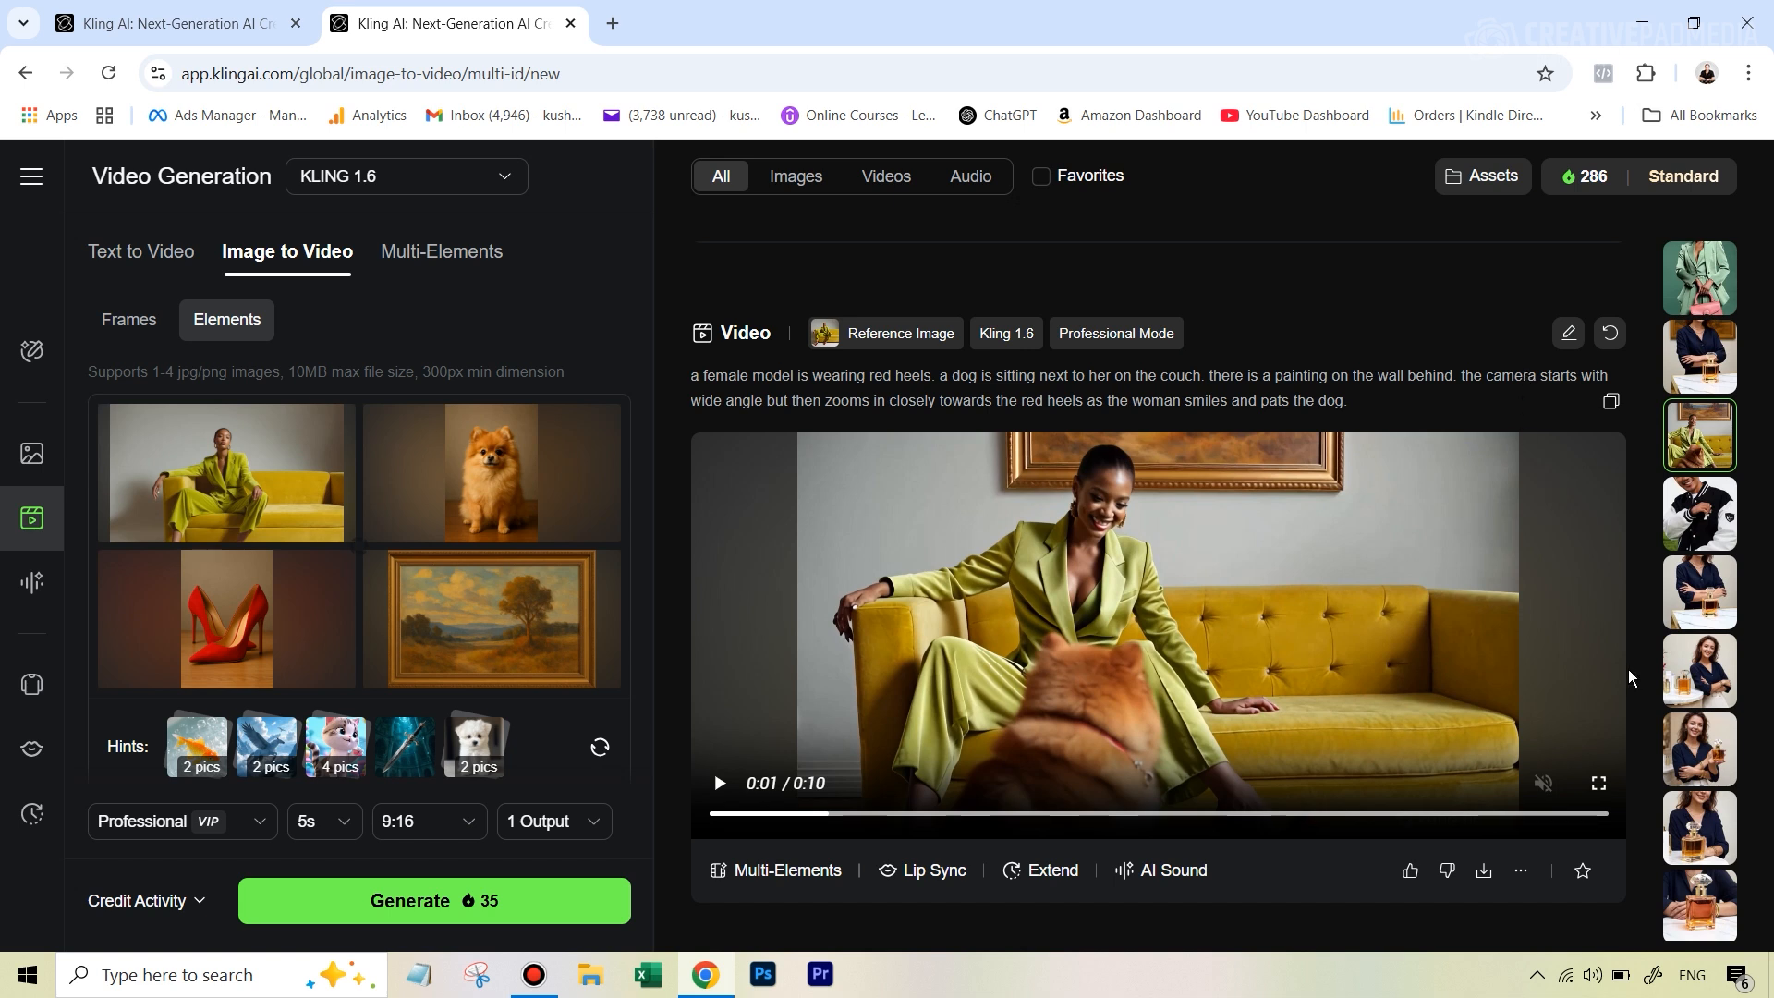
click(1596, 782)
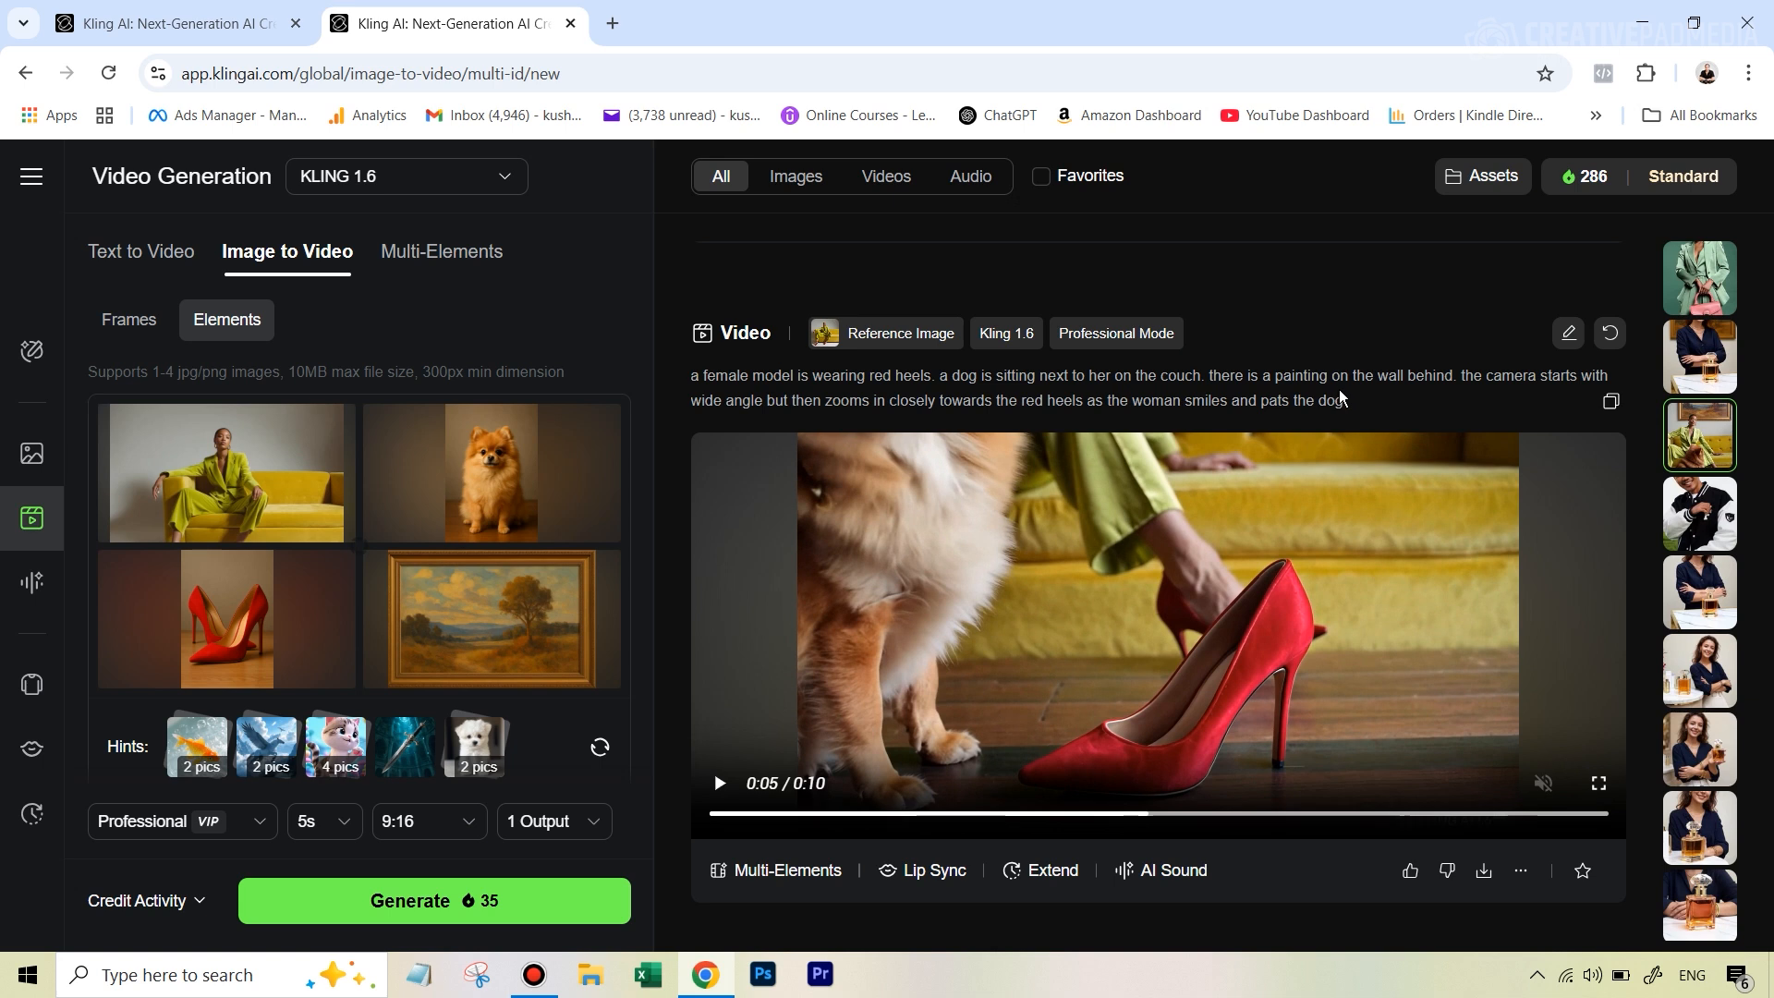
mouse_move(1361, 415)
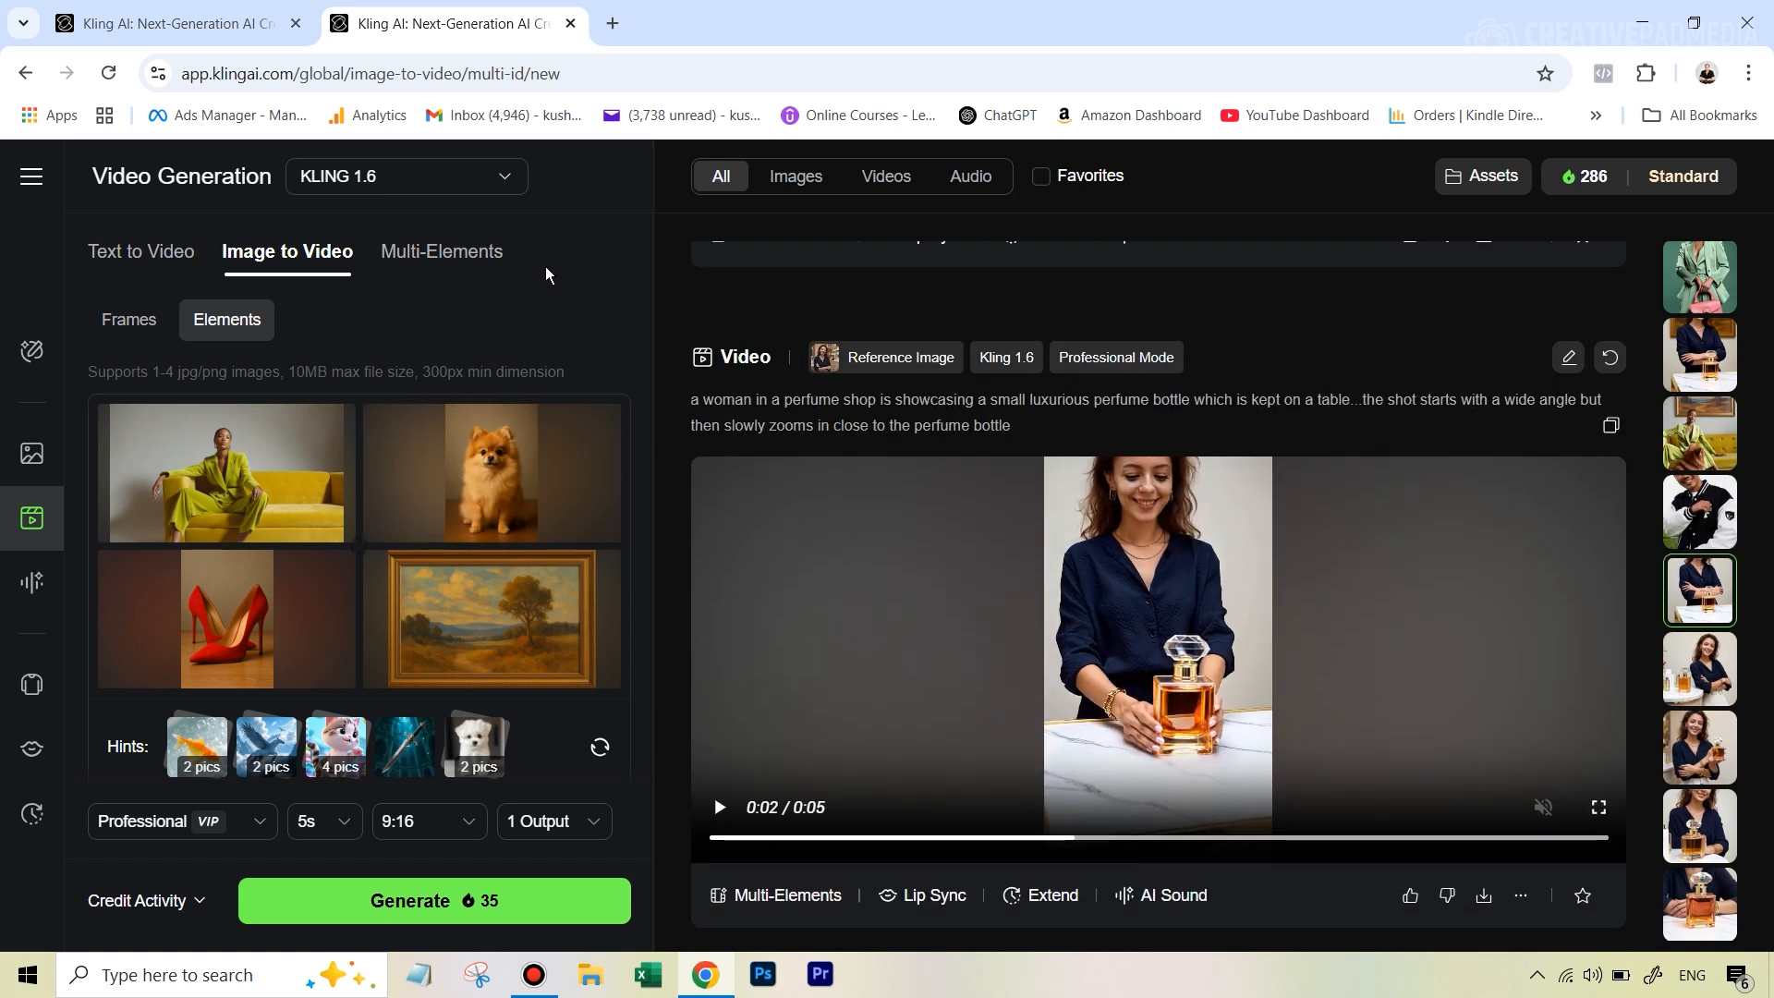
- Switch to Multi-Elements, play the perfume preview, and browse earlier videos under History
click(442, 252)
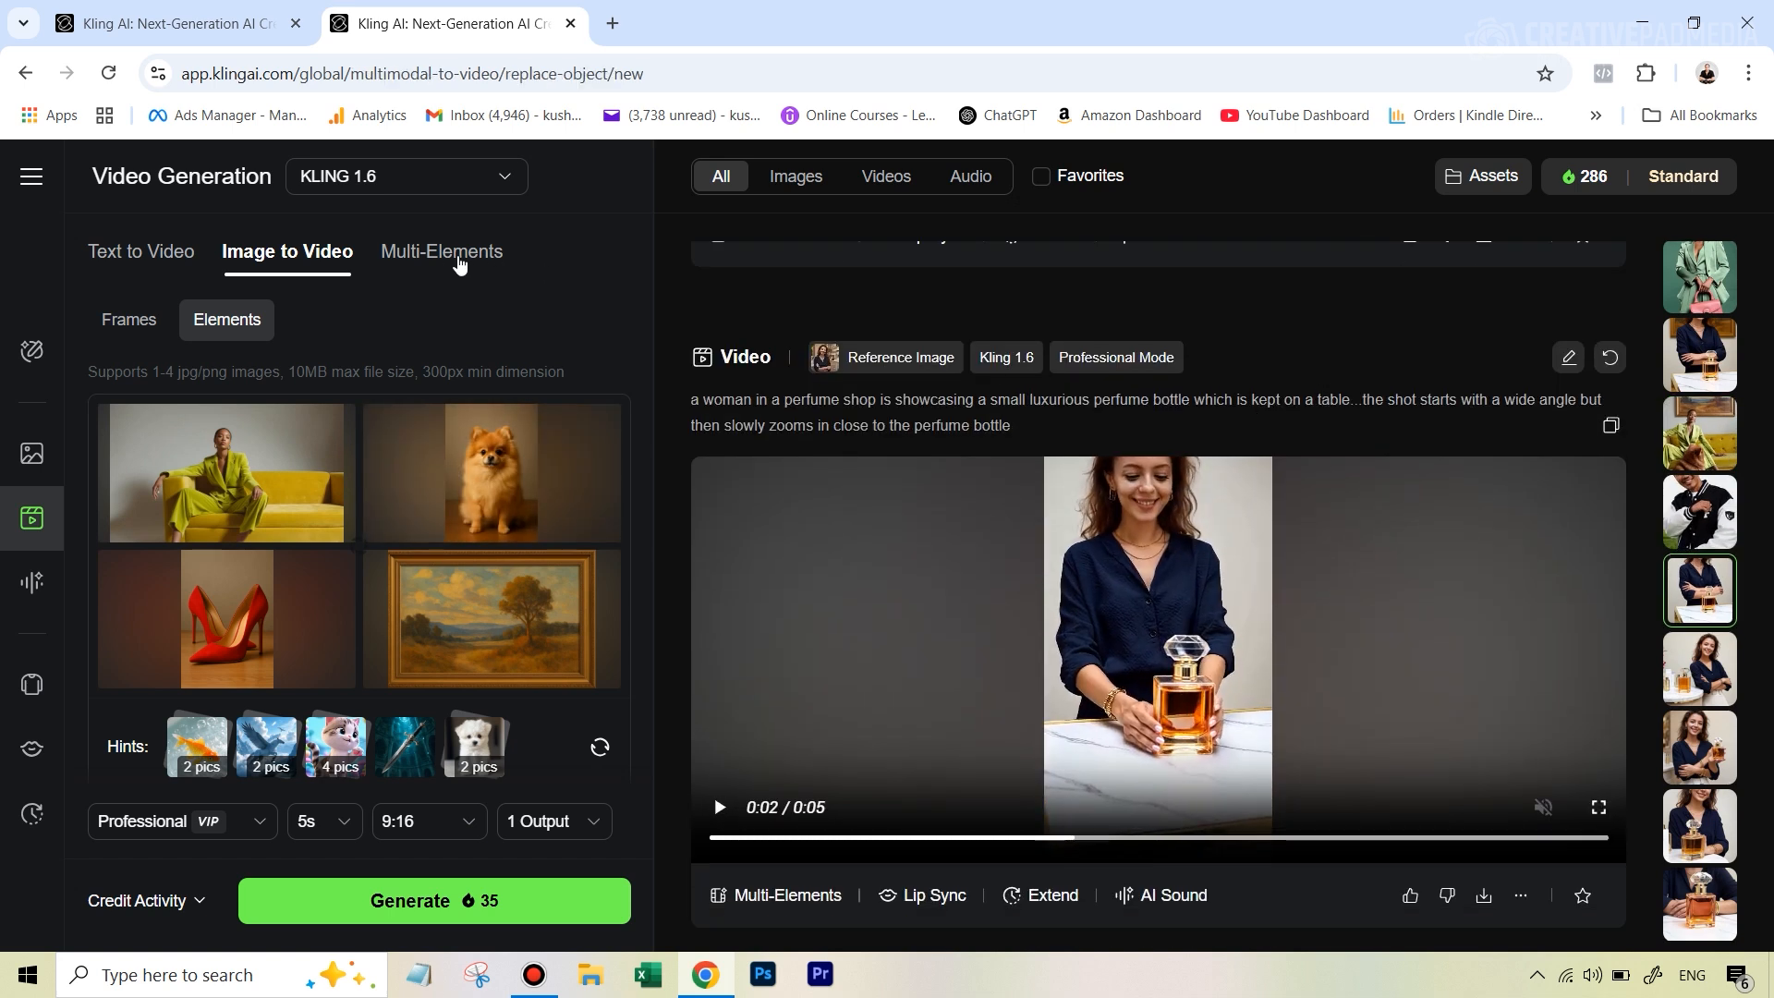
click(439, 251)
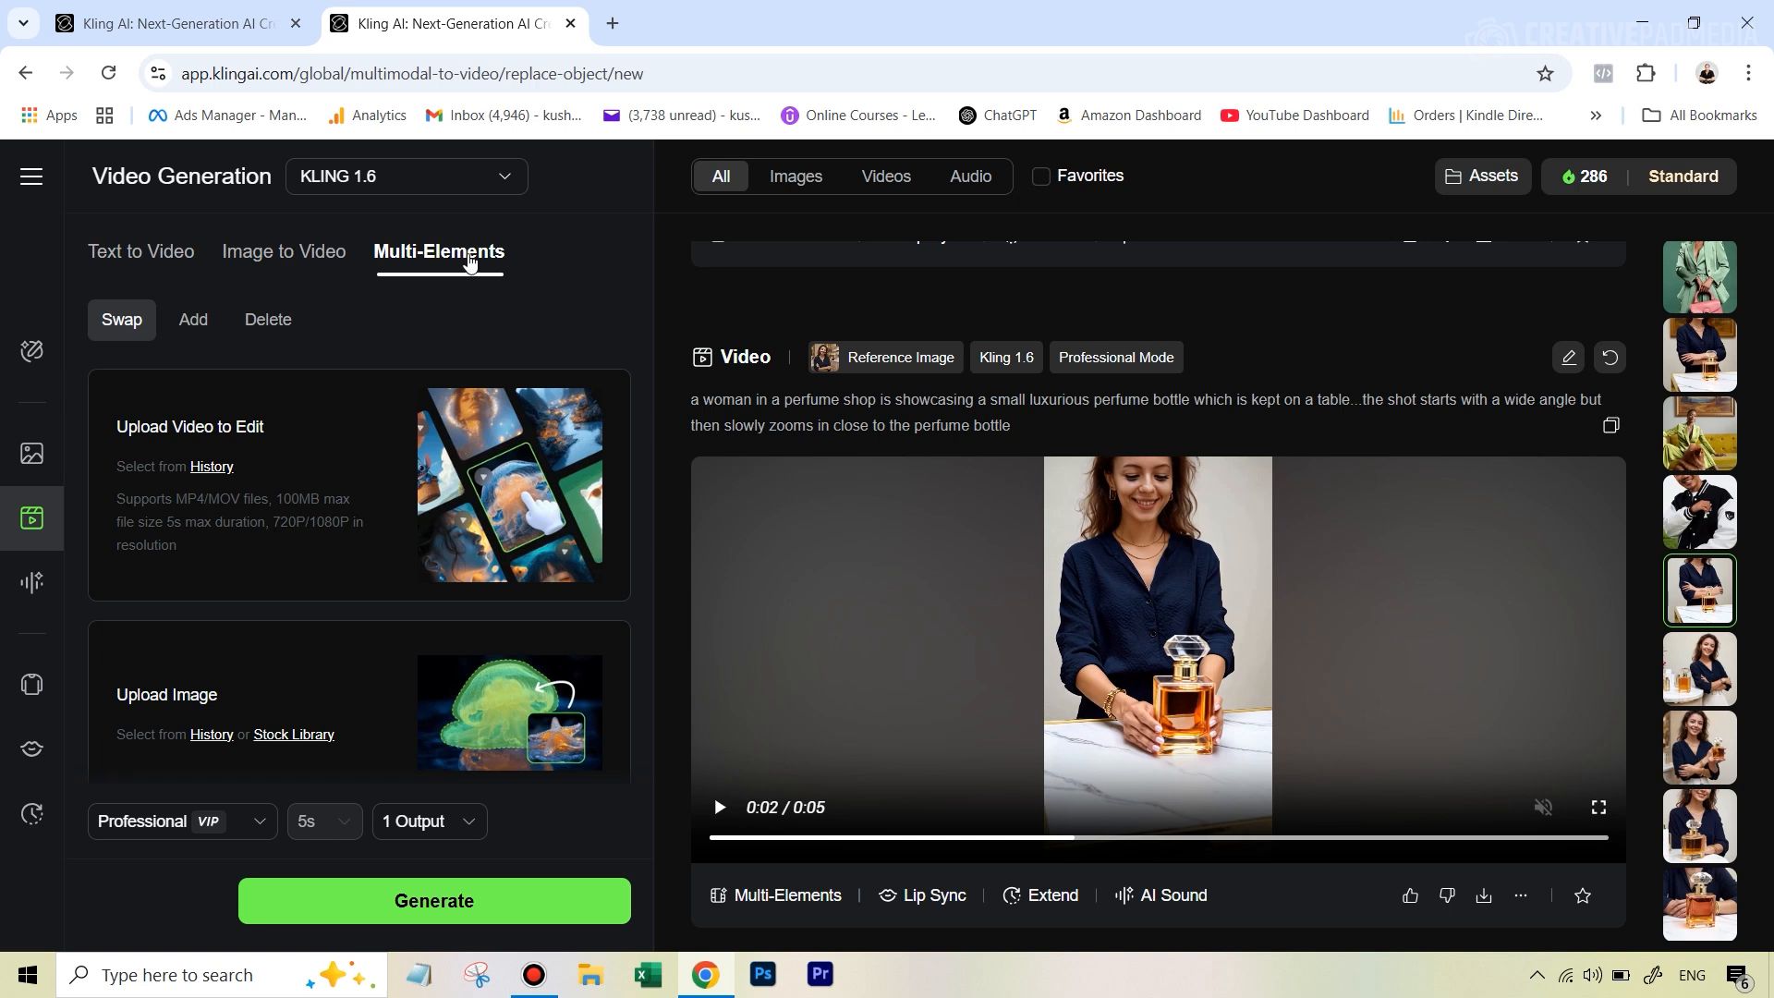
mouse_move(263, 407)
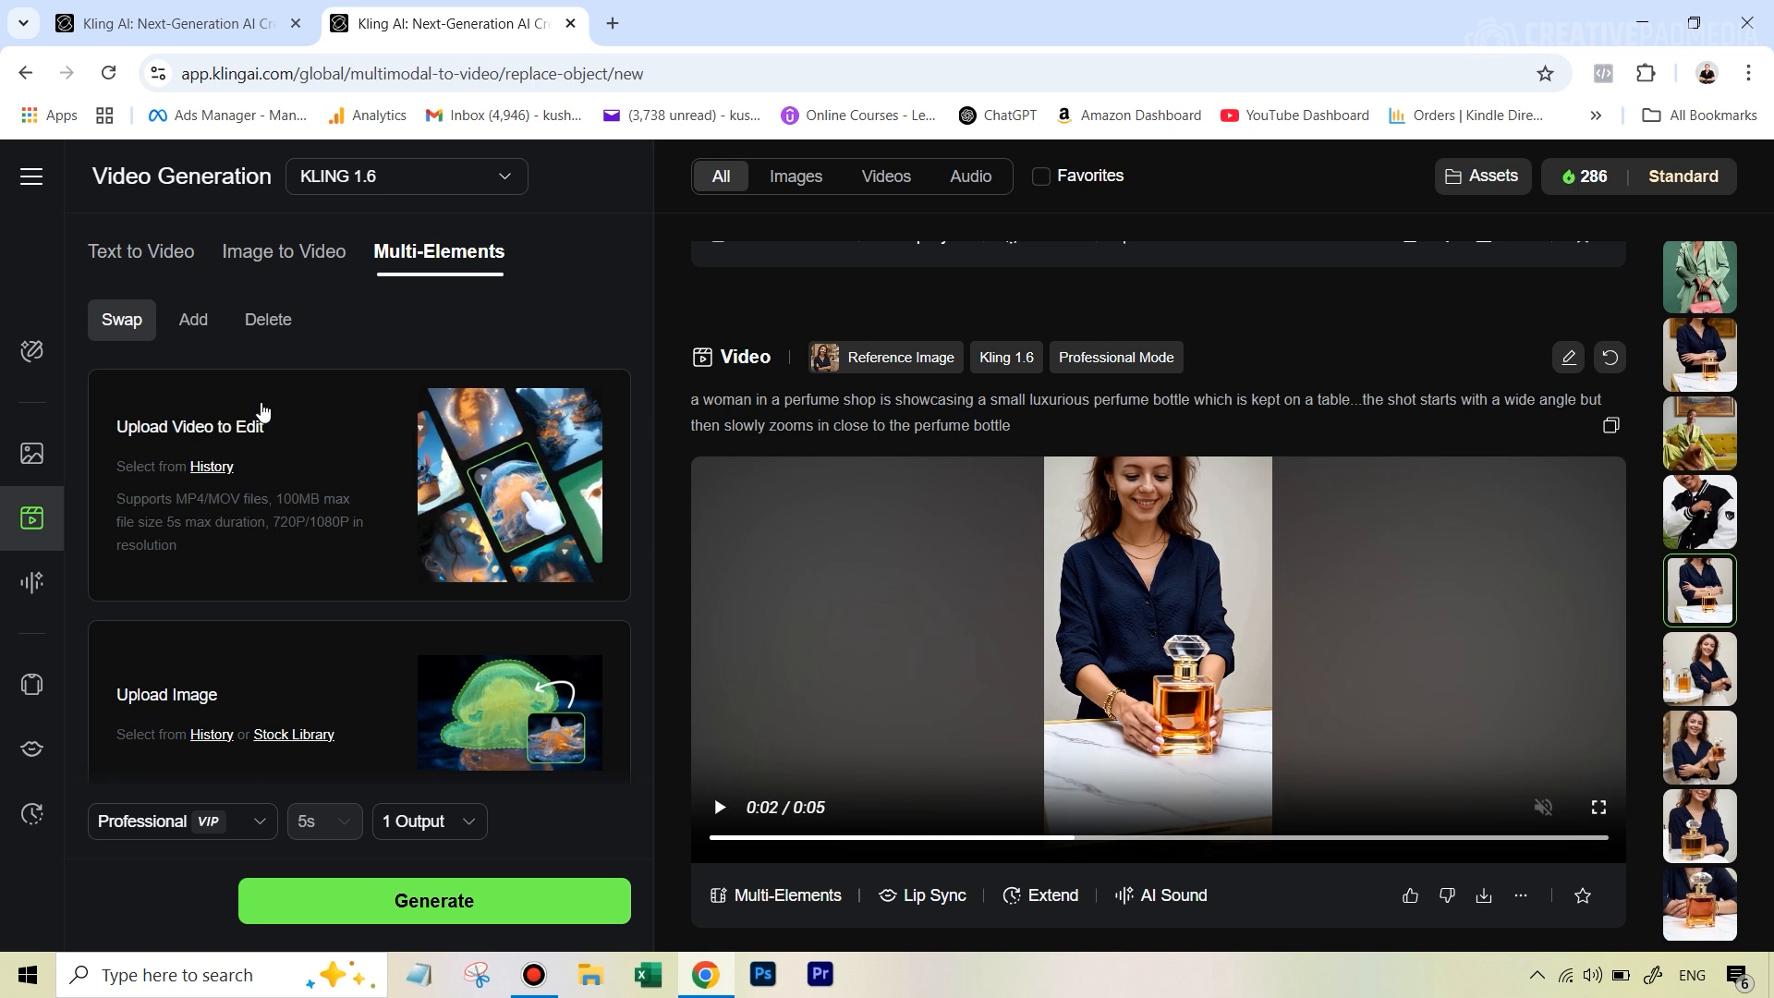
mouse_move(1249, 568)
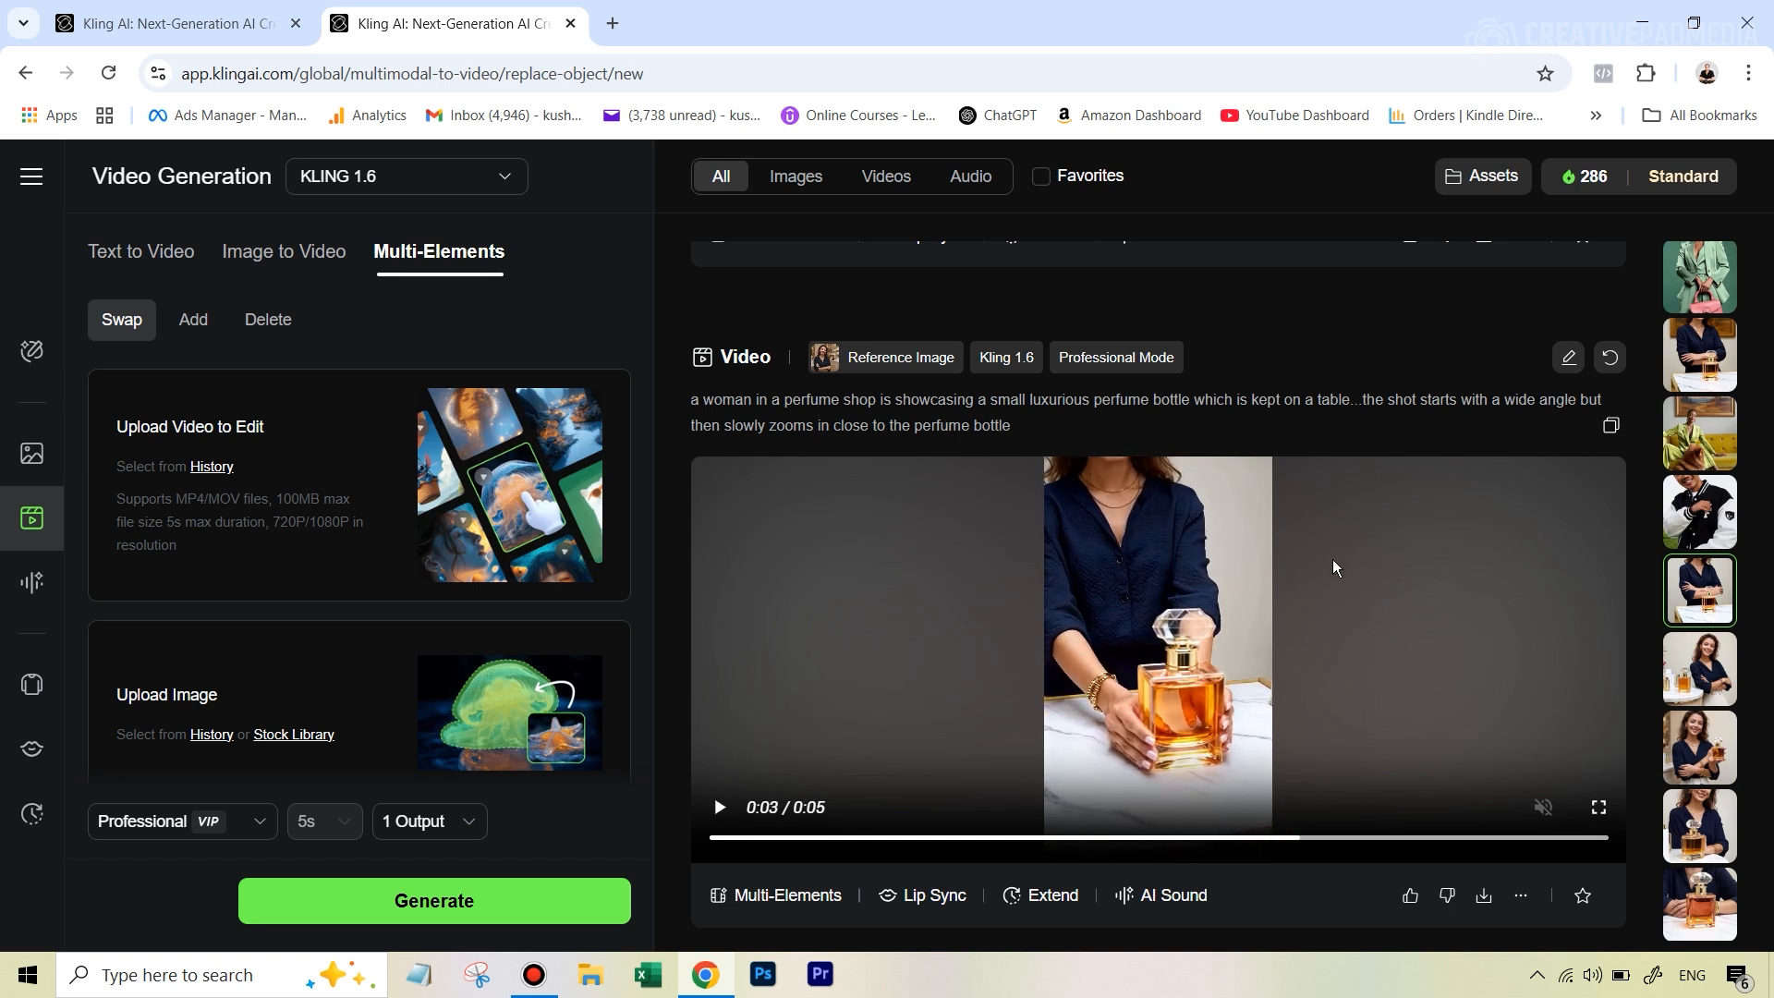
click(717, 807)
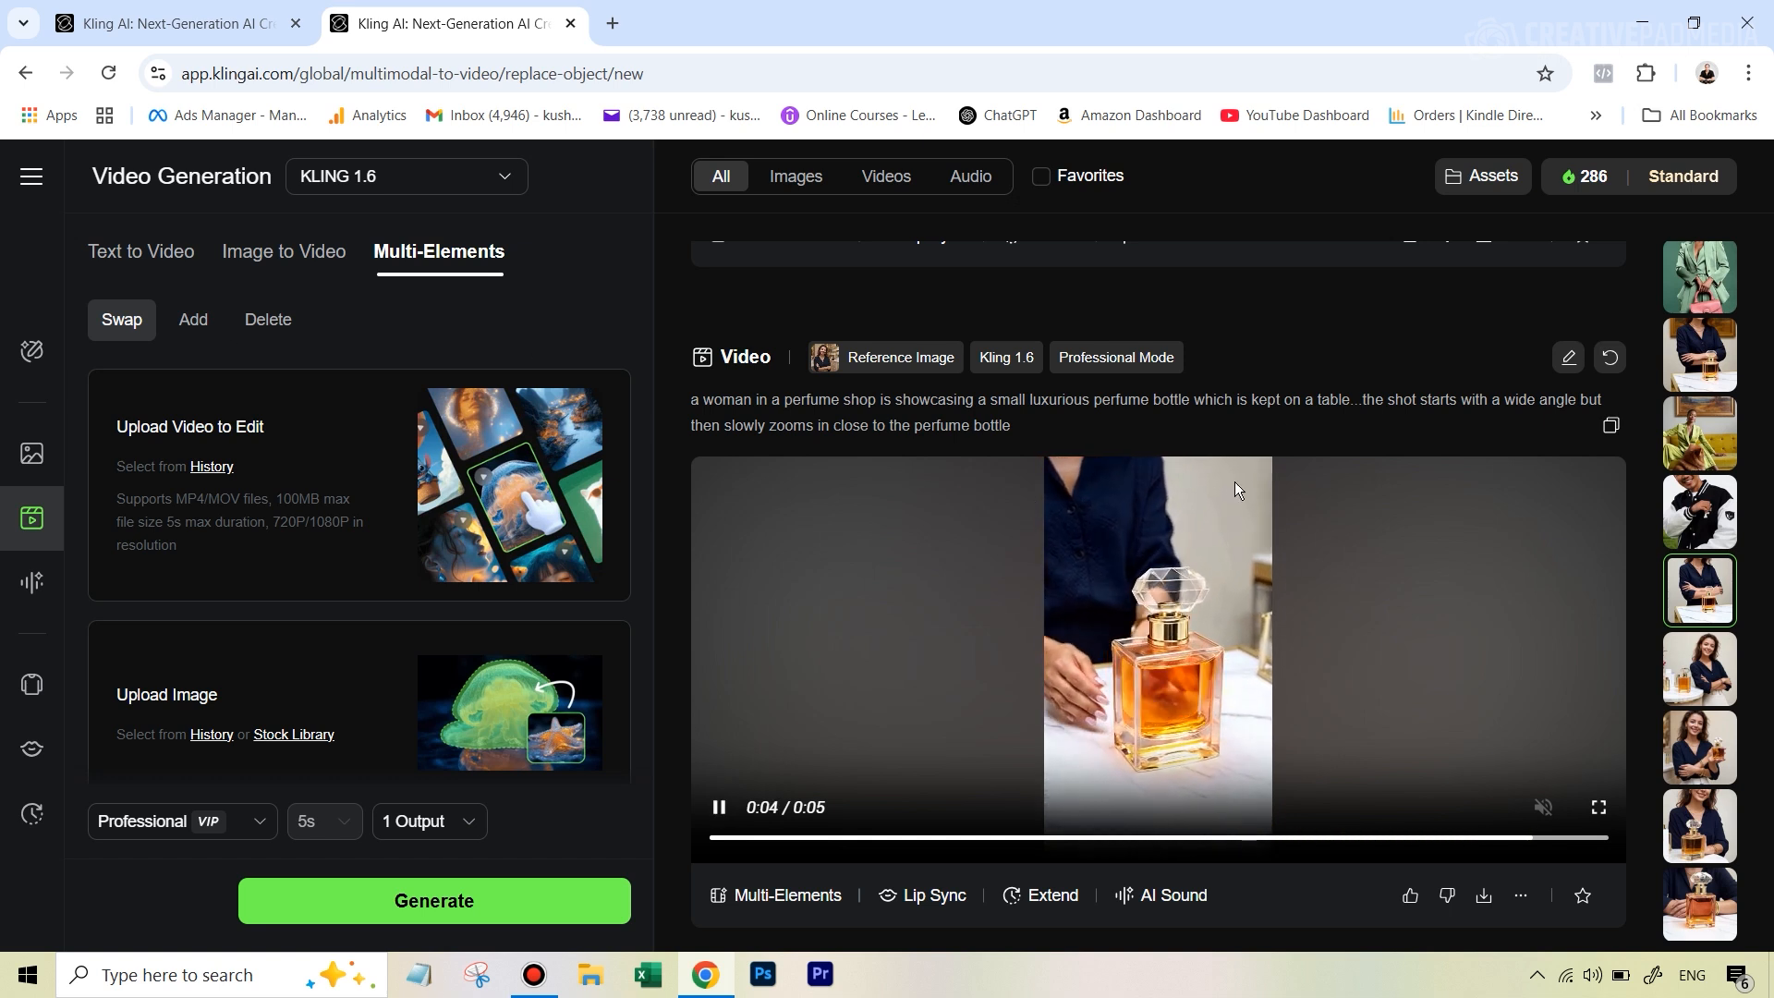
click(717, 807)
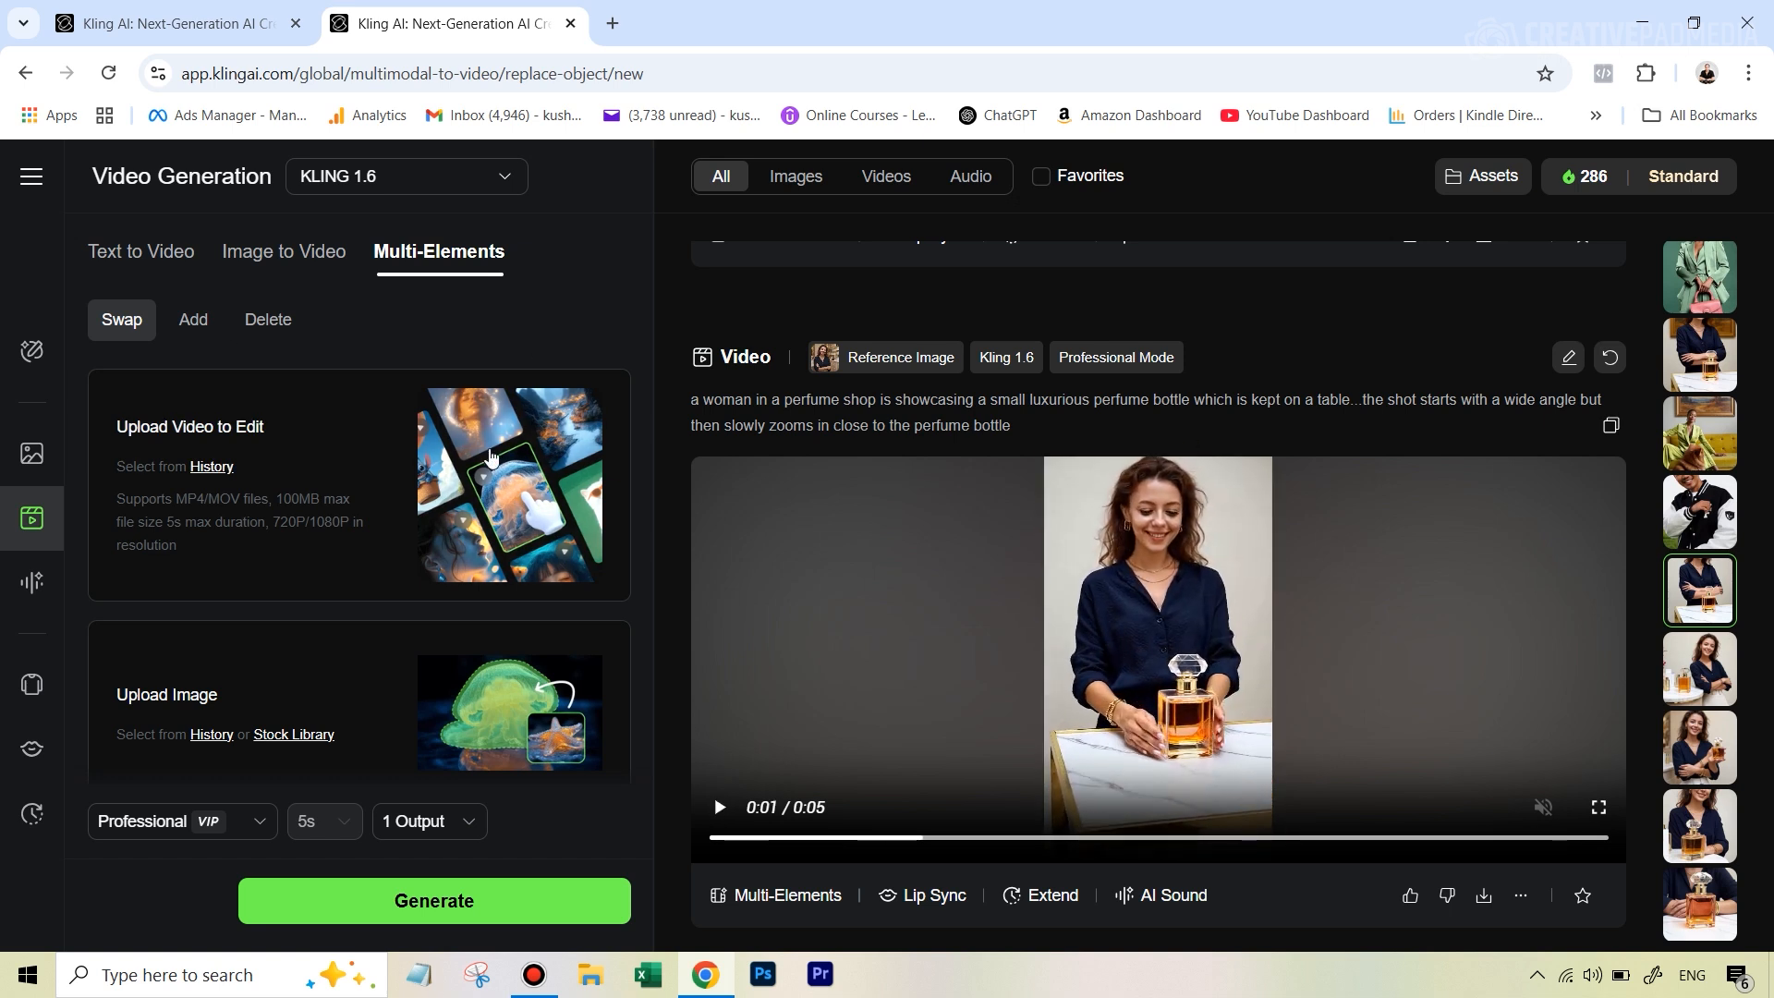
mouse_move(263, 498)
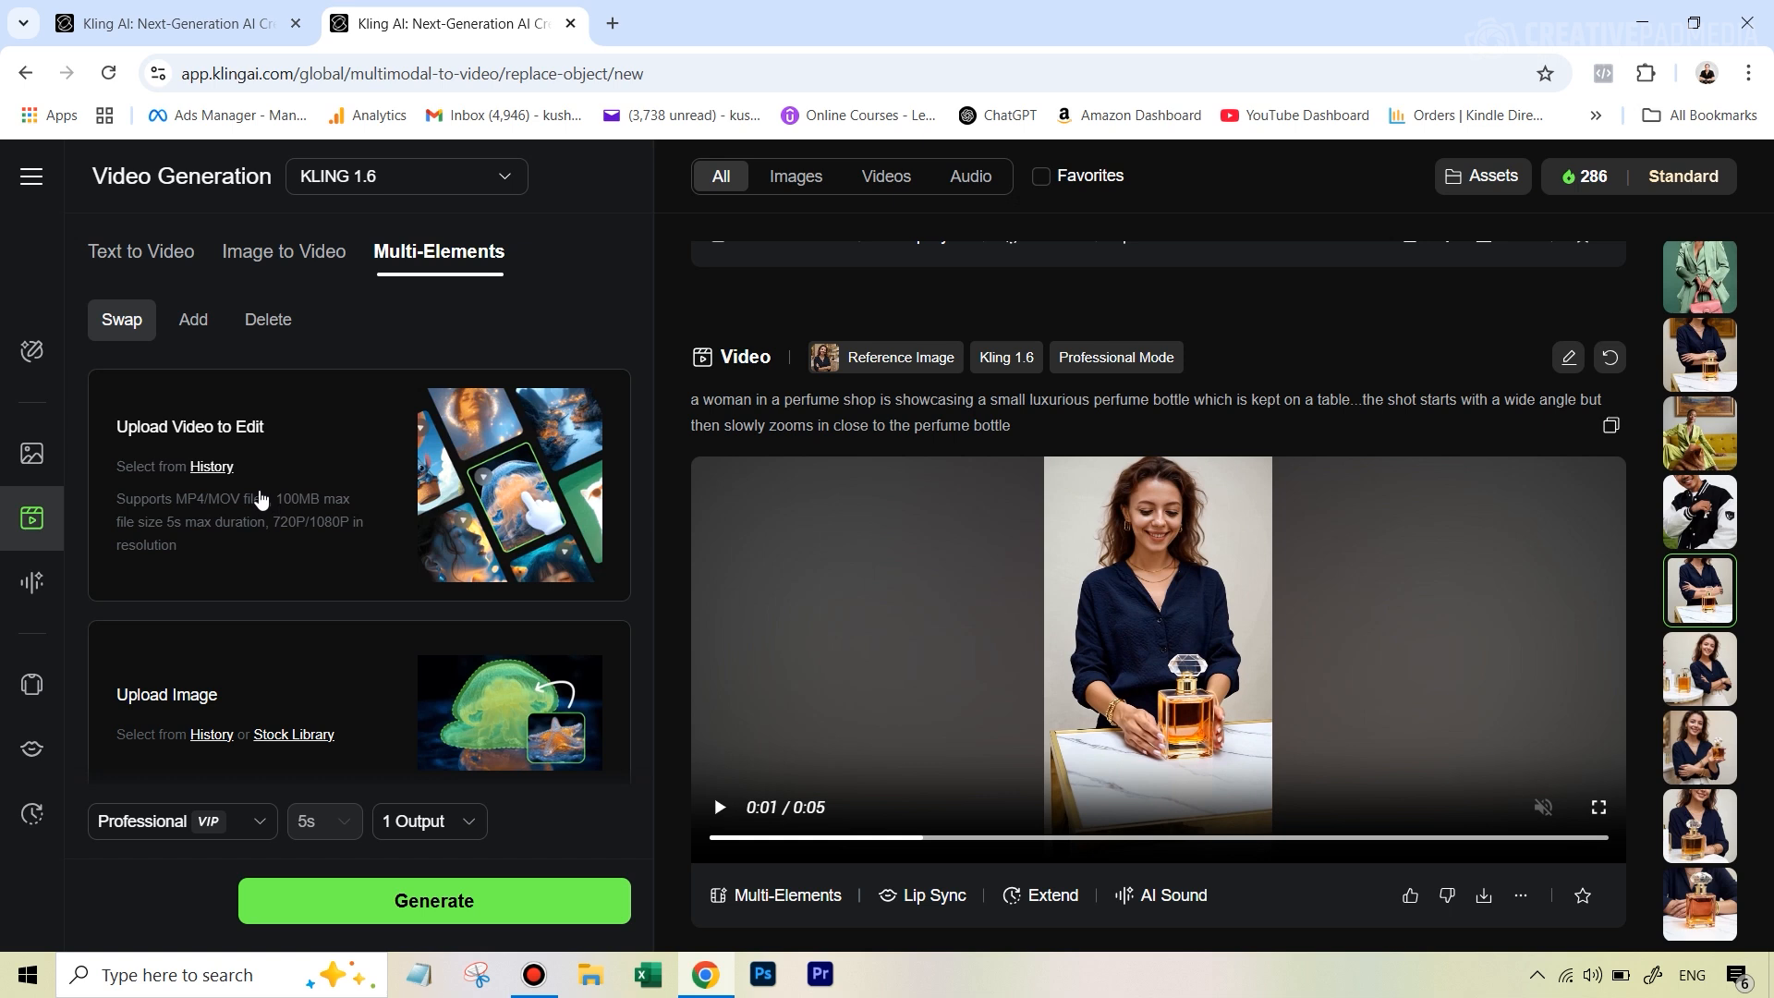
mouse_move(1159, 555)
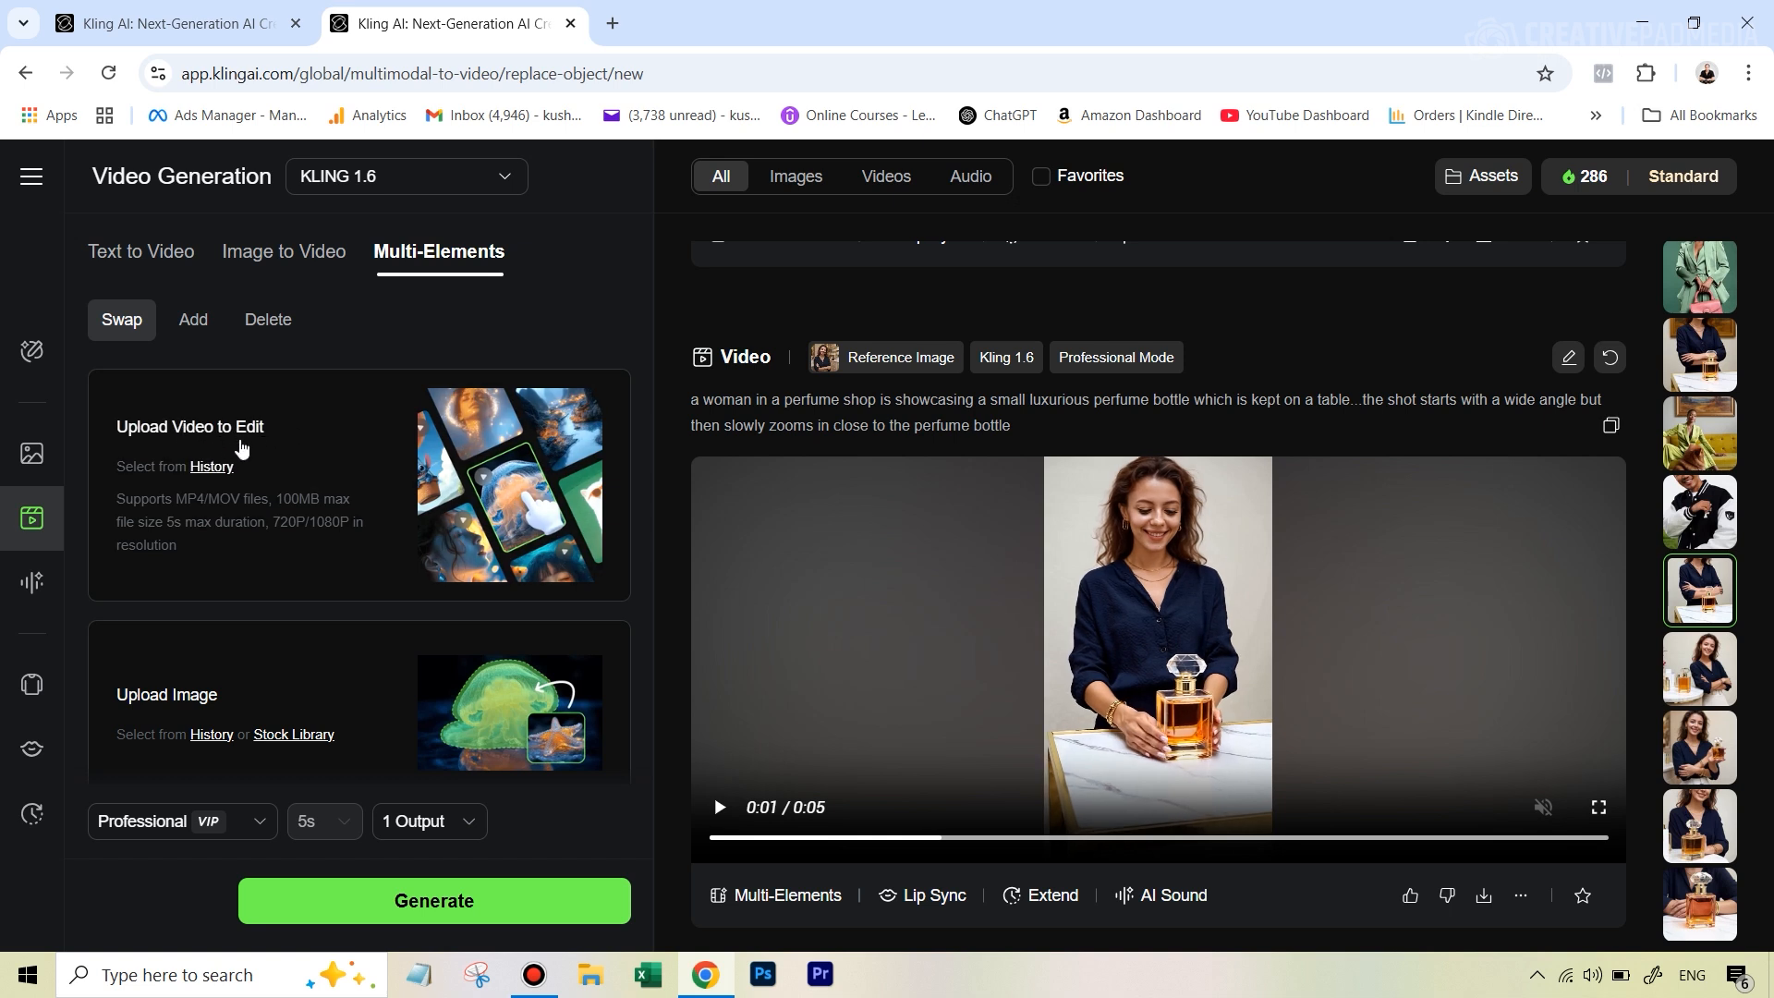
mouse_move(304, 450)
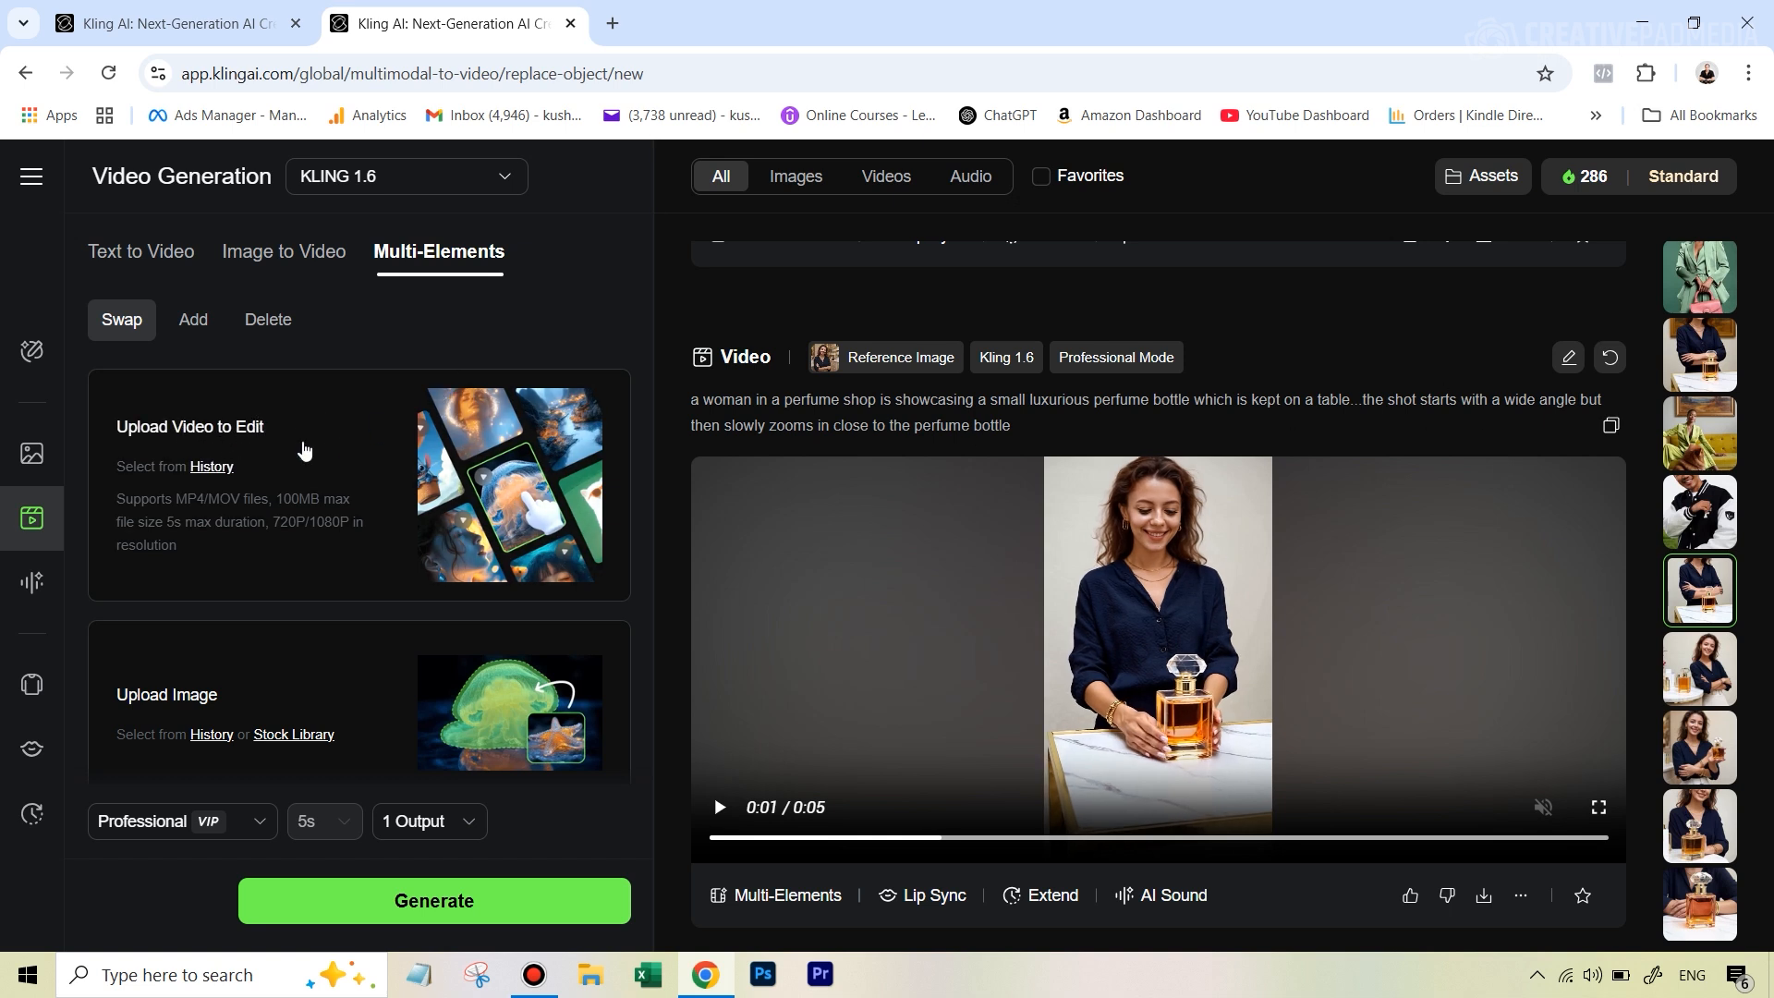
click(211, 466)
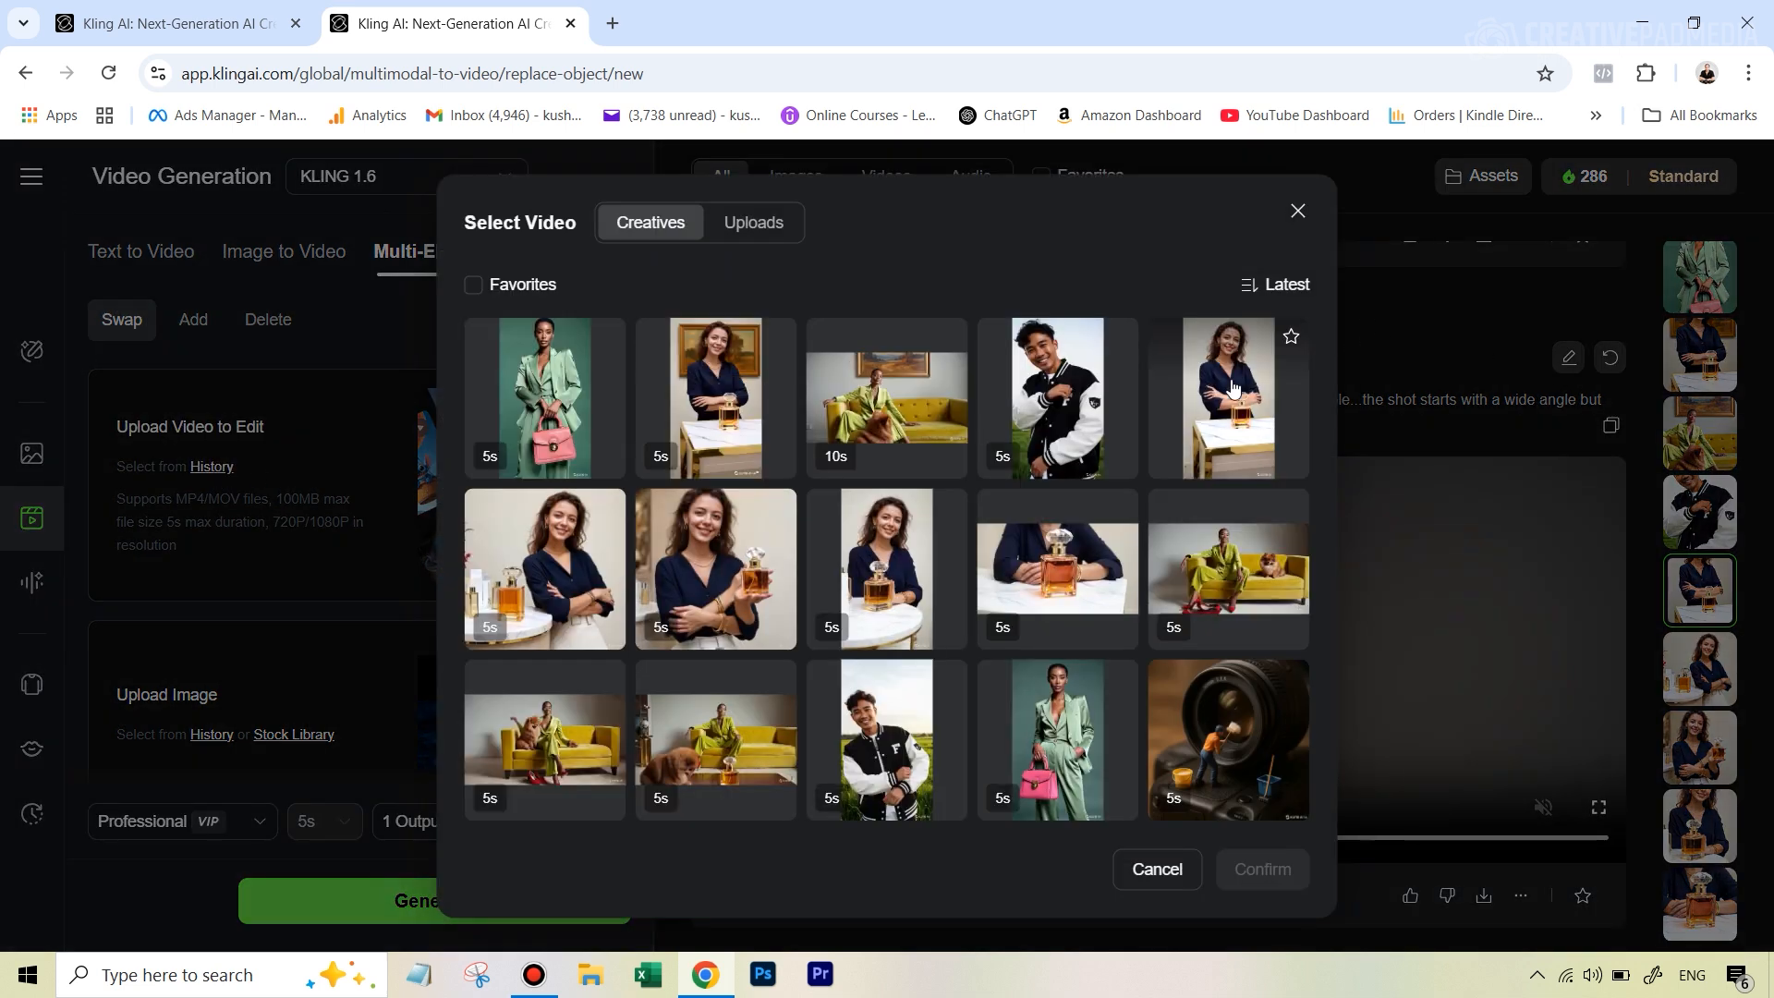
- Confirm the perfume-shop clip as the video to edit, then prepare to add the element
click(1225, 396)
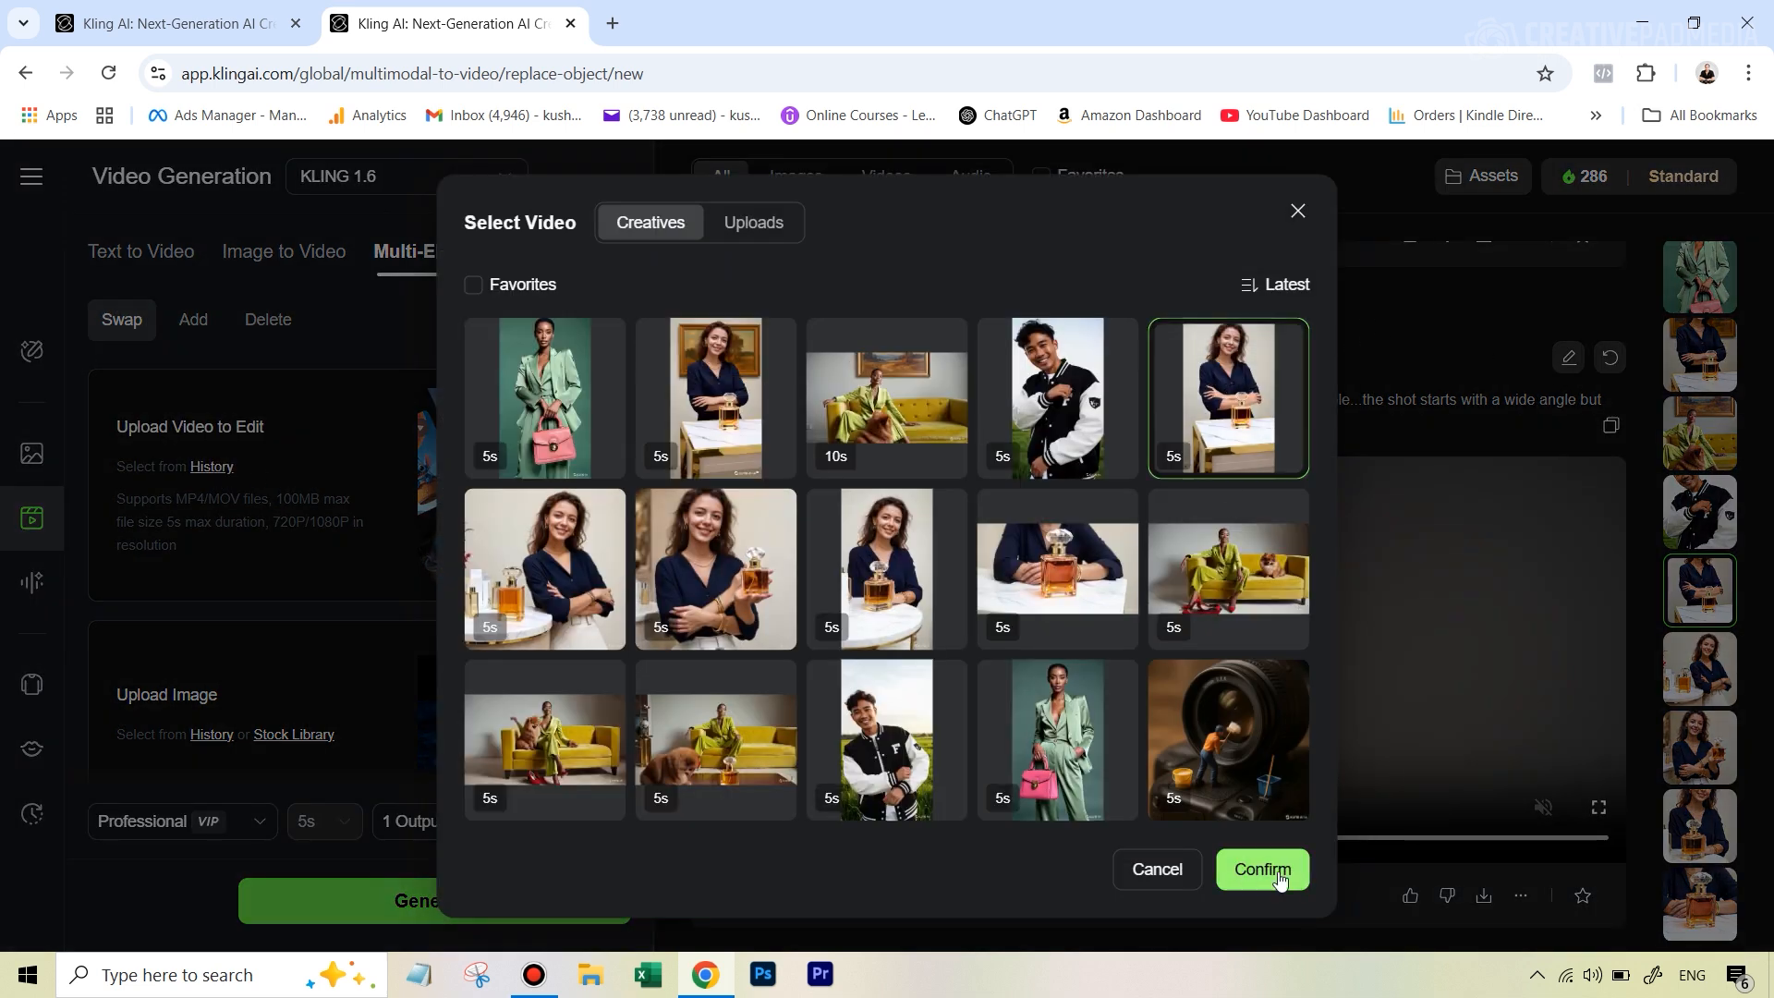
click(1260, 869)
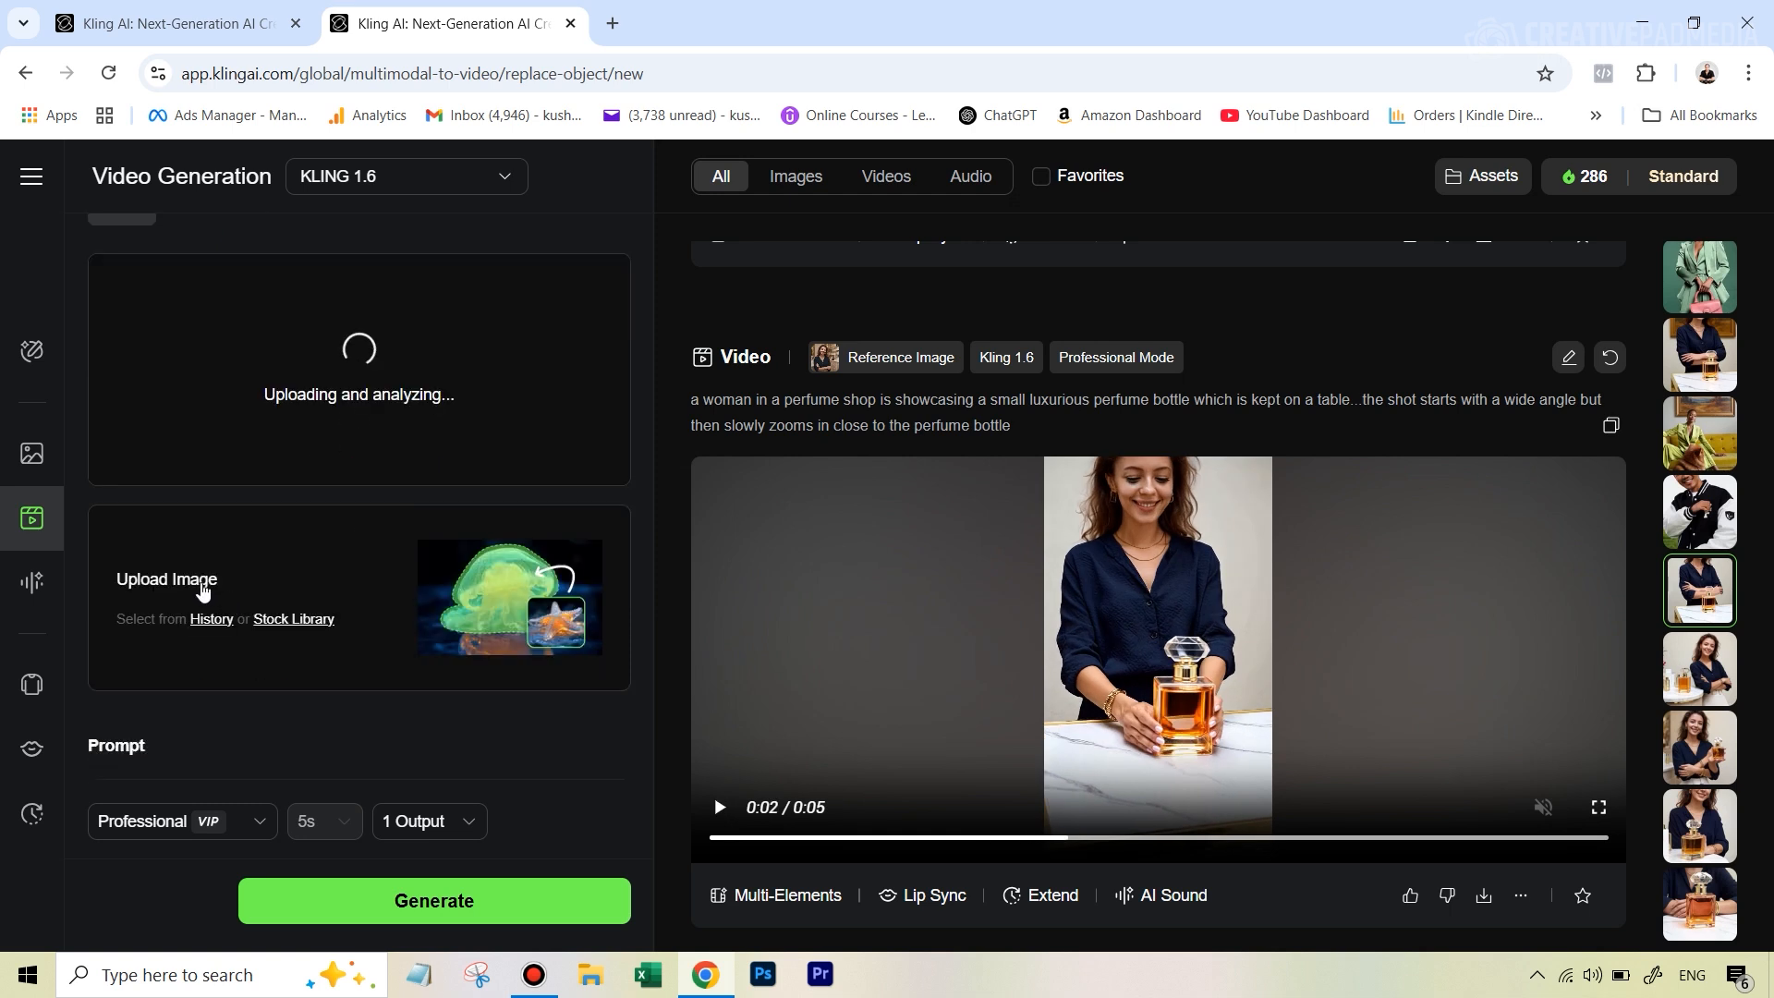
click(211, 619)
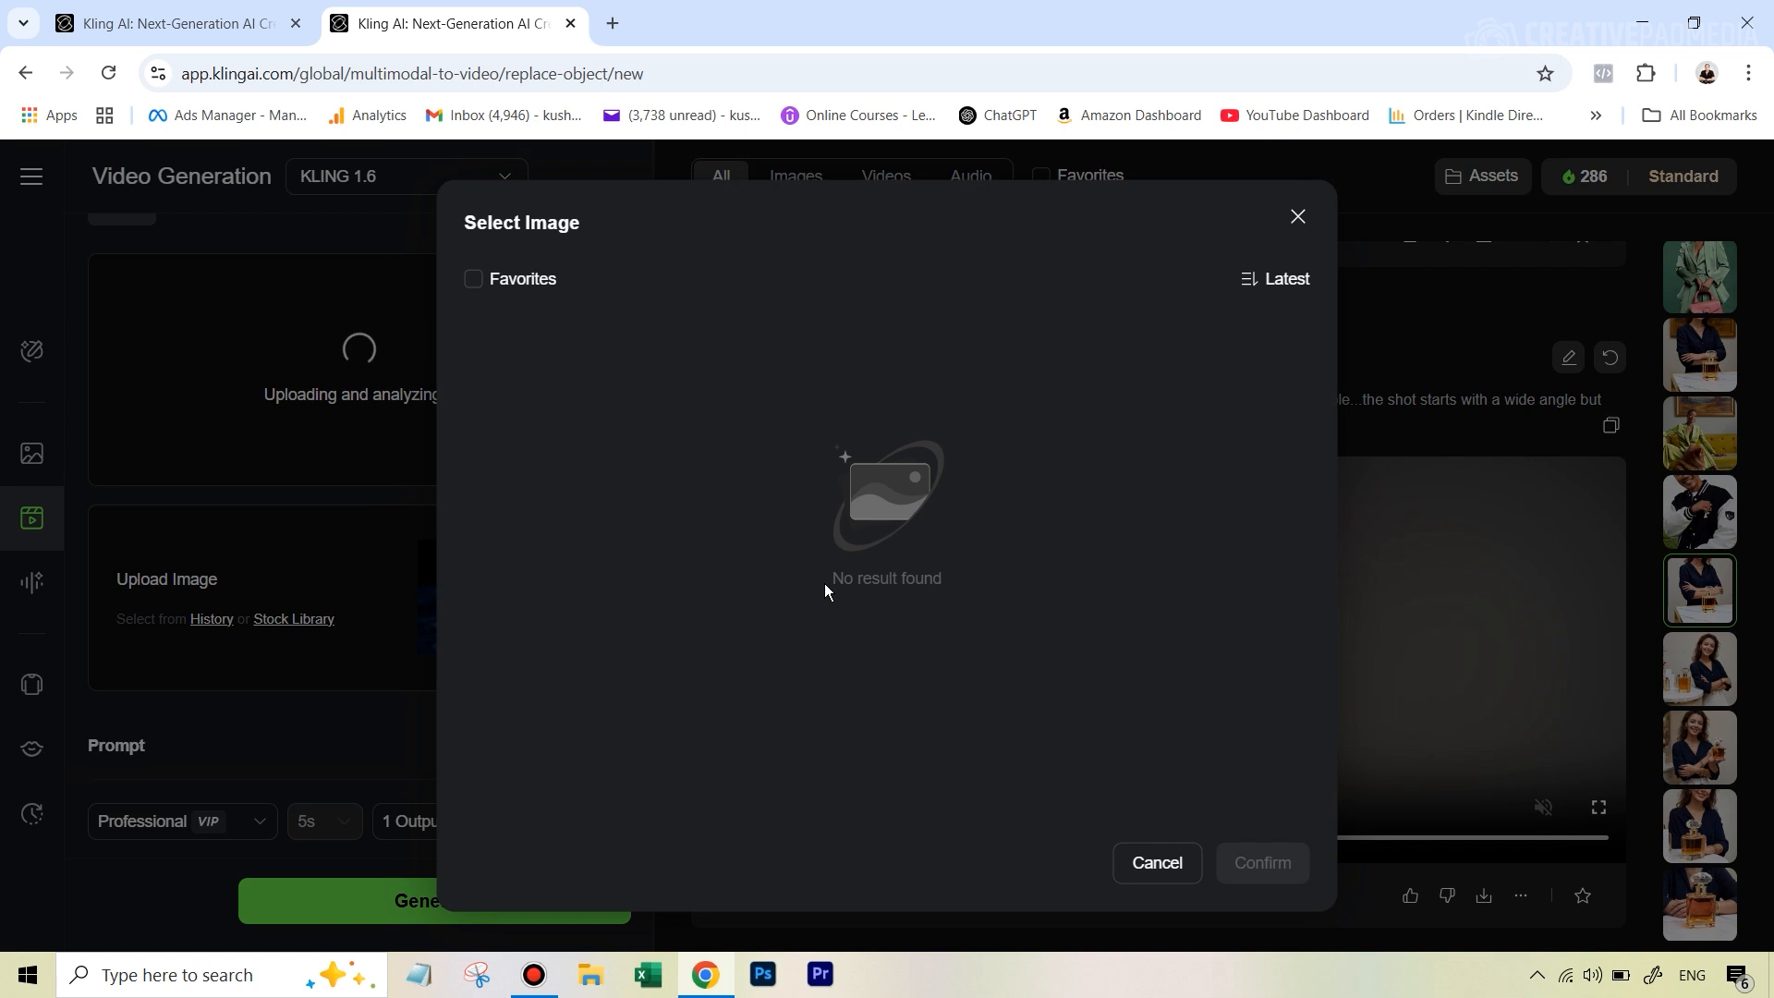
click(1156, 862)
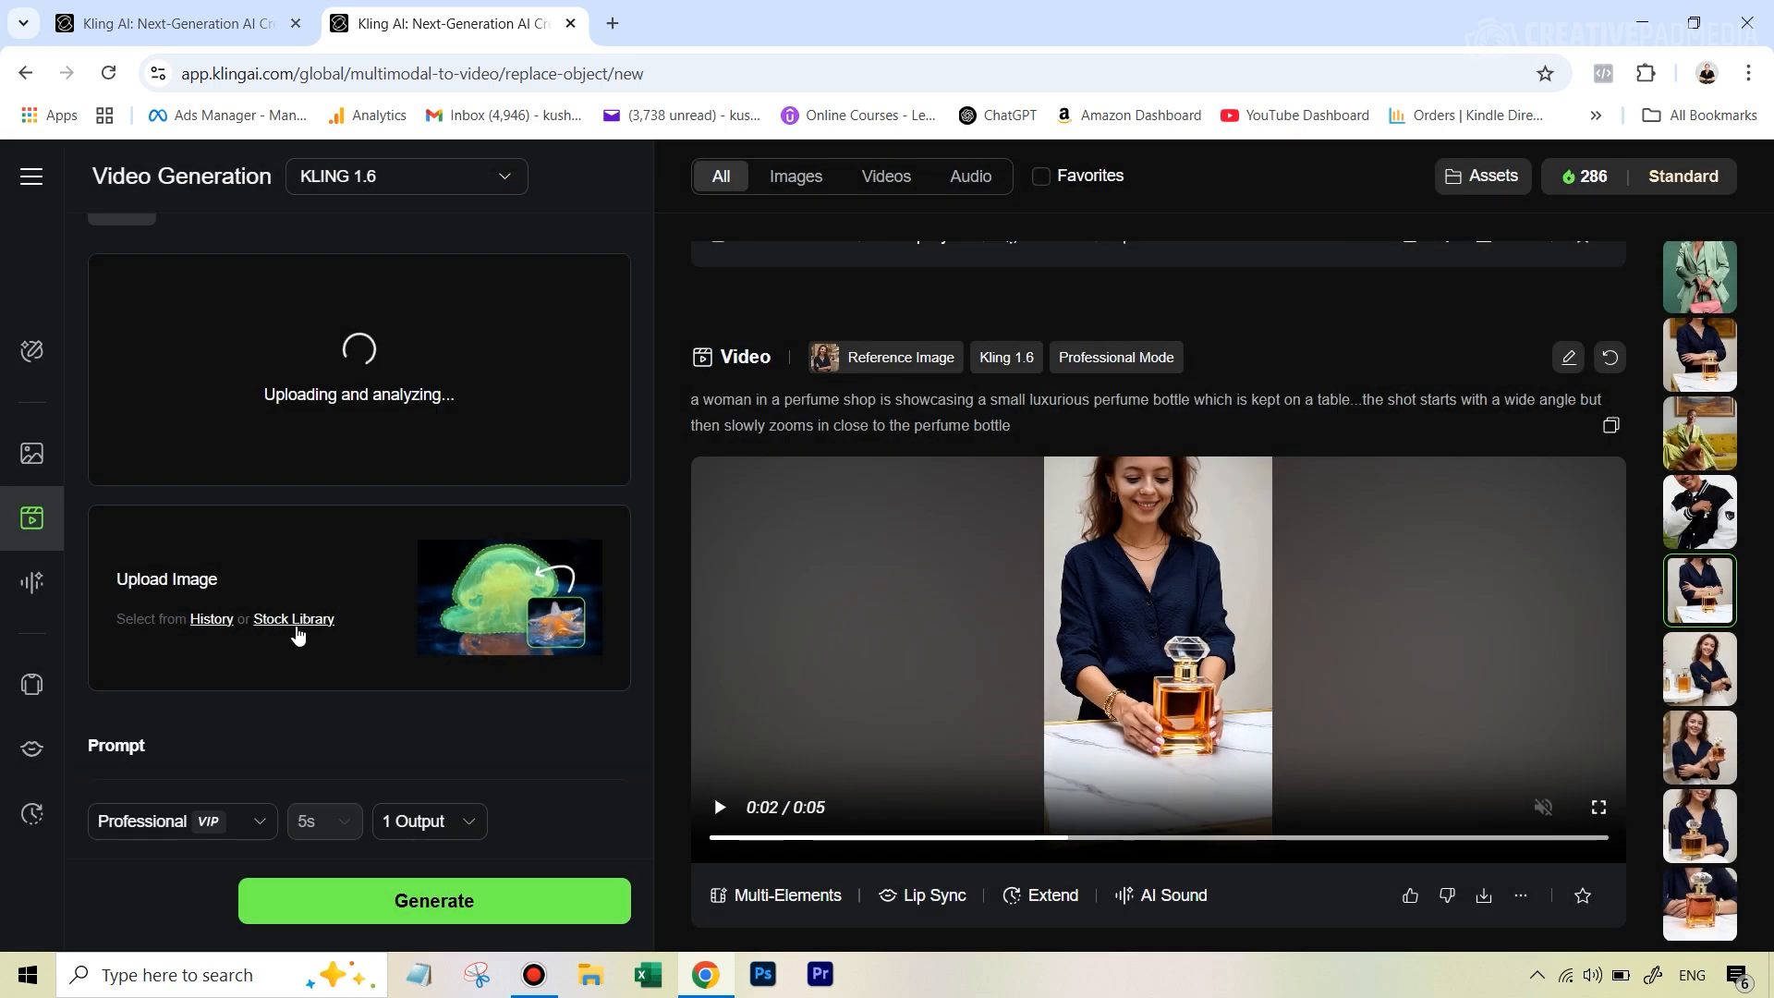
mouse_move(322, 576)
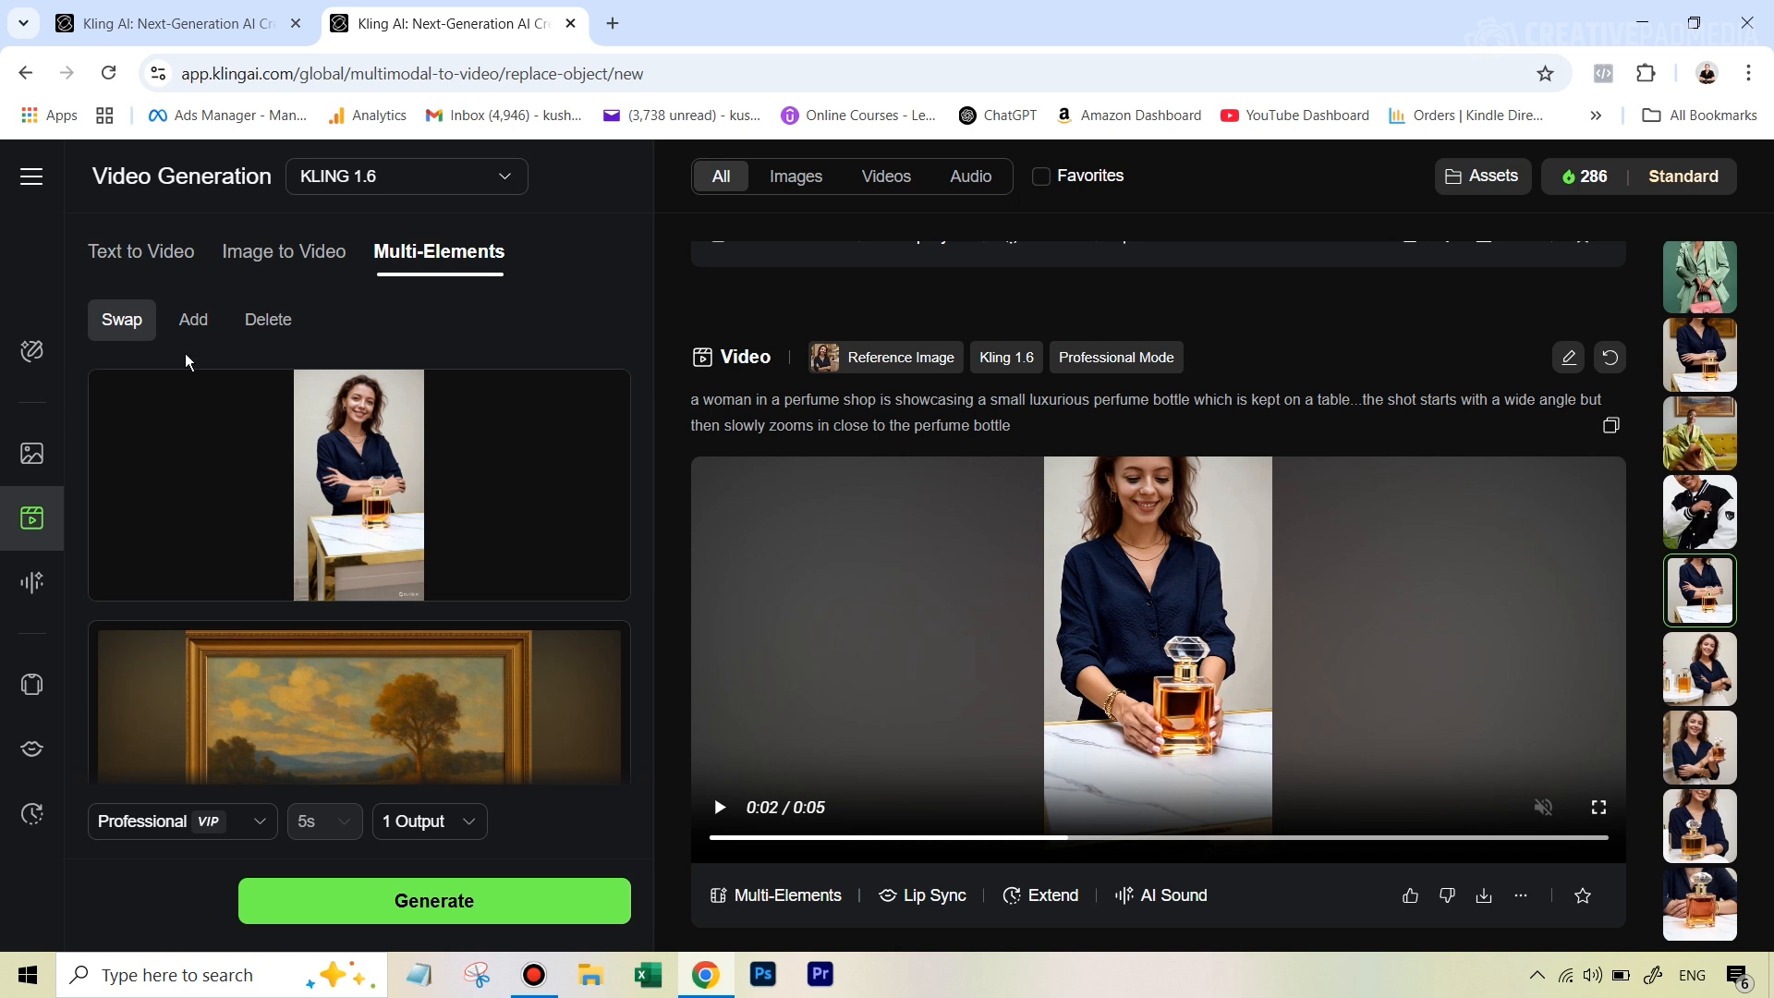
mouse_move(448, 408)
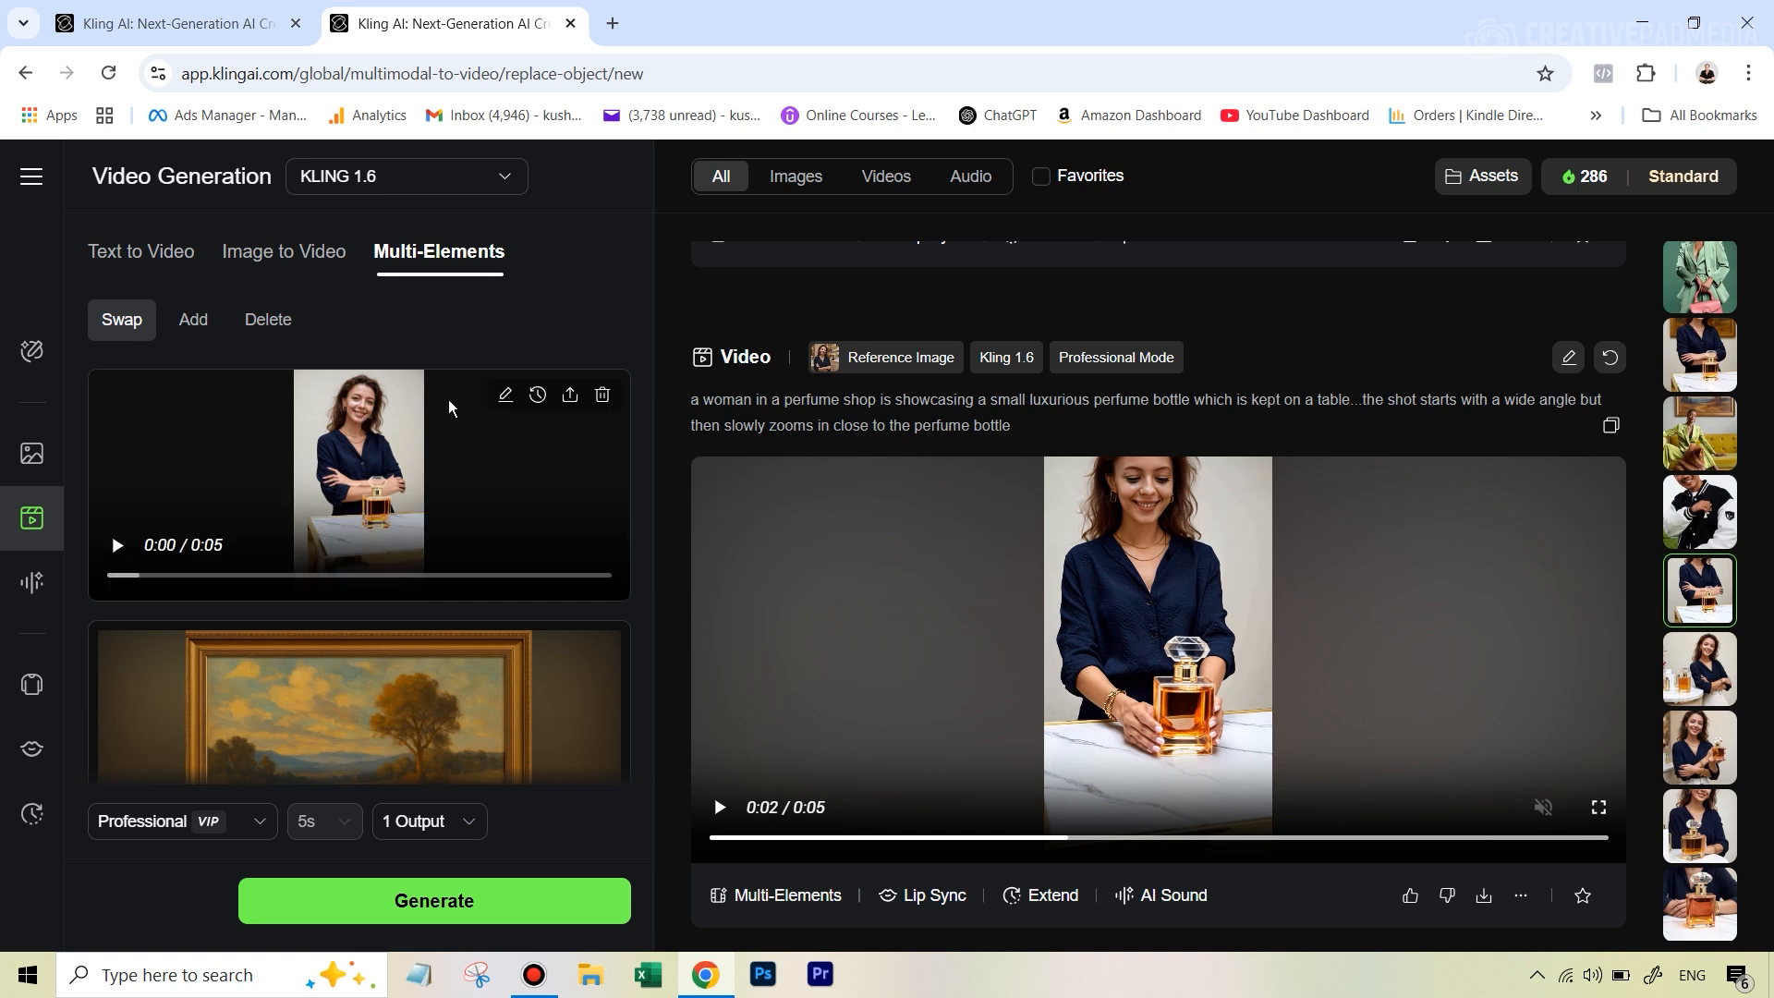
mouse_move(433, 444)
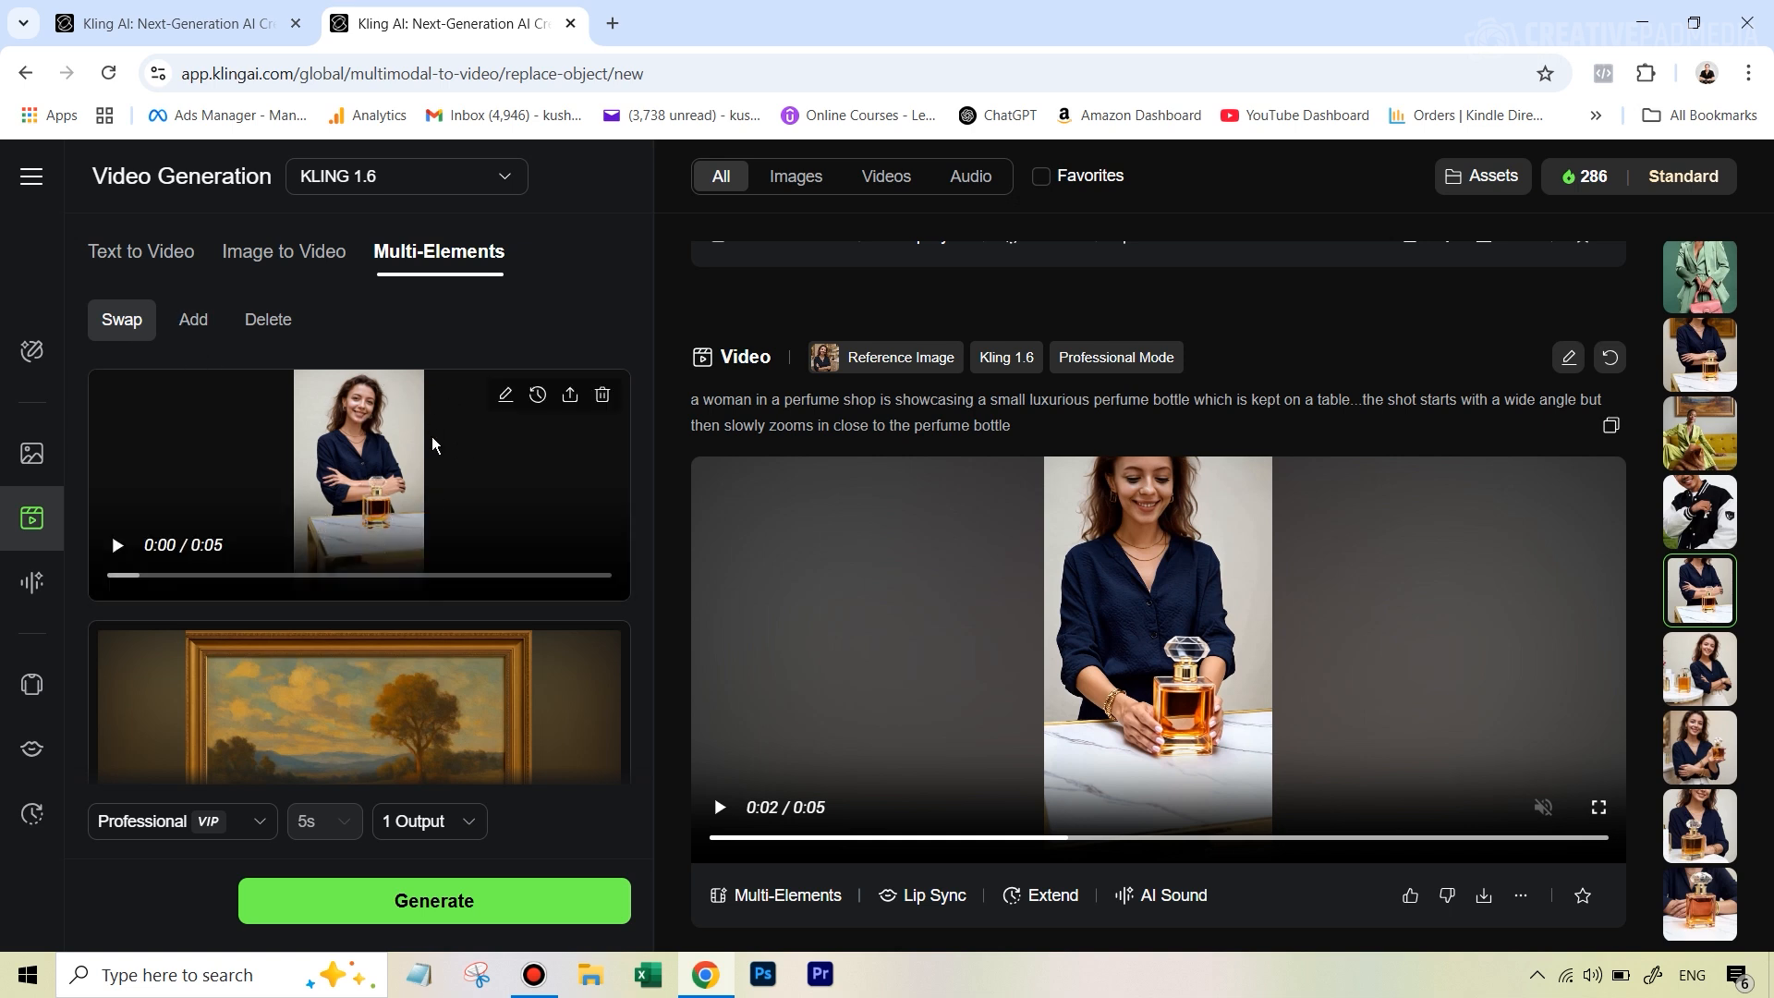
click(193, 319)
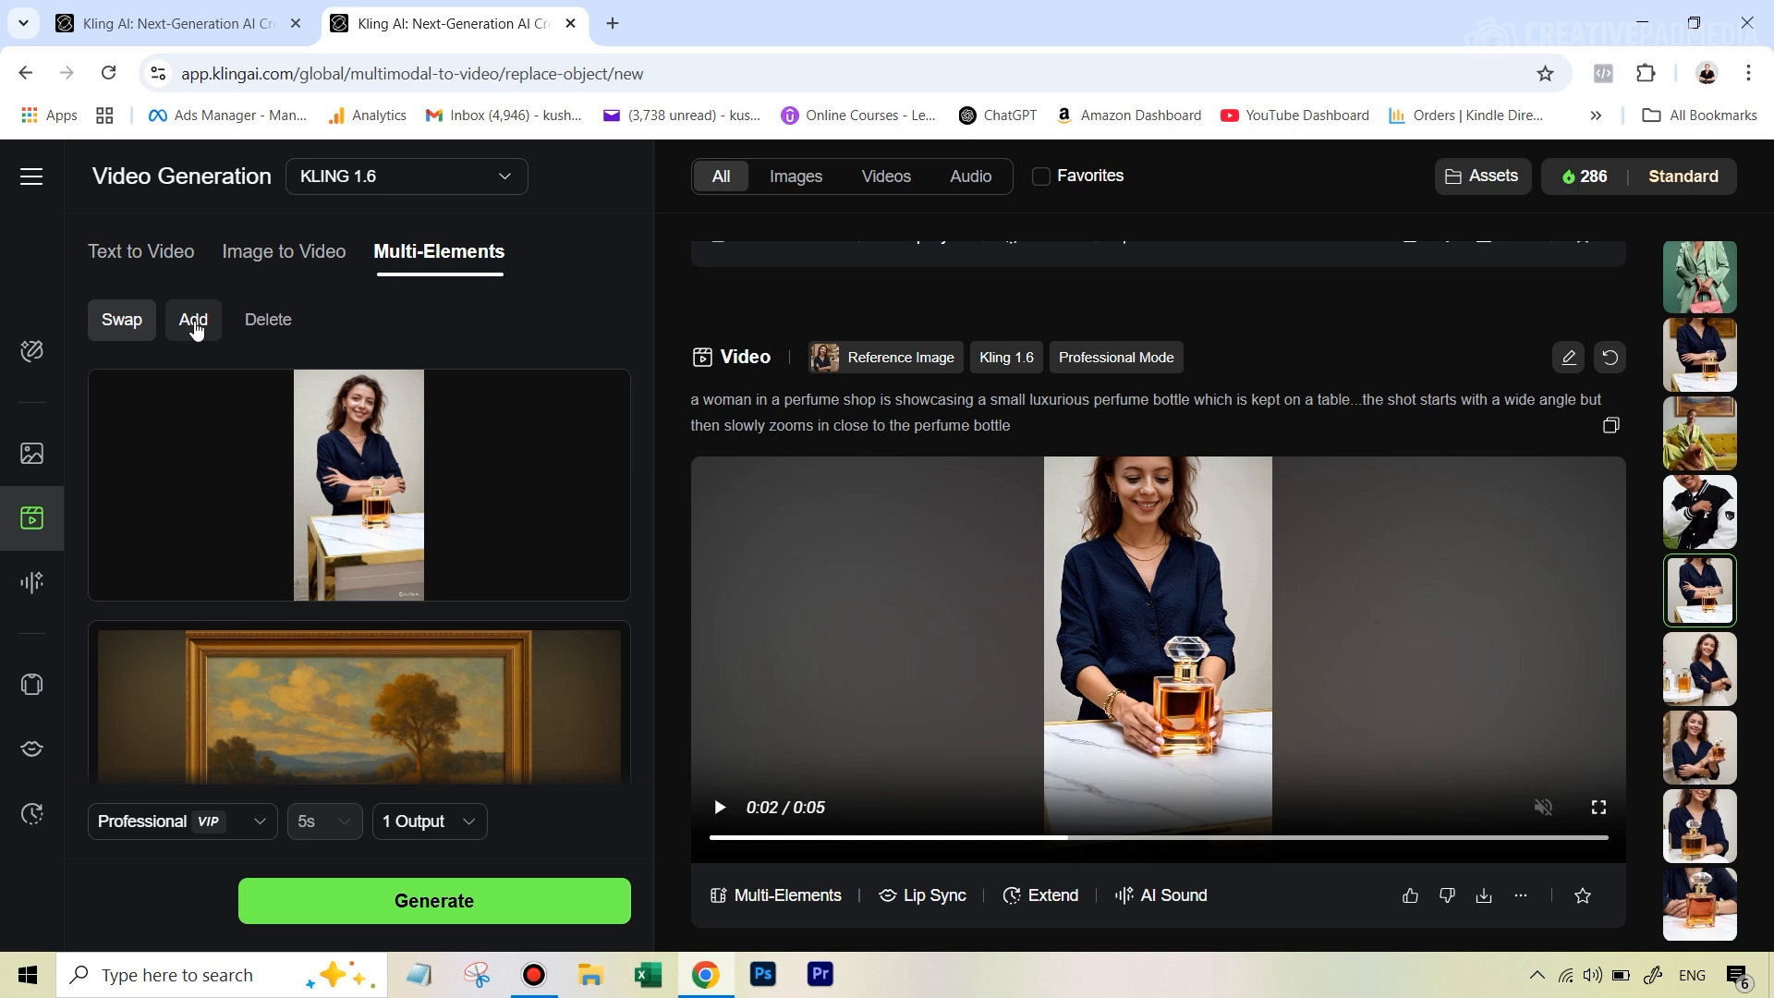
- Edit the prompt to add 'the painting' 'which is on the wall behind the woman'
click(192, 318)
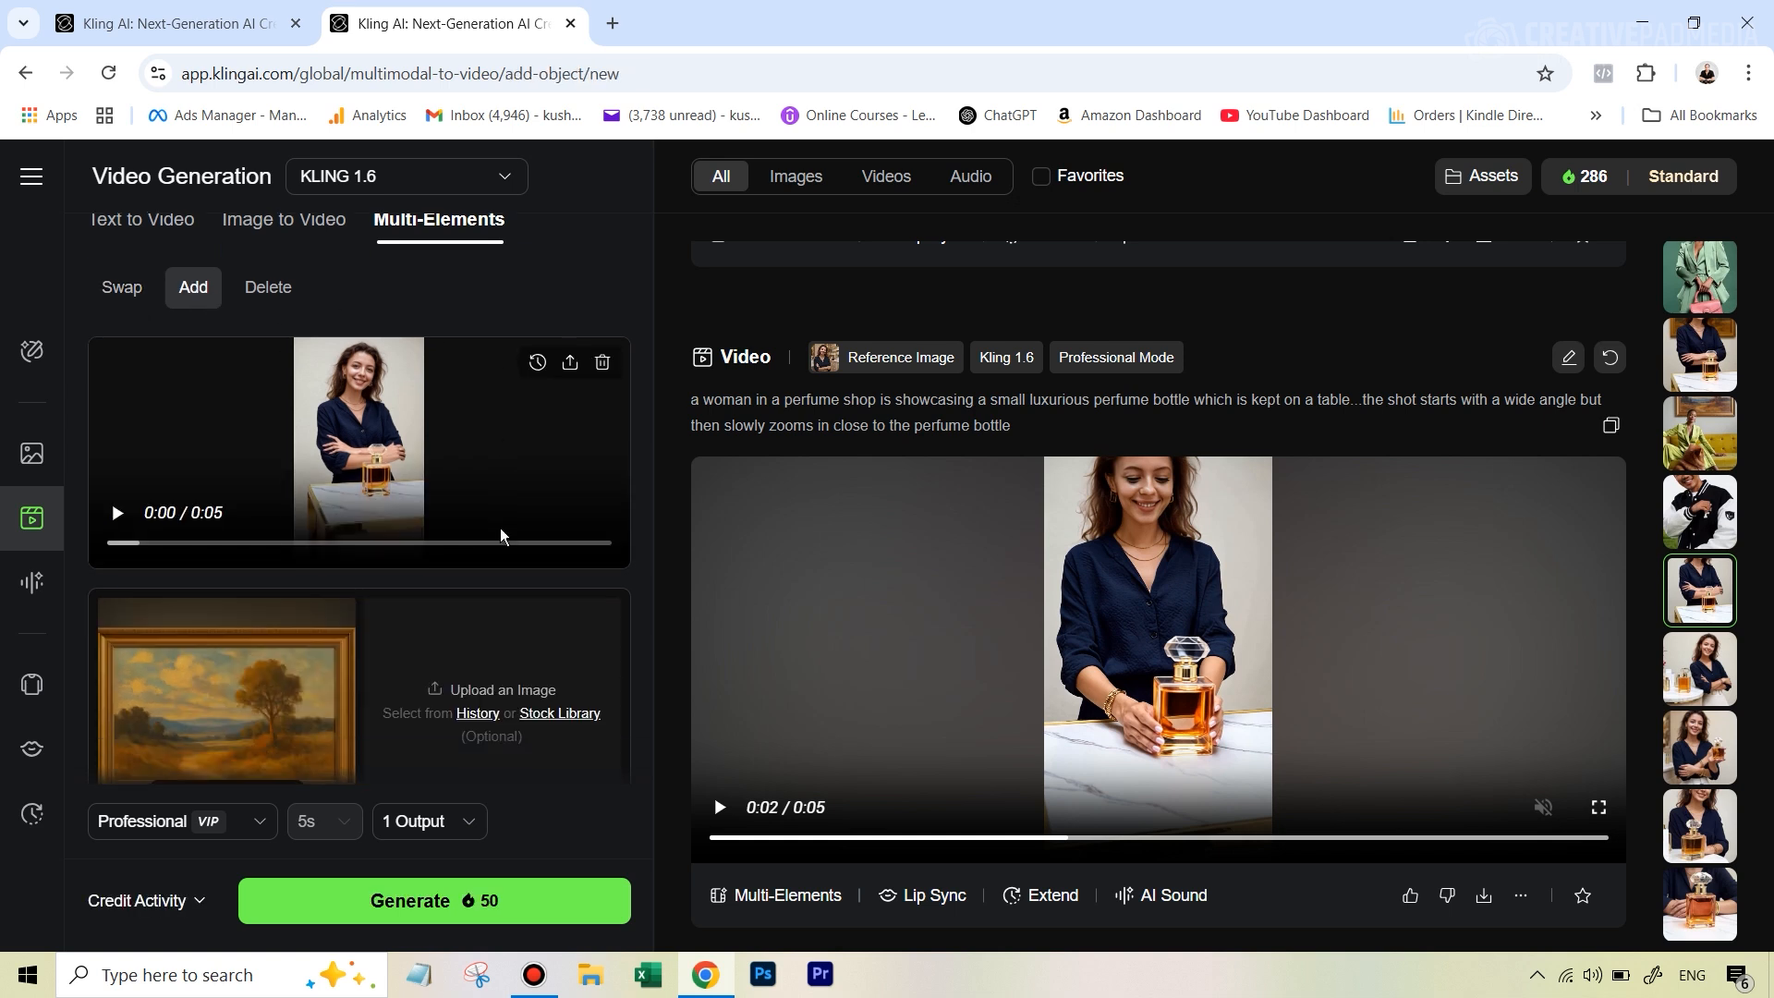
scroll(down, 3)
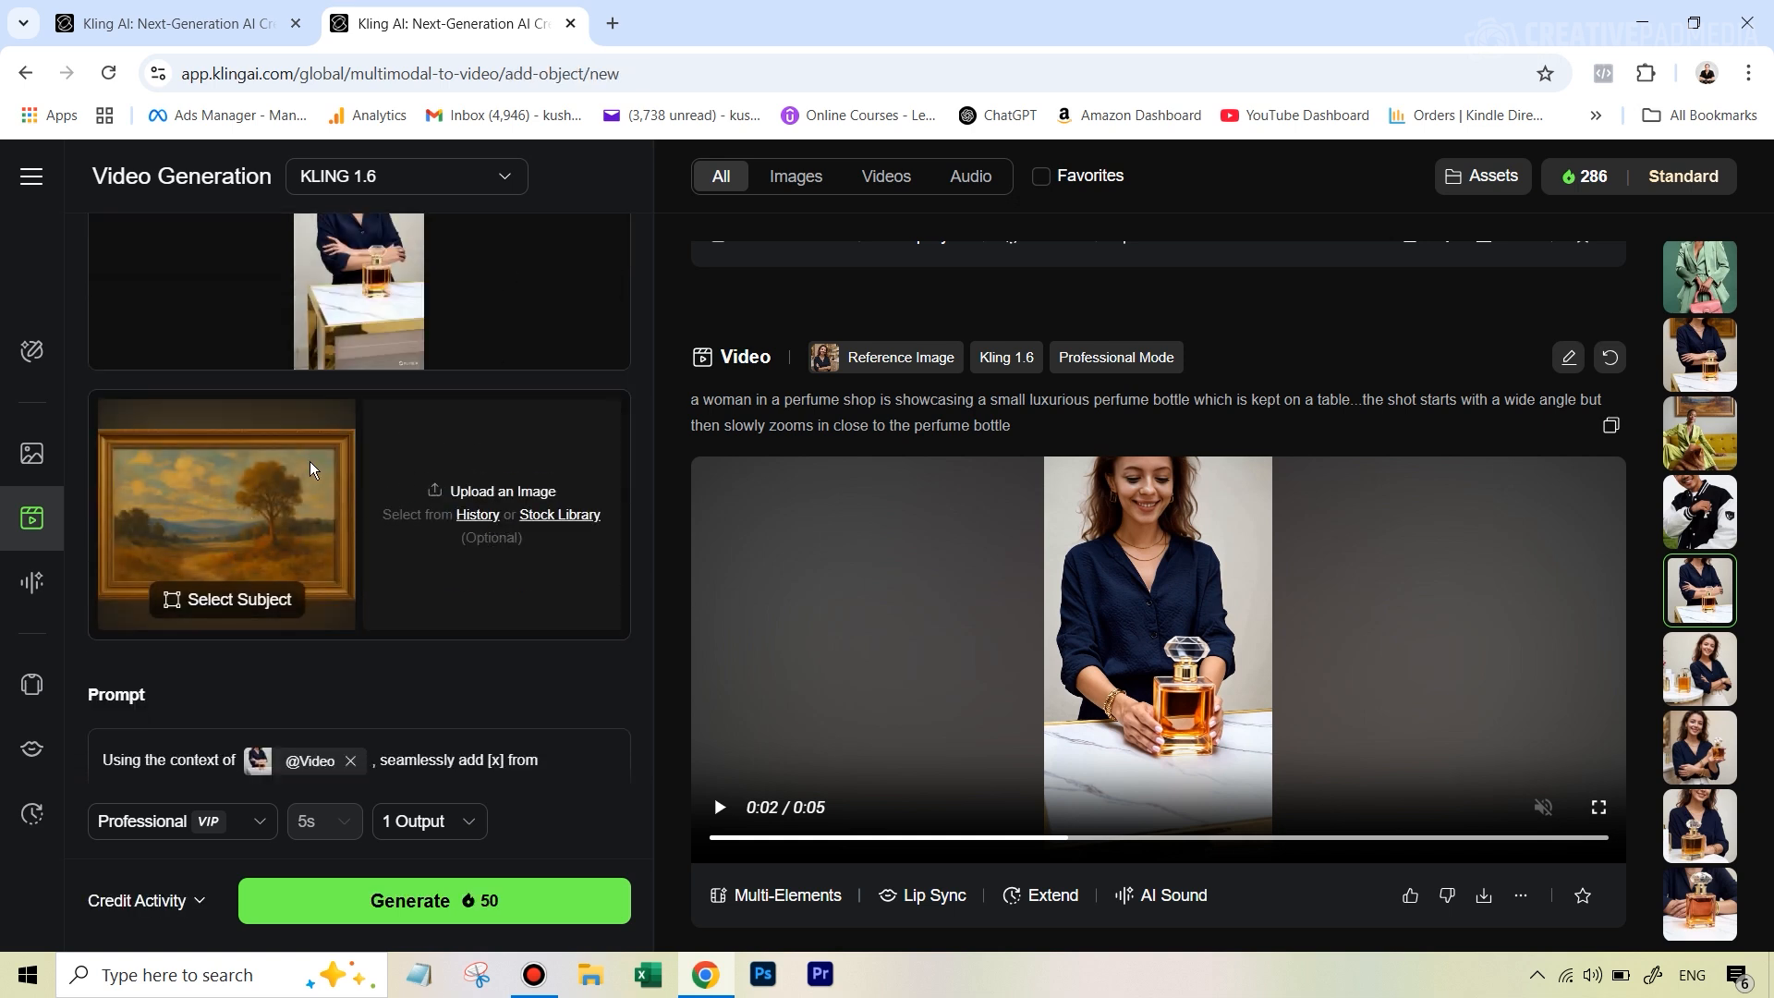
mouse_move(540, 732)
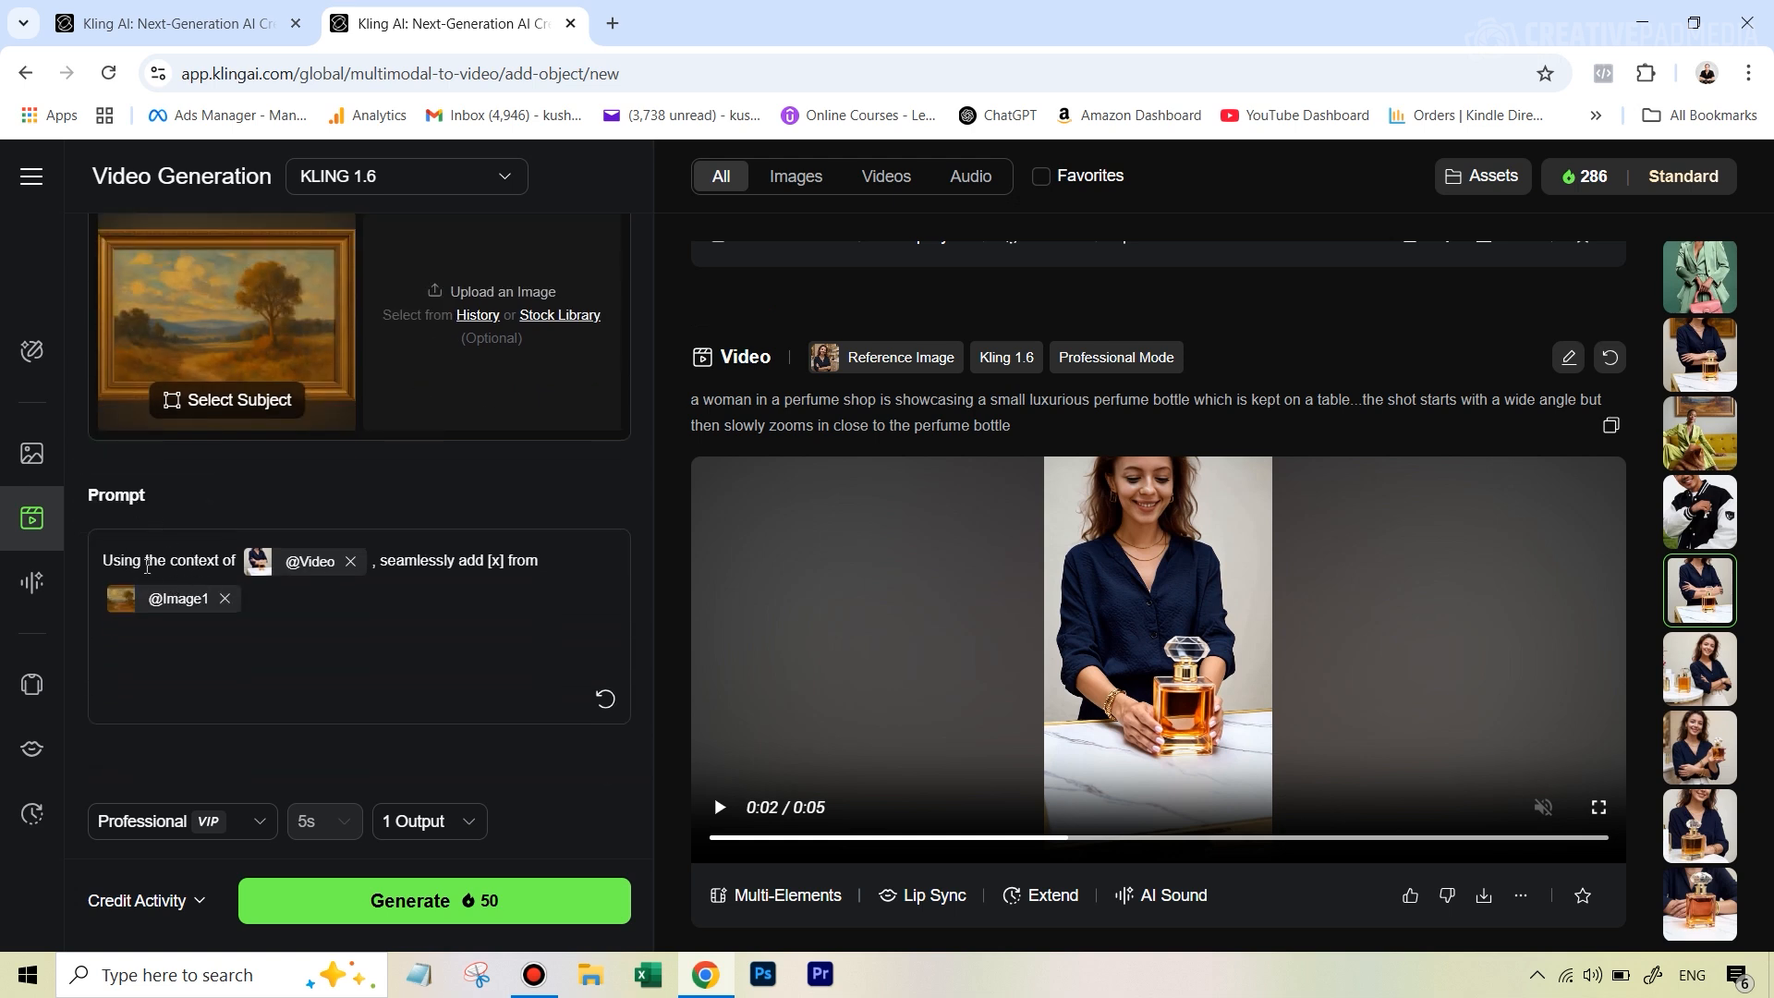
mouse_move(283, 559)
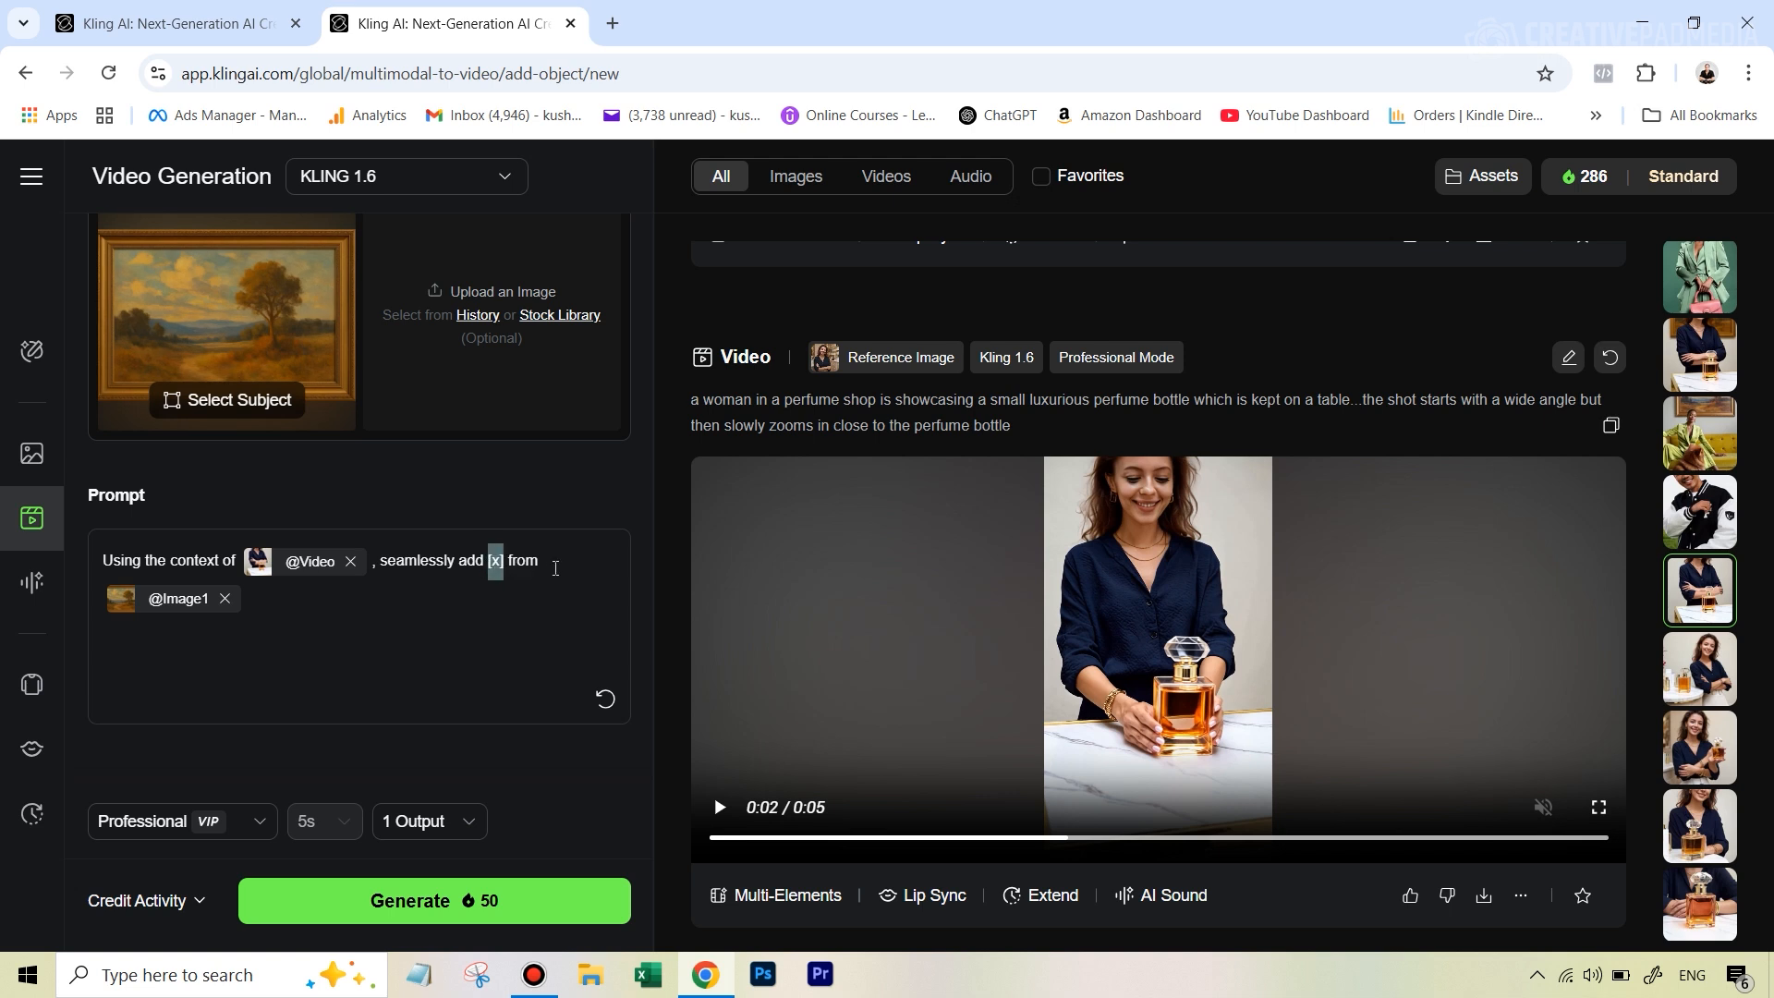
text(the pain)
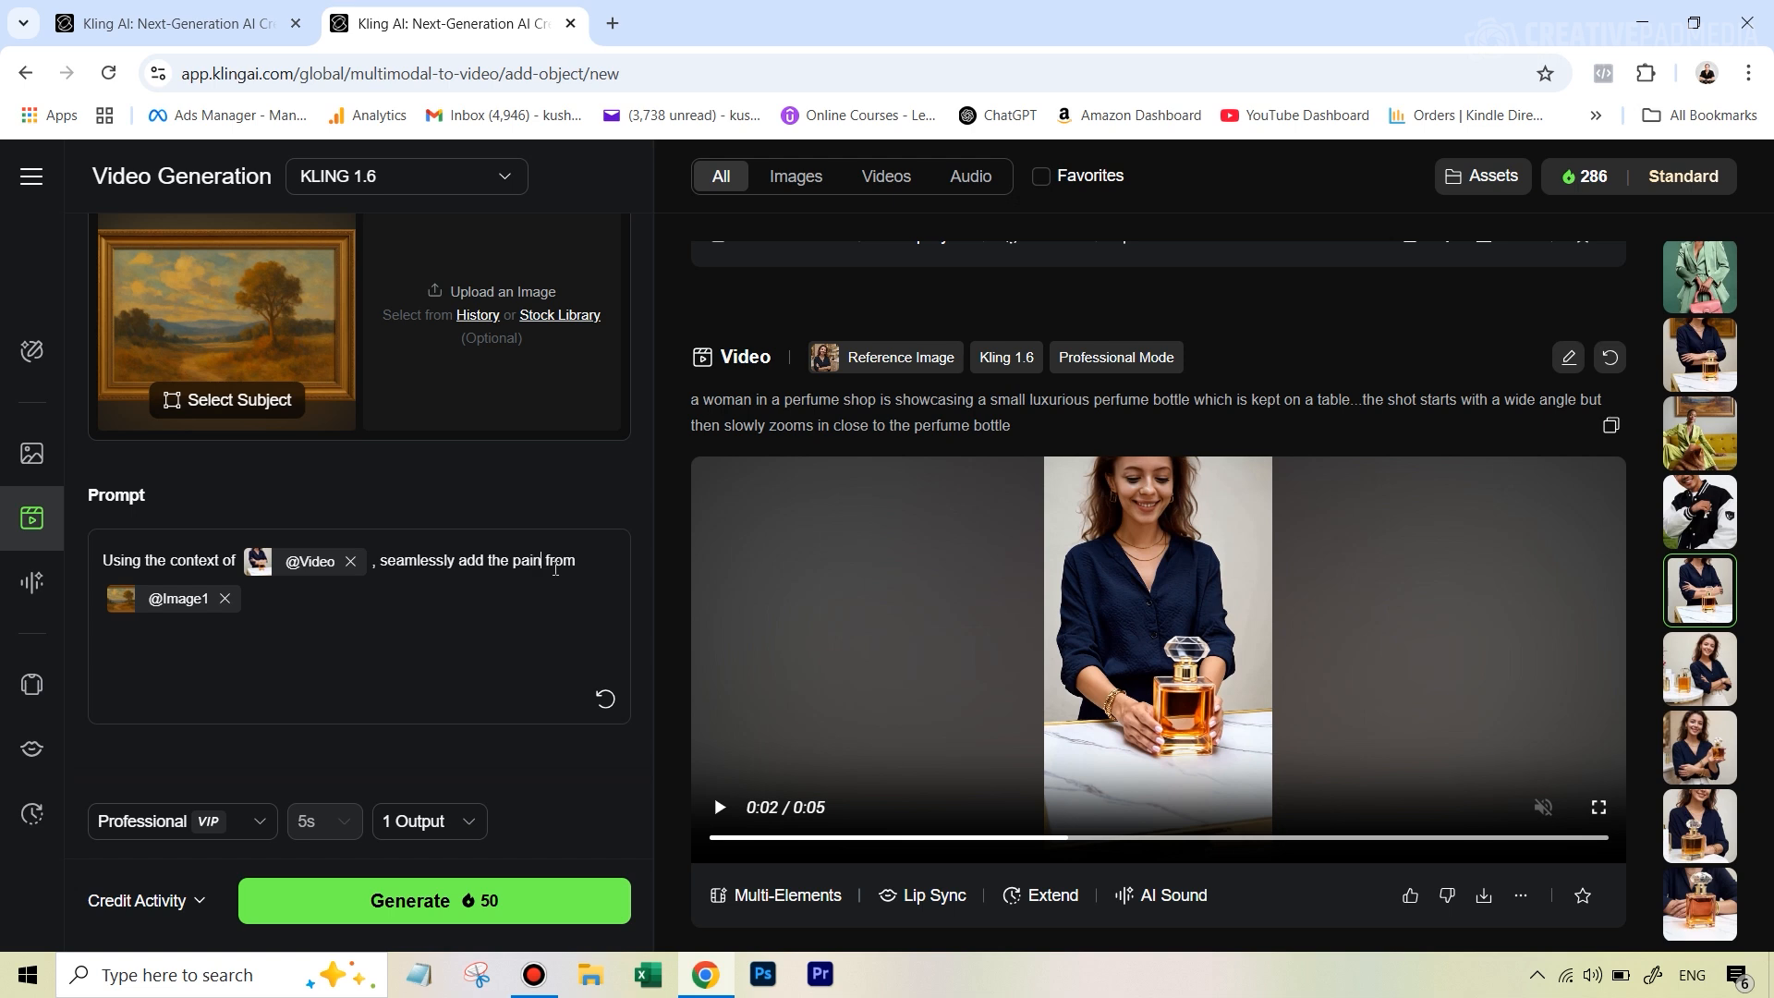
text(ting)
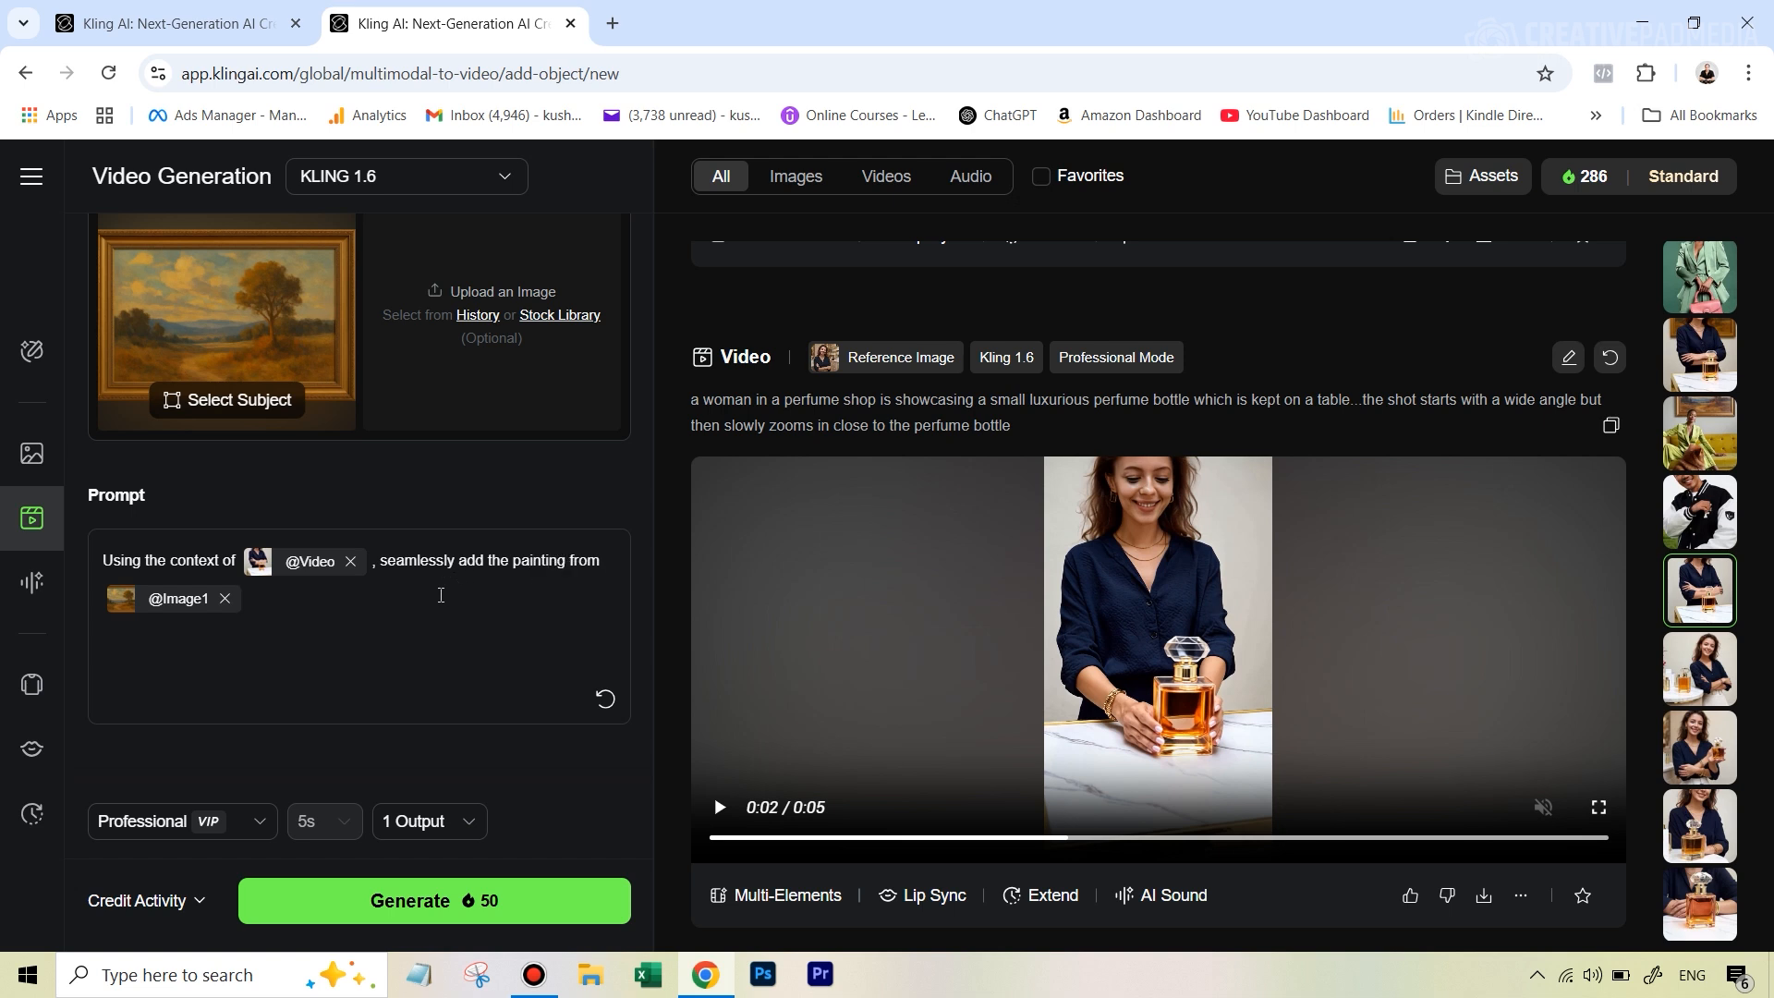
text(which)
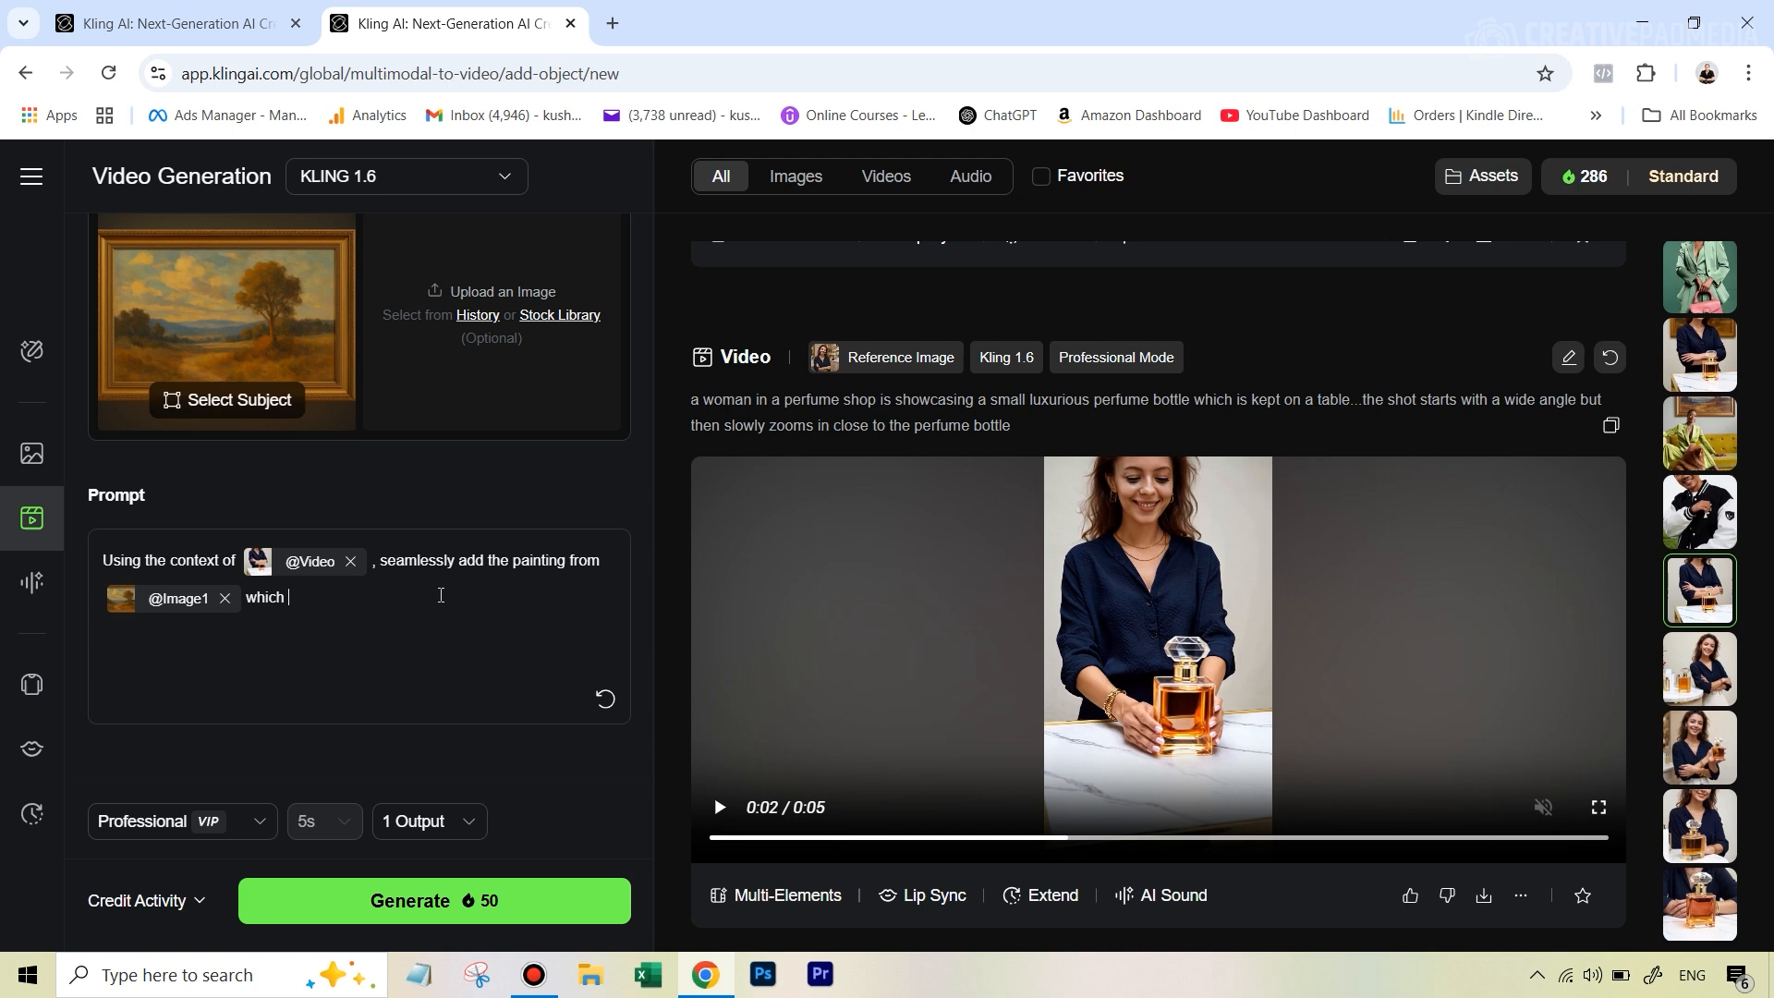
text(is behind t)
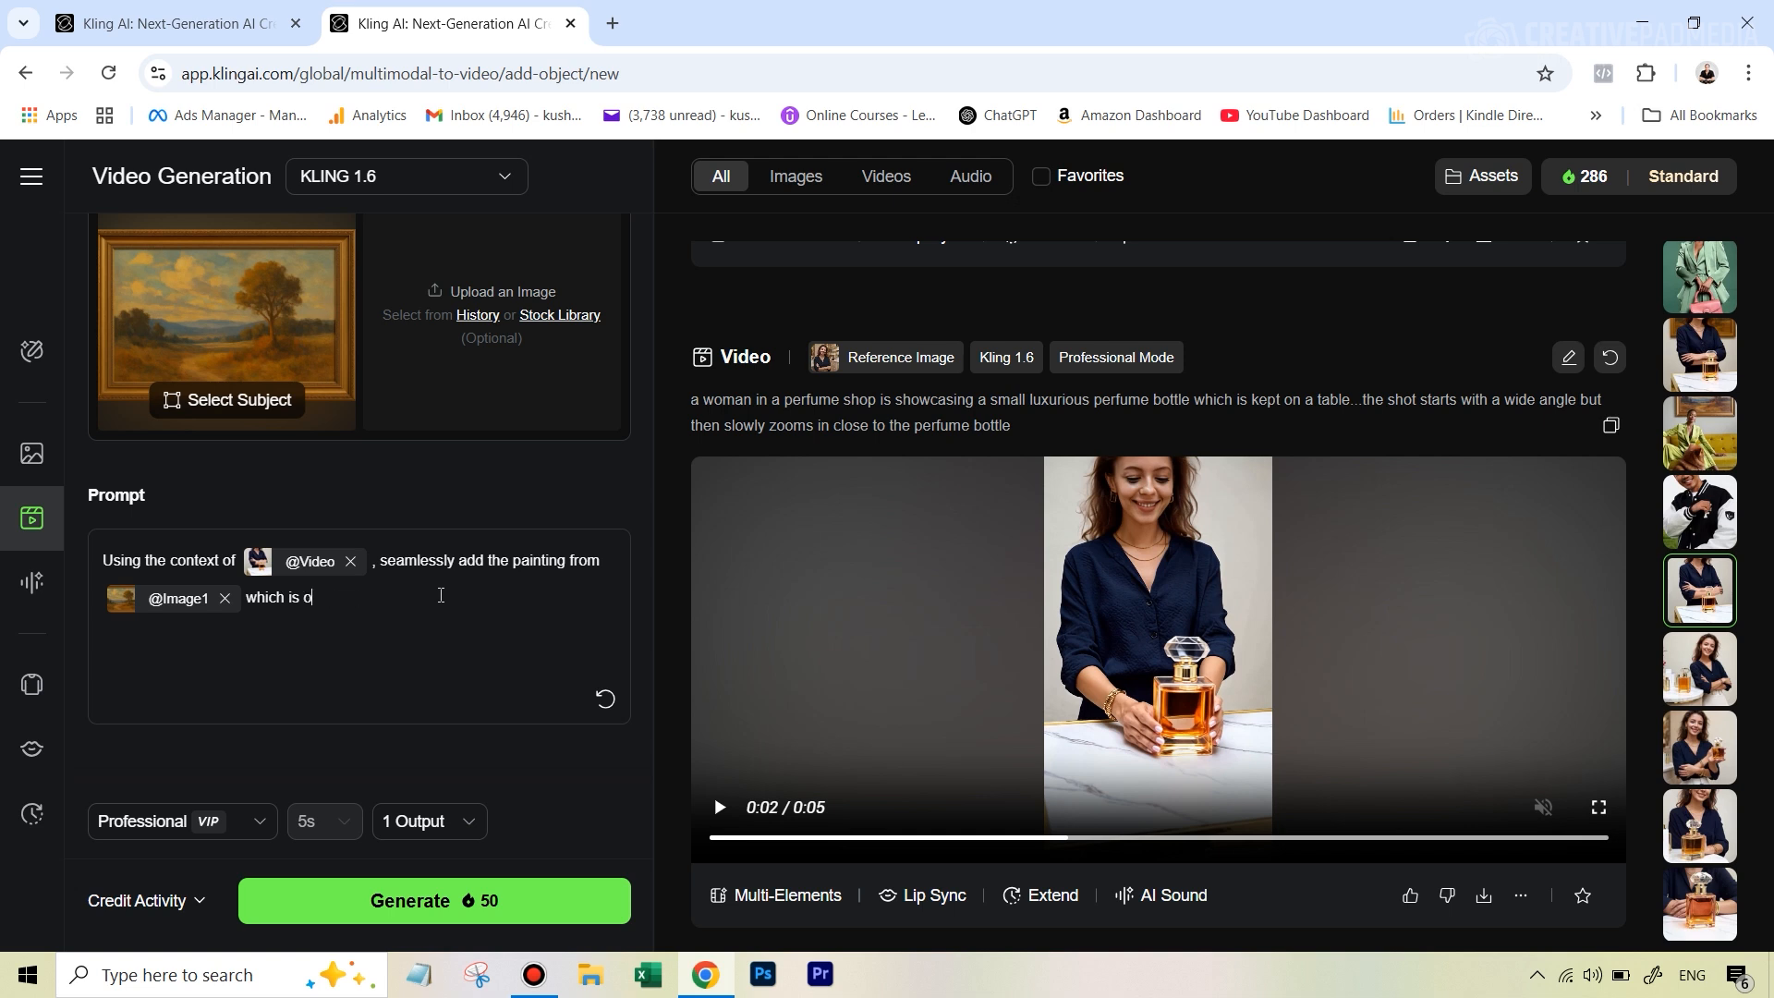
text(n the wall behind)
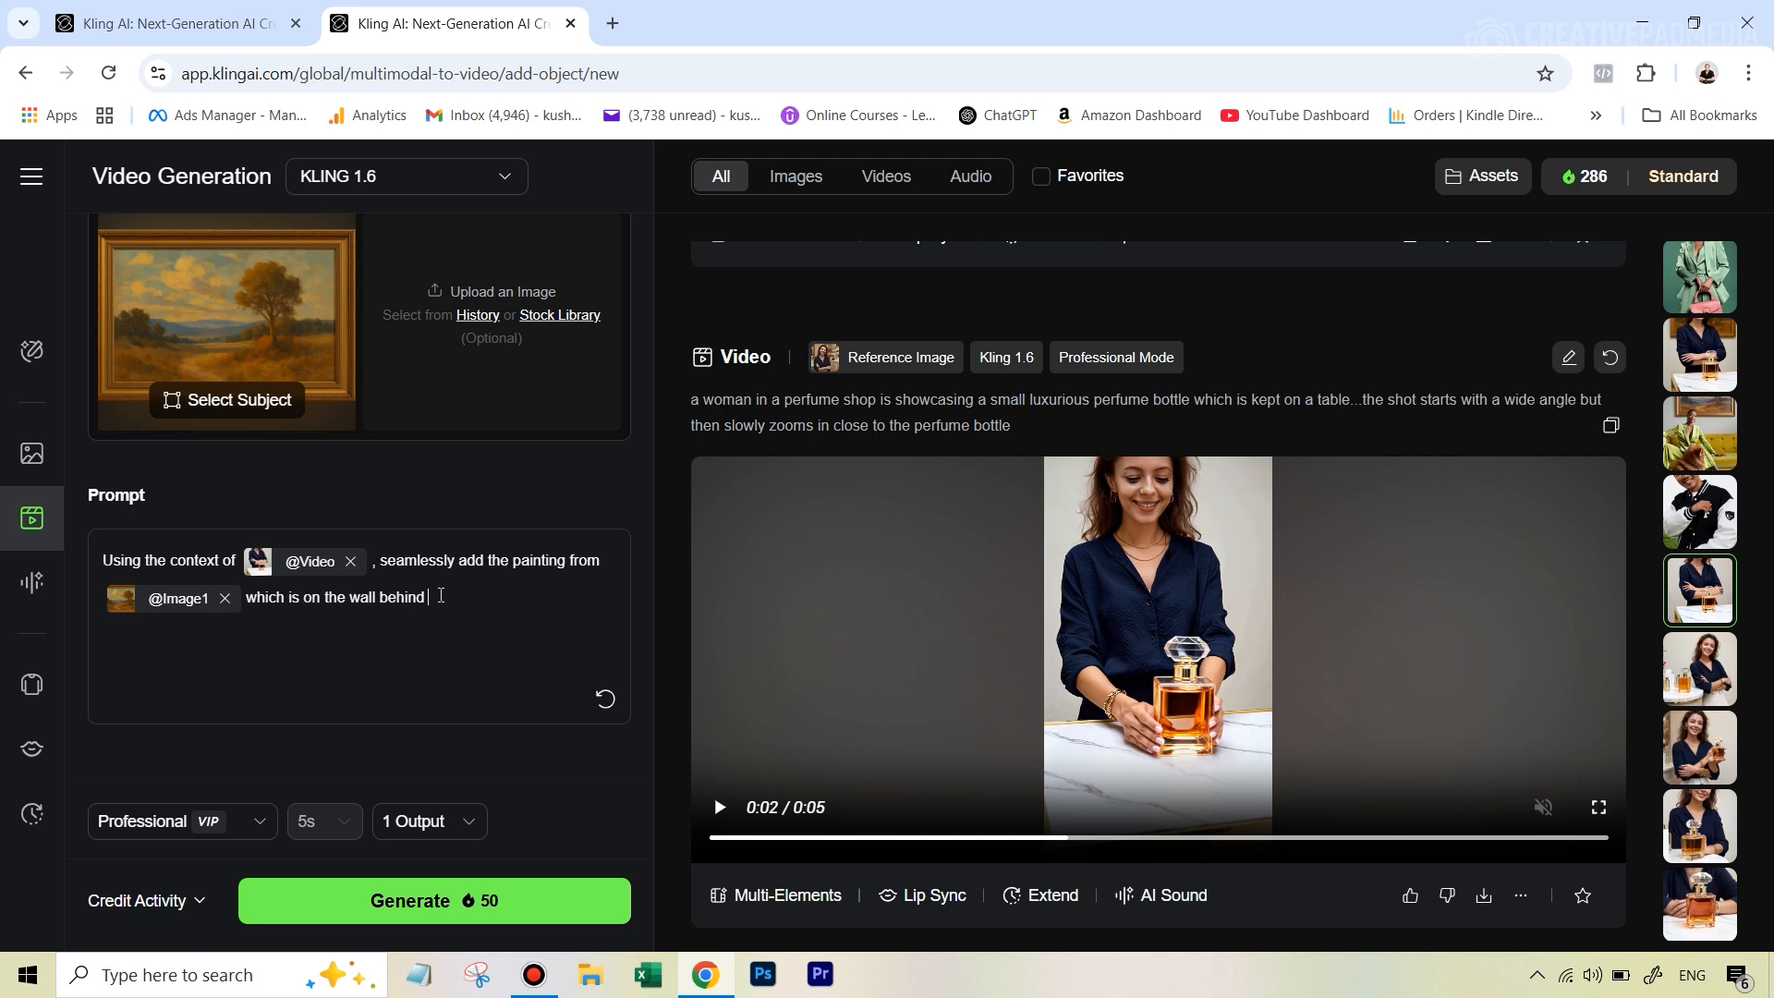
text(the woman)
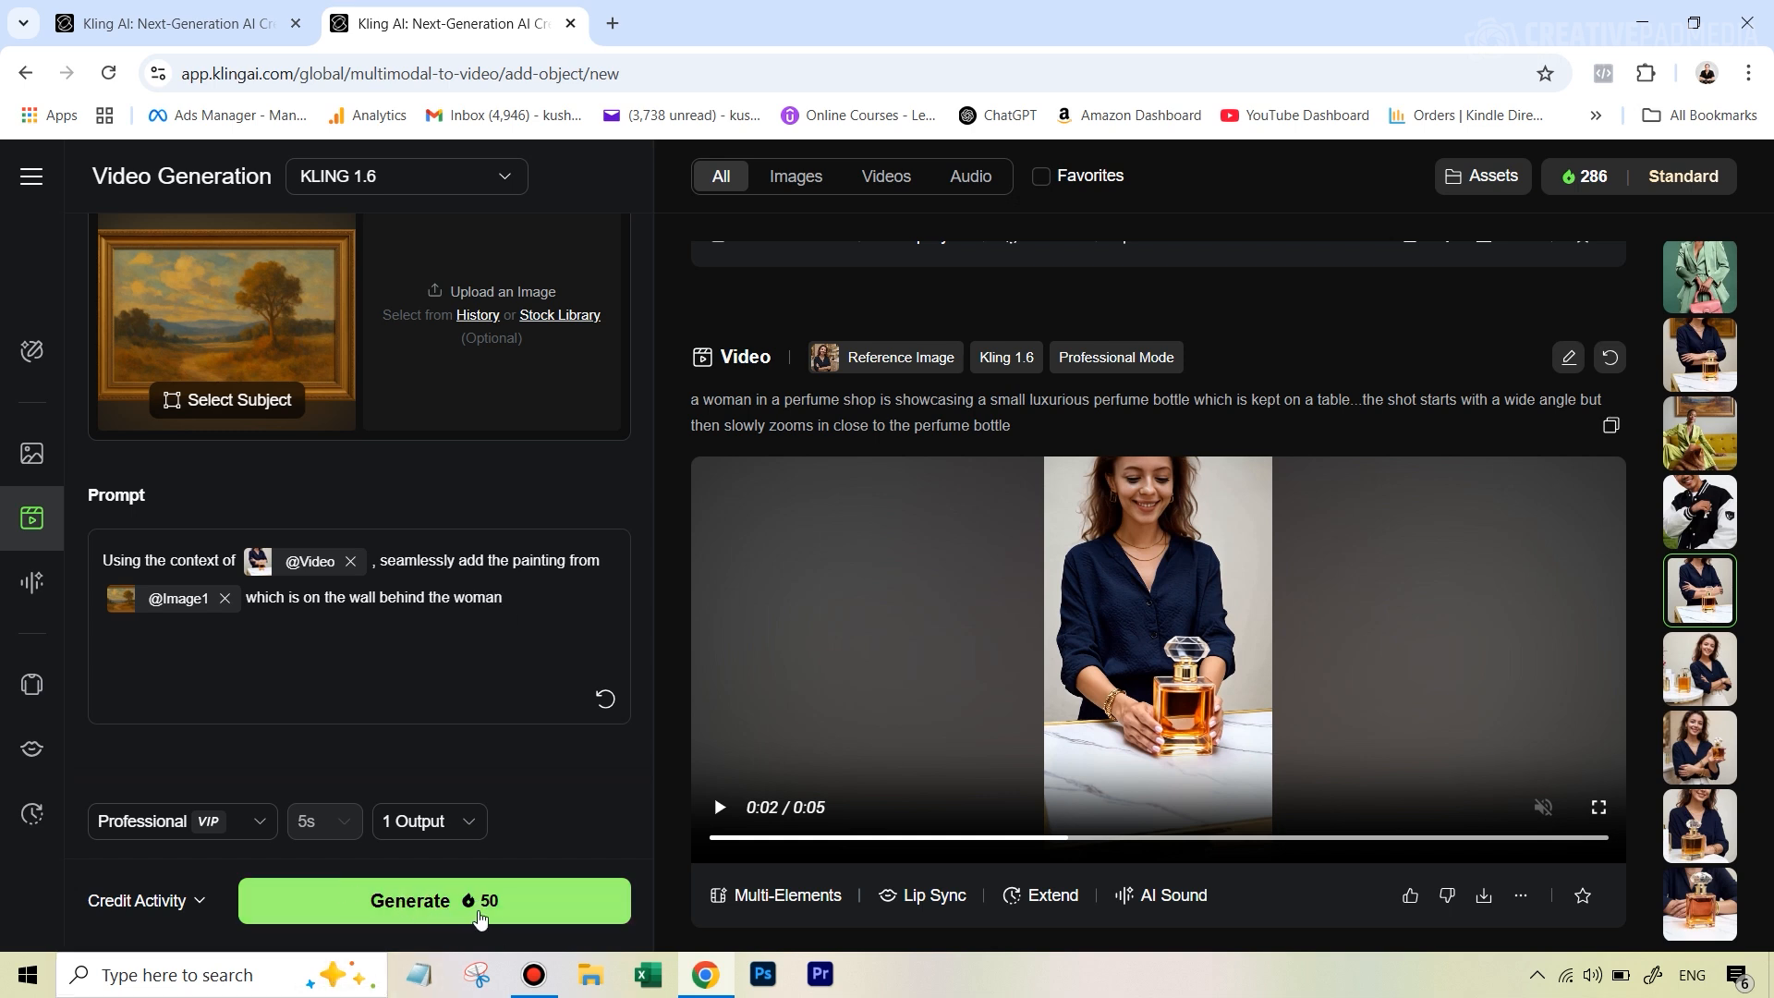
mouse_move(1304, 747)
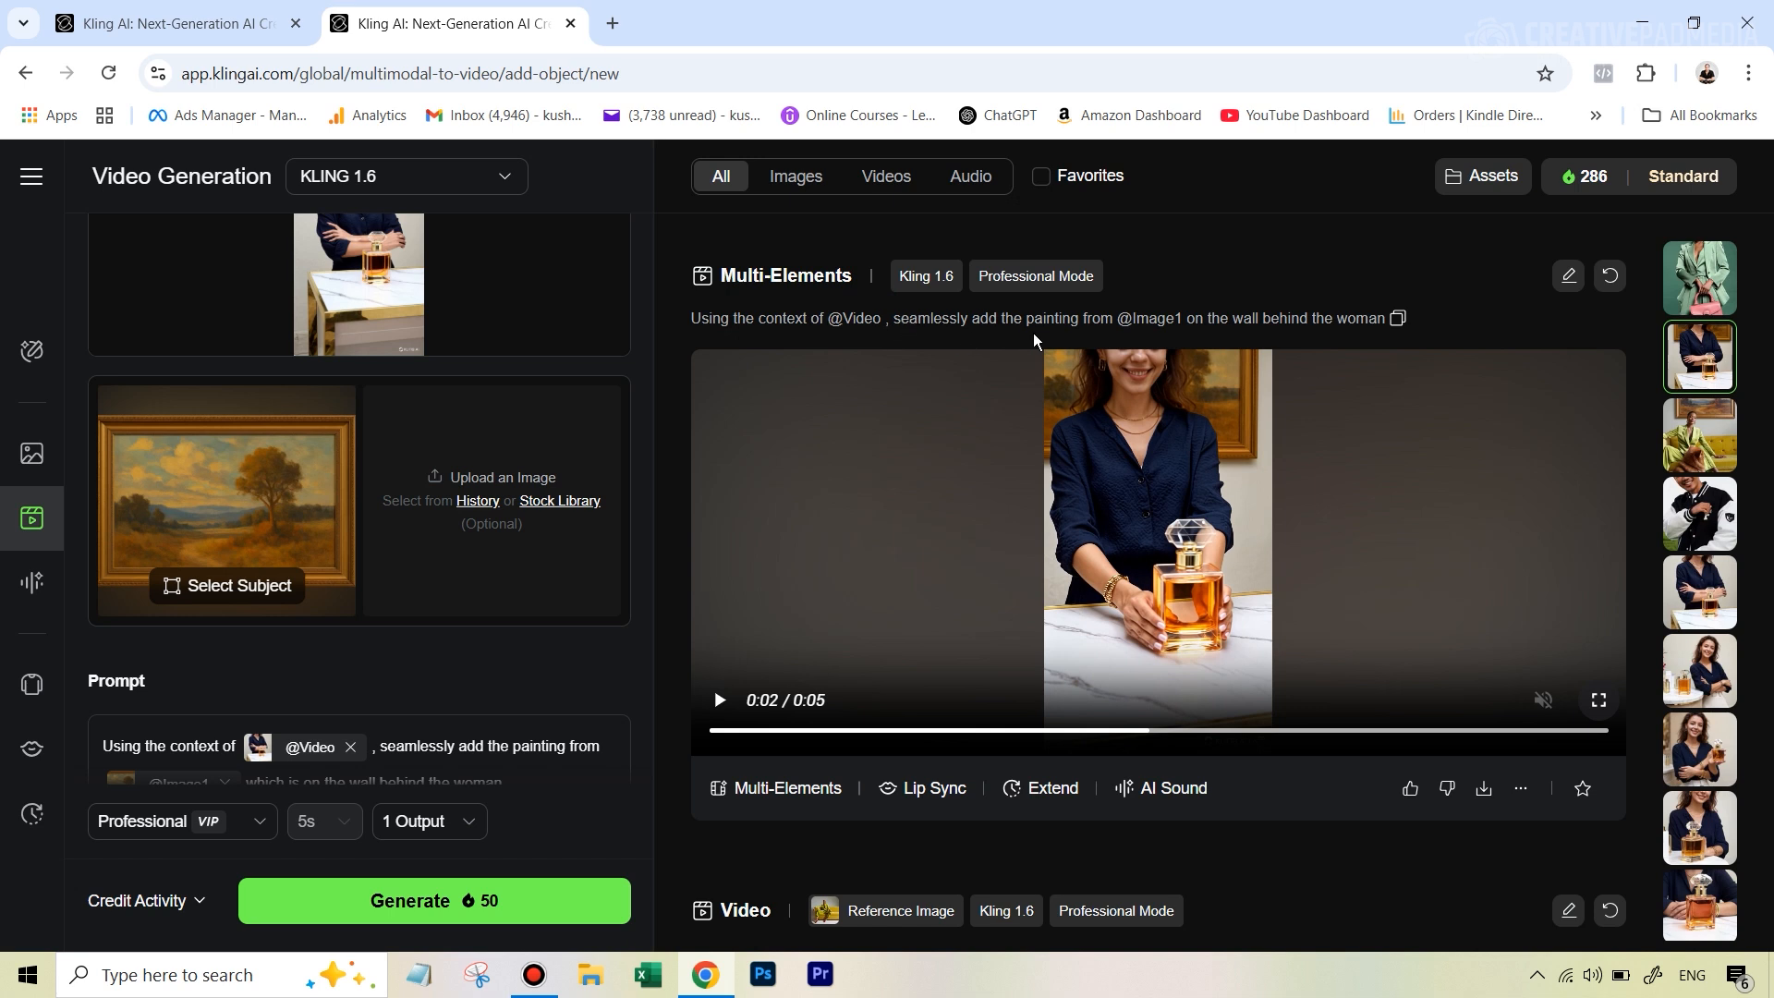
mouse_move(1219, 337)
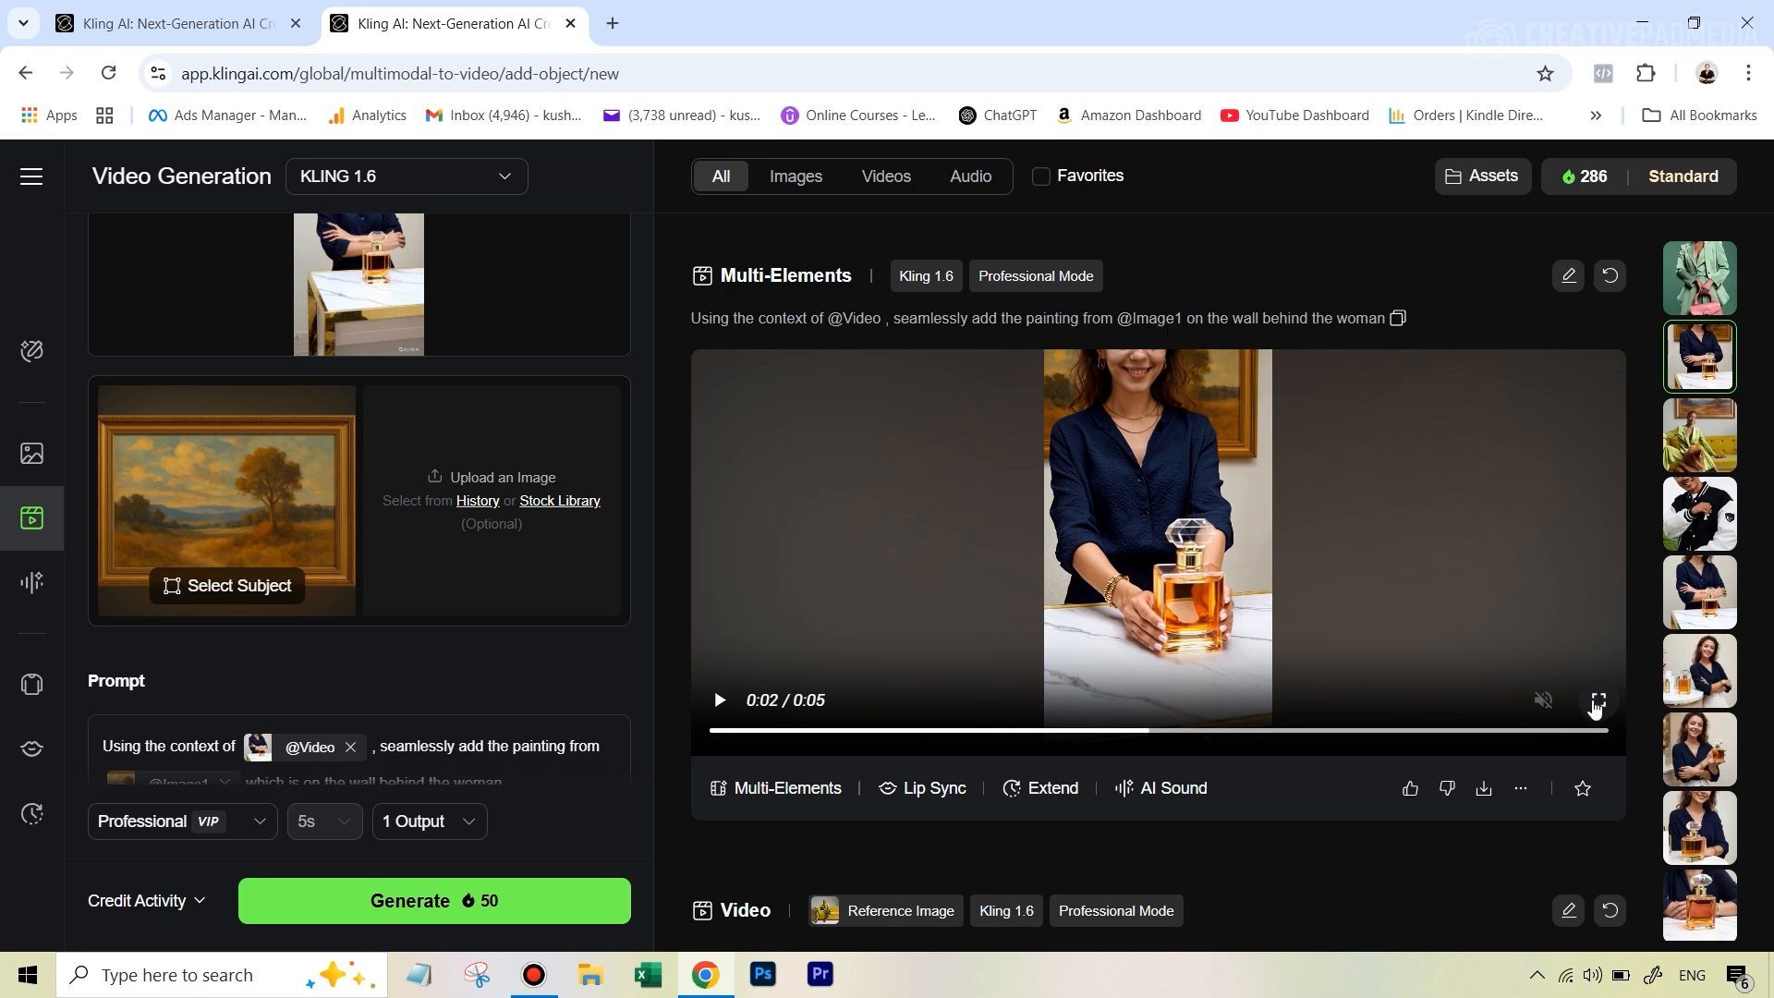
- Play the generated video with the landscape painting behind the woman fullscreen
click(1594, 699)
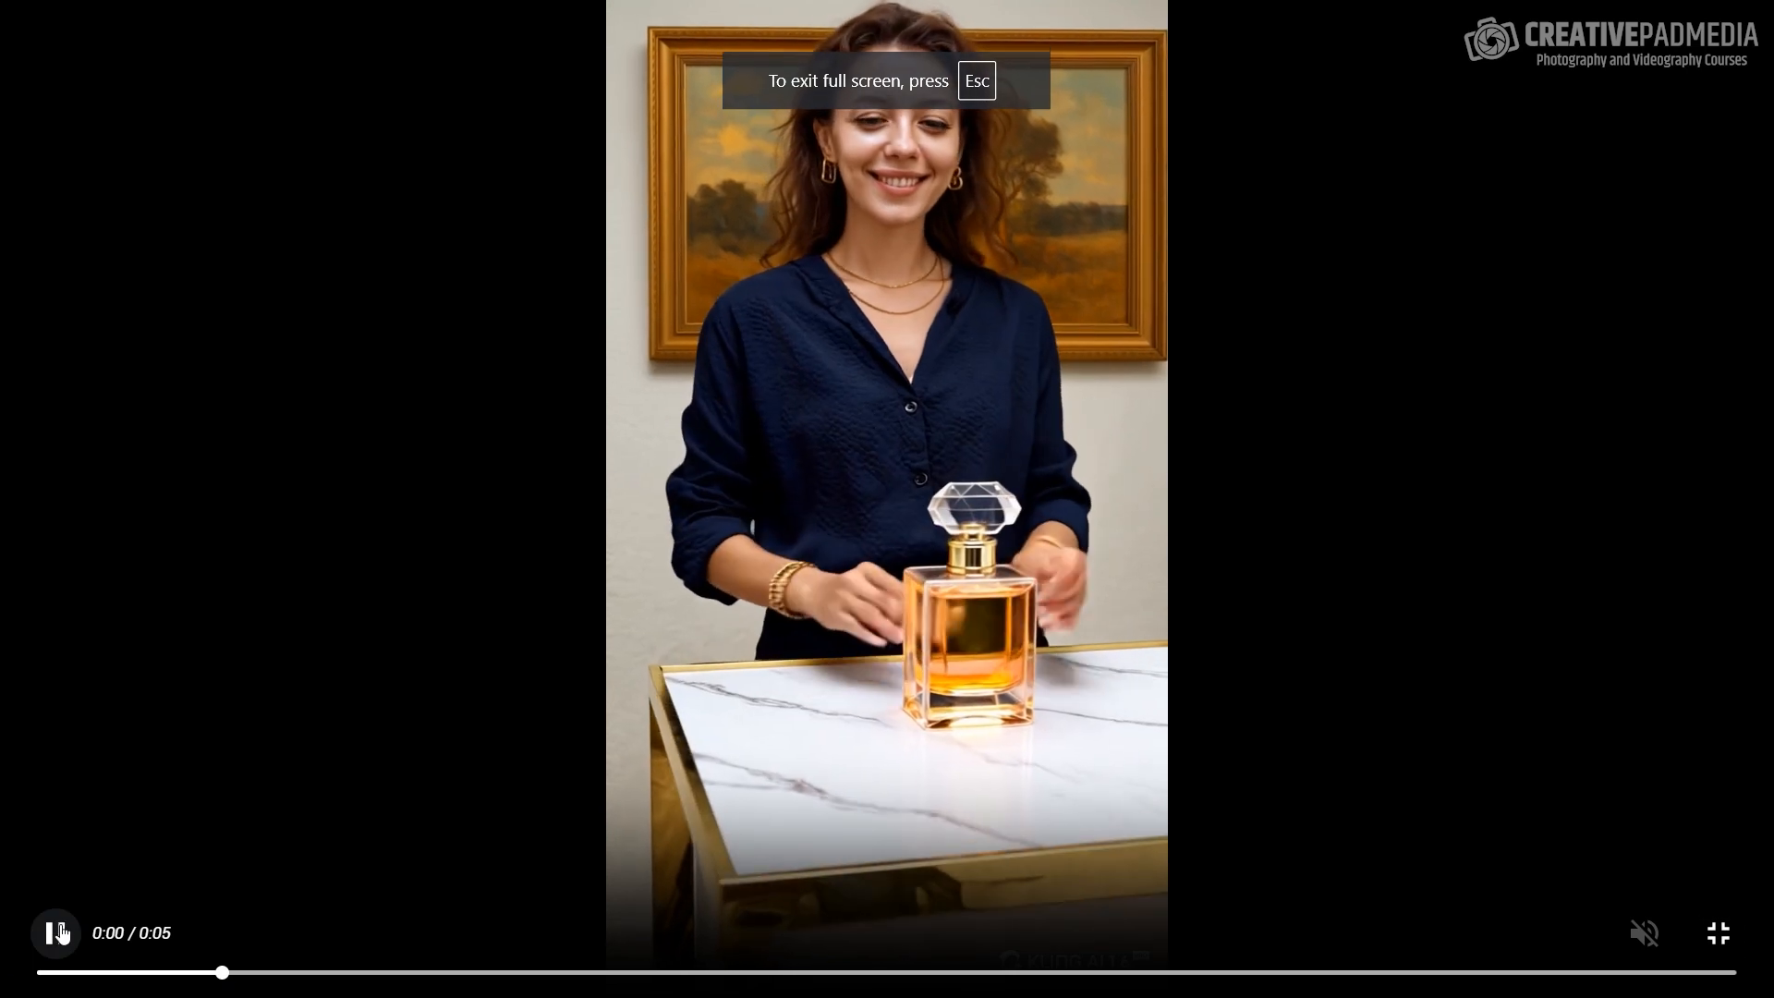
click(55, 932)
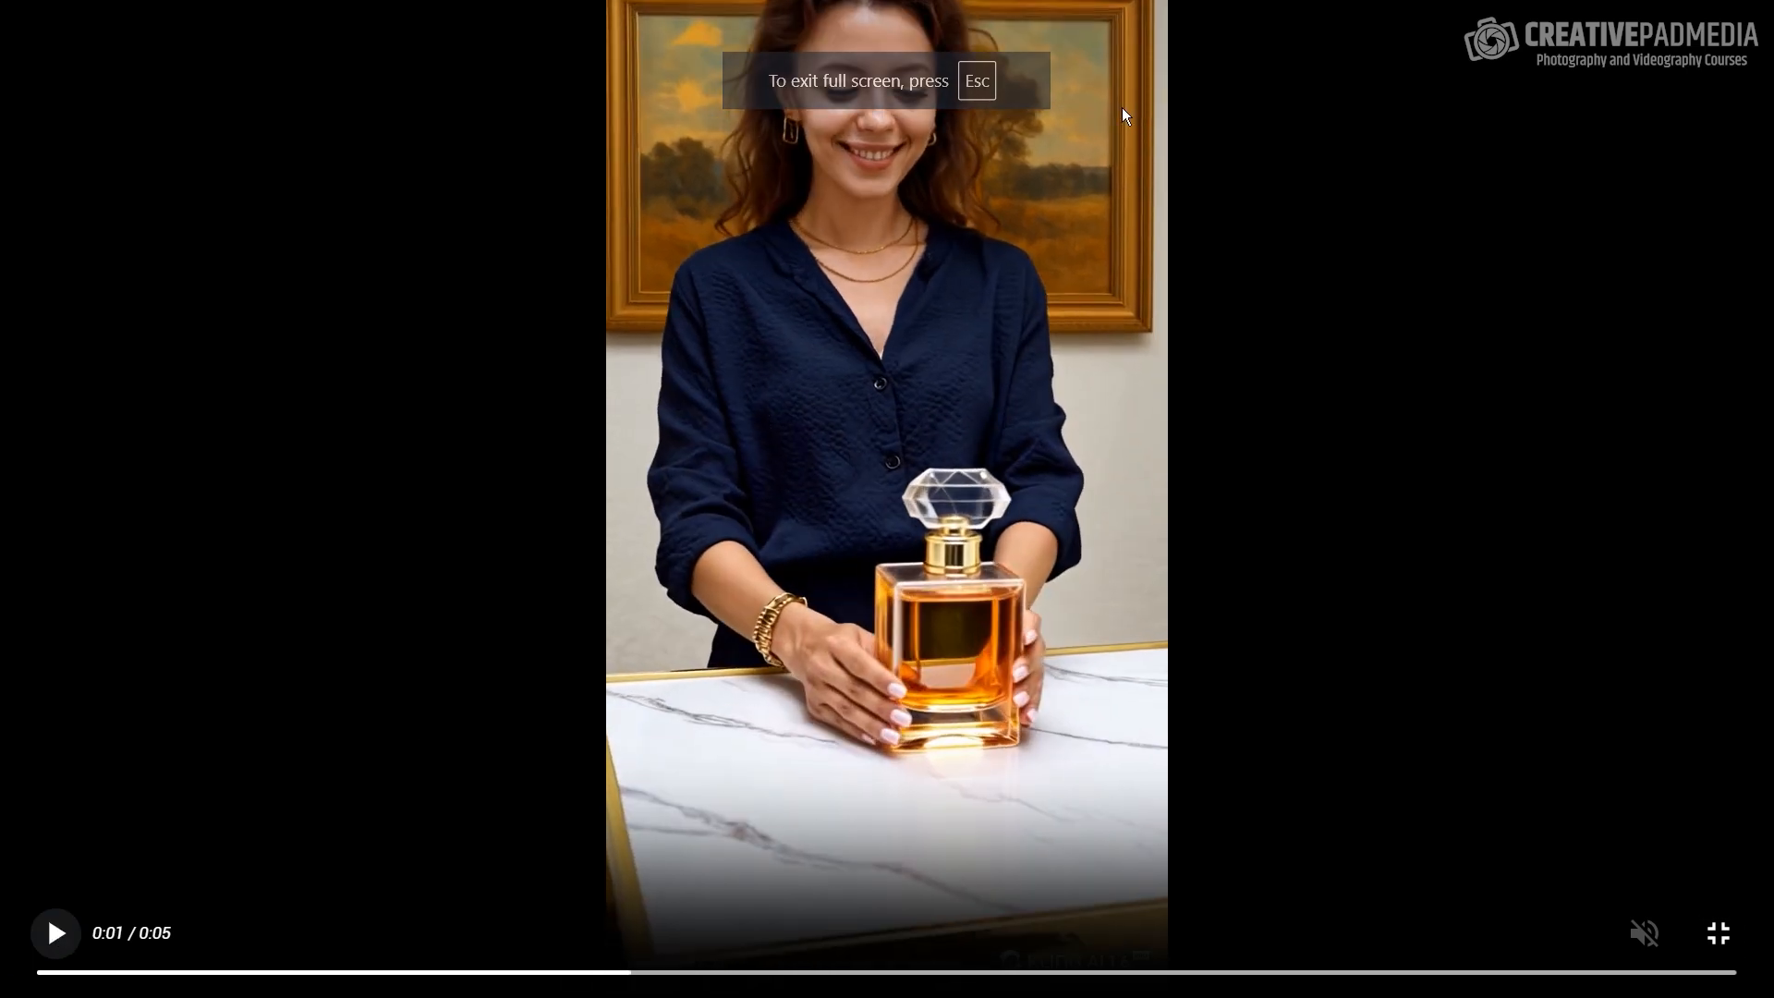
mouse_move(1150, 112)
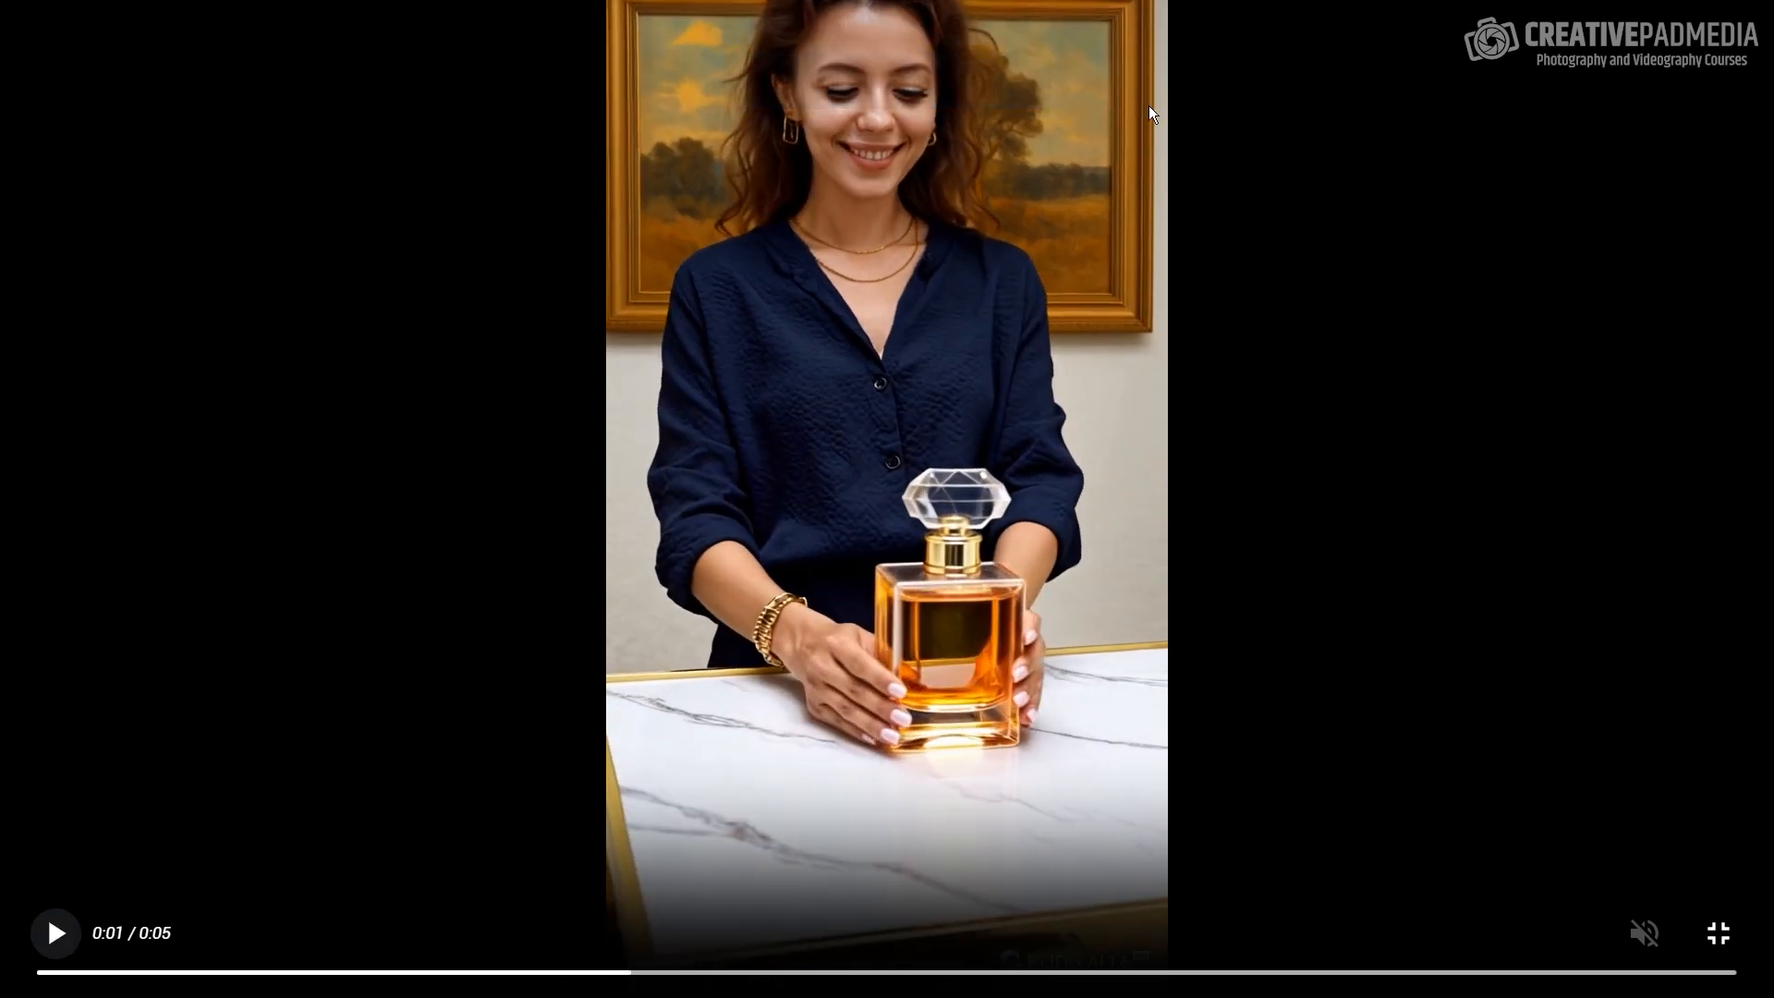
mouse_move(918, 144)
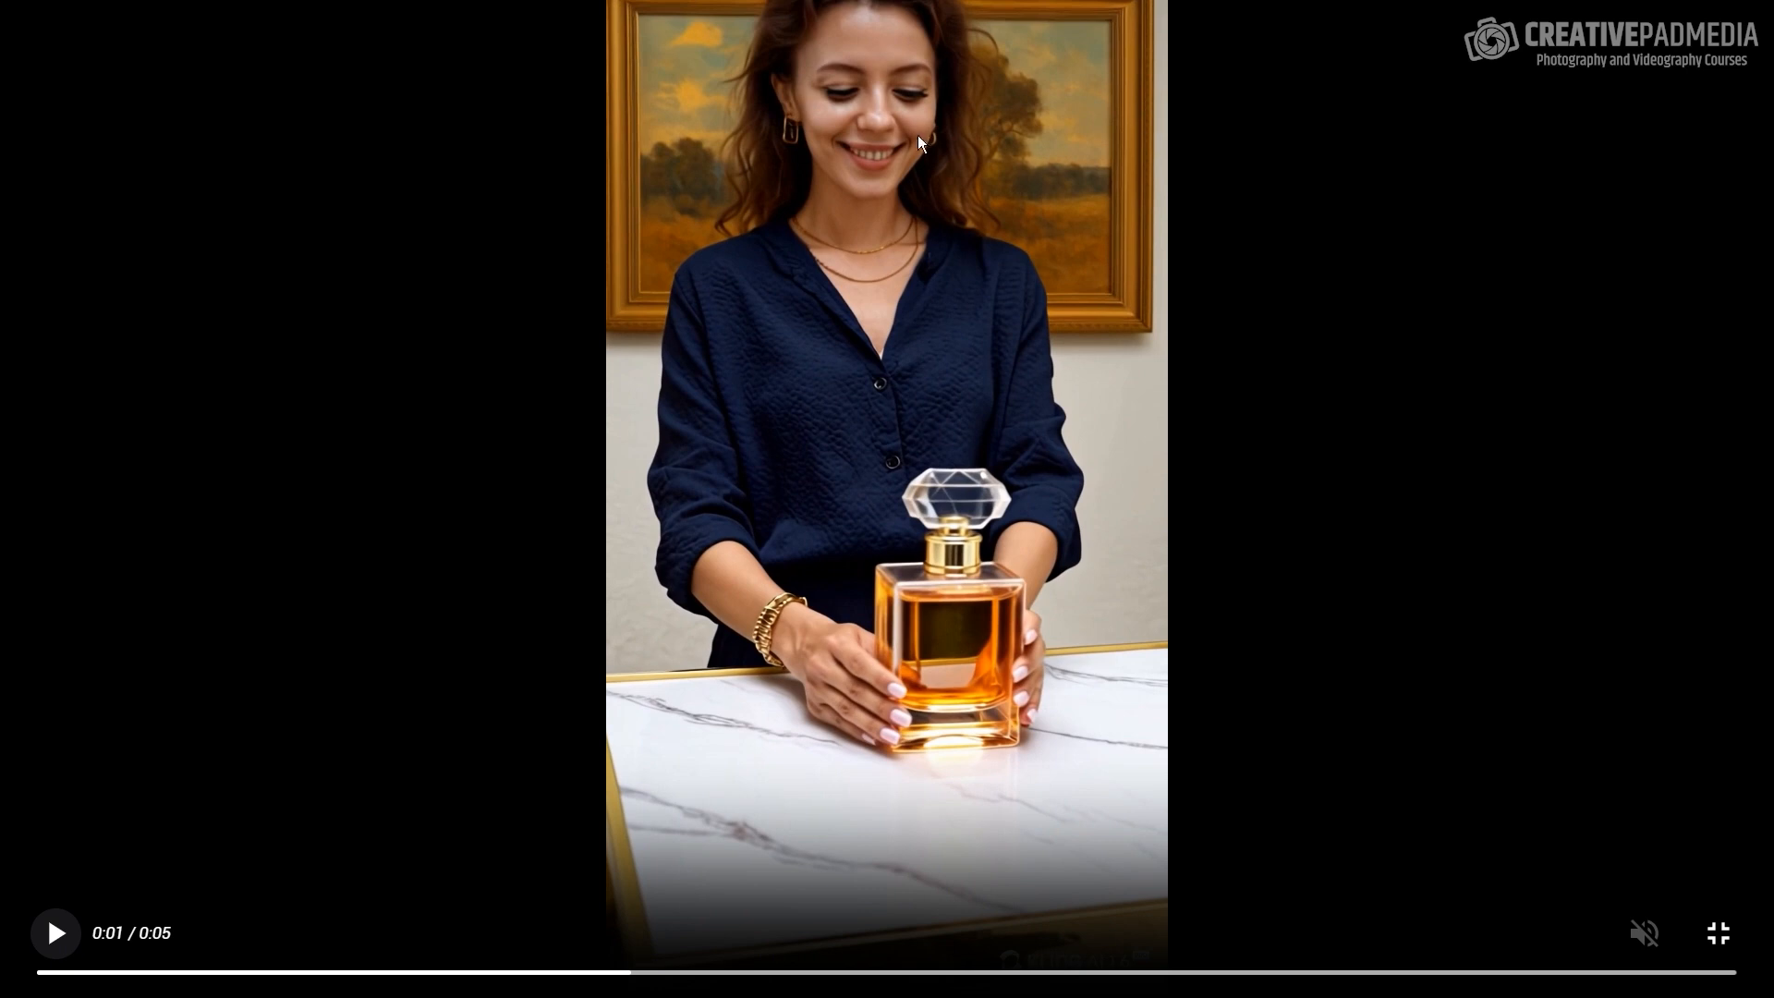
mouse_move(921, 216)
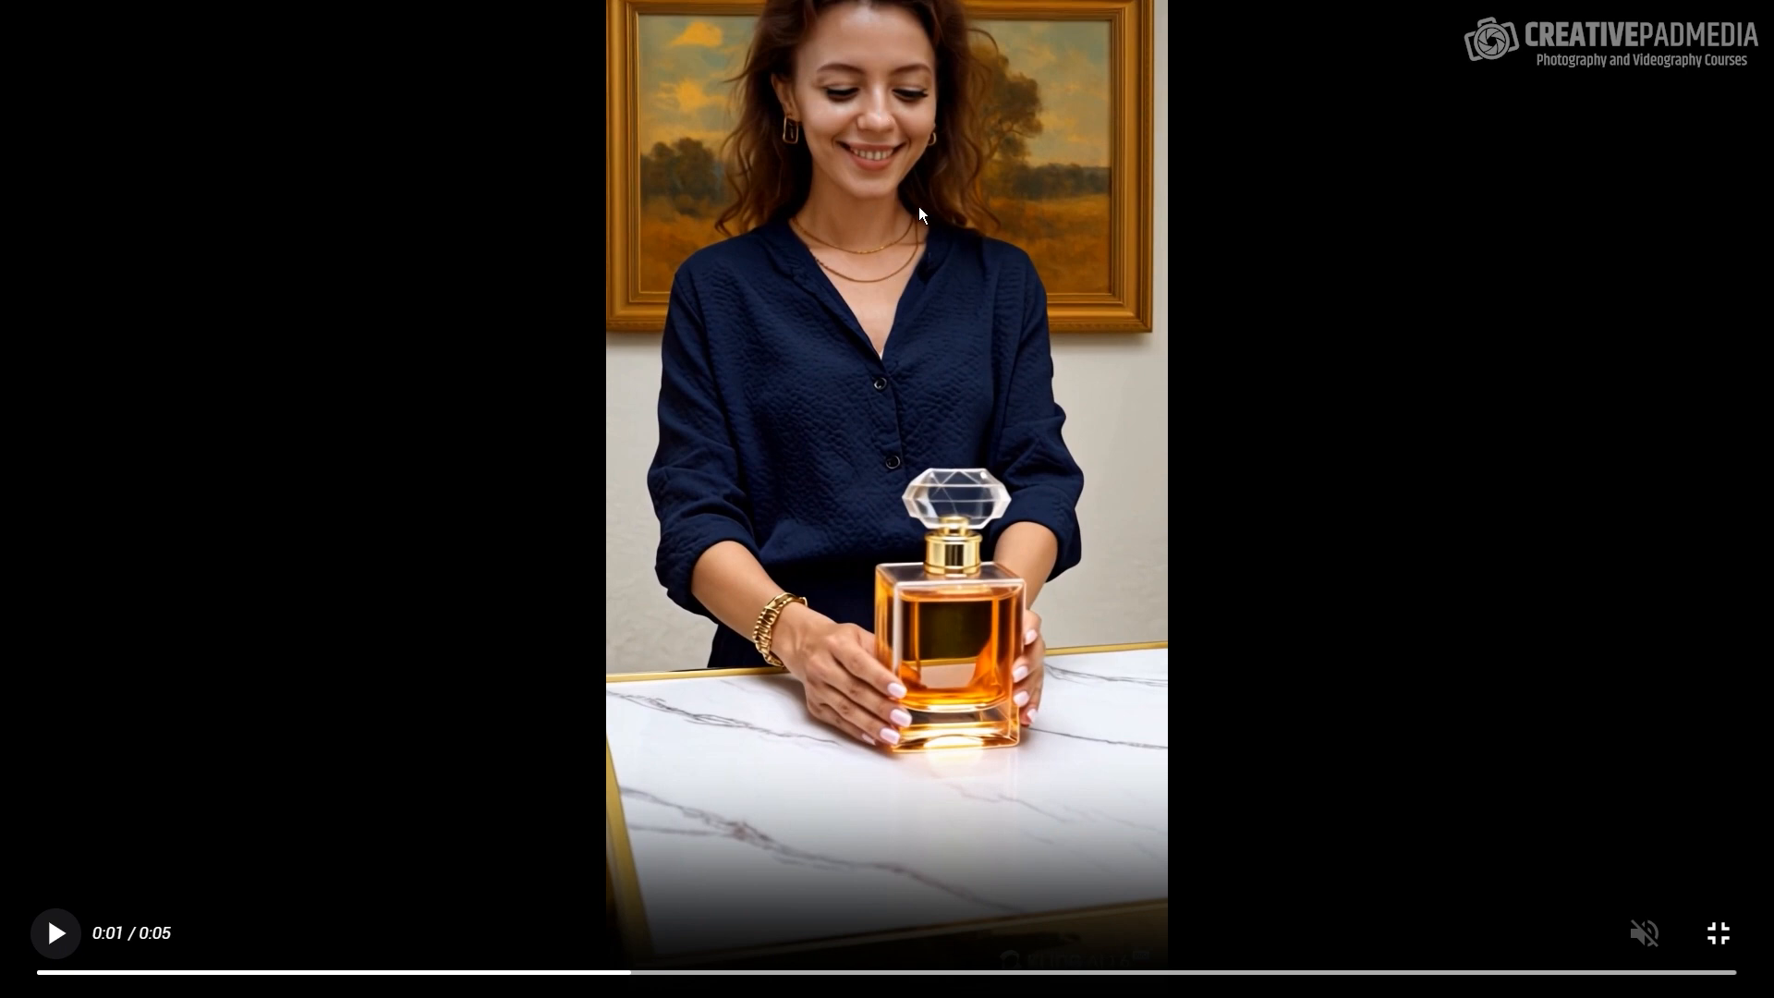
mouse_move(132, 963)
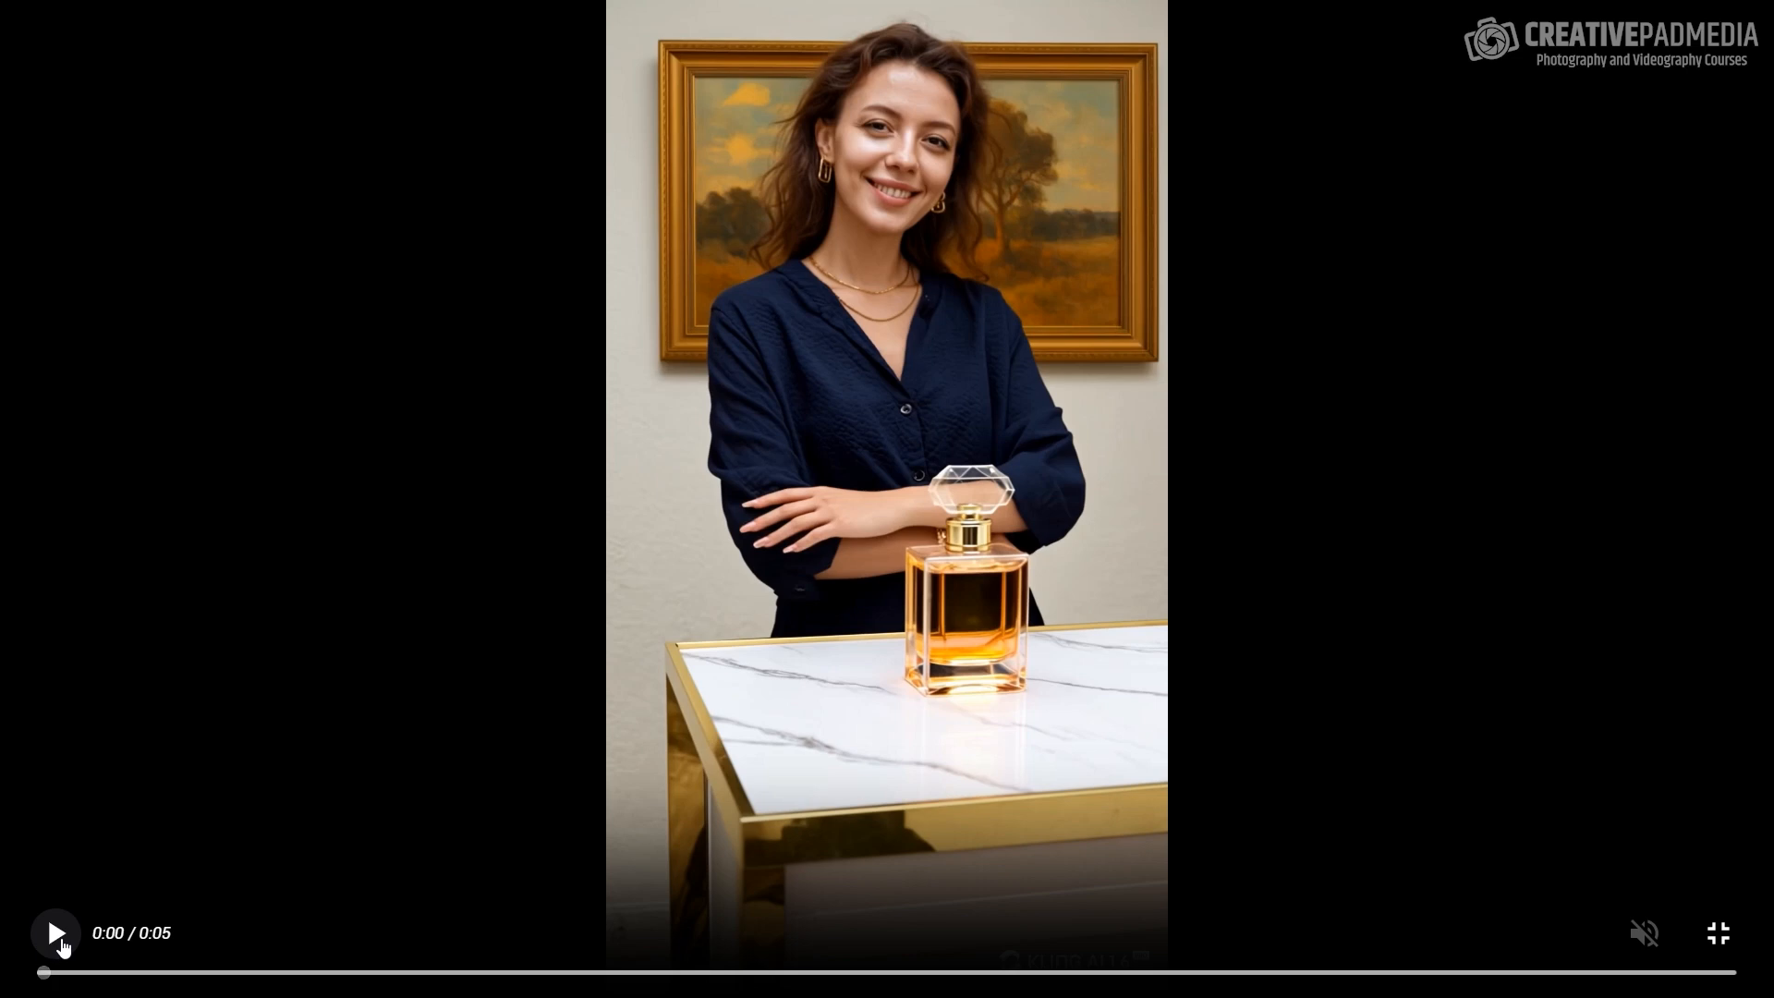
click(56, 932)
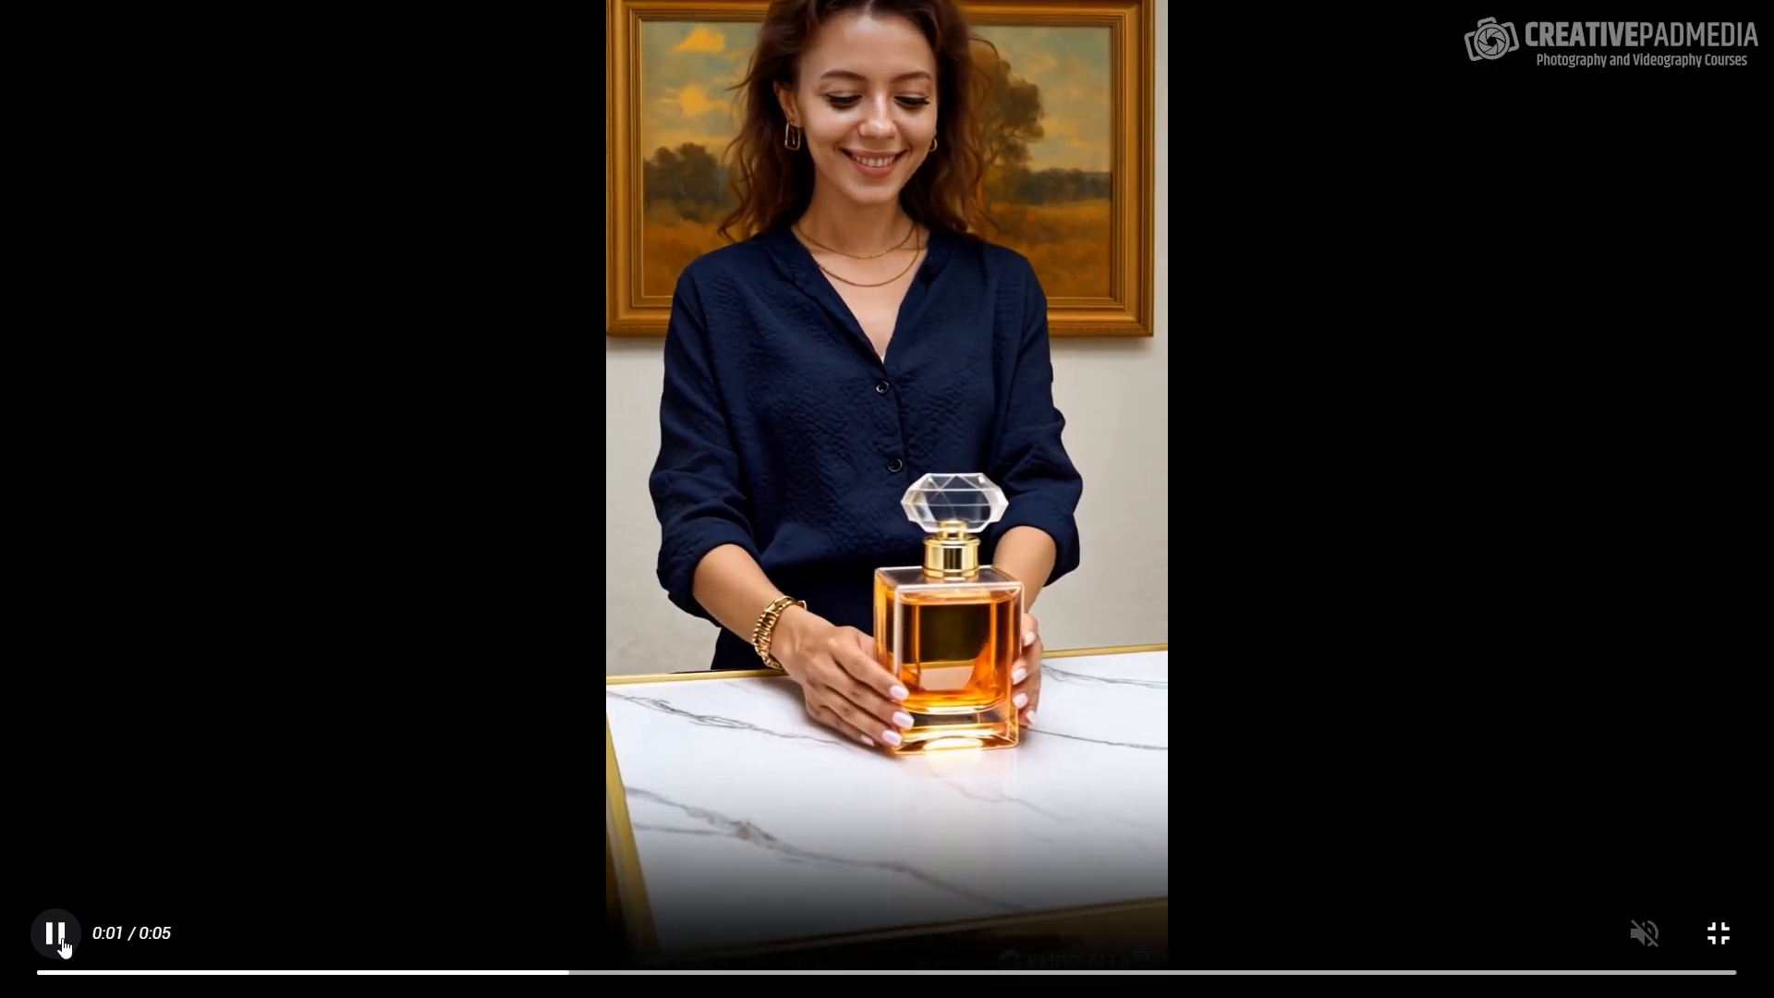
click(56, 932)
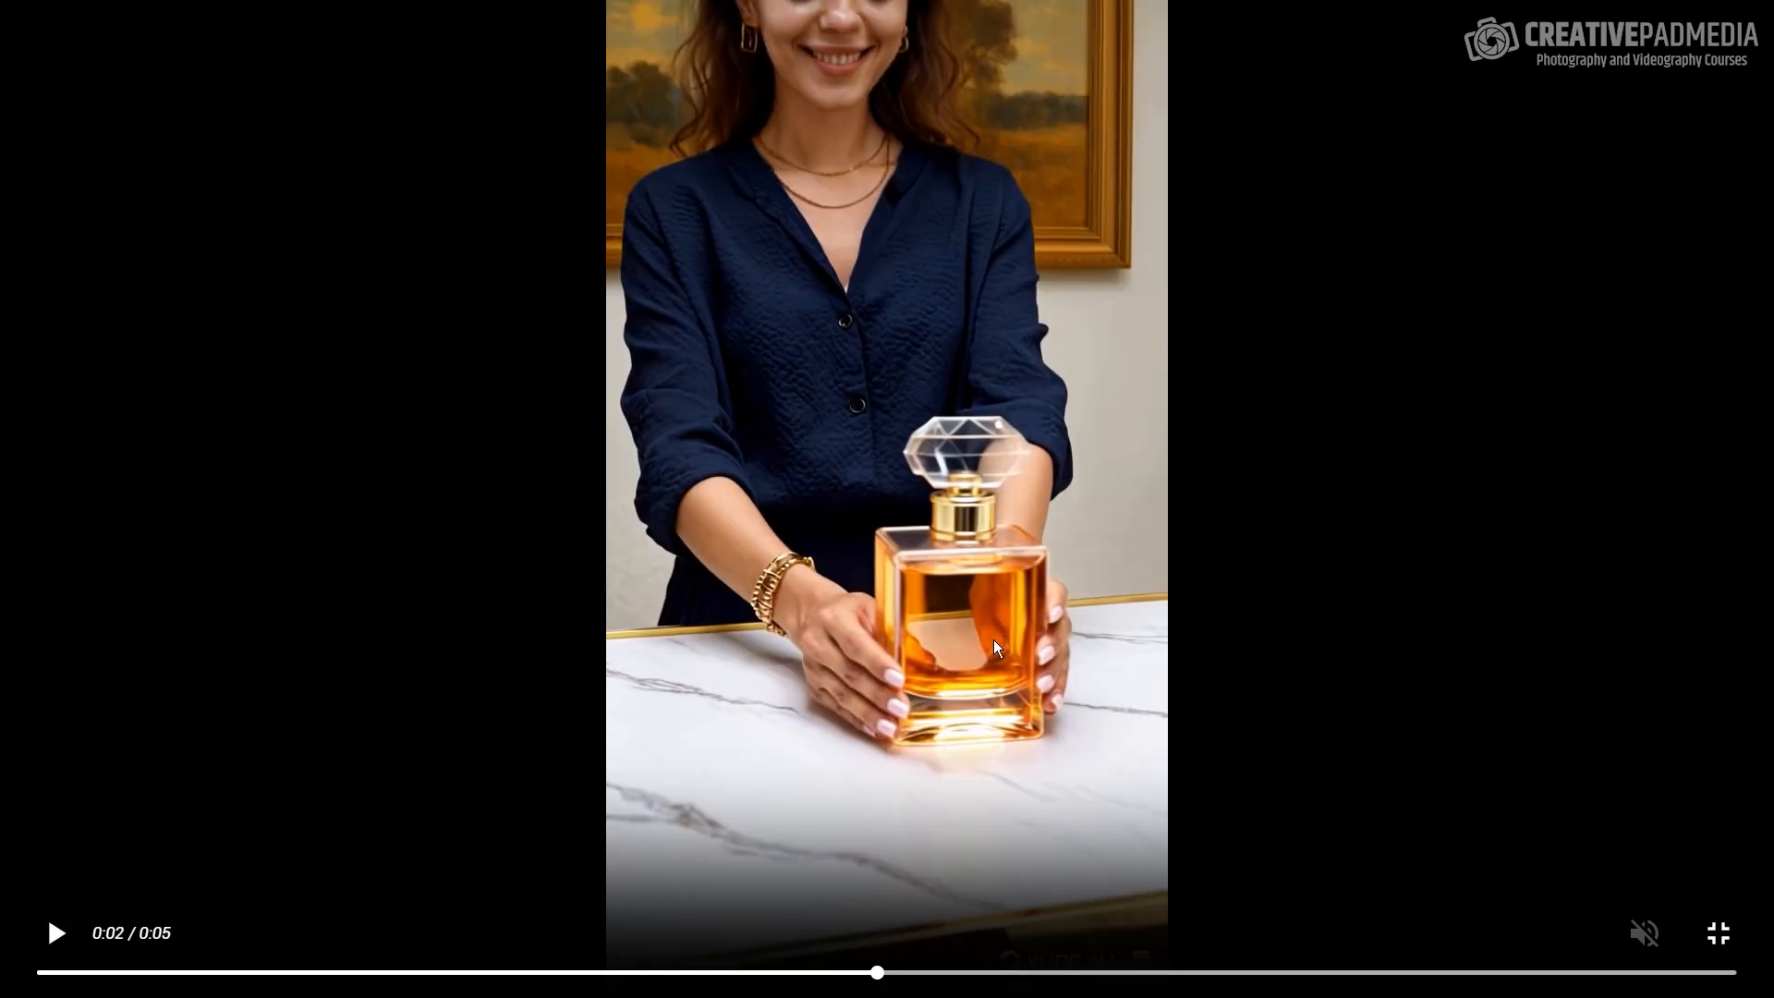
mouse_move(988, 598)
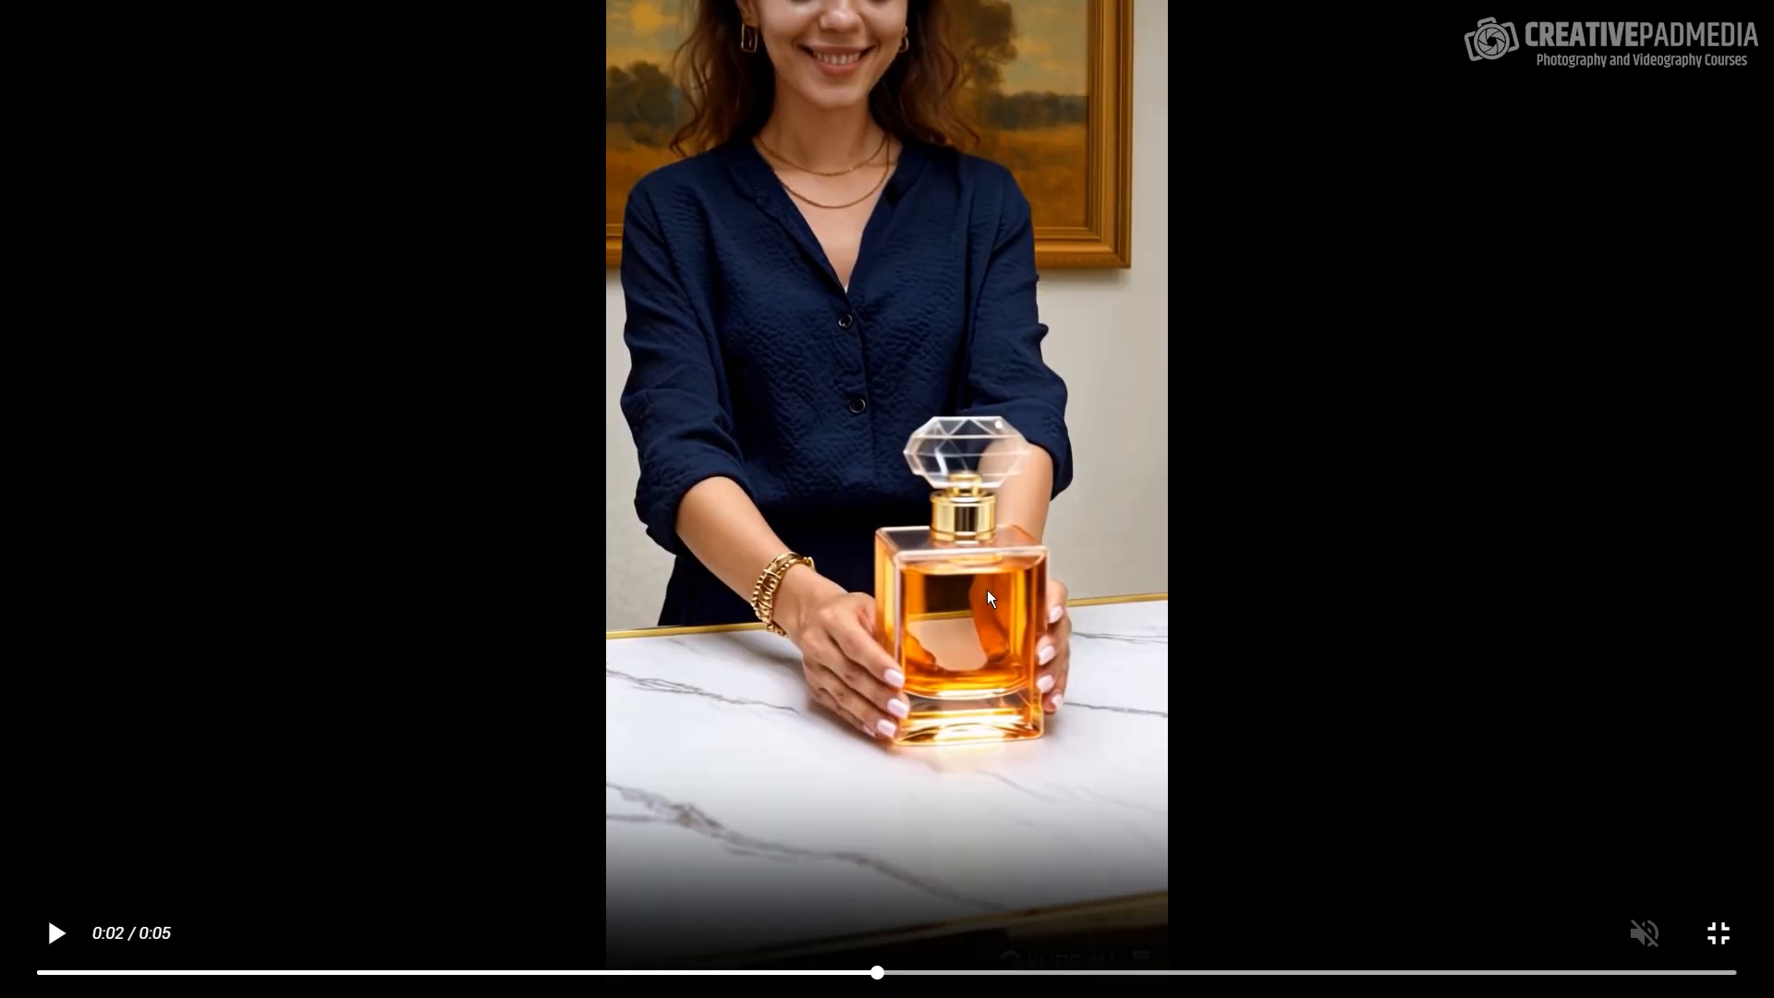
mouse_move(988, 662)
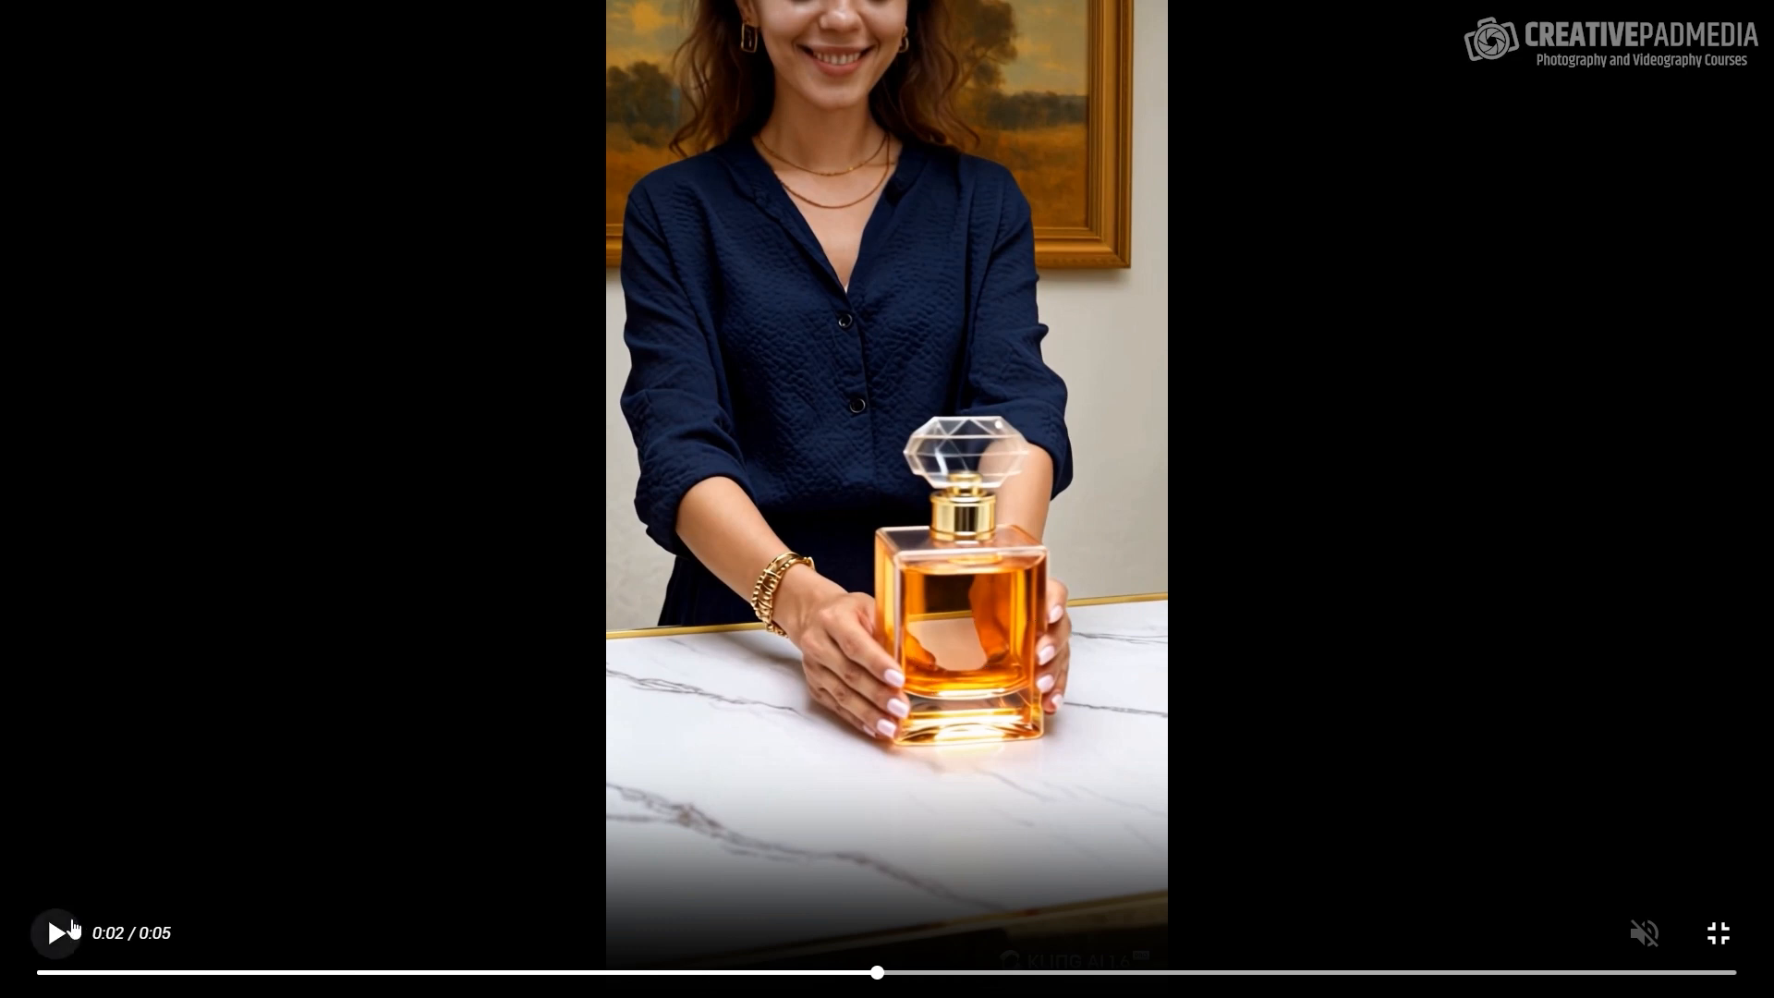
click(54, 933)
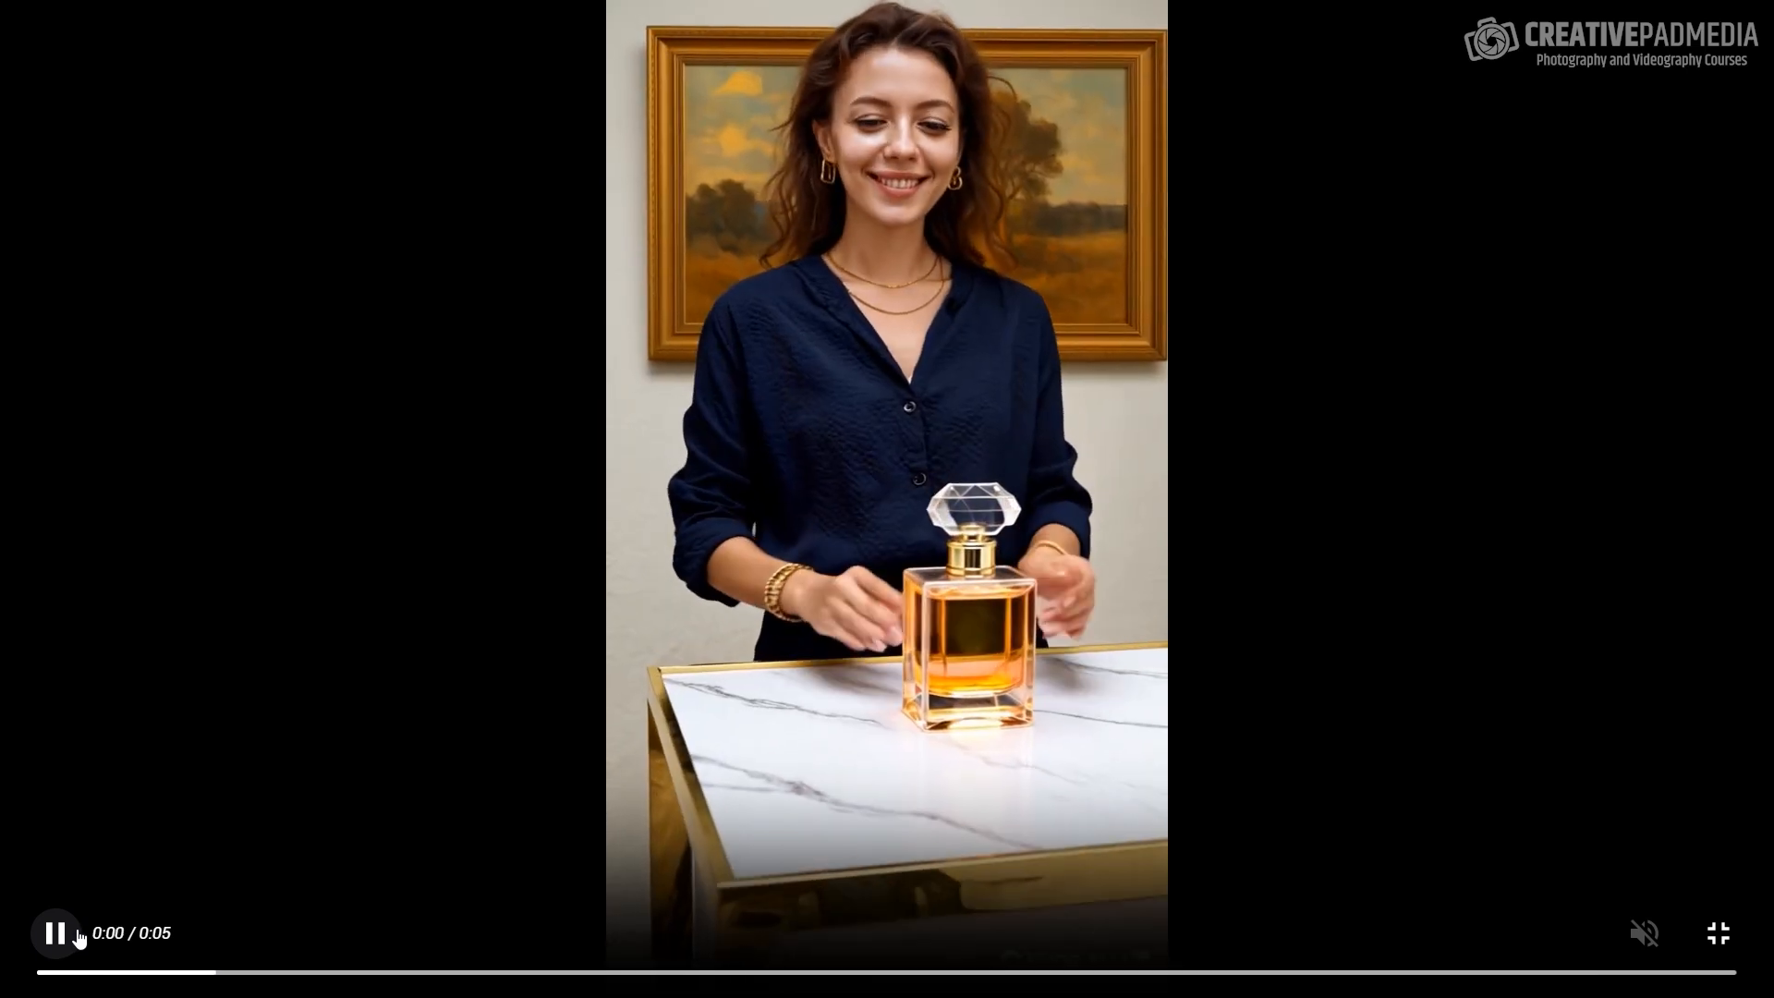
click(54, 932)
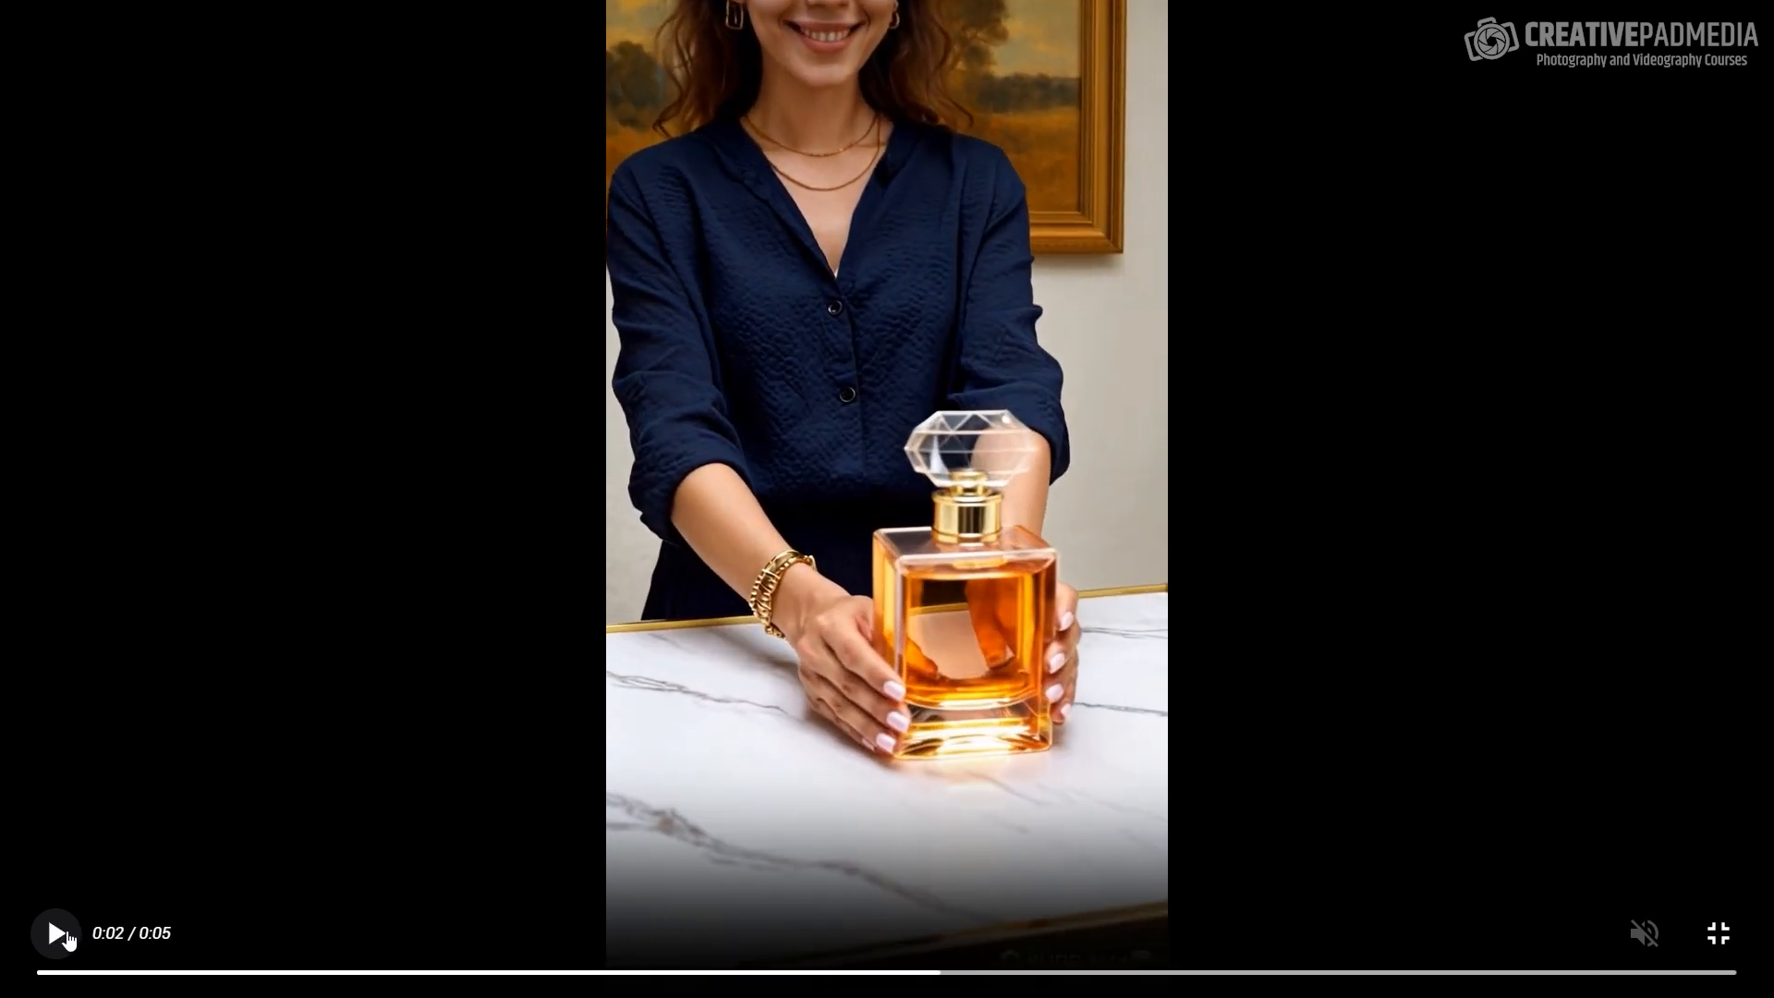
mouse_move(1568, 452)
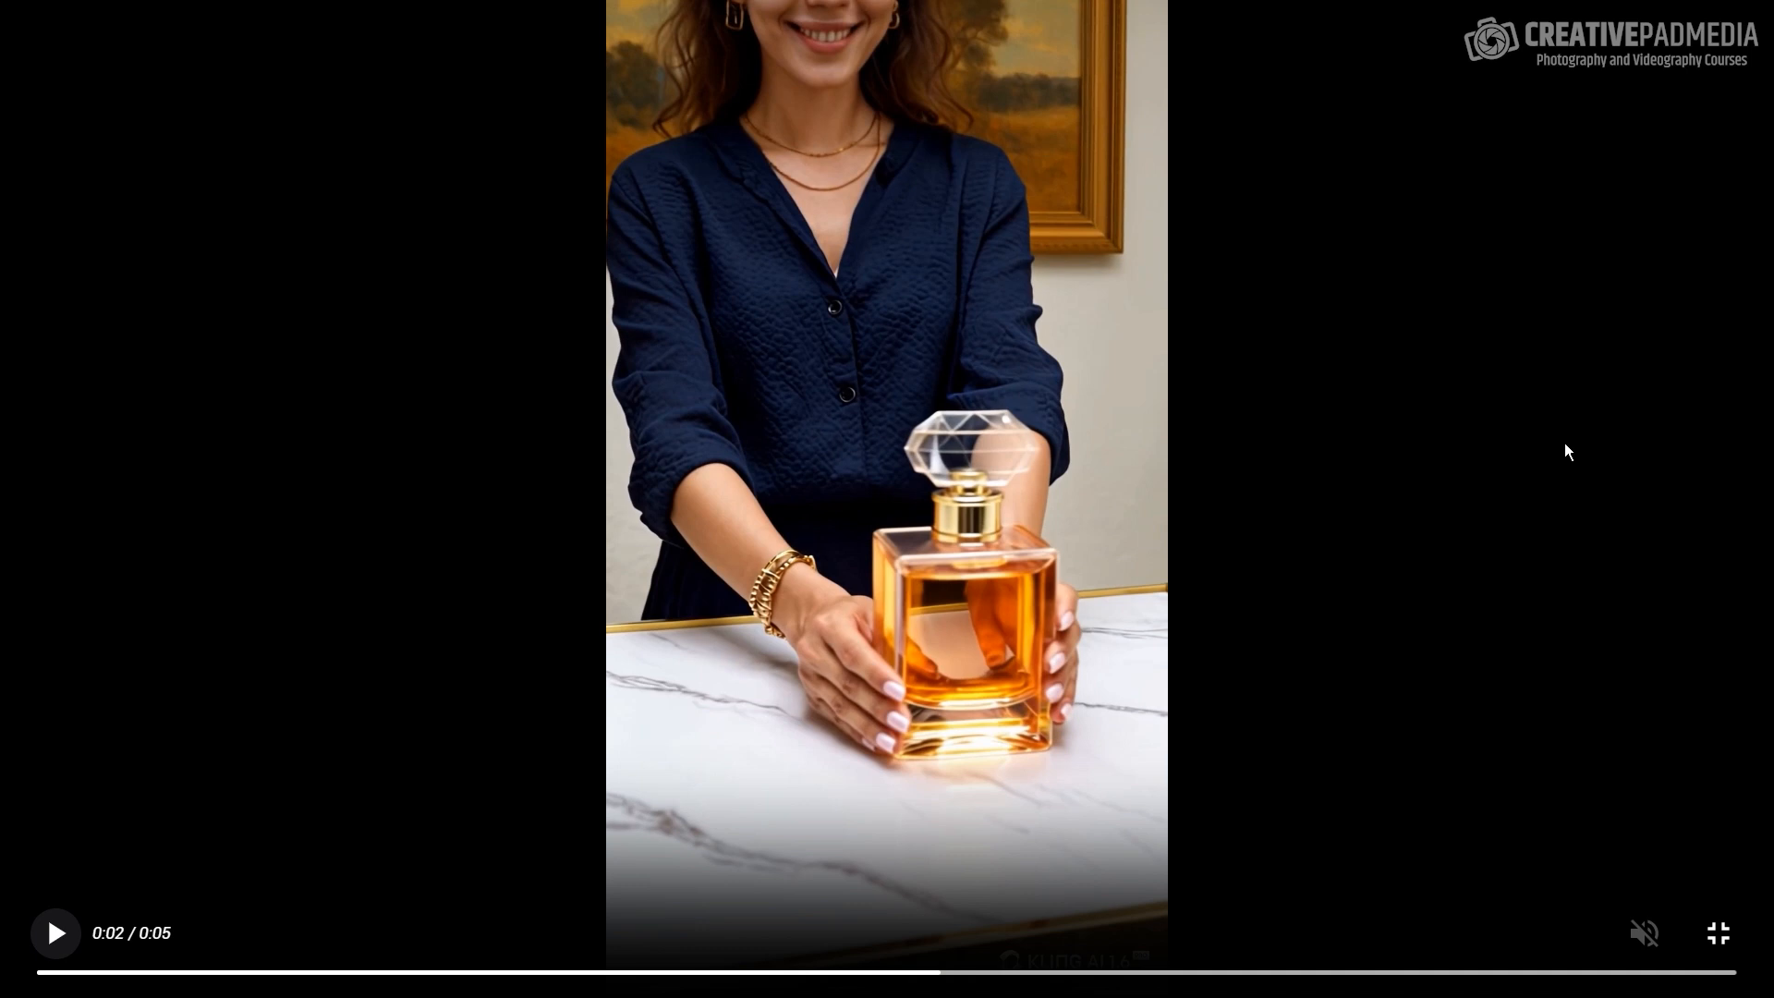
click(55, 932)
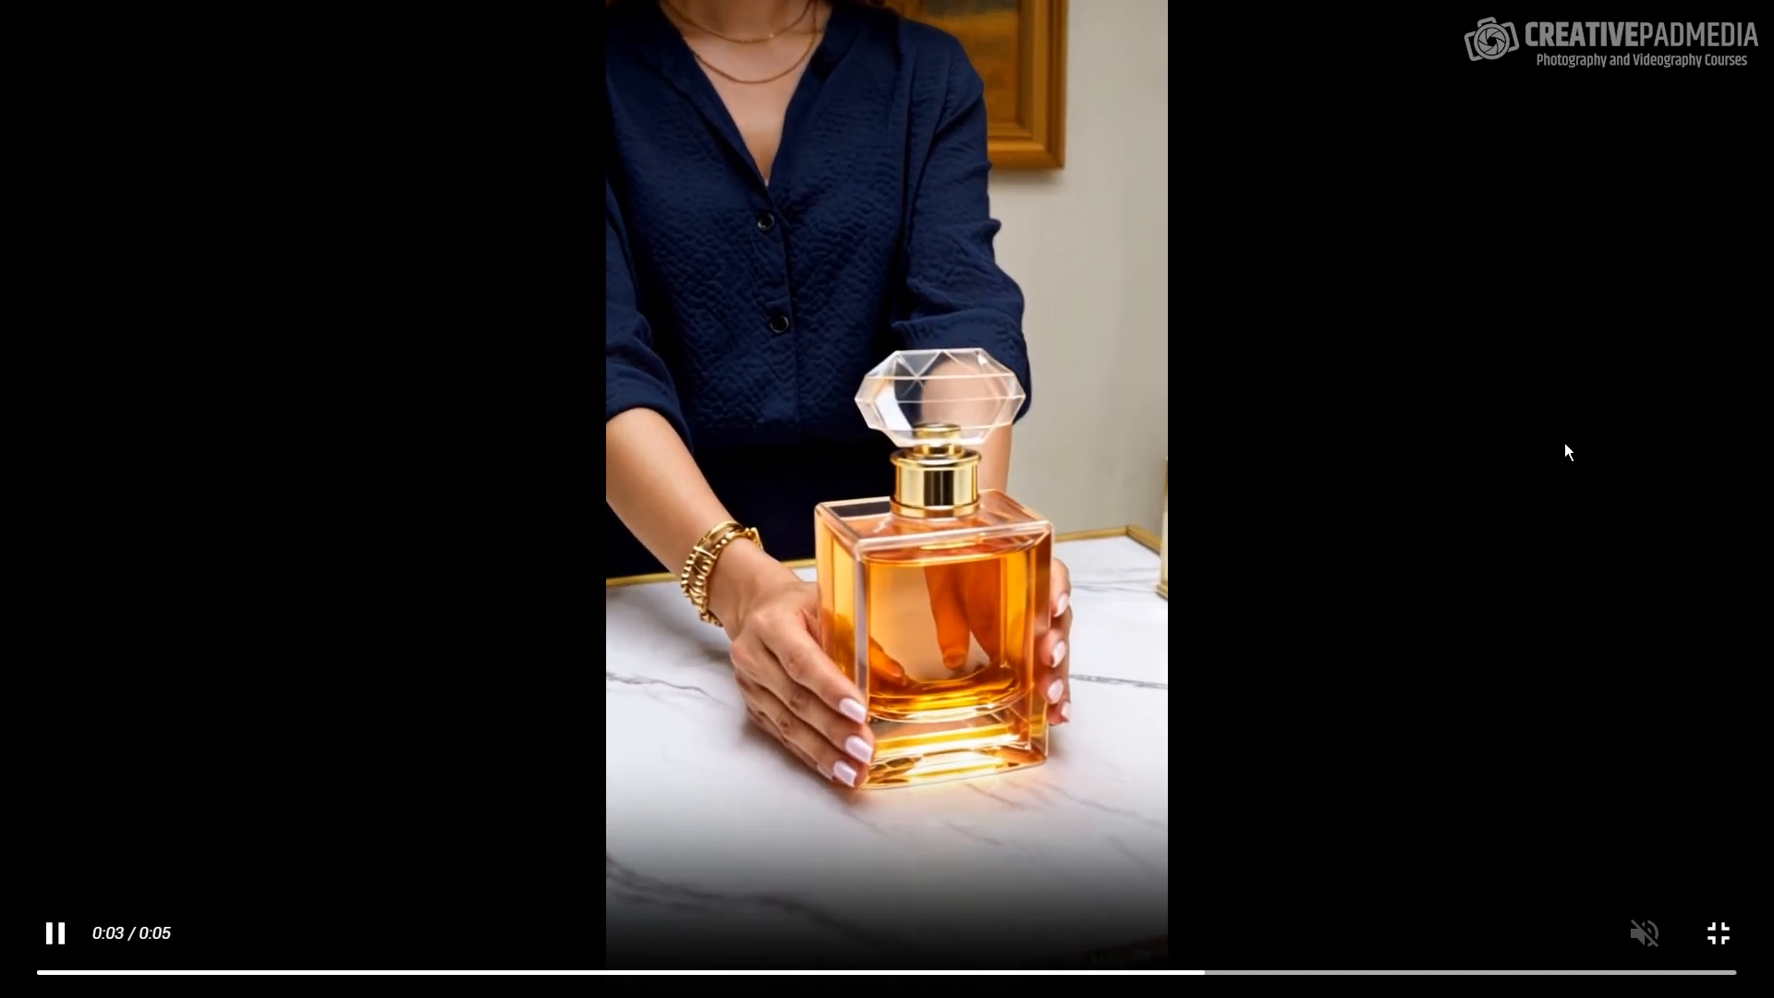